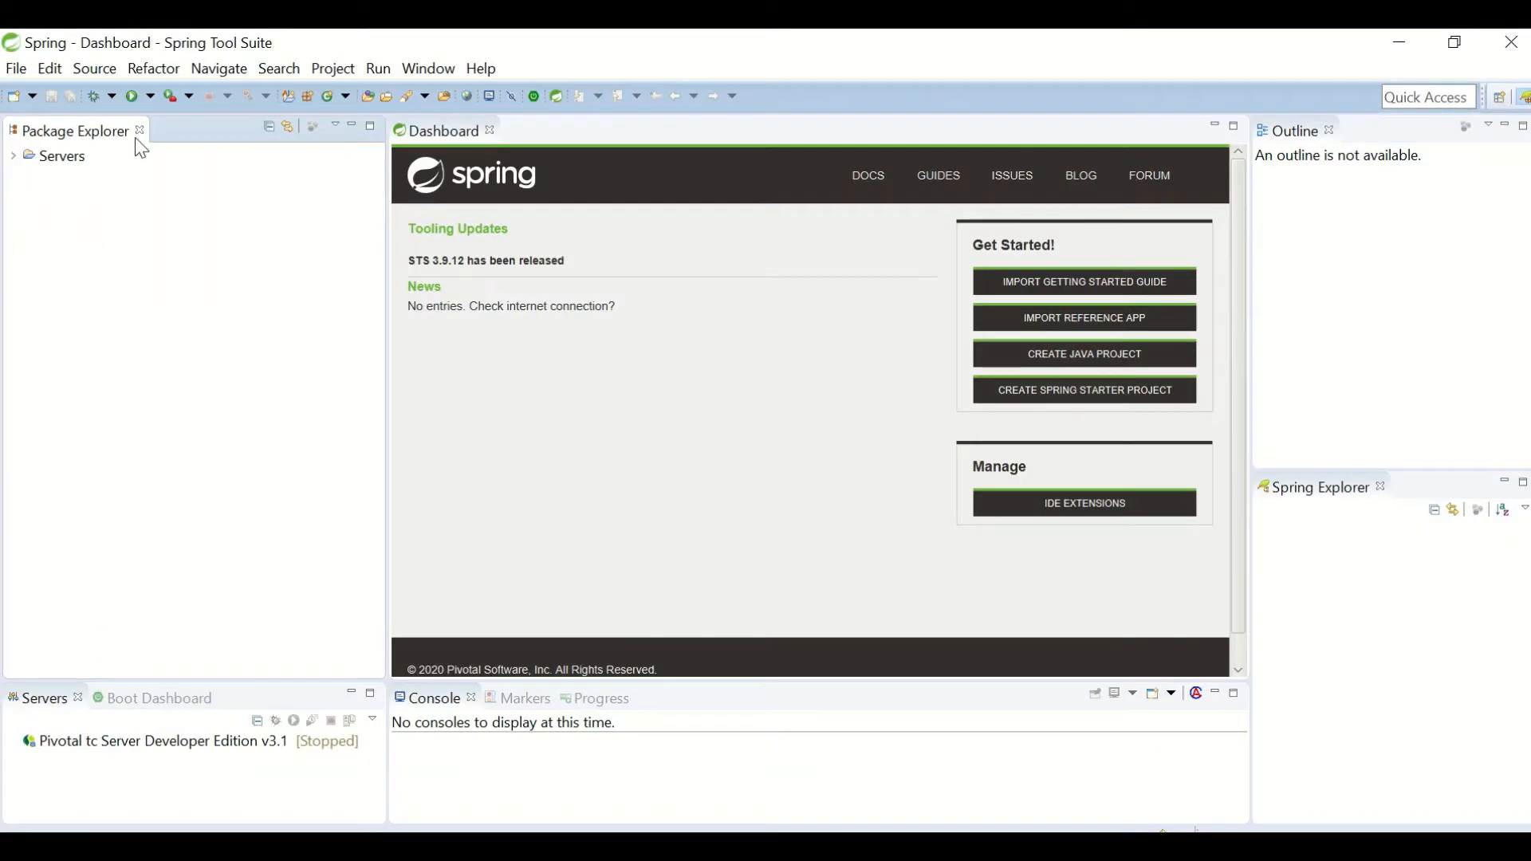
{"action": "mouse_move", "coordinate": [78, 478]}
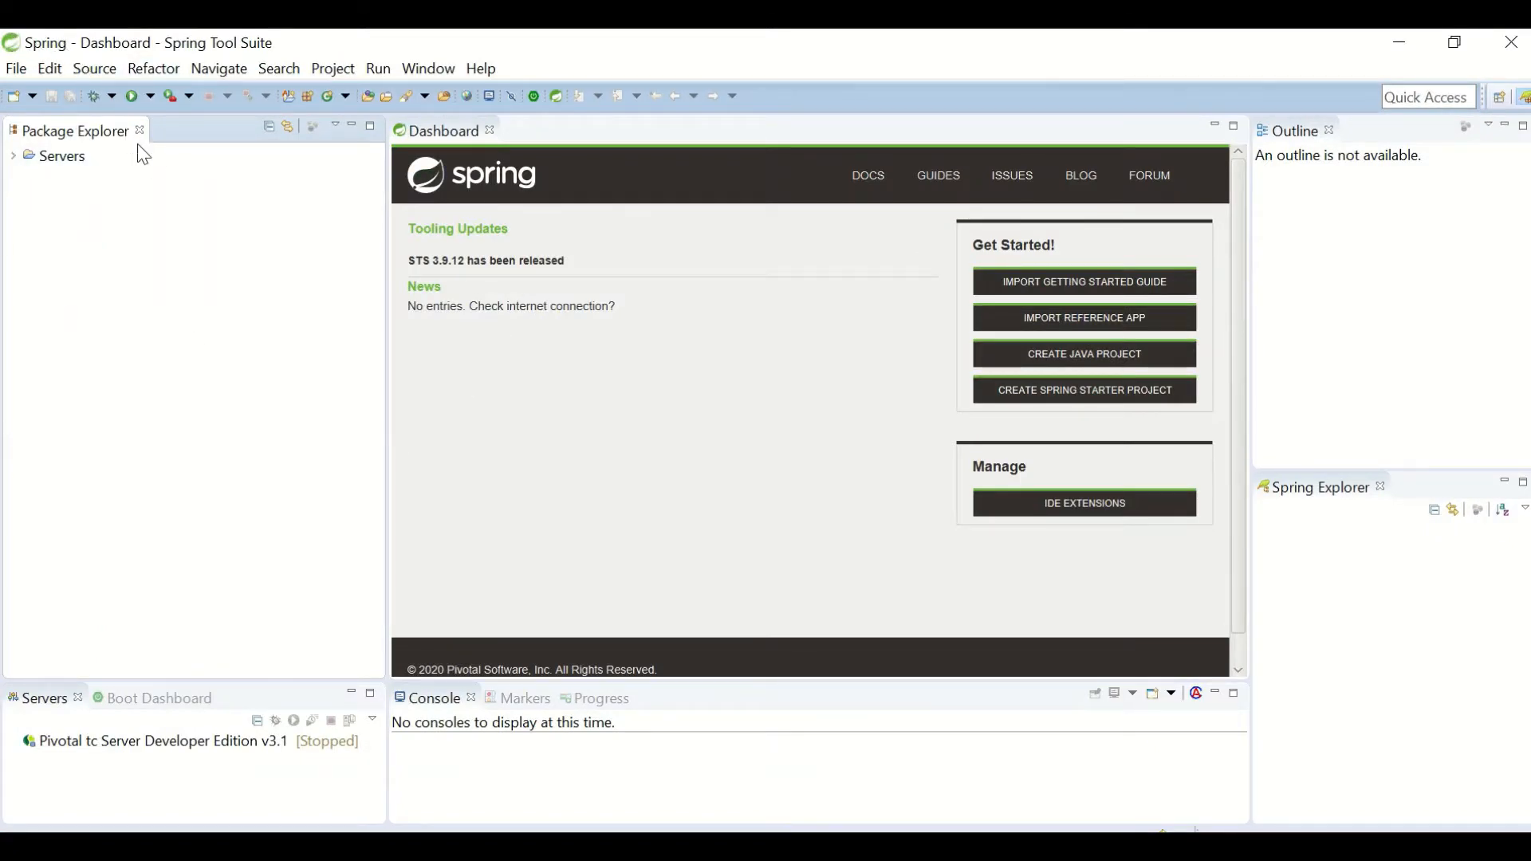
Step: Create a Maven project with group id and artifact id both set to myapp
{"action": "left_click", "coordinate": [16, 69]}
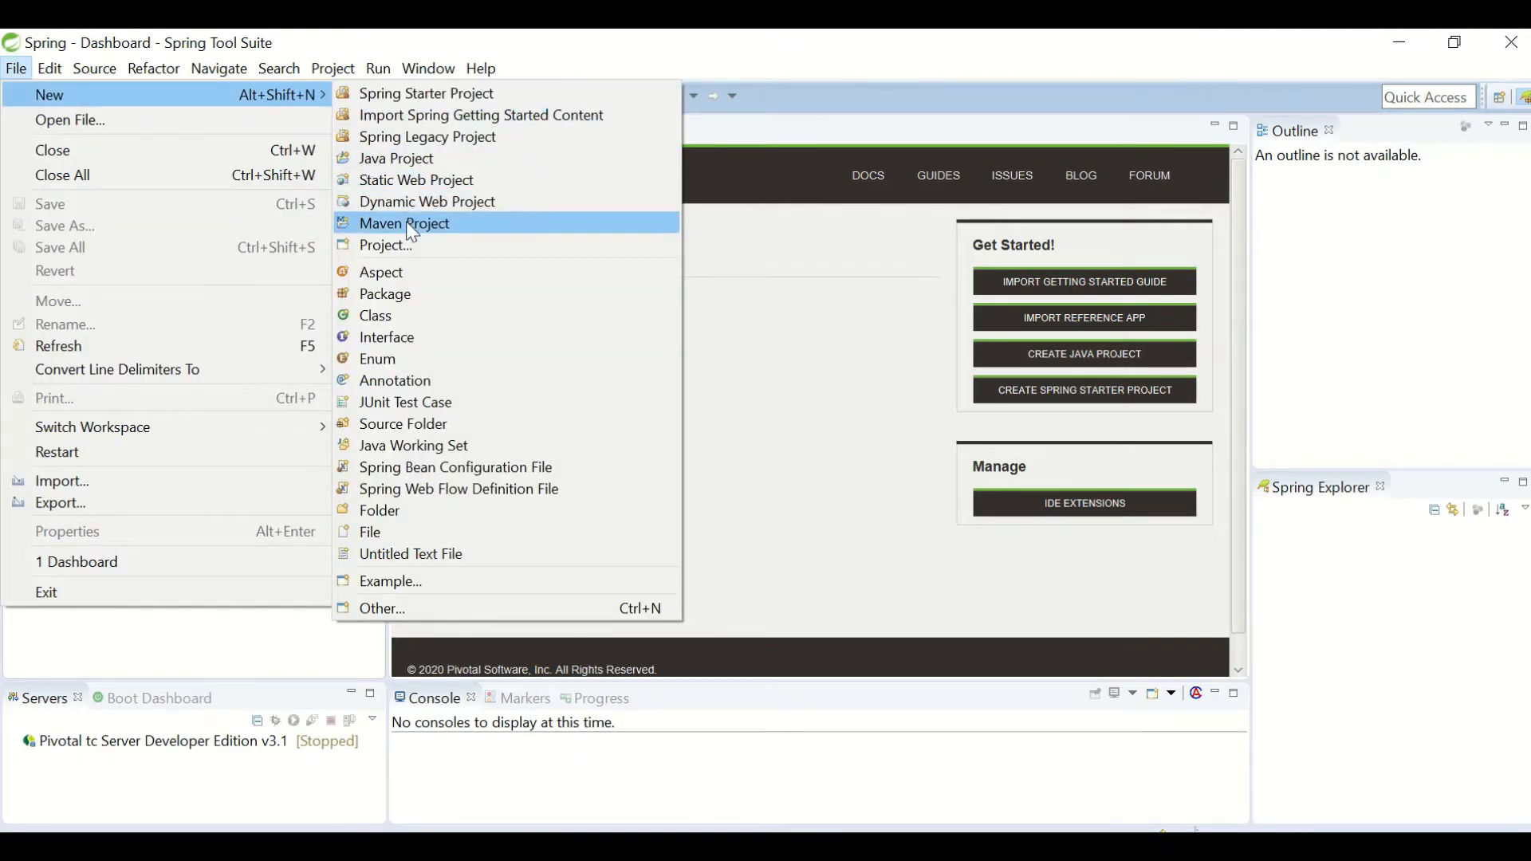
{"action": "left_click", "coordinate": [403, 223]}
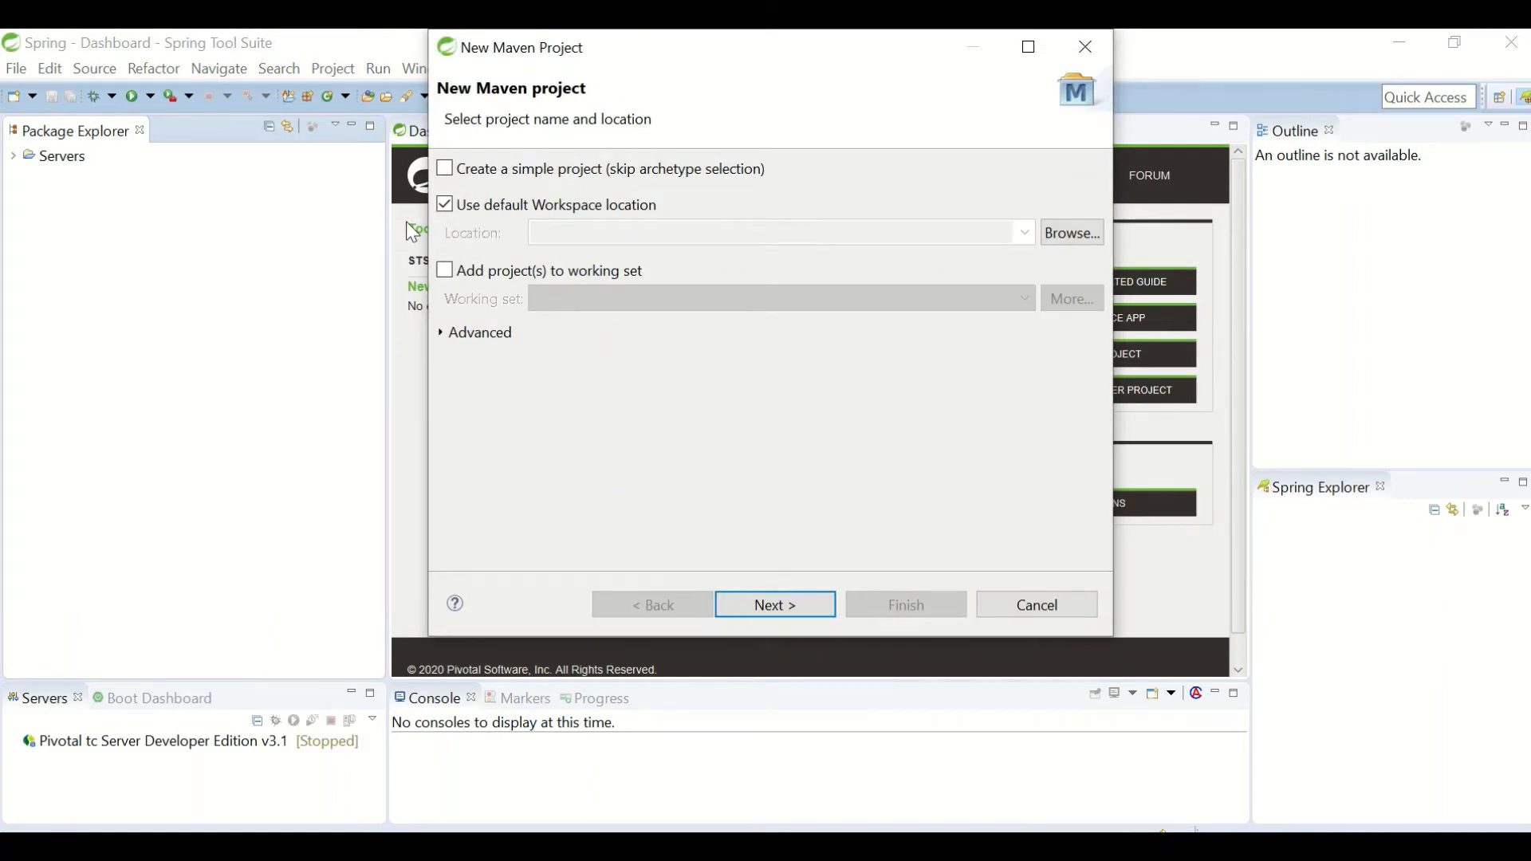
{"action": "left_click", "coordinate": [774, 604]}
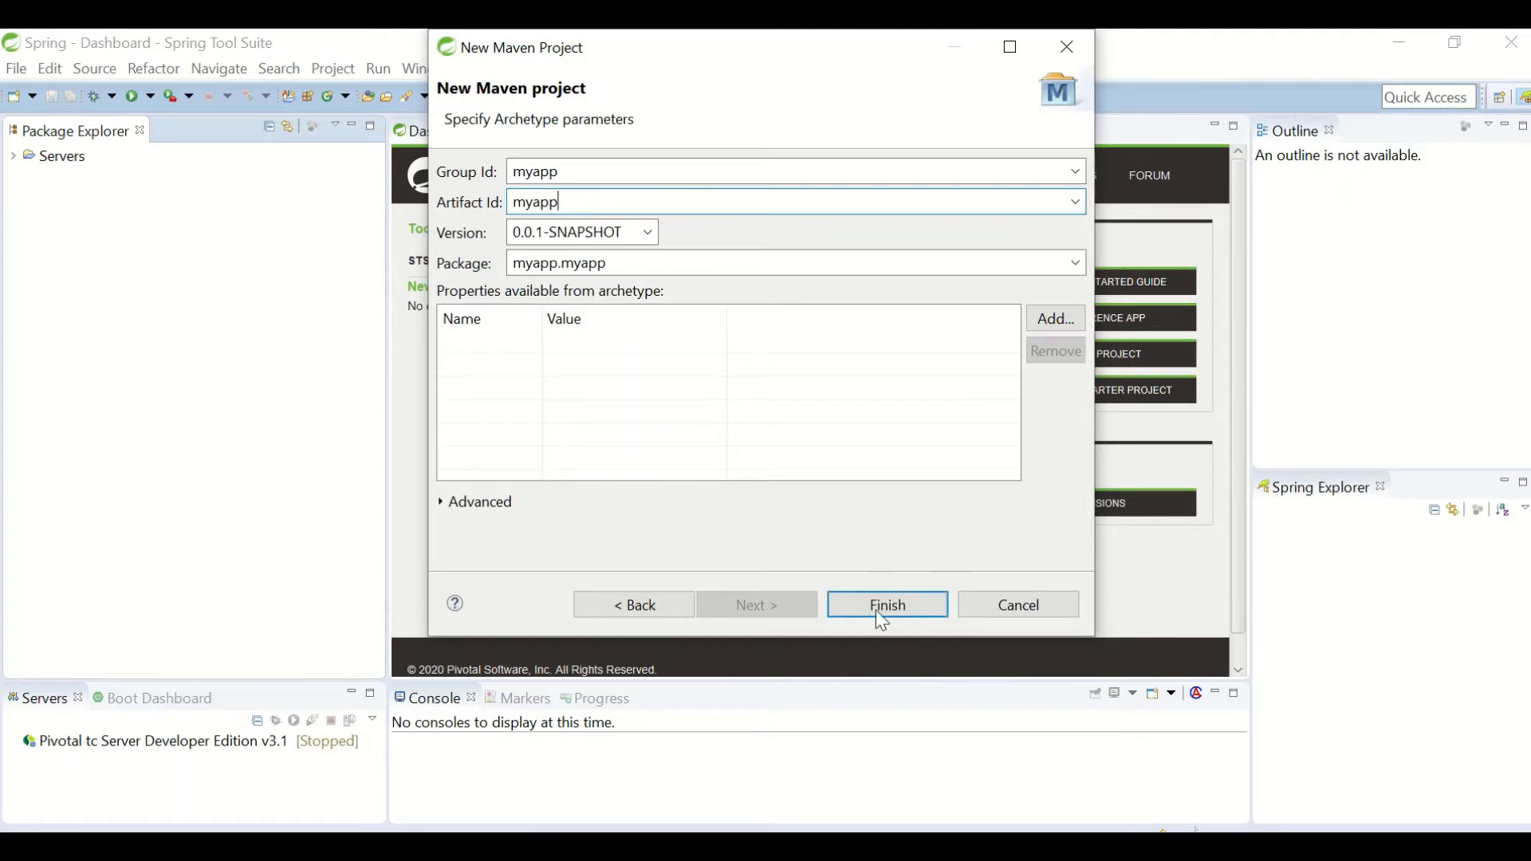
{"action": "left_click", "coordinate": [886, 605]}
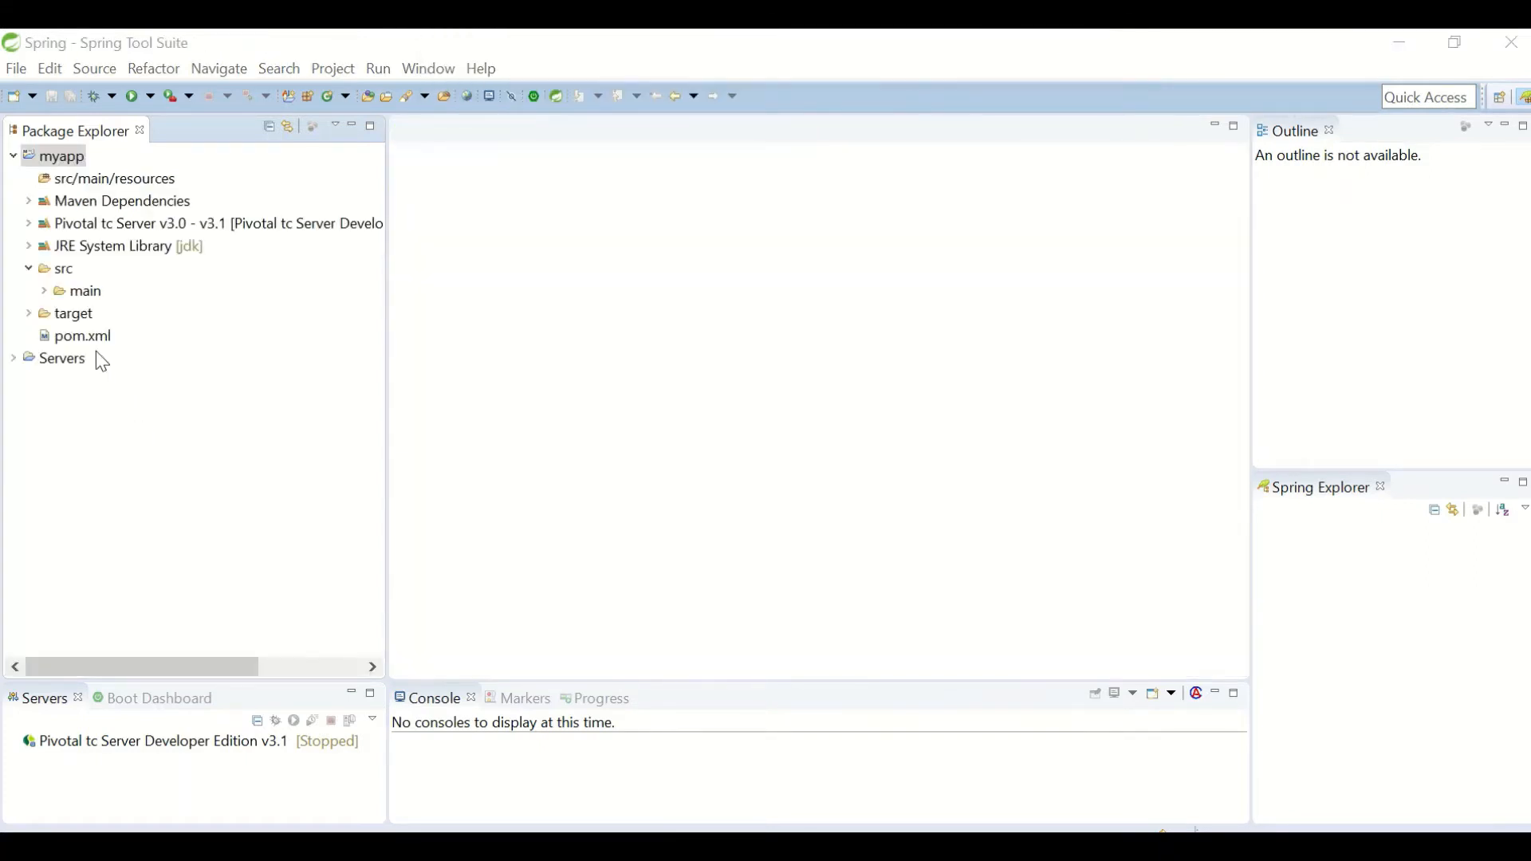
Step: Open myapp's pom.xml and add the org.mongodb mongodb-driver-sync 4.0.3 dependency
{"action": "left_click", "coordinate": [82, 335]}
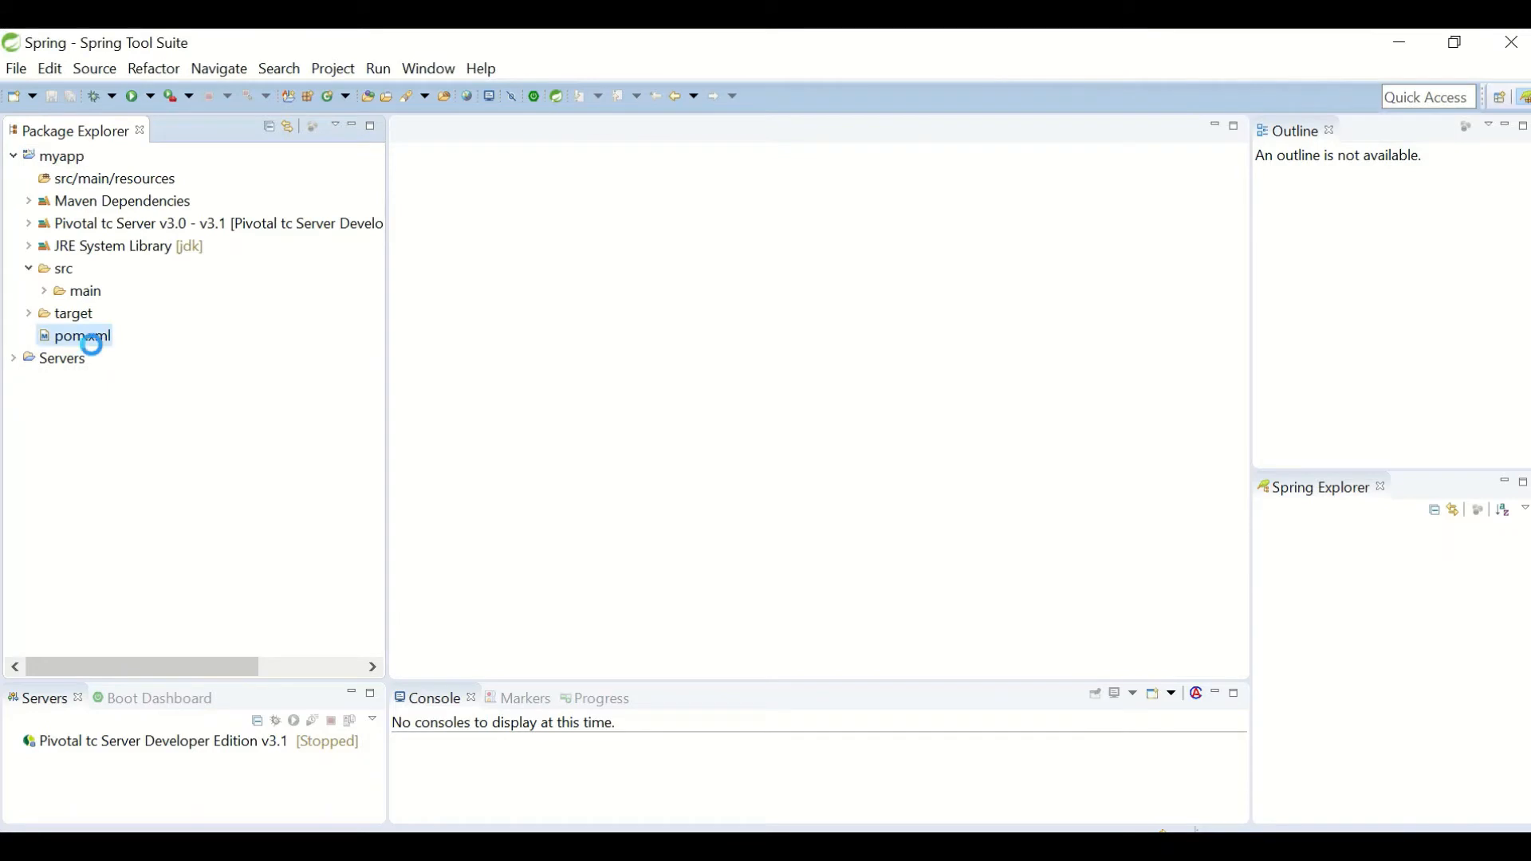
{"action": "double_click", "coordinate": [81, 335]}
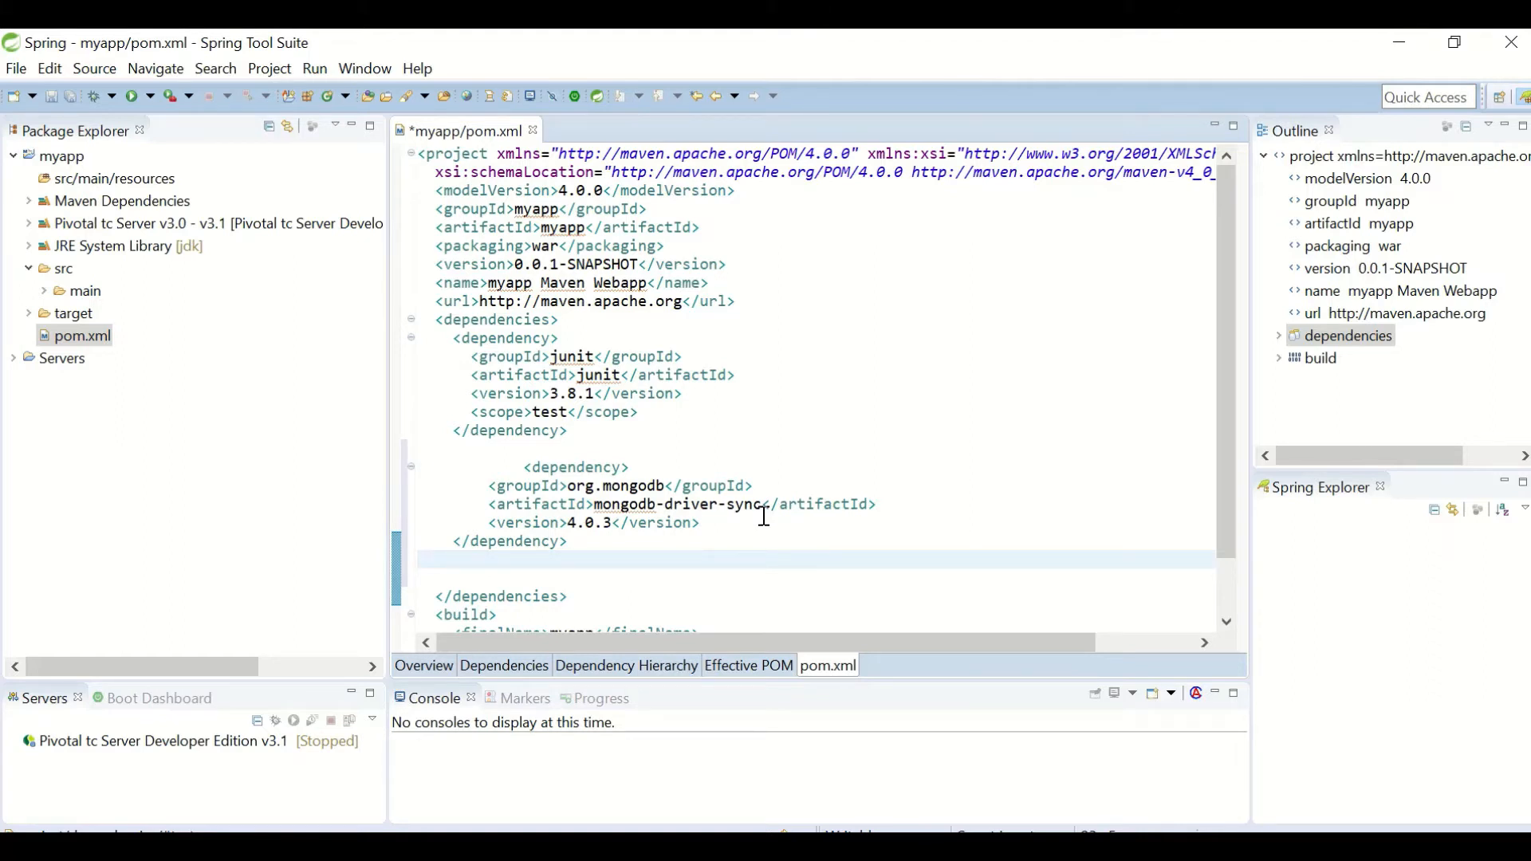
{"action": "left_click", "coordinate": [452, 560]}
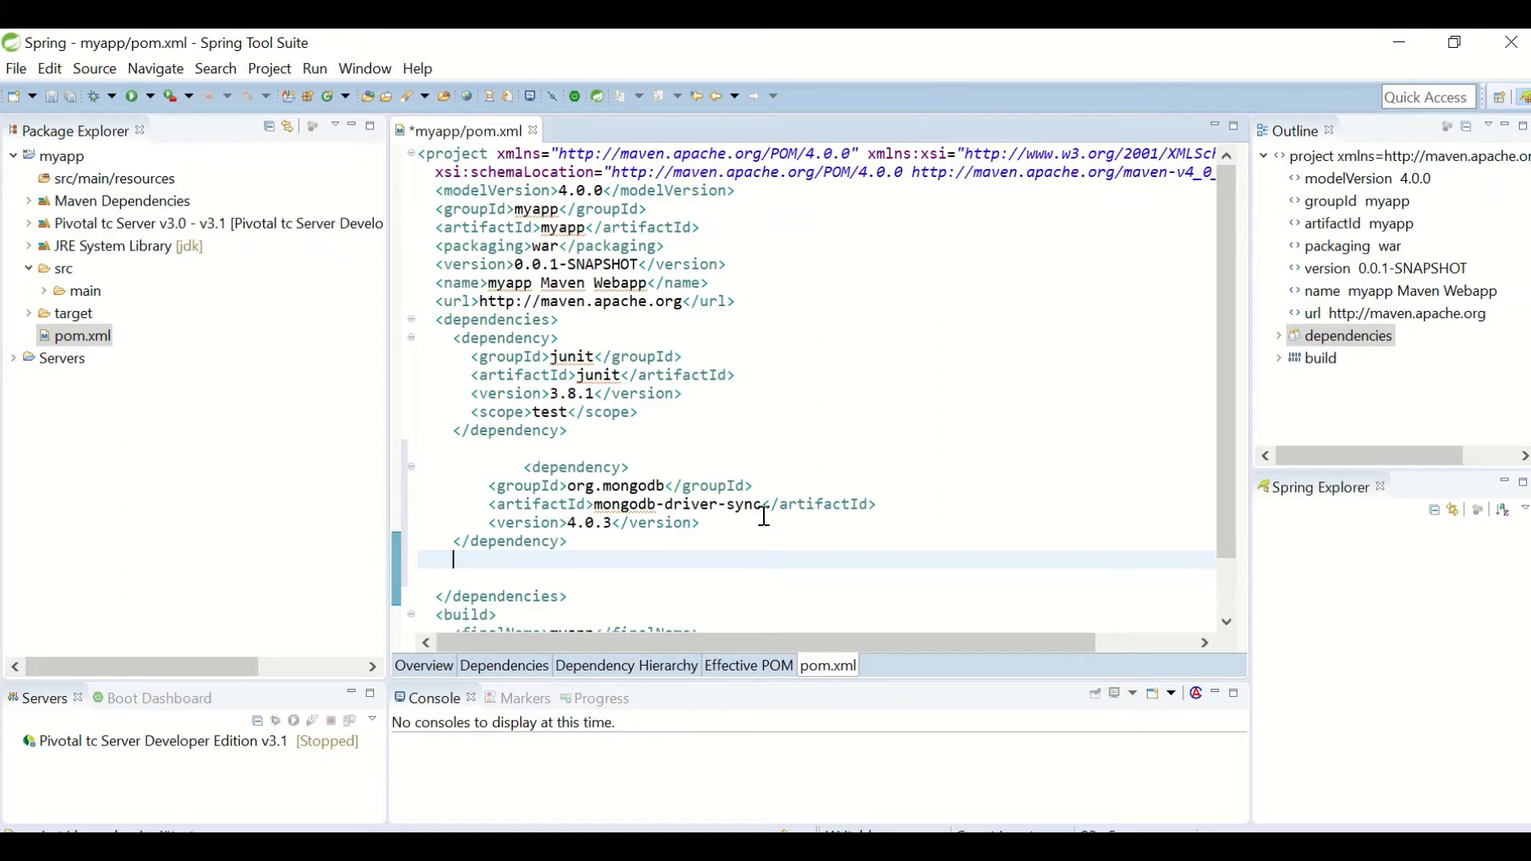
Step: Create a java folder under src/main
{"action": "right_click", "coordinate": [86, 240]}
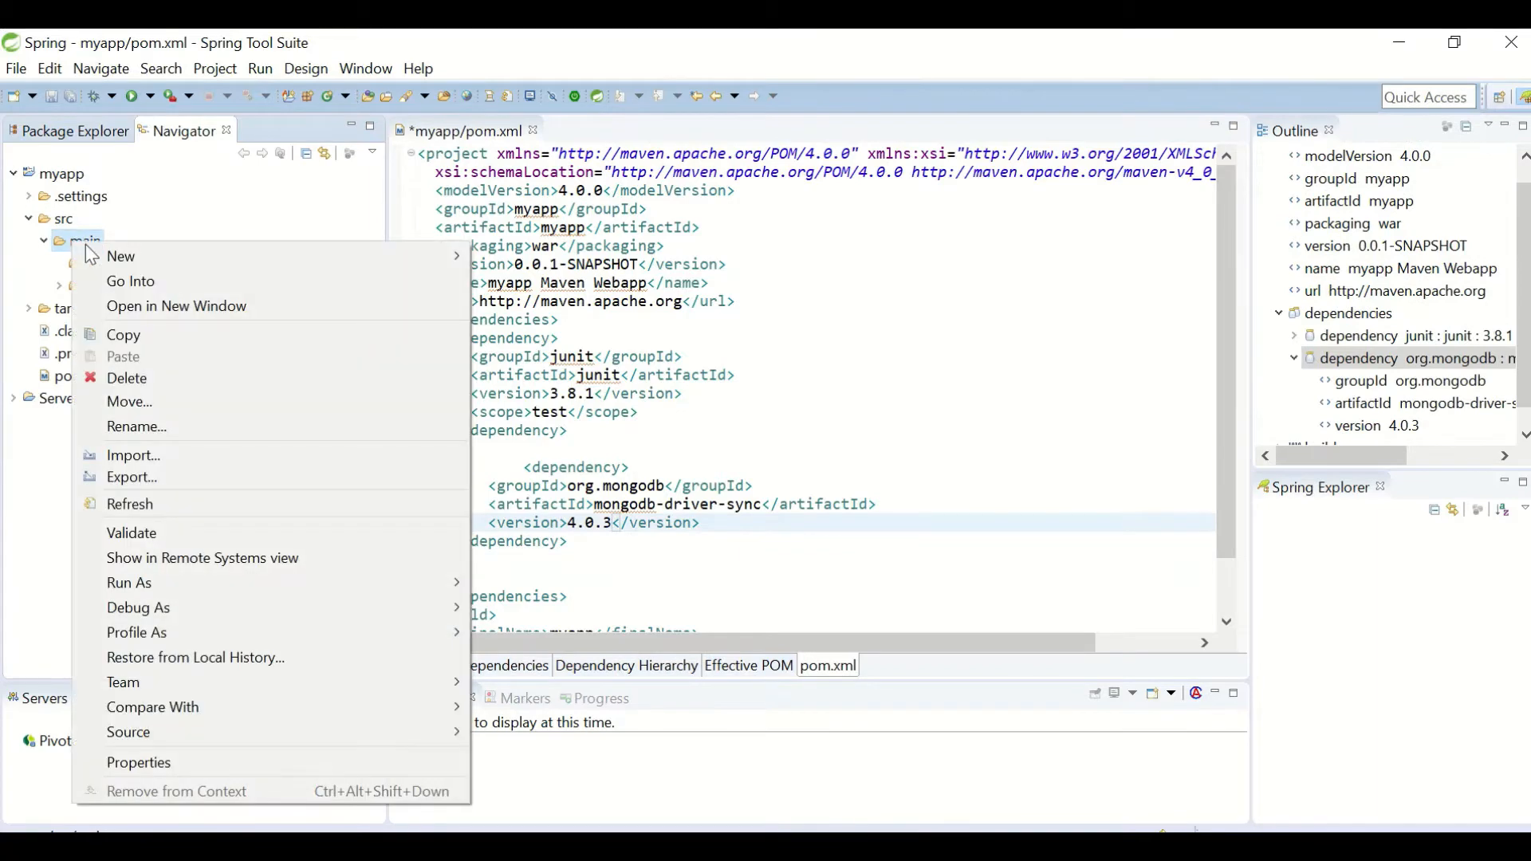
{"action": "left_click", "coordinate": [120, 256]}
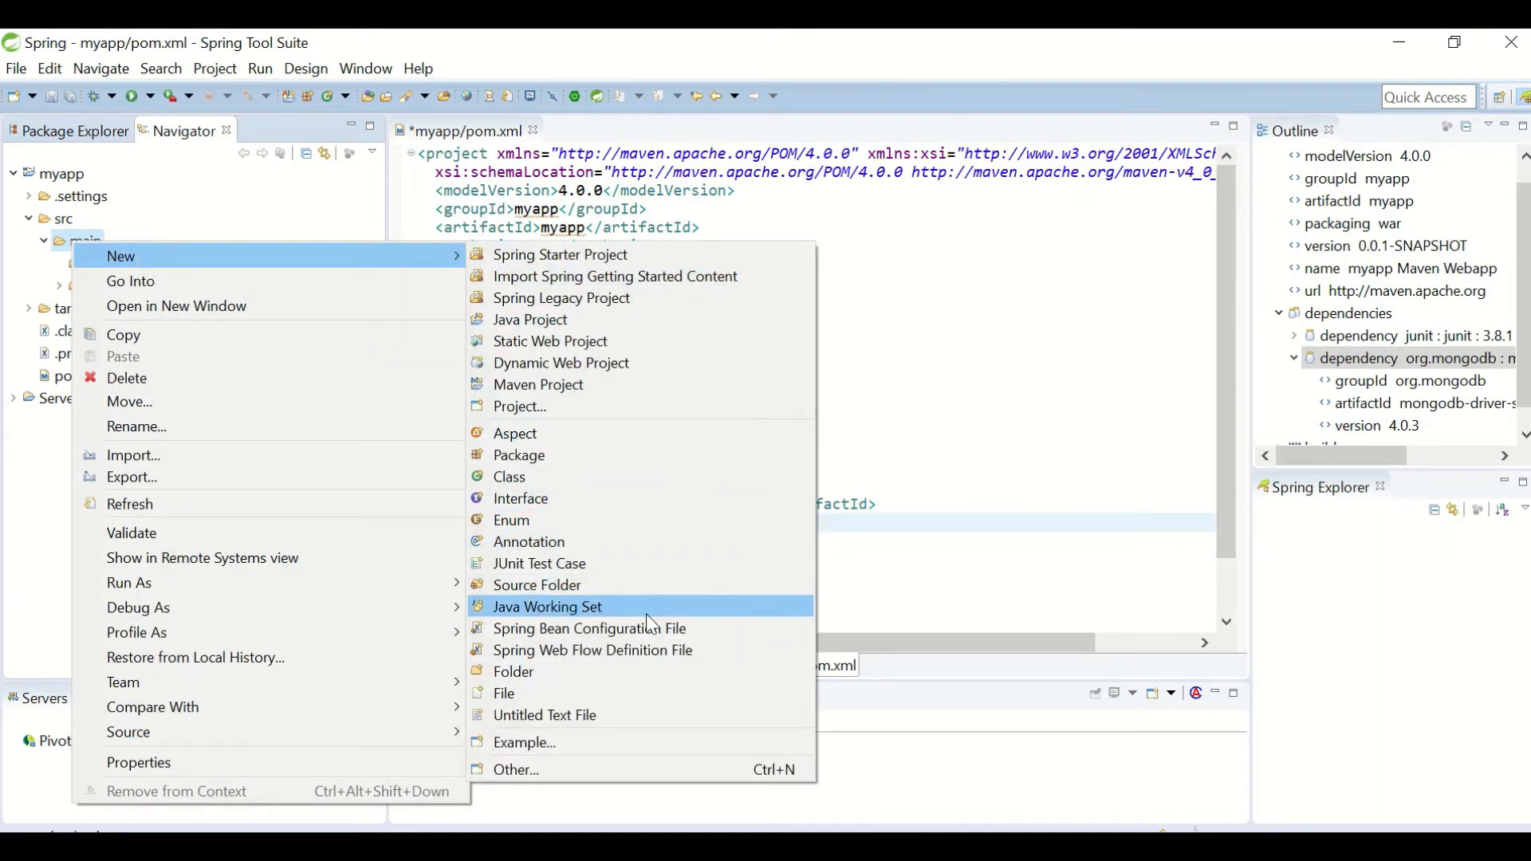
{"action": "left_click", "coordinate": [512, 671]}
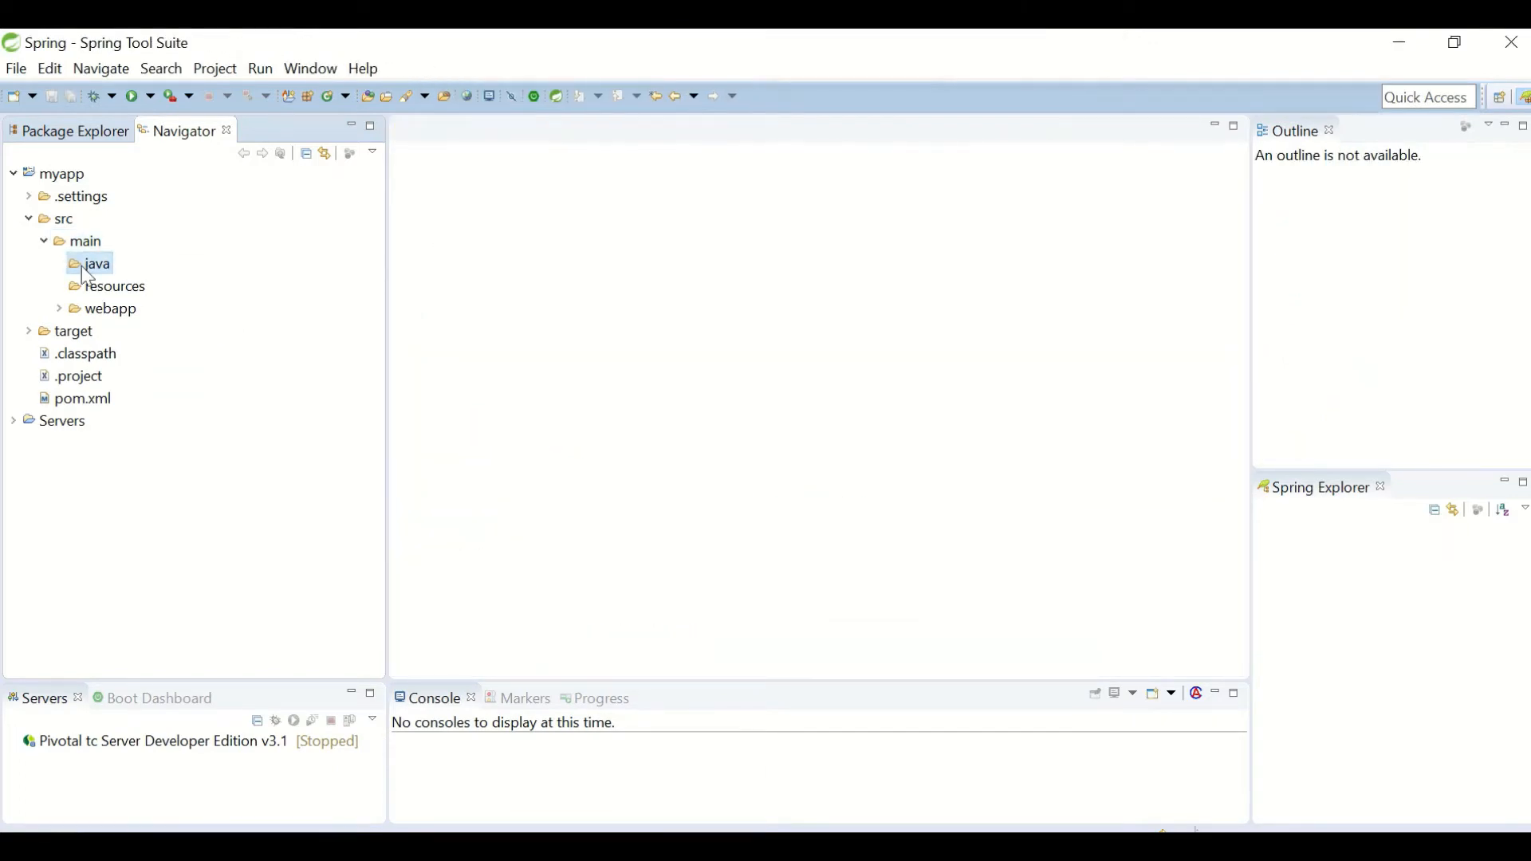
Step: Create class MongoConnect in package myapp with a main method stub
{"action": "right_click", "coordinate": [96, 264]}
{"action": "type", "text": "MongoCo"}
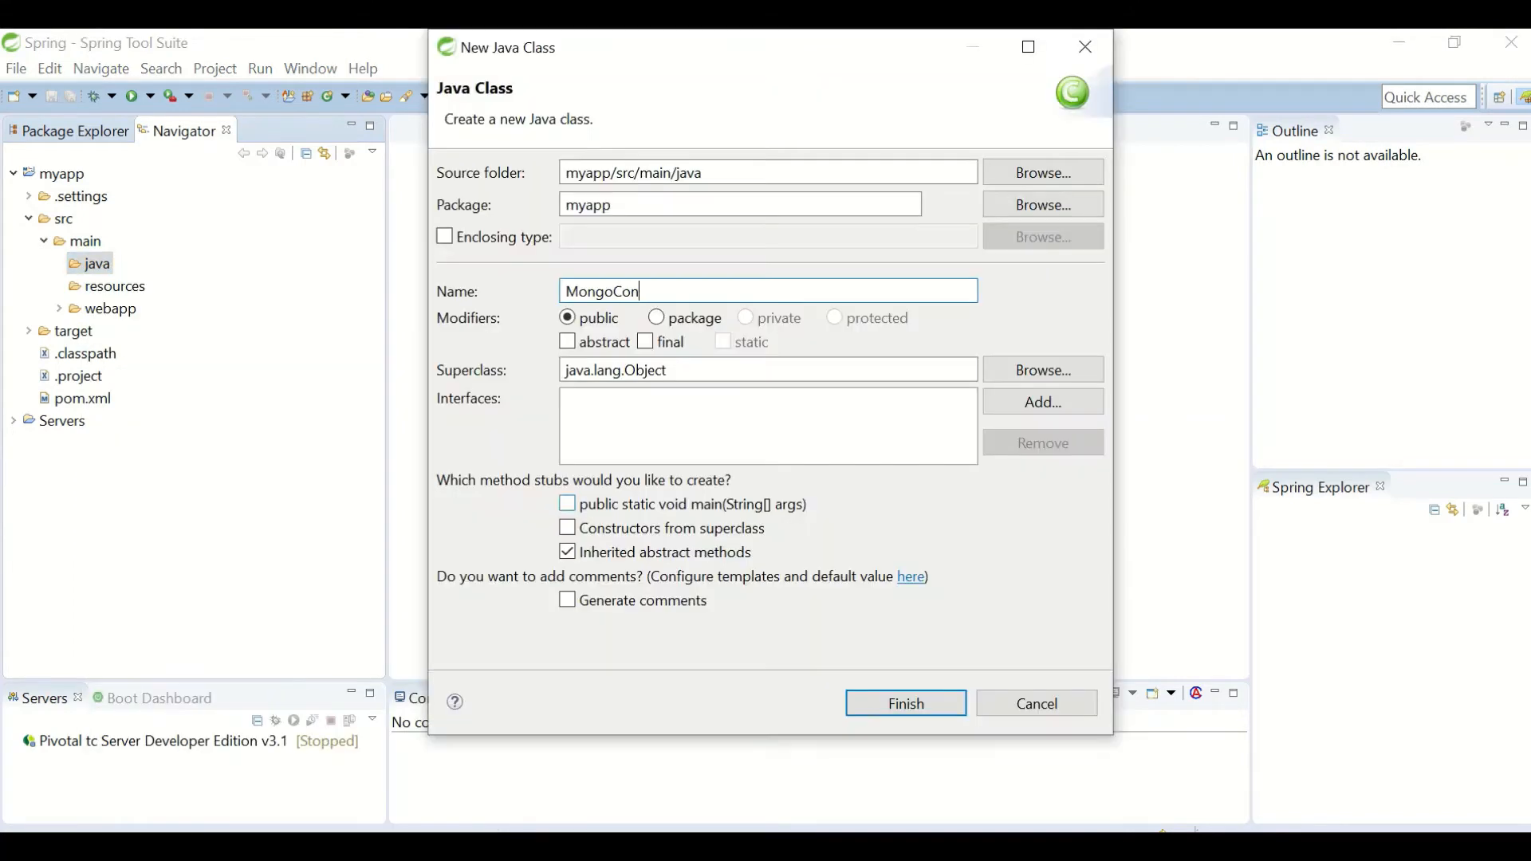
{"action": "type", "text": "nect"}
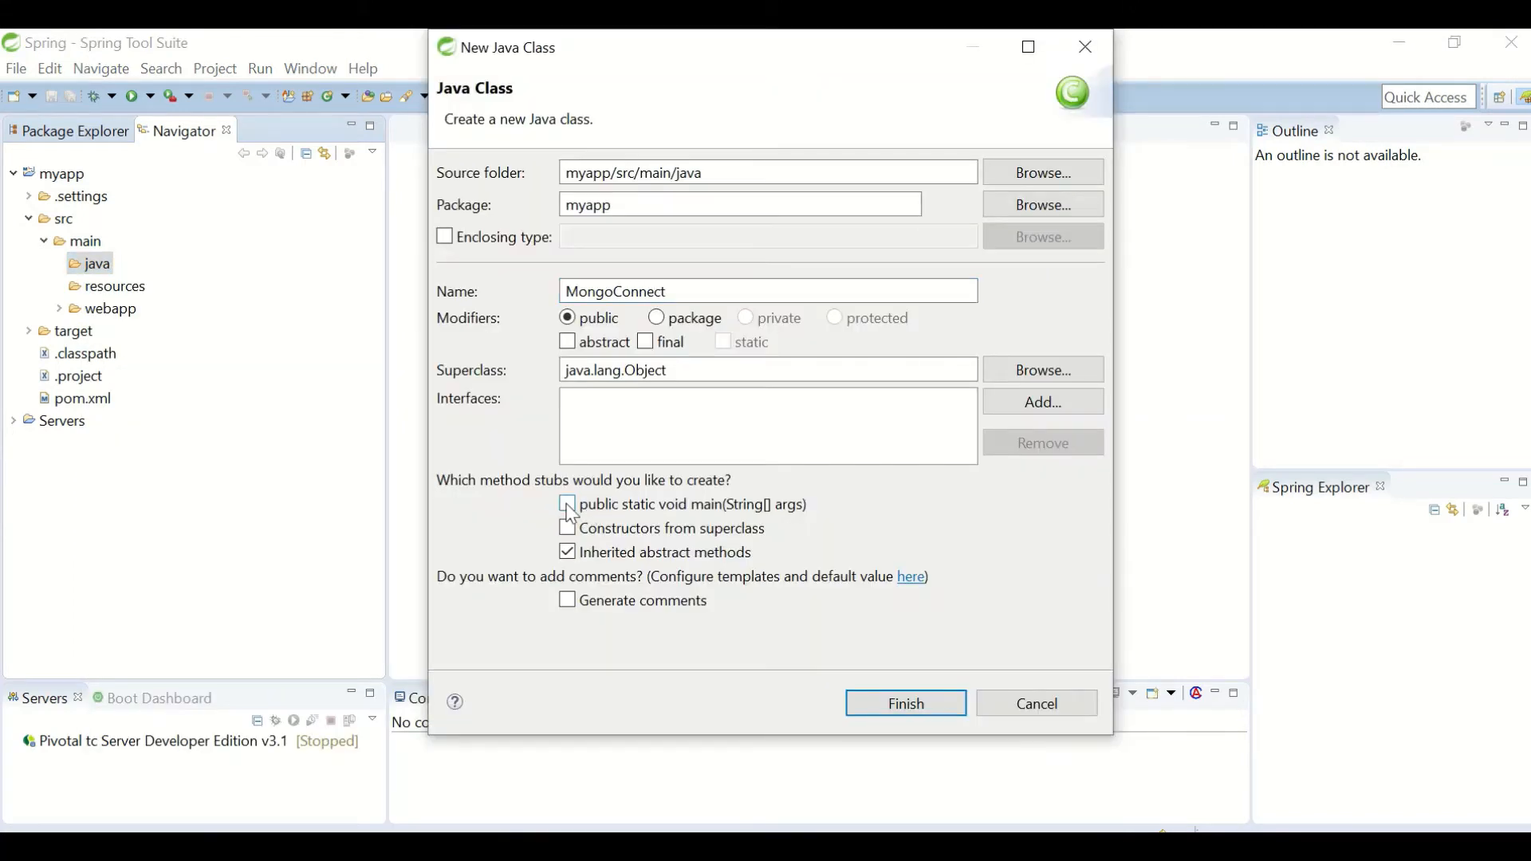
{"action": "left_click", "coordinate": [566, 504]}
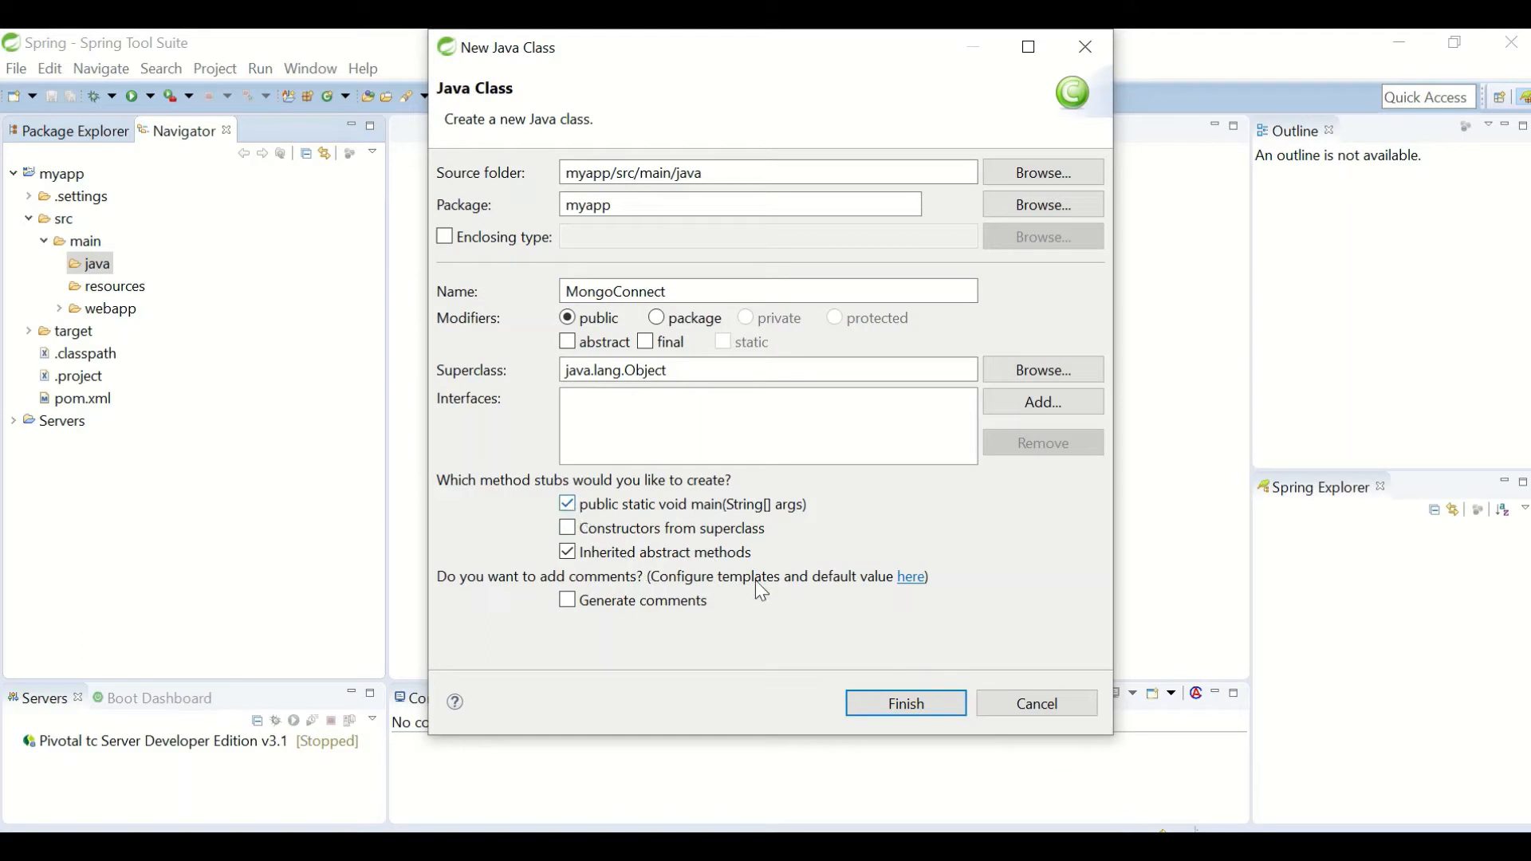
{"action": "mouse_move", "coordinate": [904, 704]}
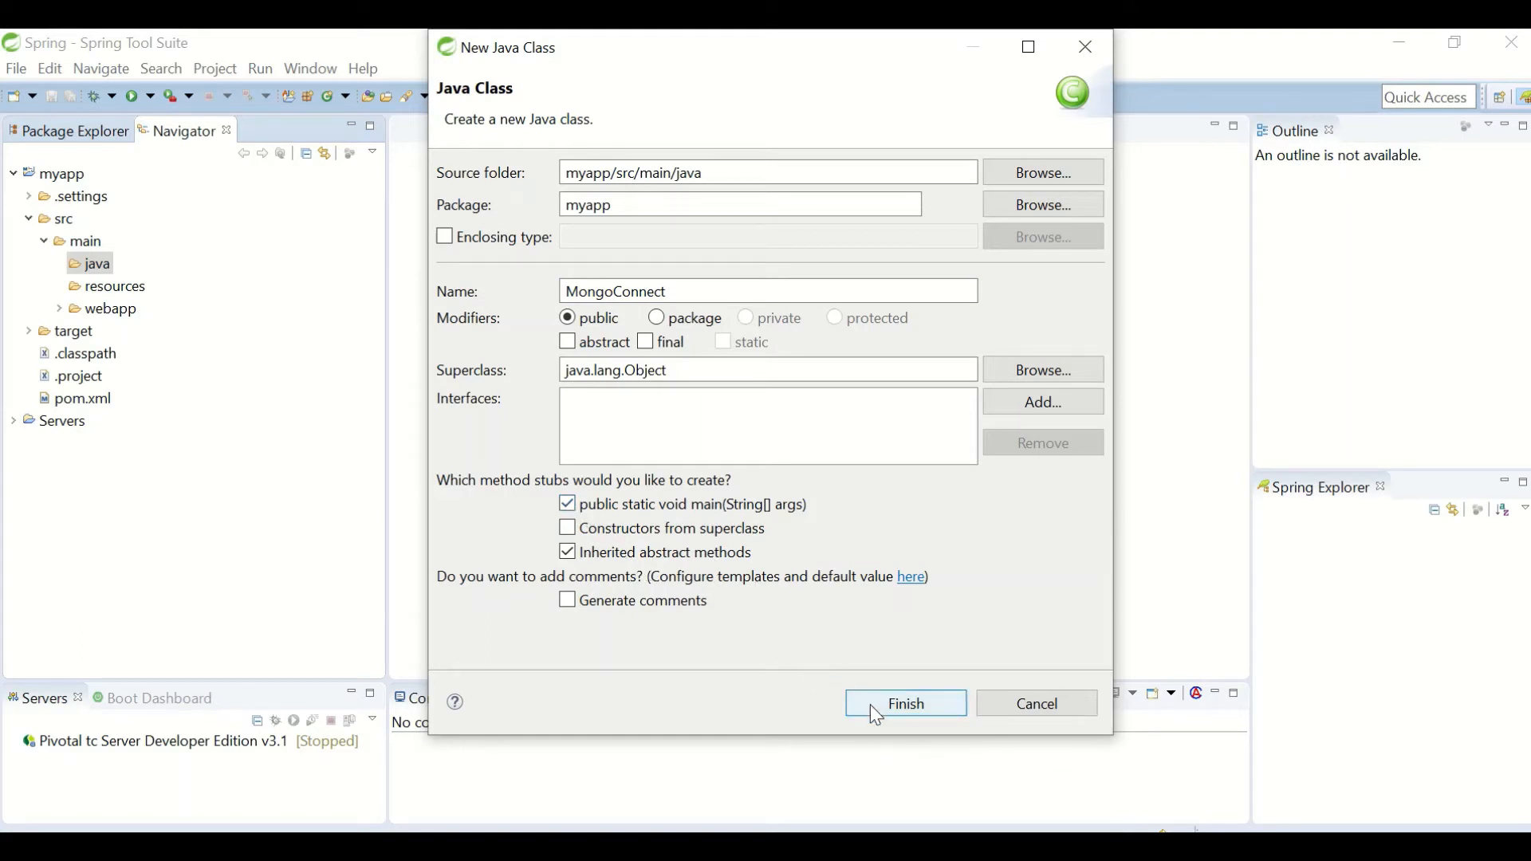
{"action": "left_click", "coordinate": [903, 703]}
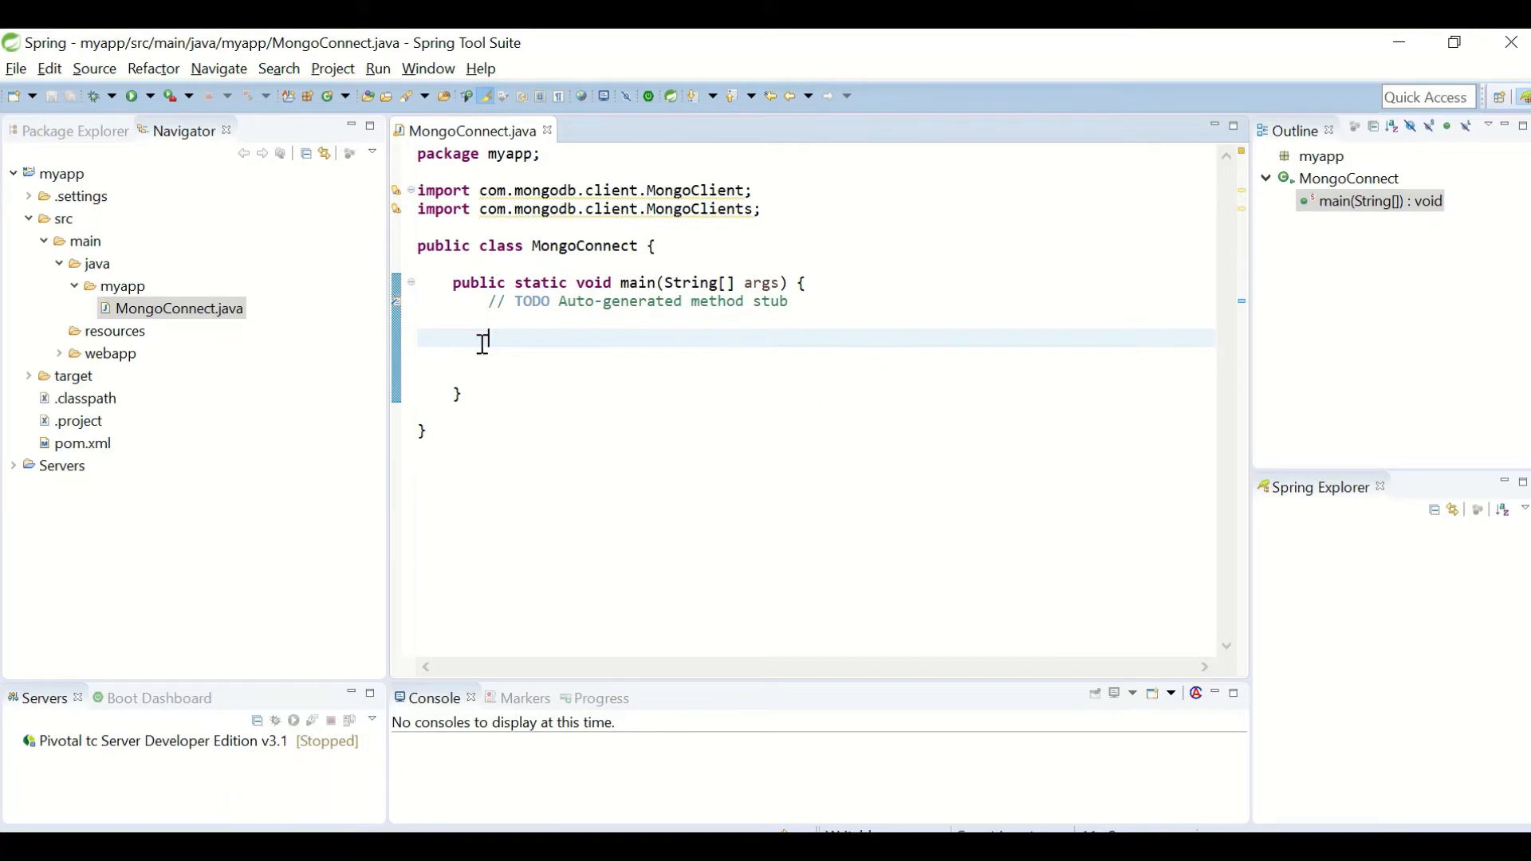
Step: Declare MongoClient mongoclient = MongoClients.create("mongodb://host1:27017") in main
{"action": "type", "text": "MongoCl"}
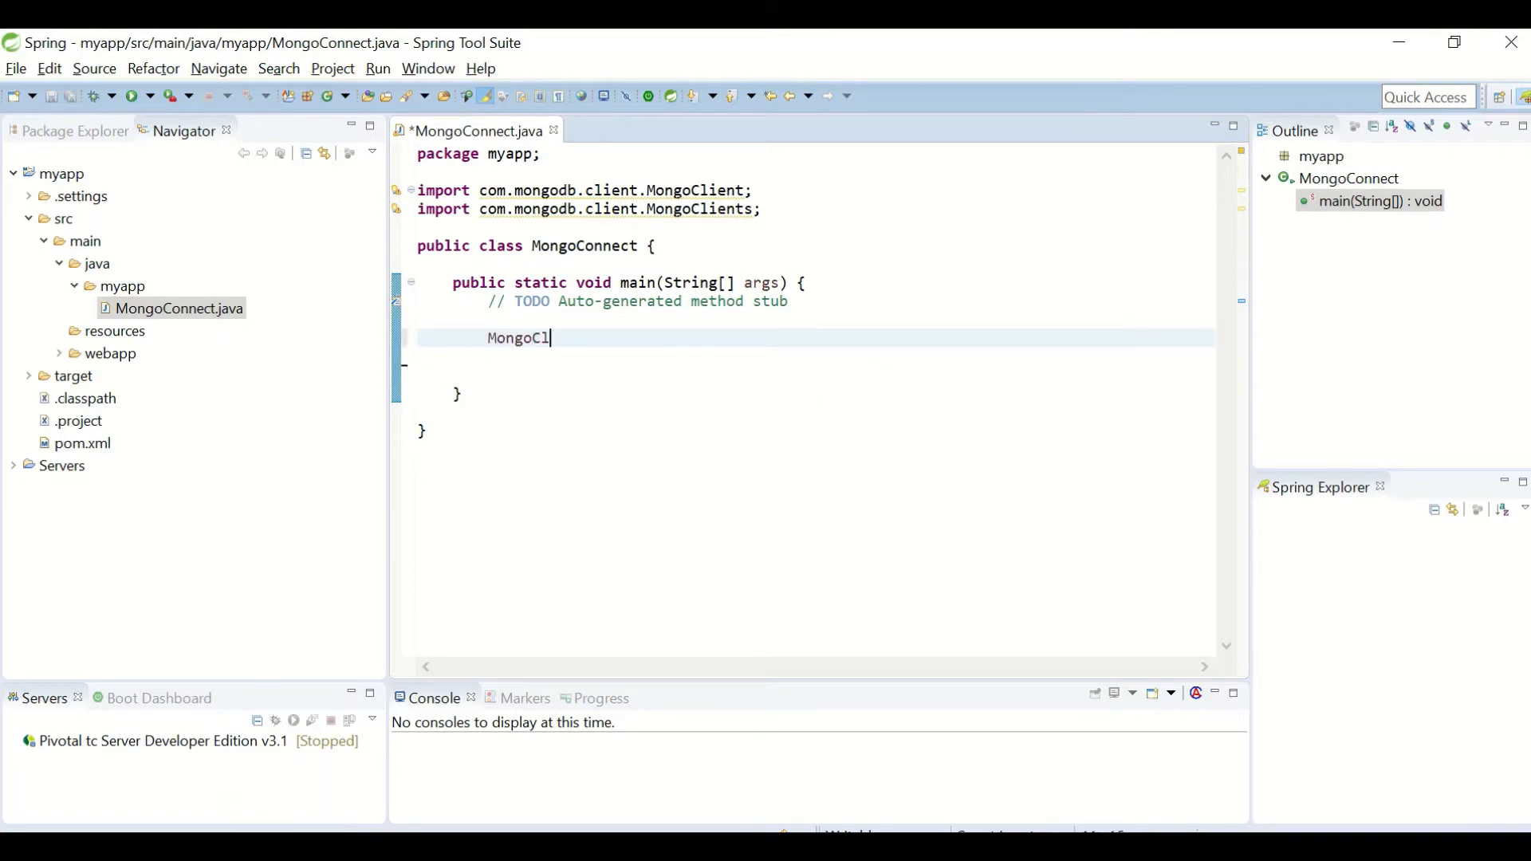
{"action": "type", "text": "ient"}
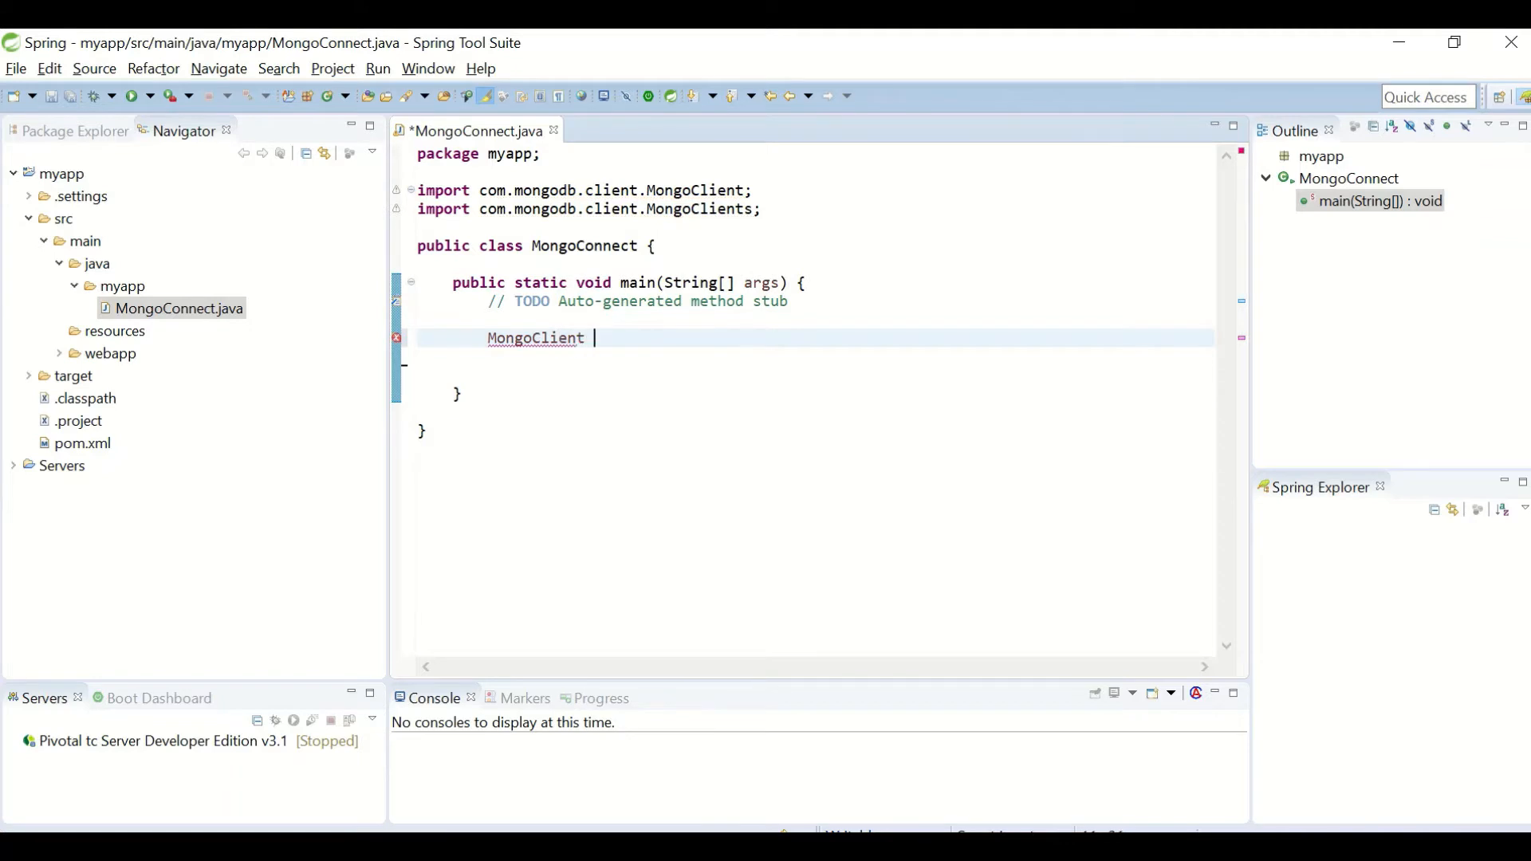
{"action": "type", "text": "mongoclient ="}
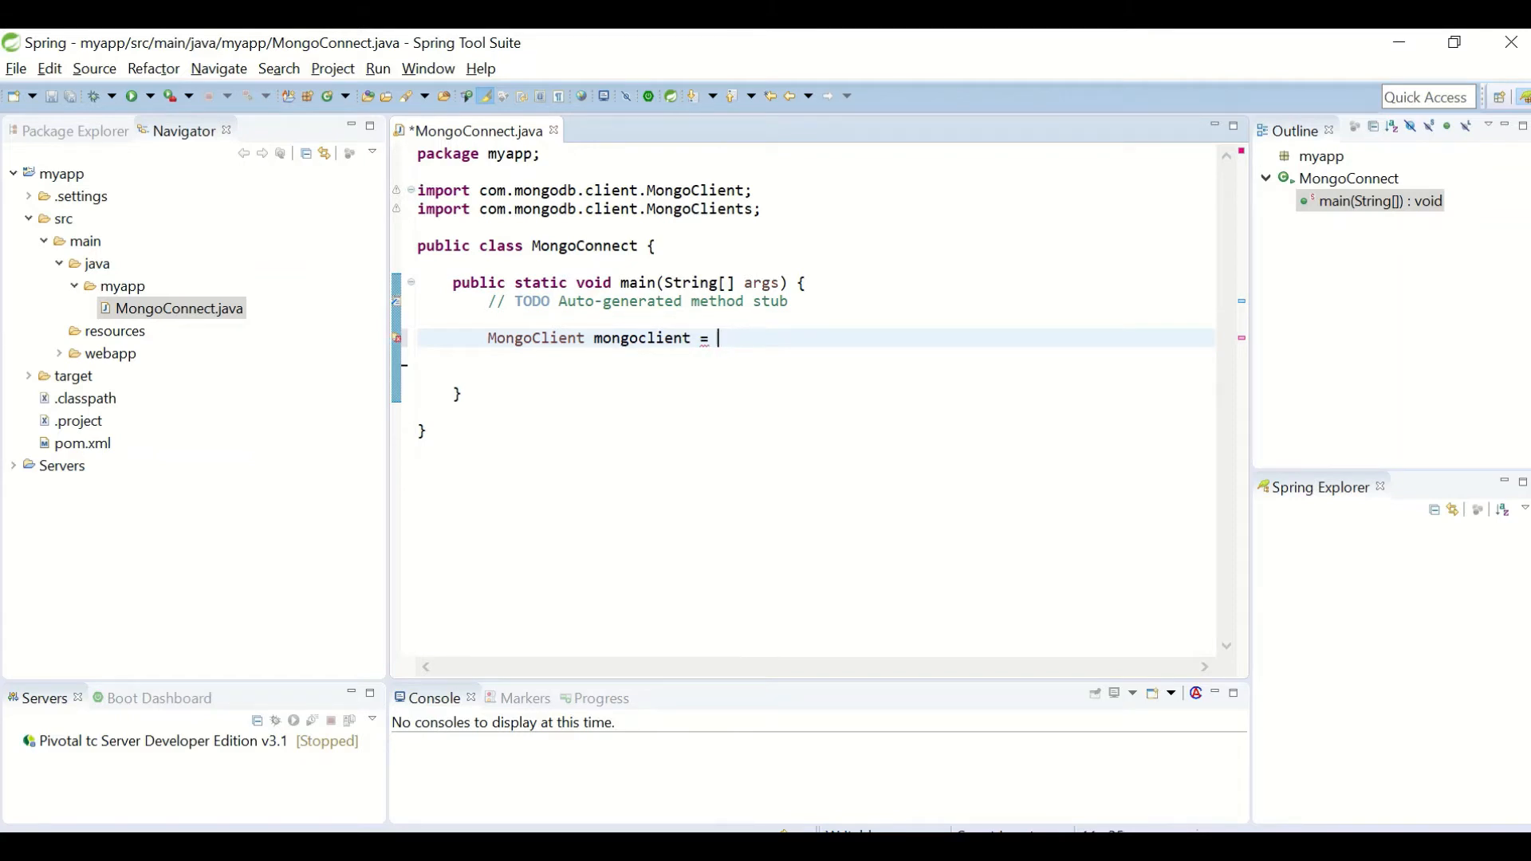
{"action": "type", "text": "MongoCLi"}
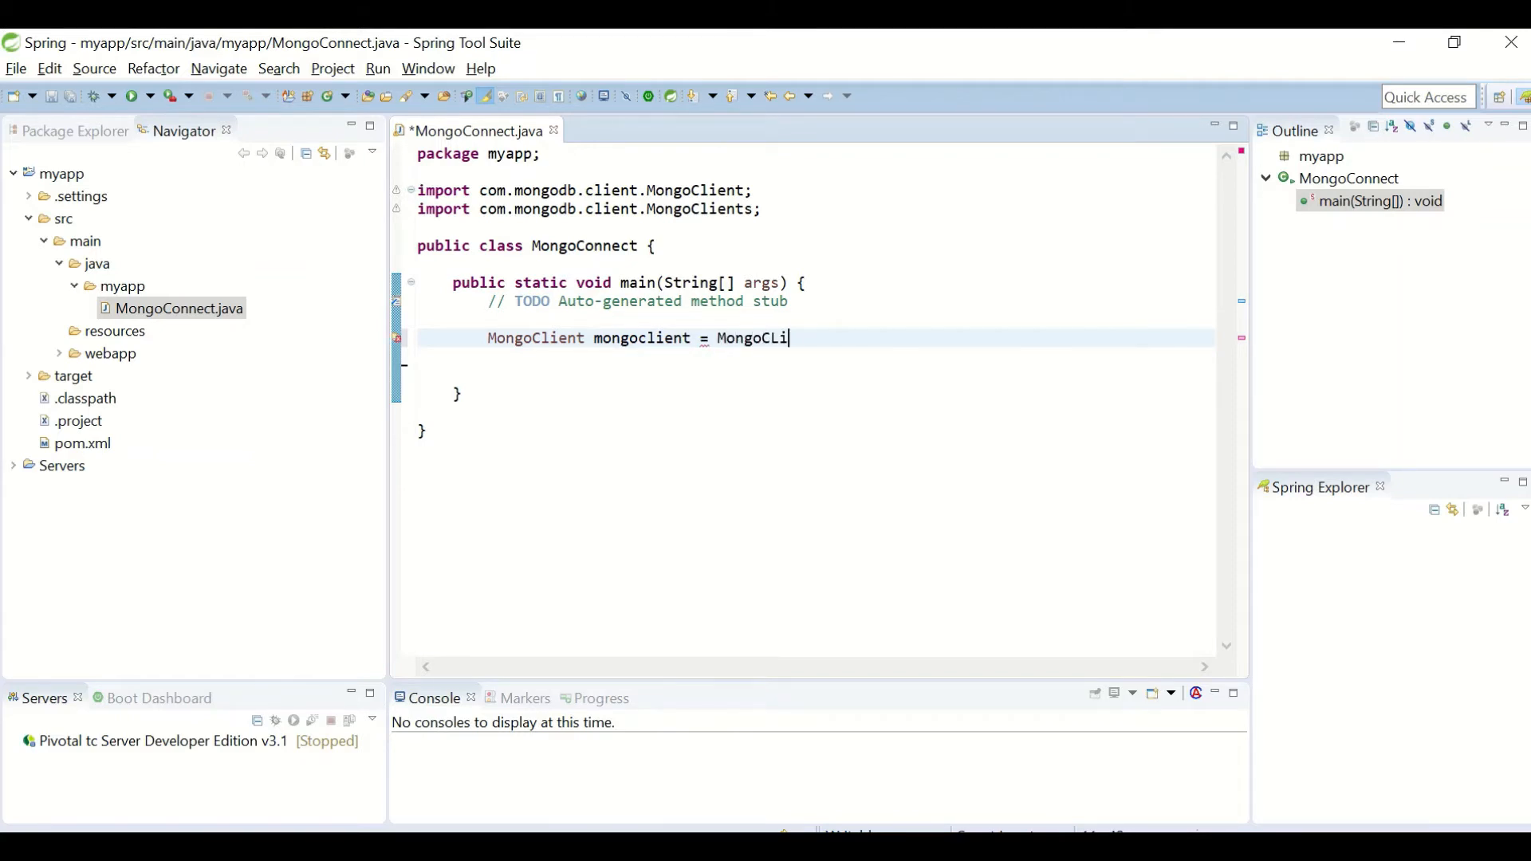
{"action": "type", "text": "ent"}
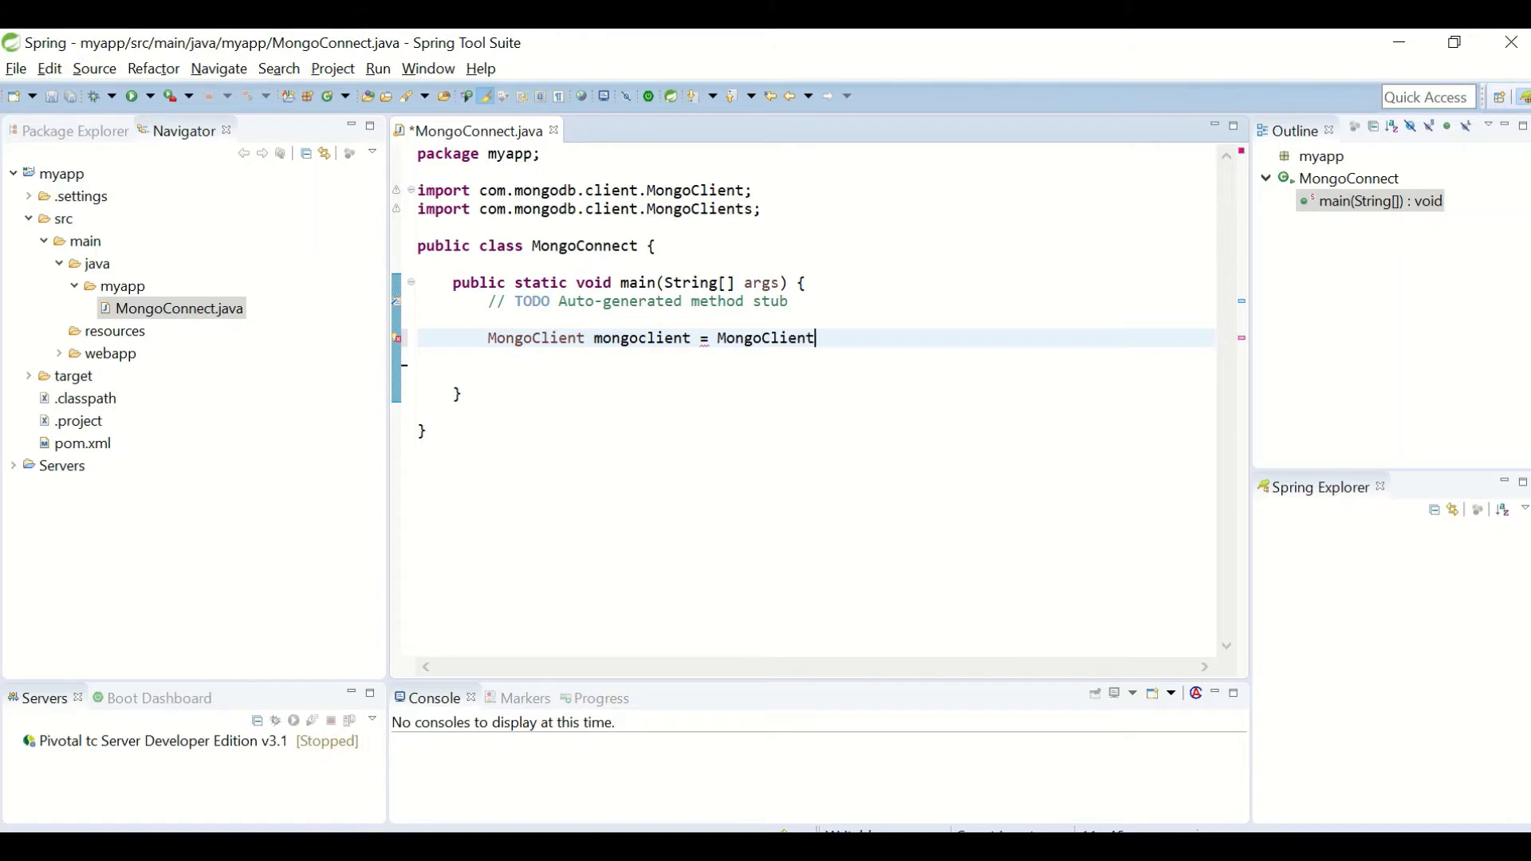
{"action": "type", "text": "s.create();"}
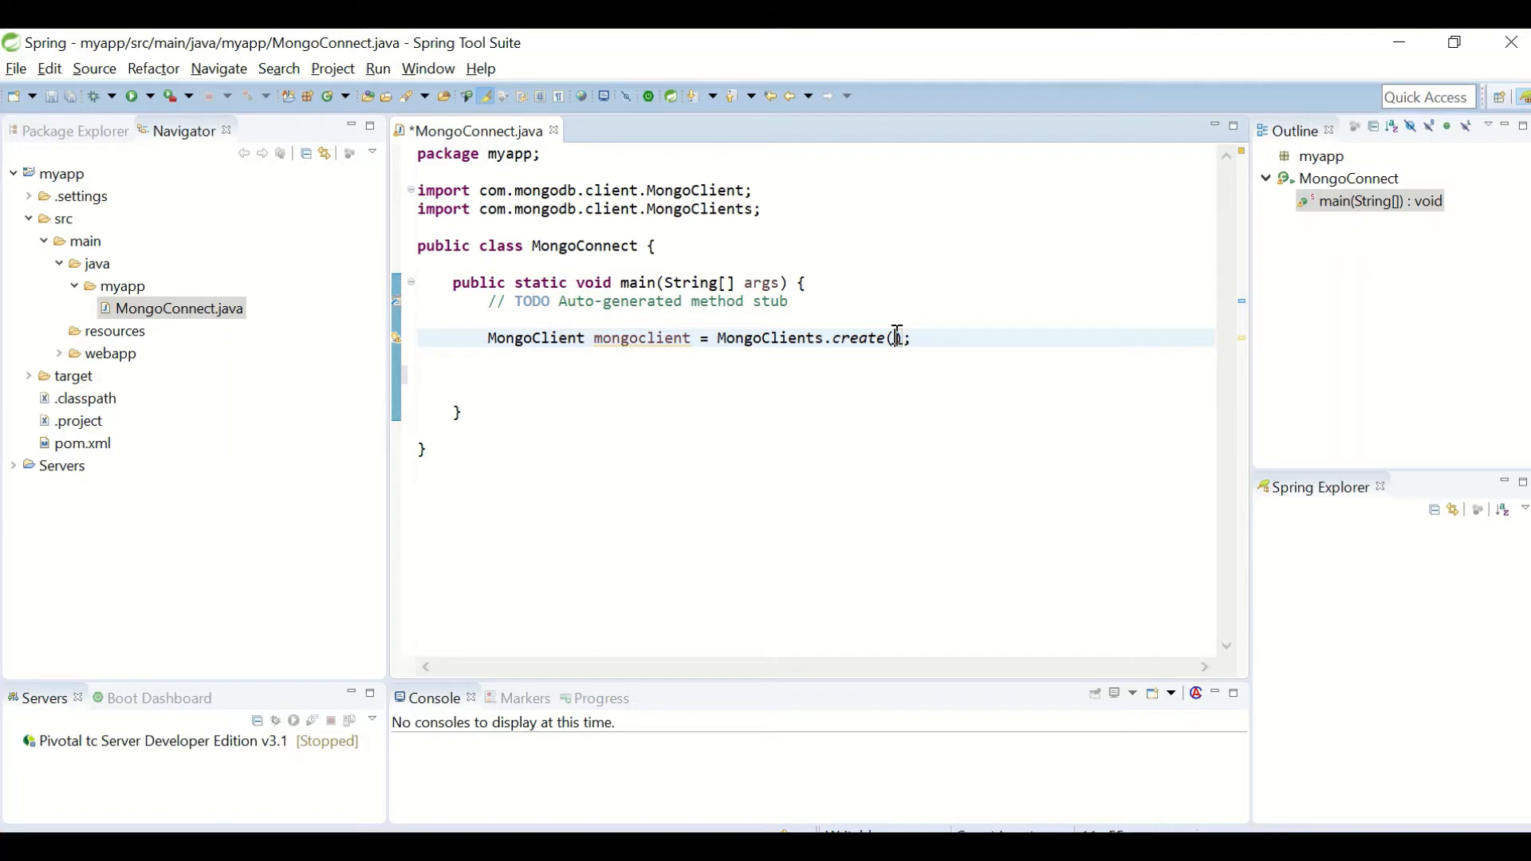
{"action": "type", "text": "\""}
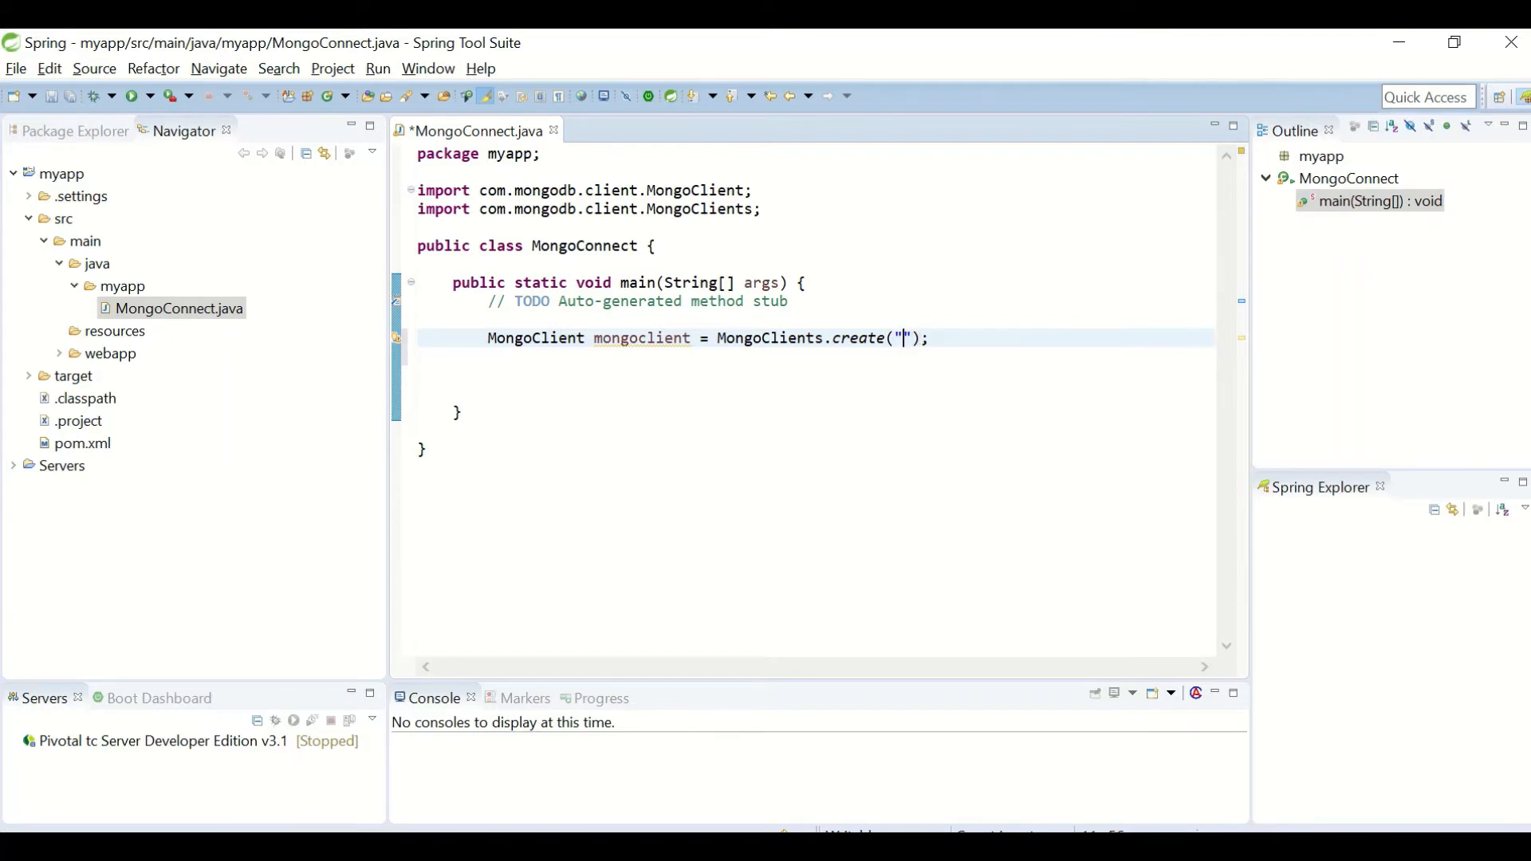
{"action": "type", "text": "mongodb://host1:27017"}
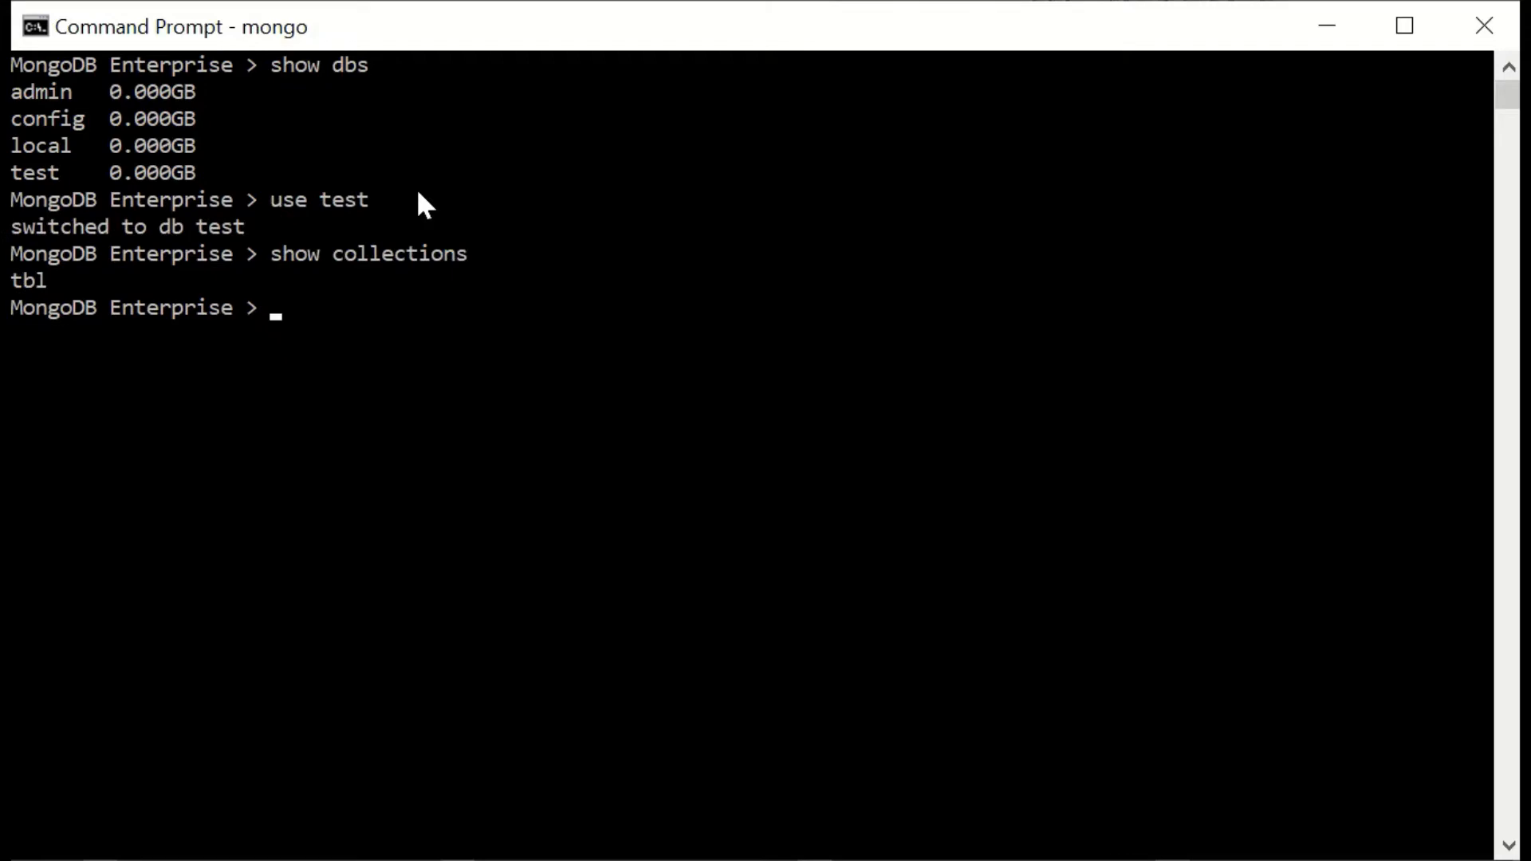
{"action": "type", "text": "db.tbl.find()"}
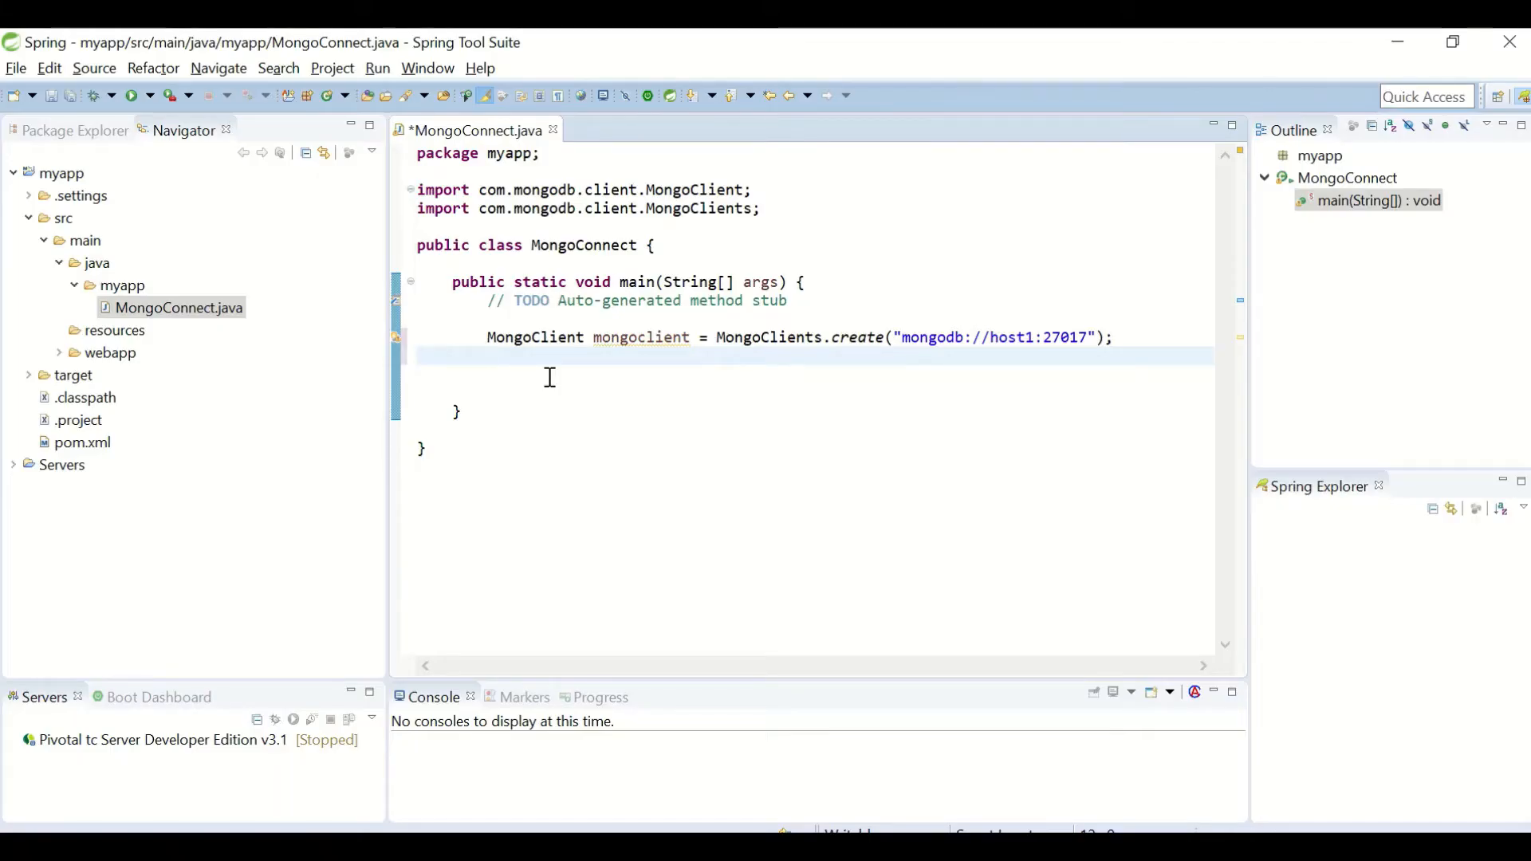
Step: Get the "test" database from the mongo client into a MongoDatabase variable
{"action": "type", "text": "M"}
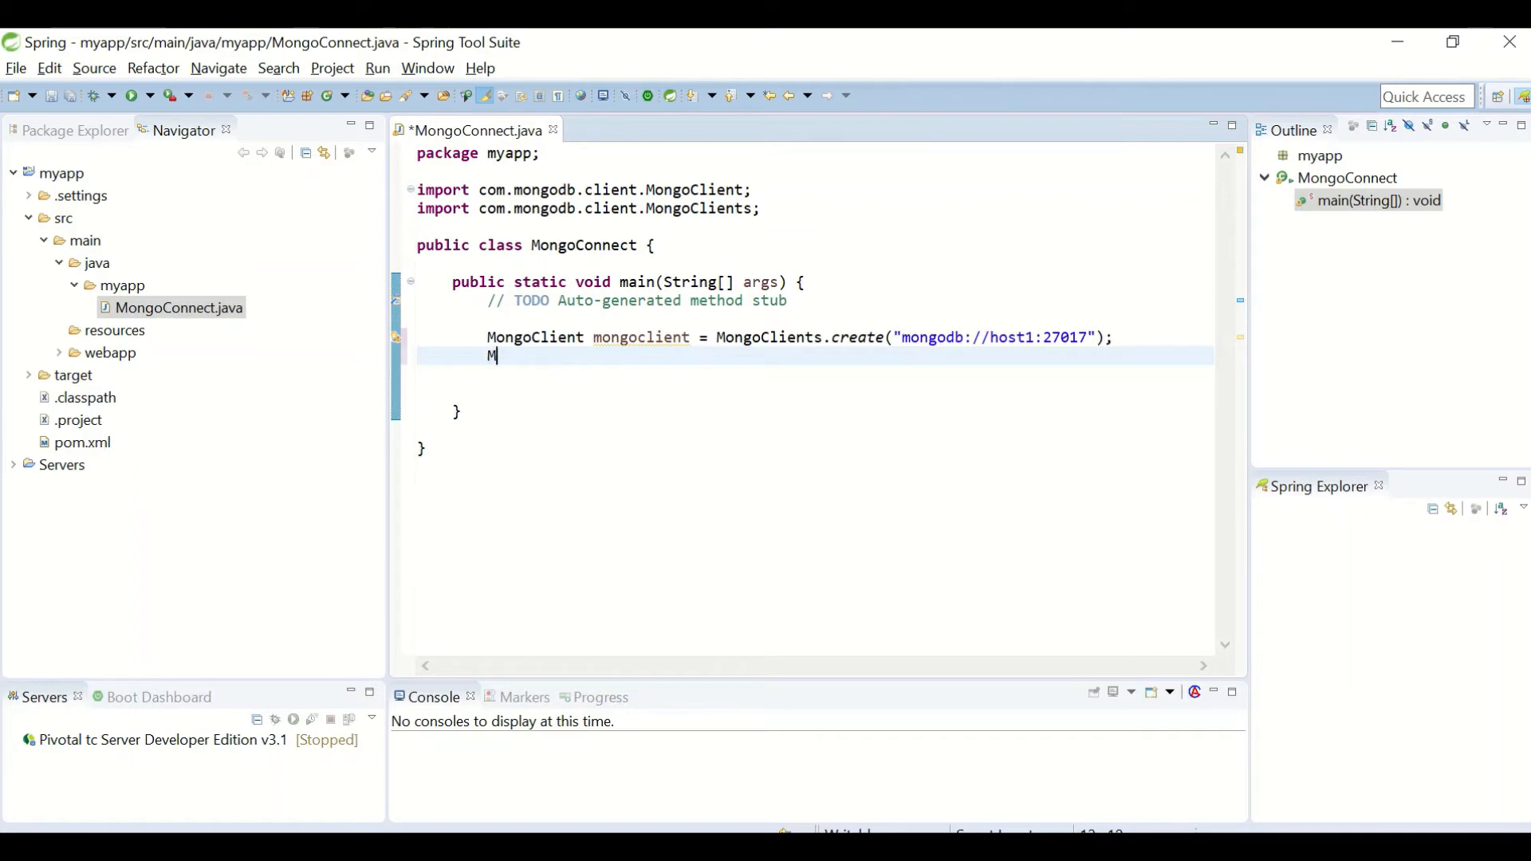
{"action": "type", "text": "ongoDatabase database"}
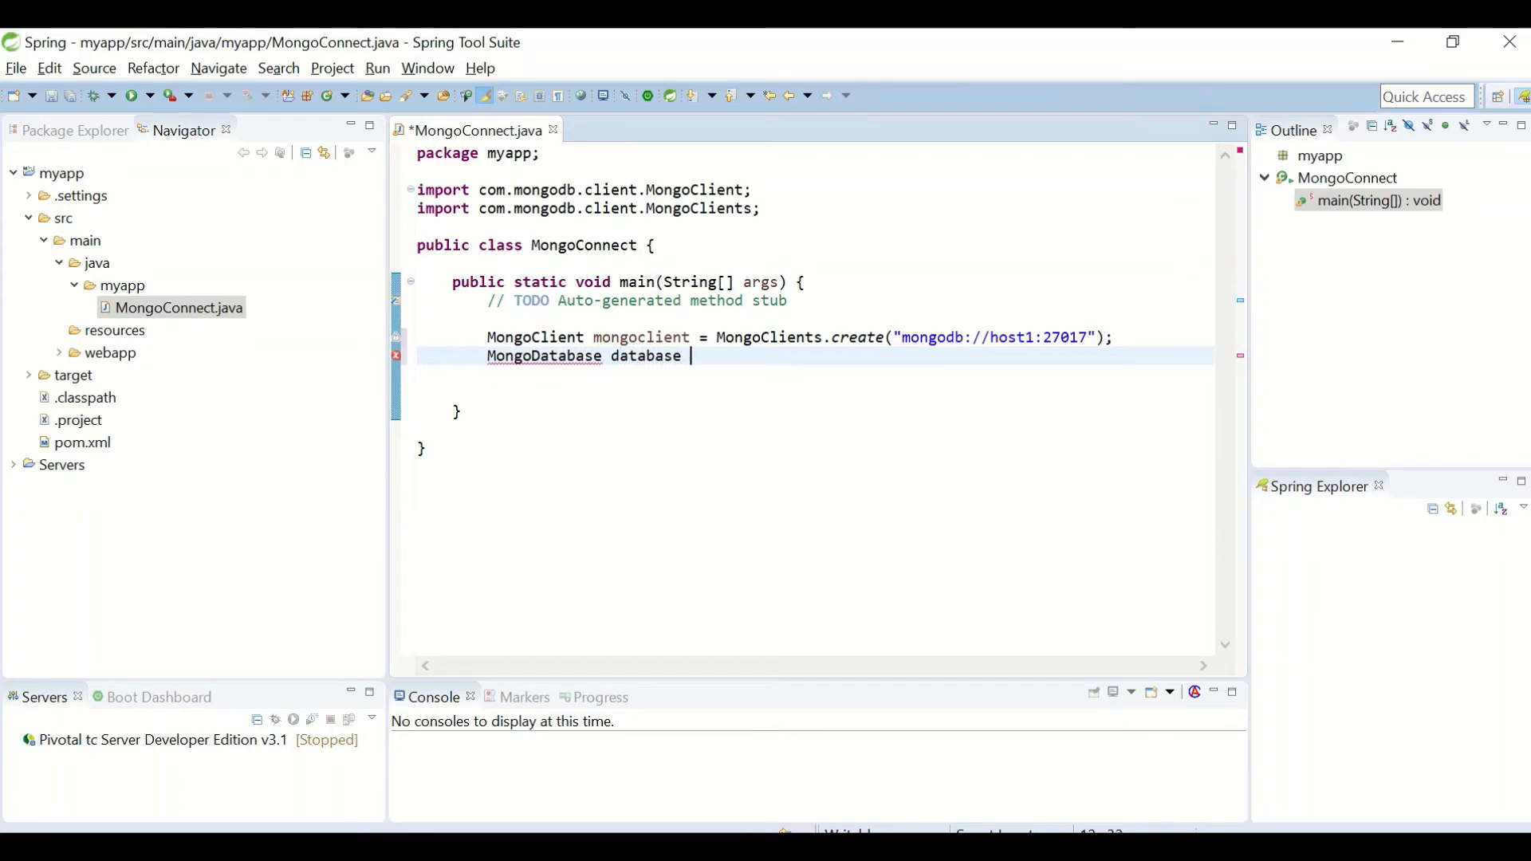
{"action": "type", "text": "= mongoclient.getDatabase(\"\""}
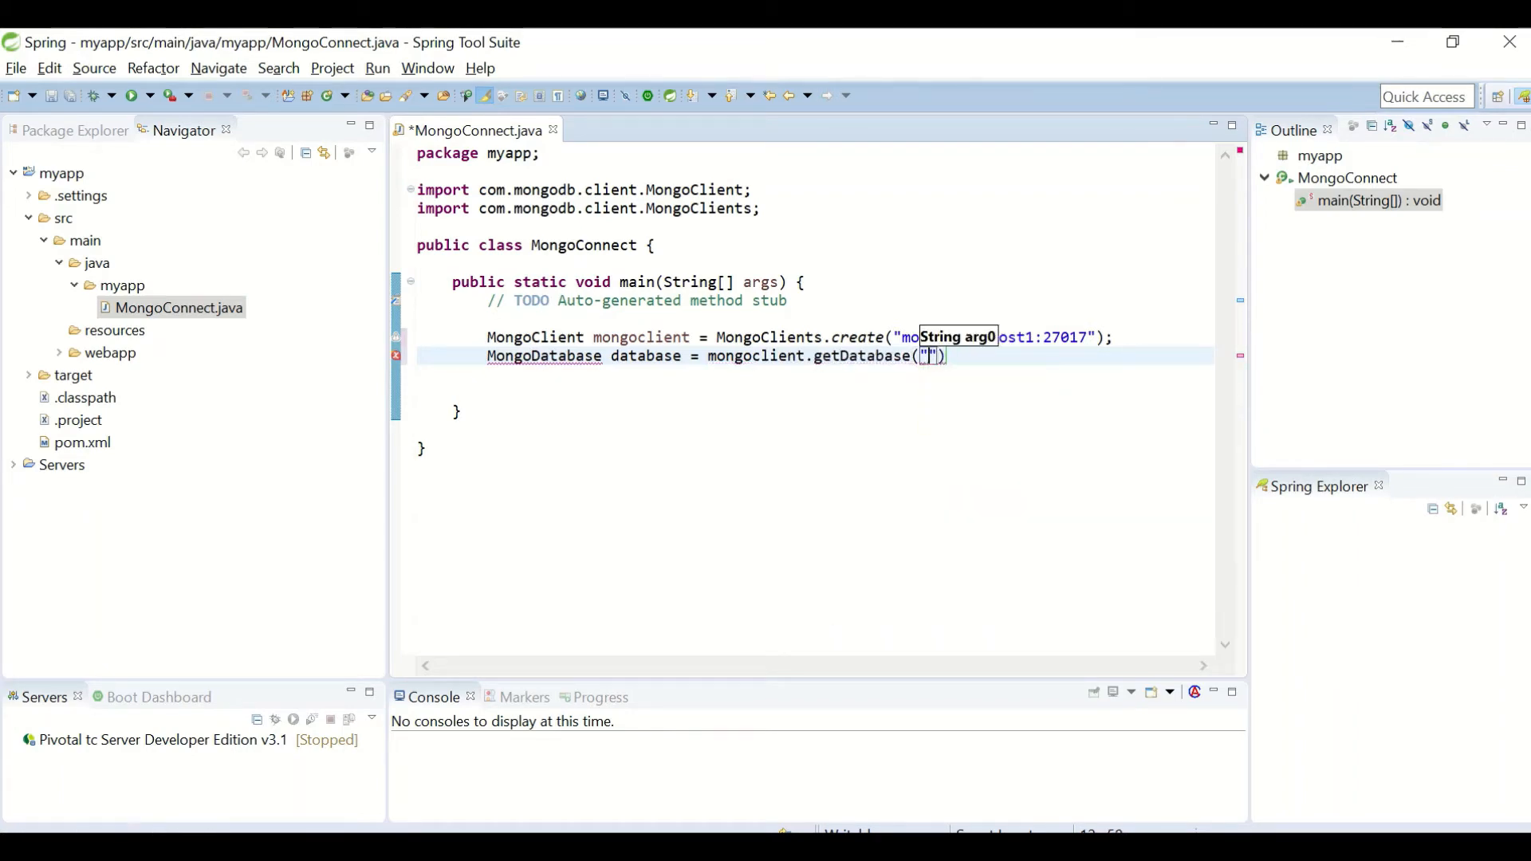
{"action": "type", "text": "test"}
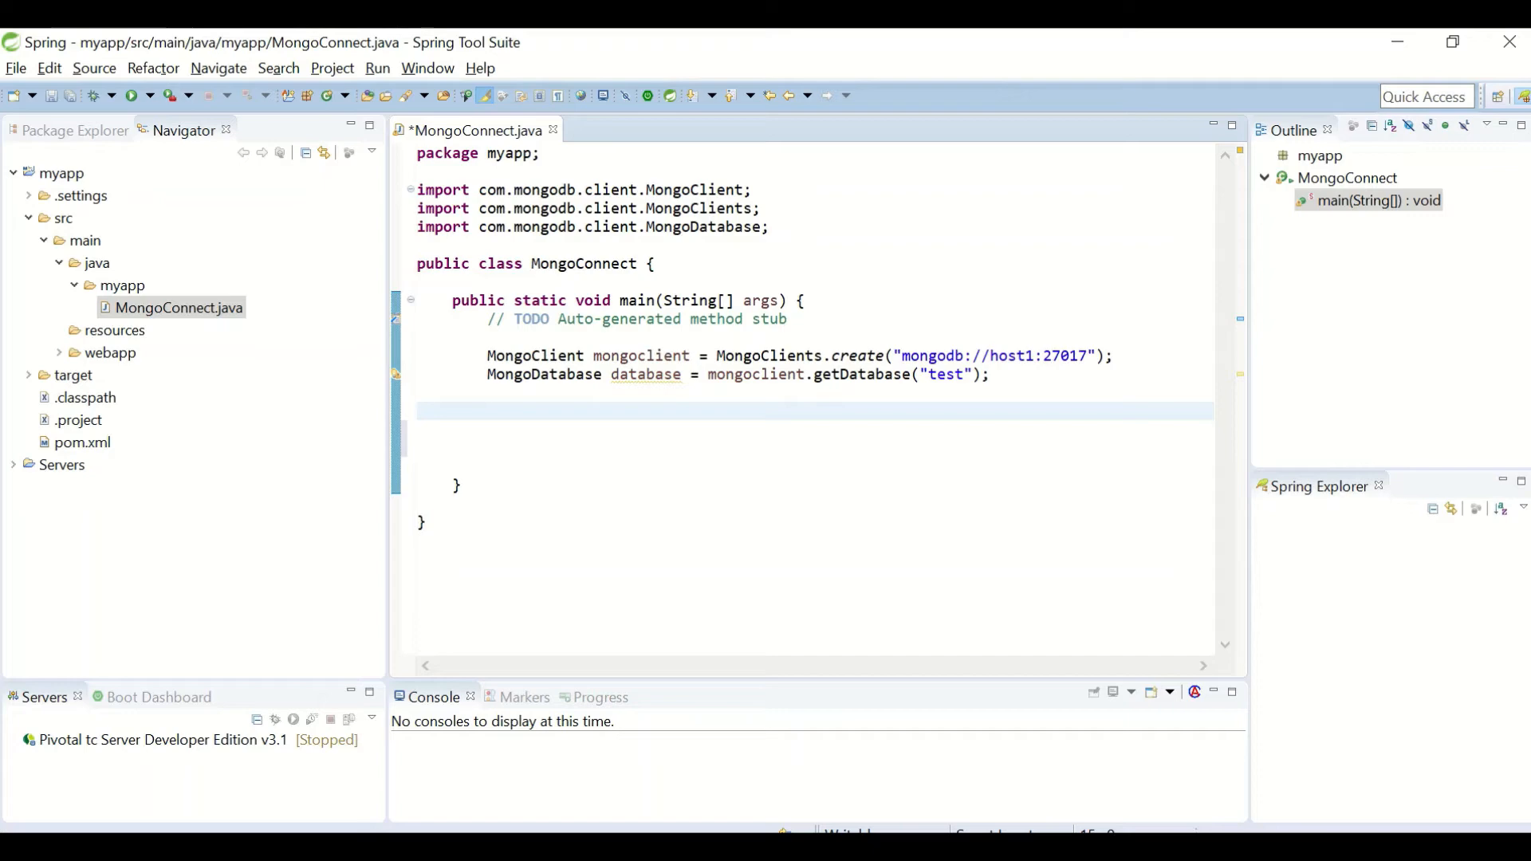
Step: Declare MongoCollection<Document> collection = database.getCollection("tbl")
{"action": "left_click", "coordinate": [488, 411]}
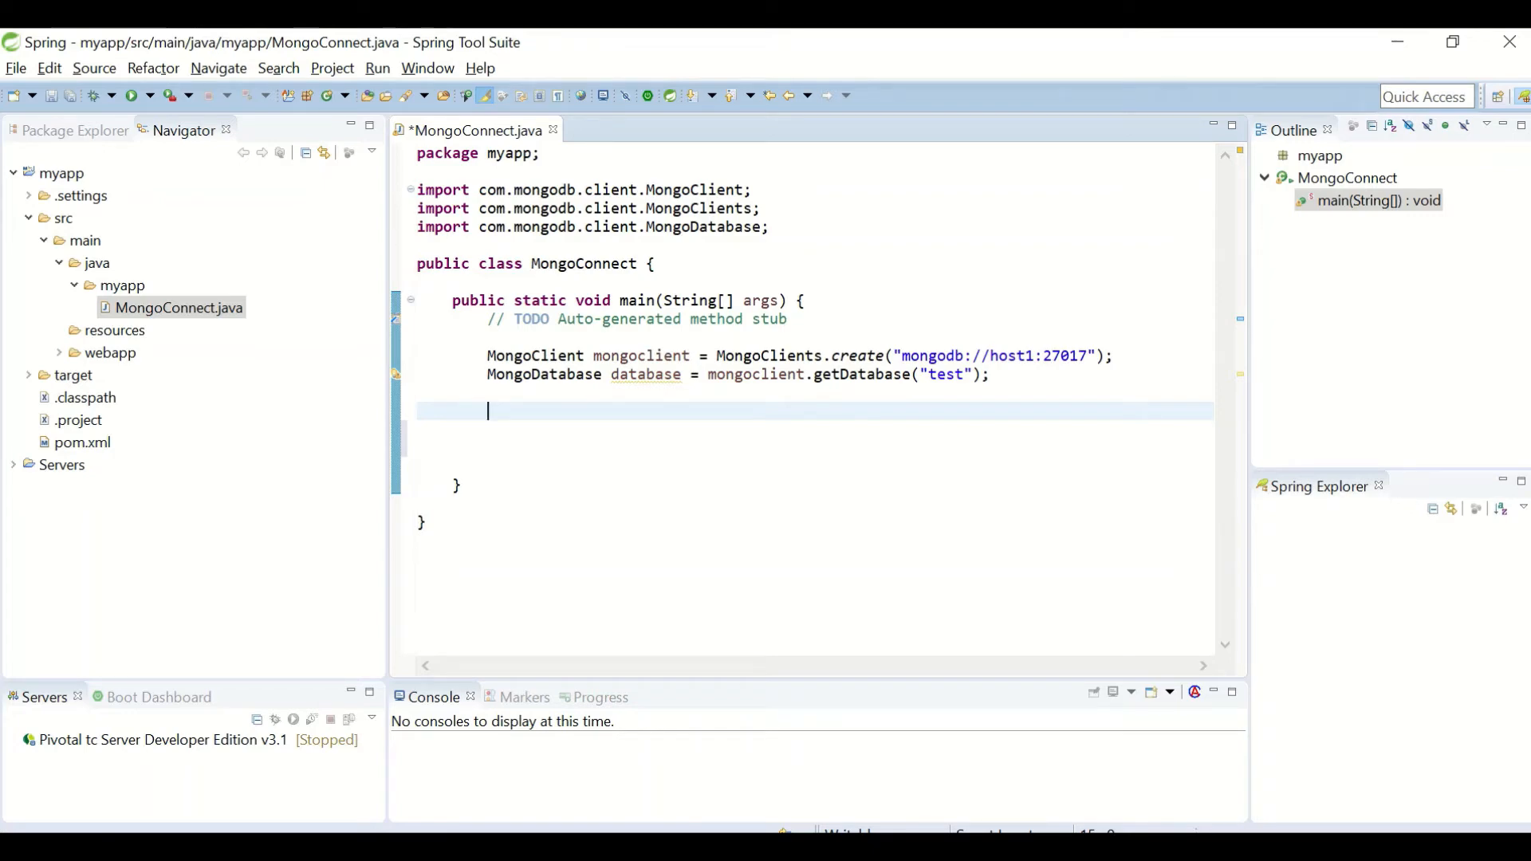
{"action": "type", "text": "Mongo"}
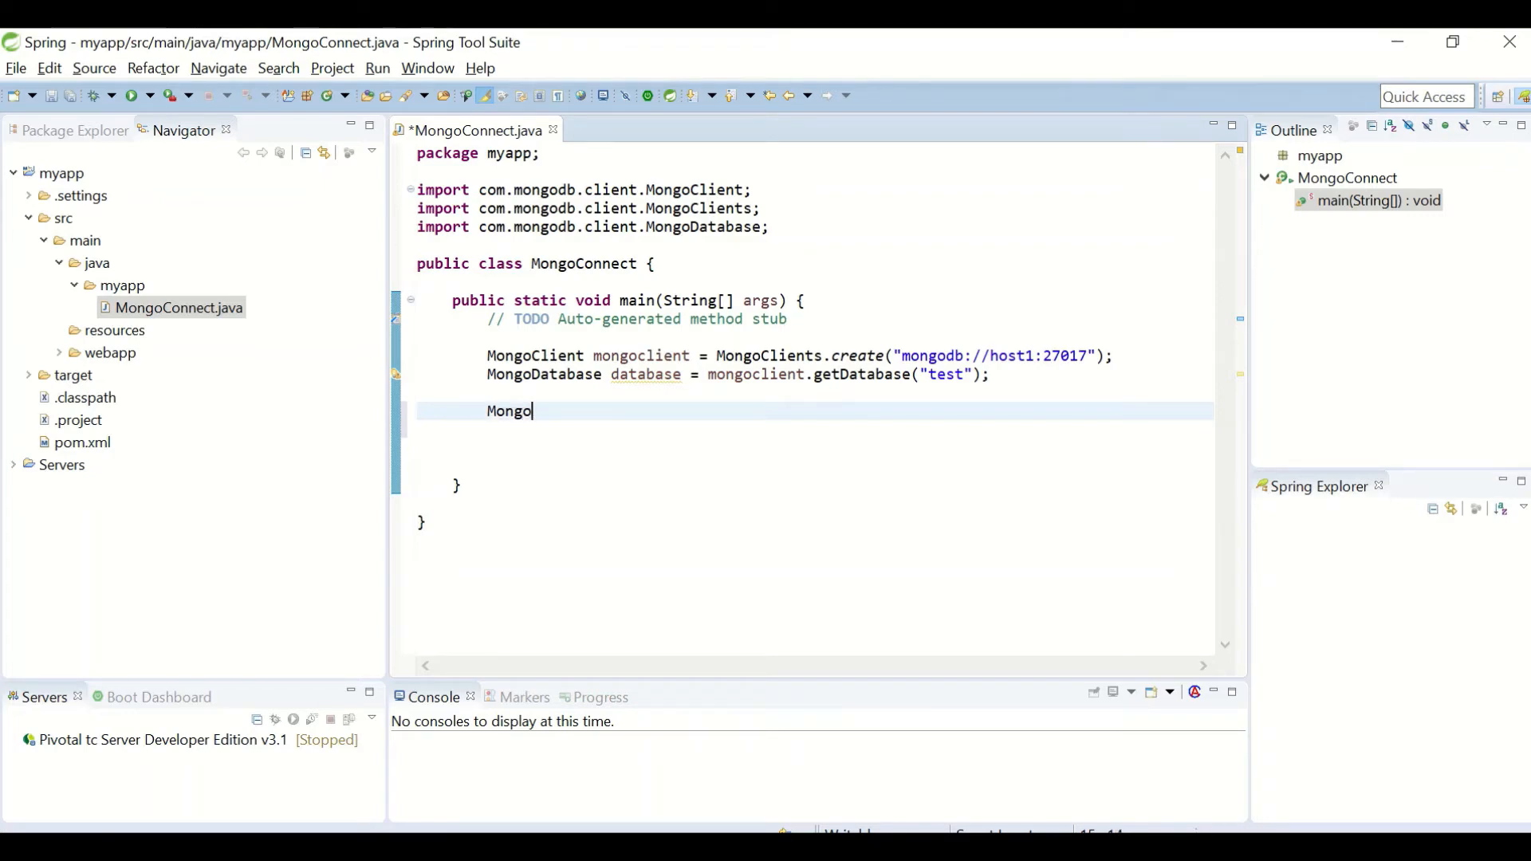
{"action": "type", "text": "Collection"}
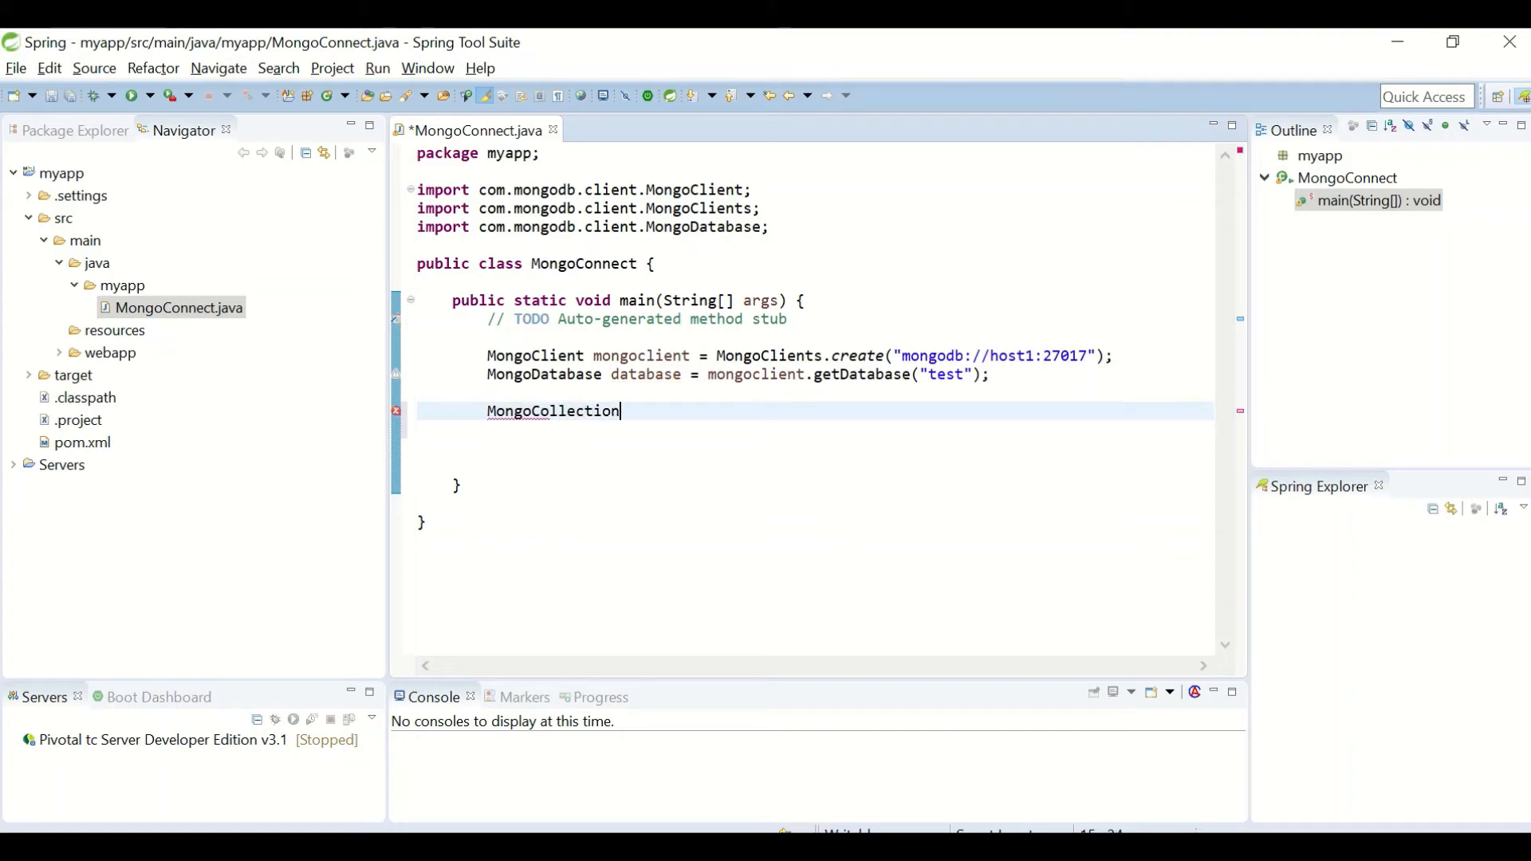
{"action": "type", "text": "<>"}
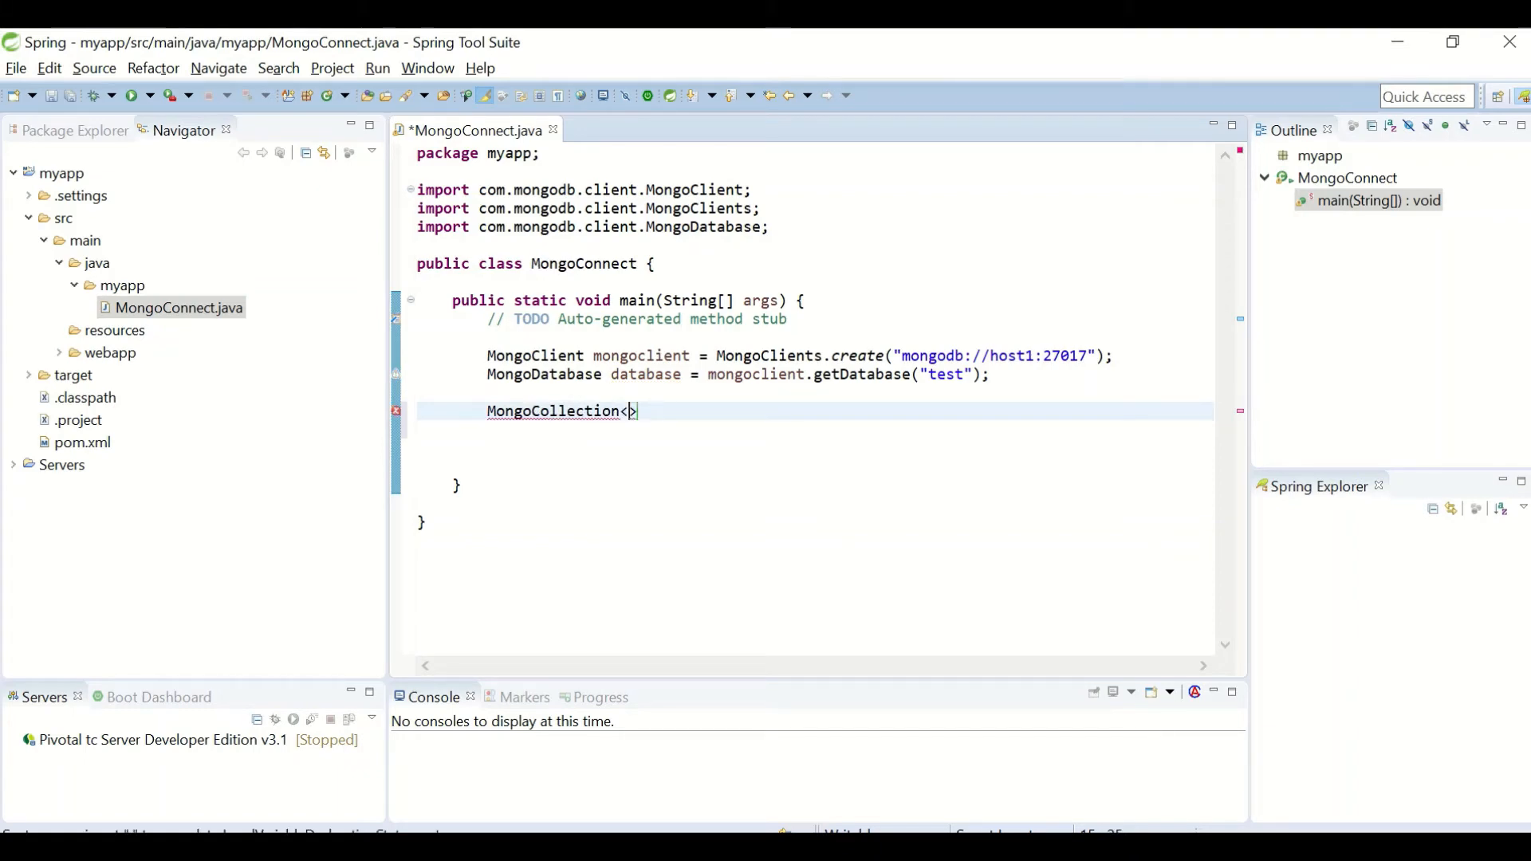
{"action": "type", "text": "Docume"}
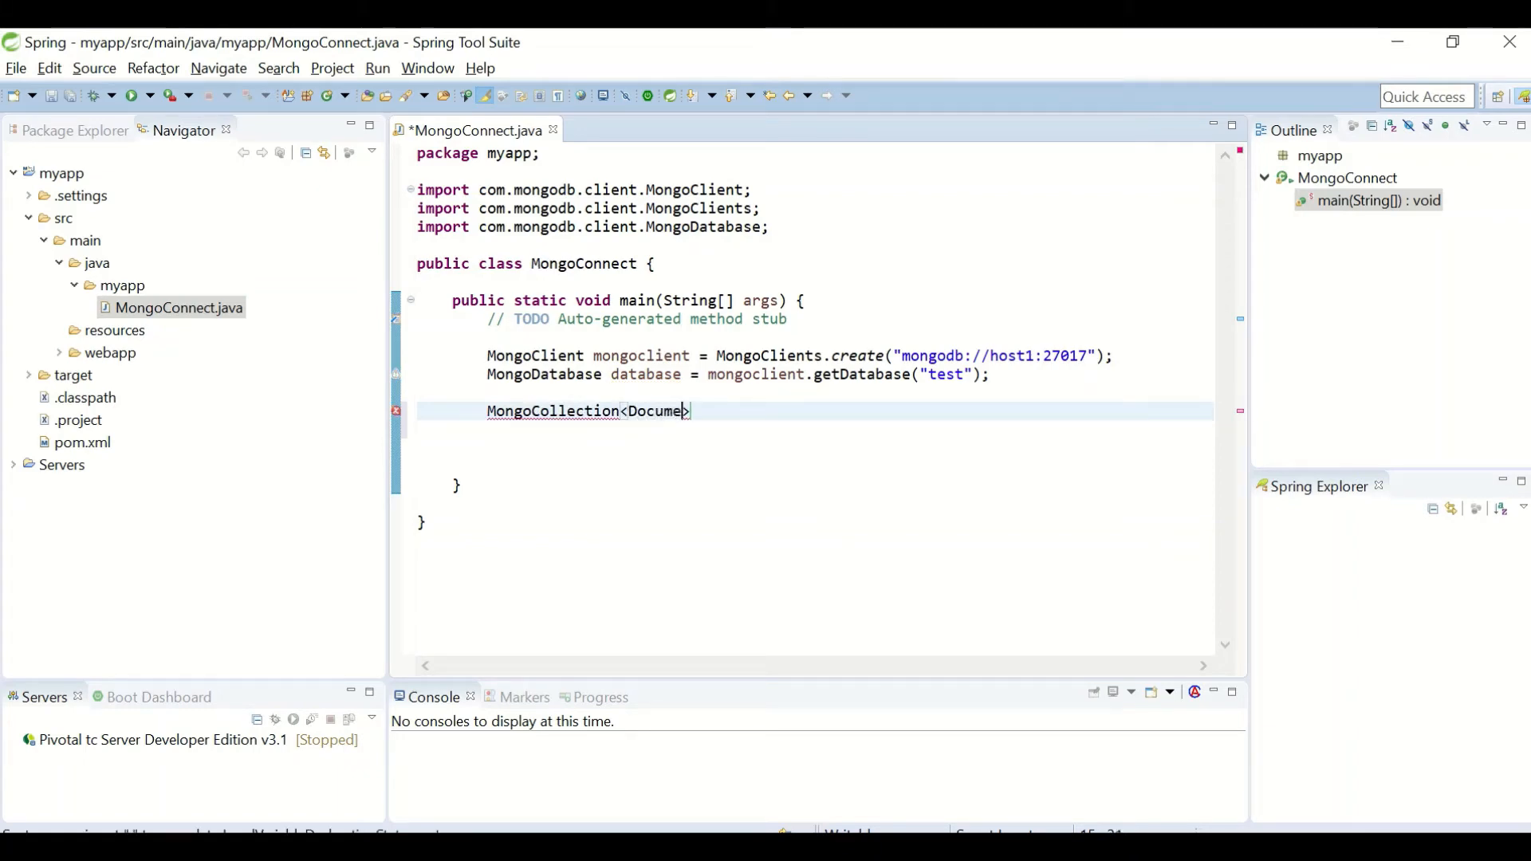
{"action": "type", "text": "n"}
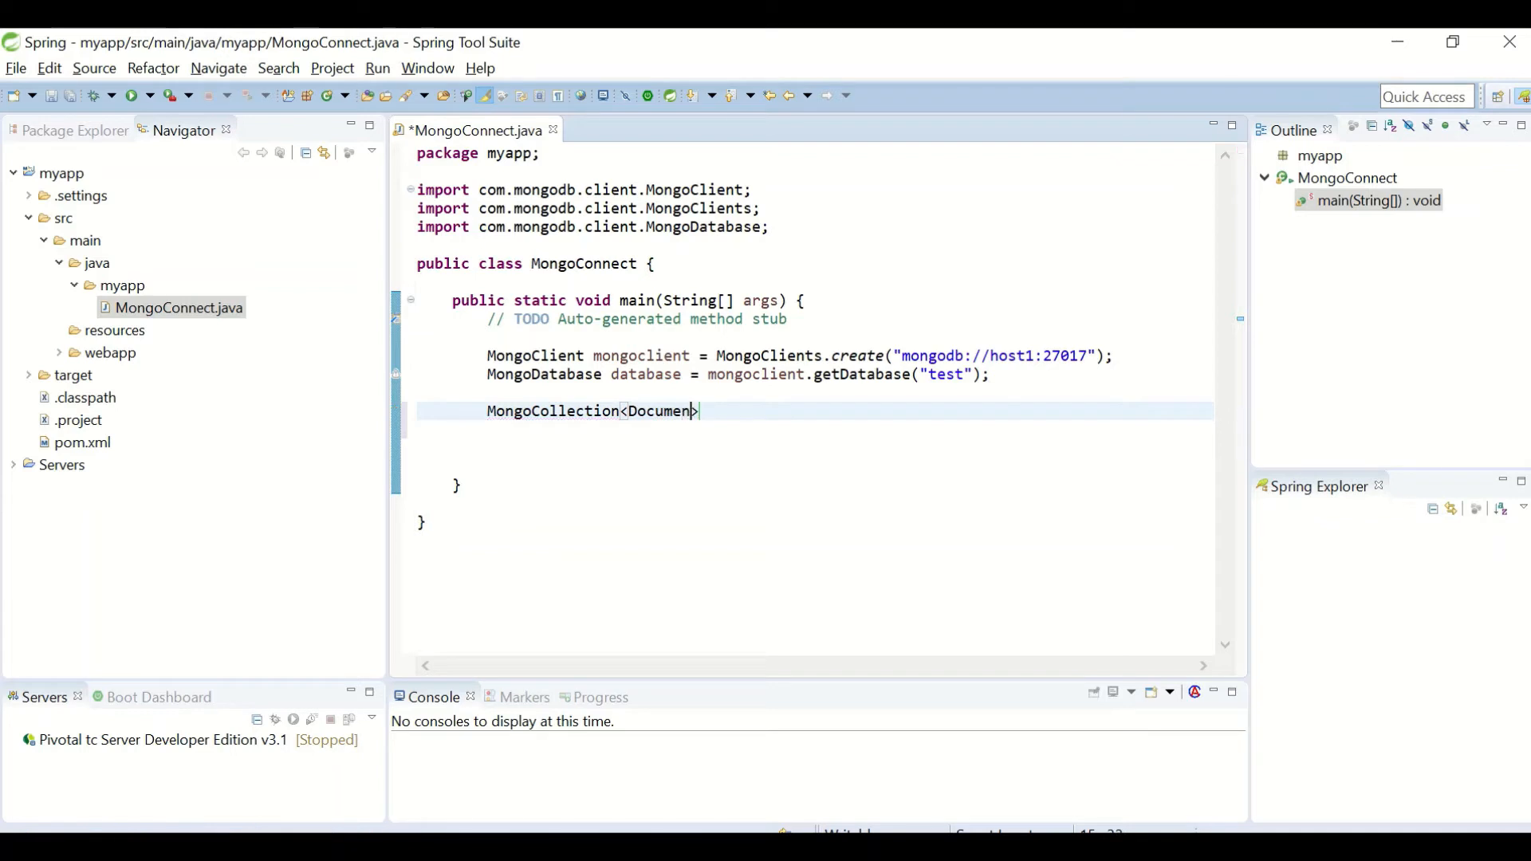
{"action": "type", "text": "t>"}
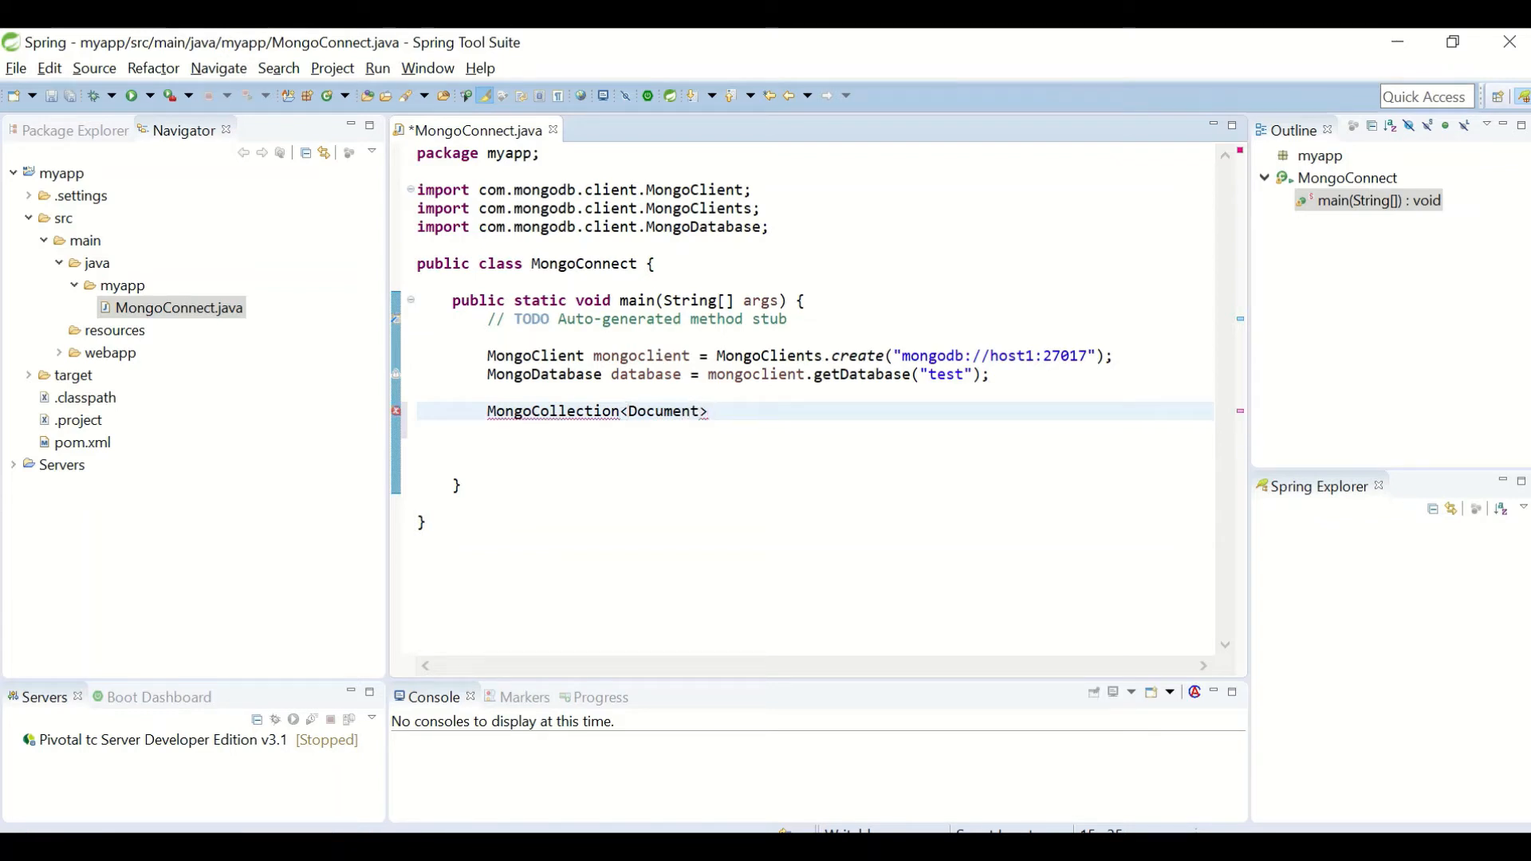
{"action": "type", "text": "col"}
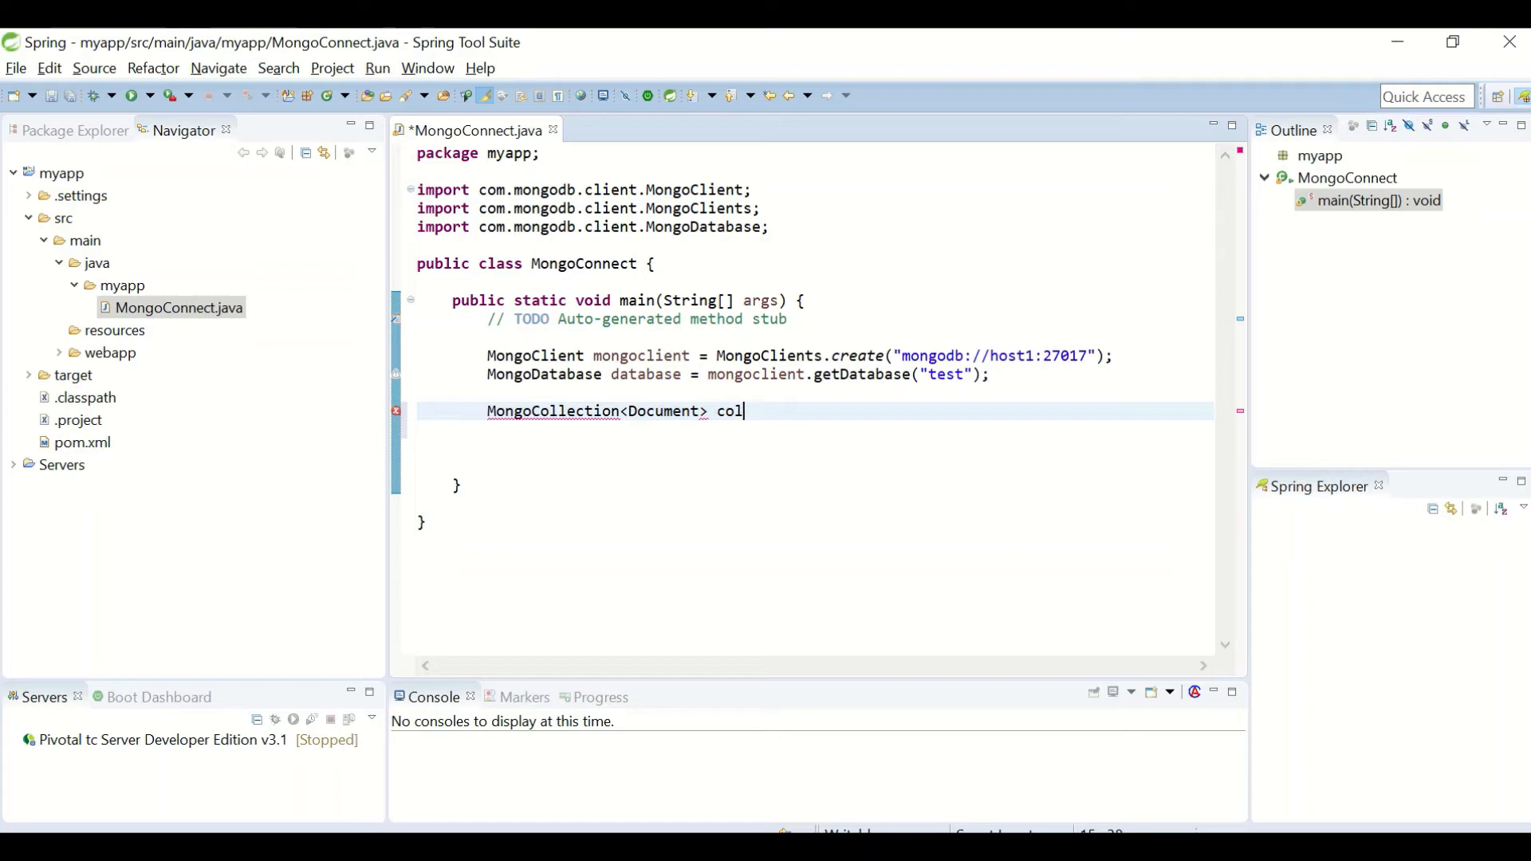
{"action": "type", "text": "lection ="}
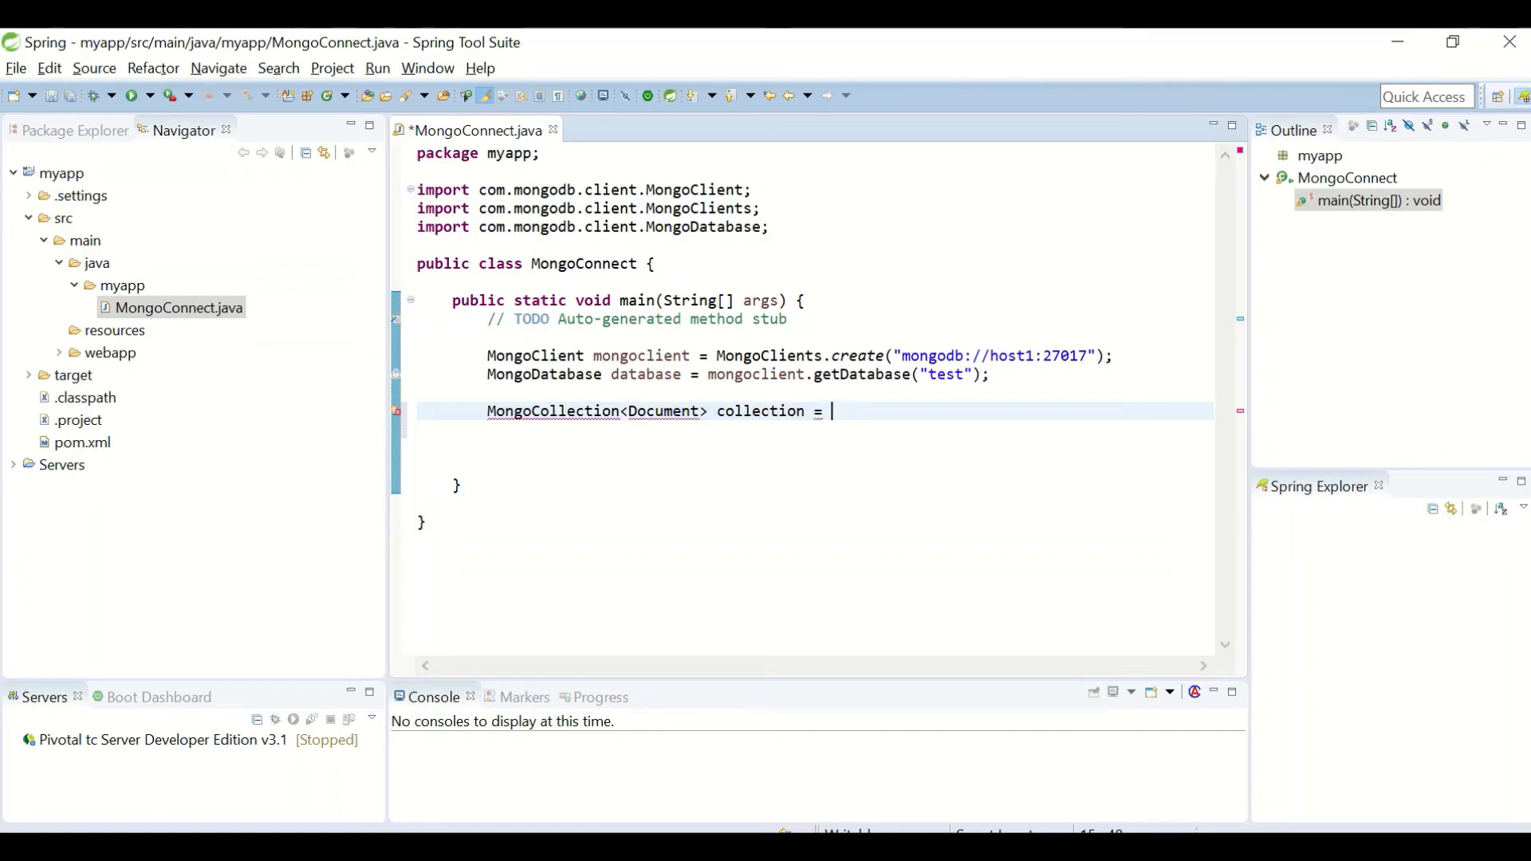
{"action": "type", "text": "database."}
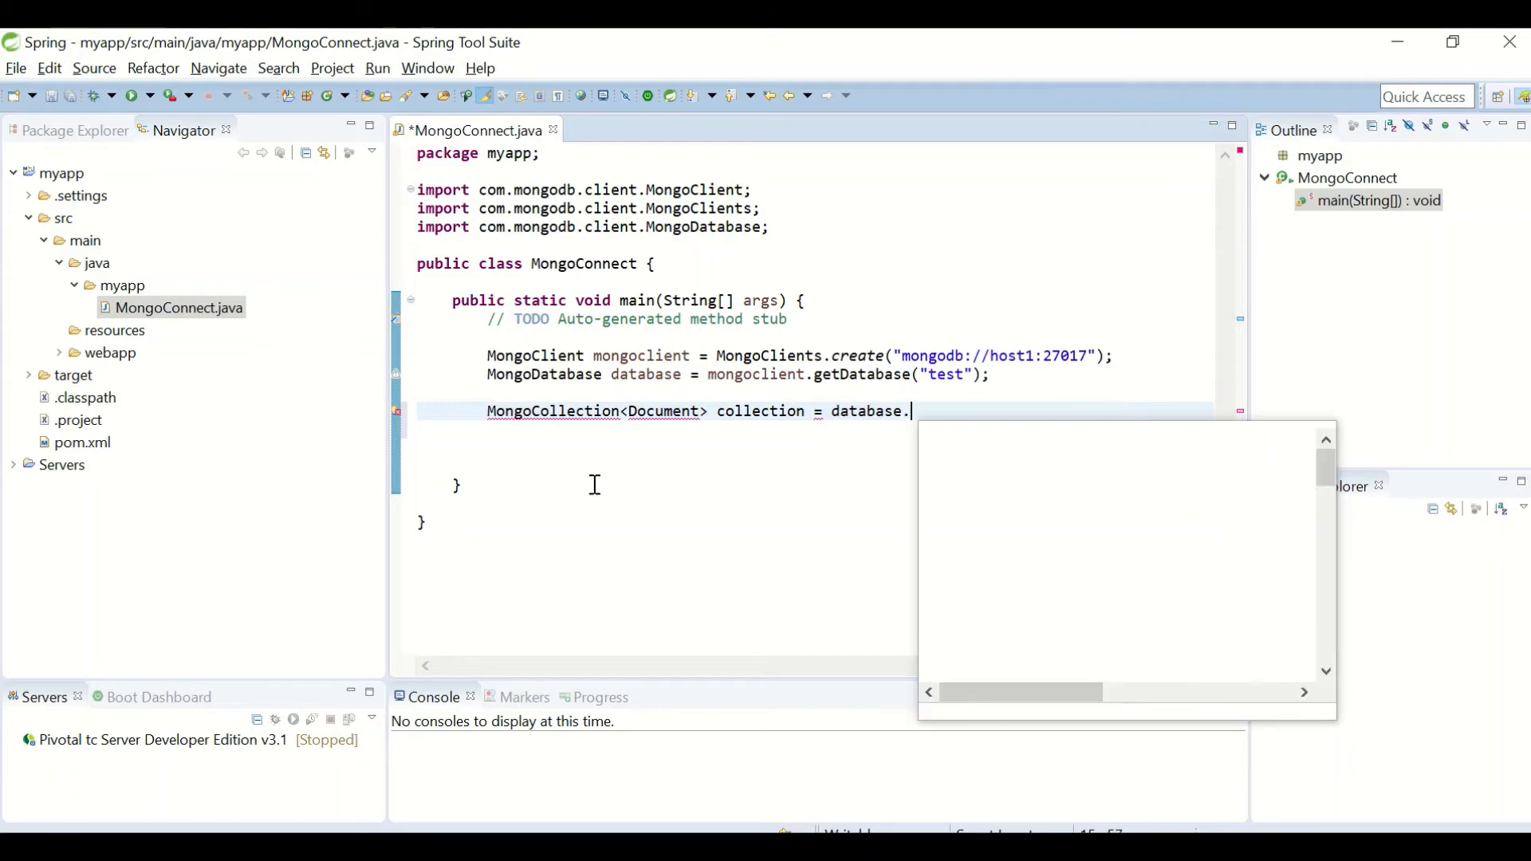
{"action": "type", "text": "get"}
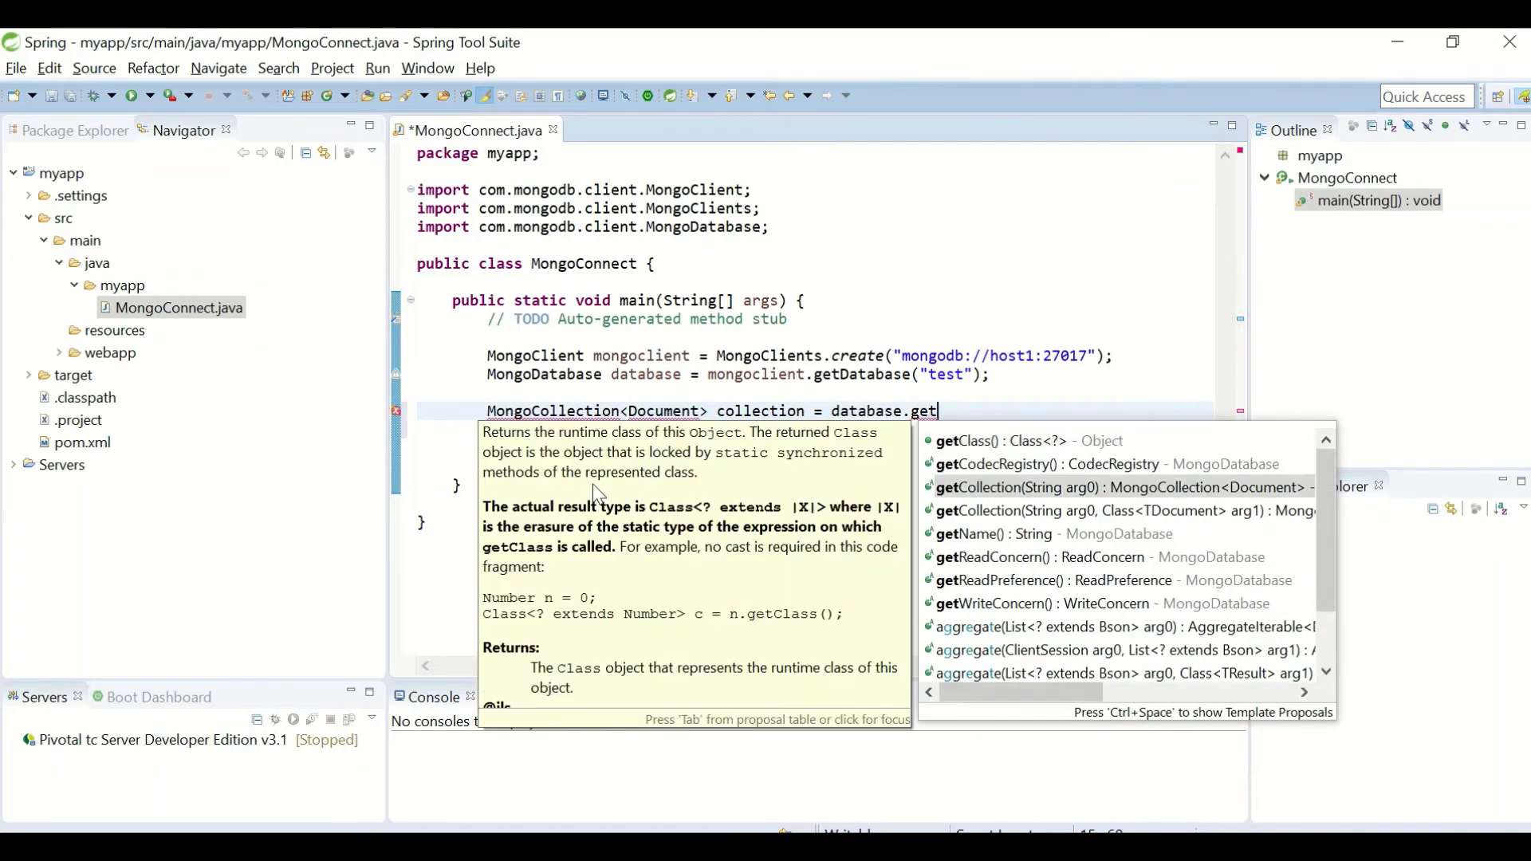
{"action": "left_click", "coordinate": [1118, 487]}
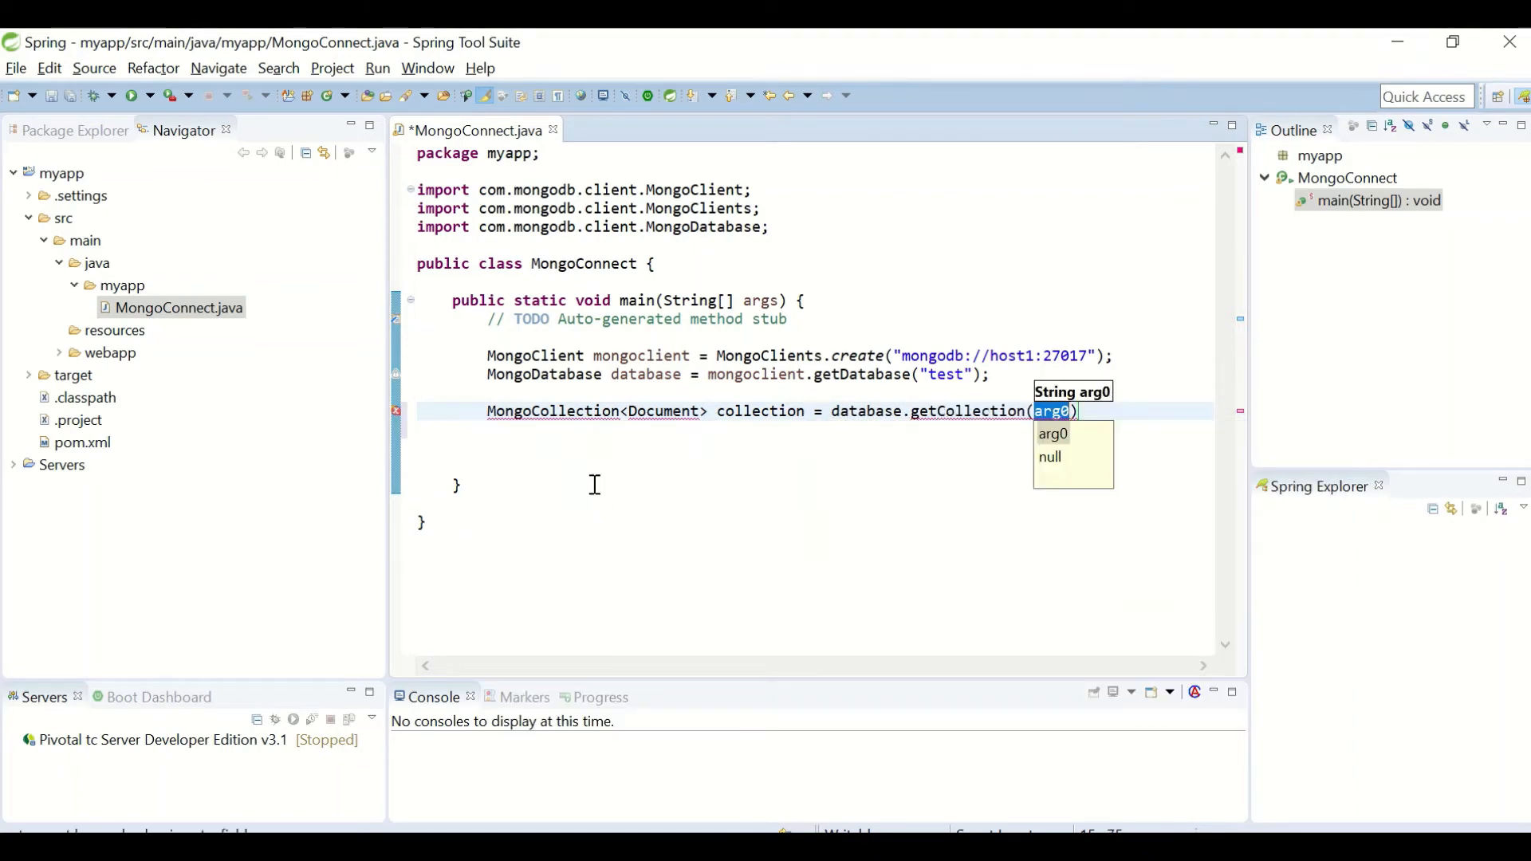
{"action": "type", "text": "\"t\""}
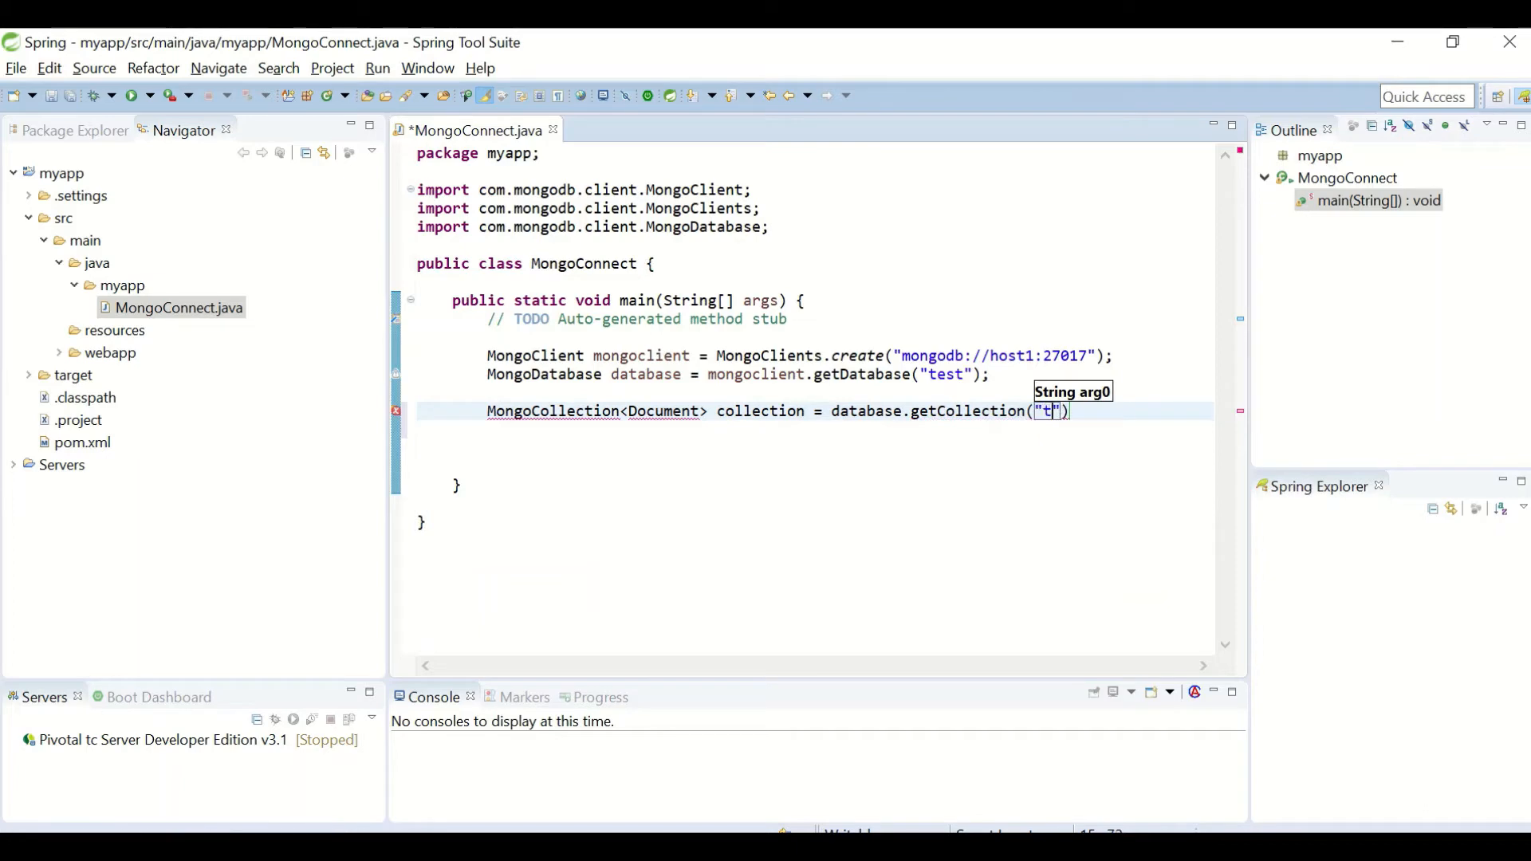
{"action": "type", "text": "bl"}
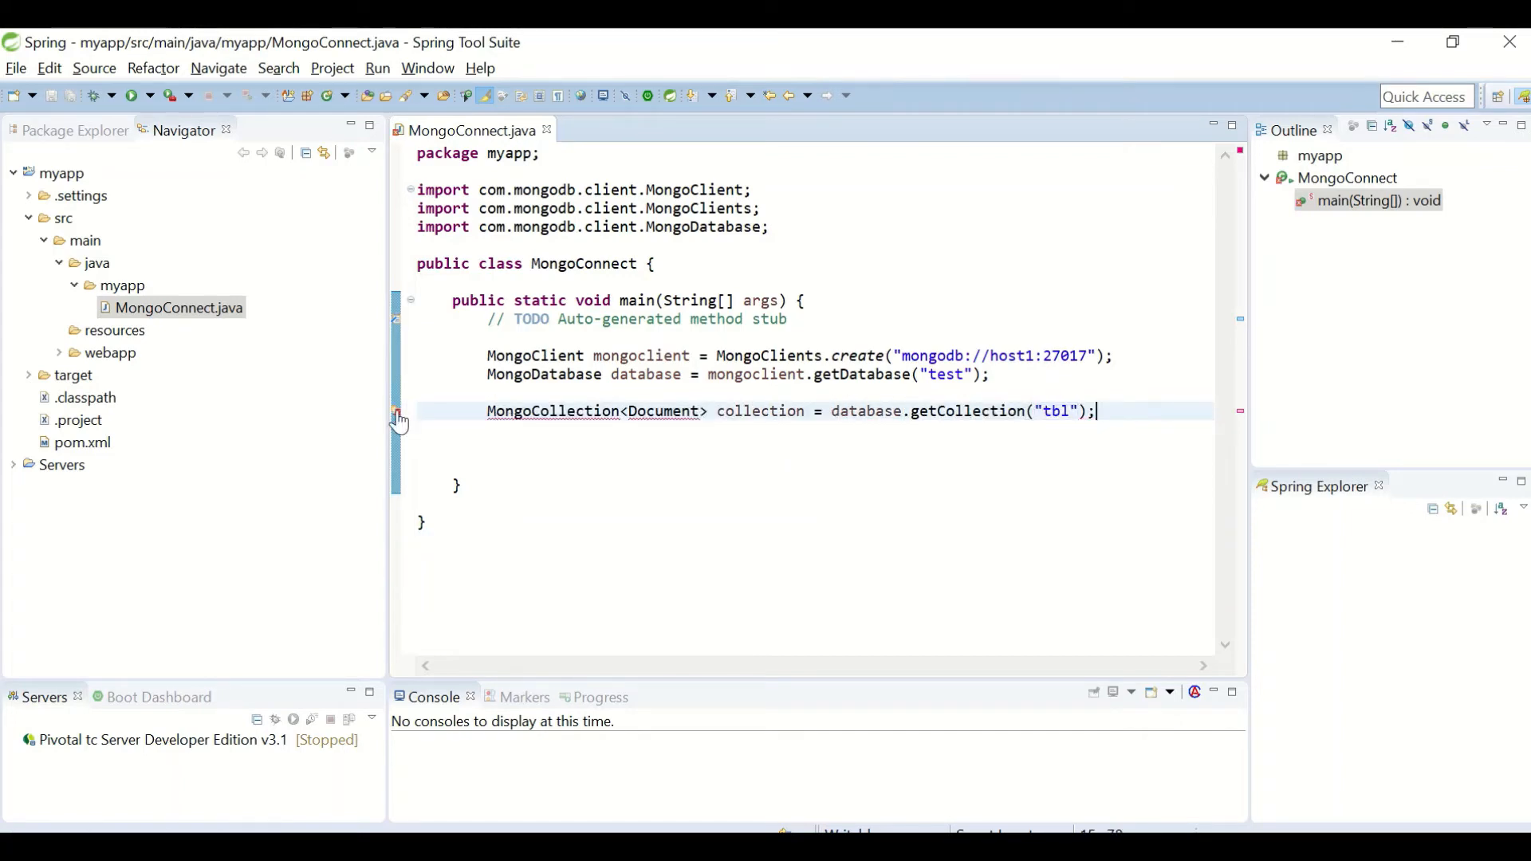
Step: Import org.bson.Document and MongoCollection, then begin a //CRUD Operation comment
{"action": "left_click", "coordinate": [398, 412]}
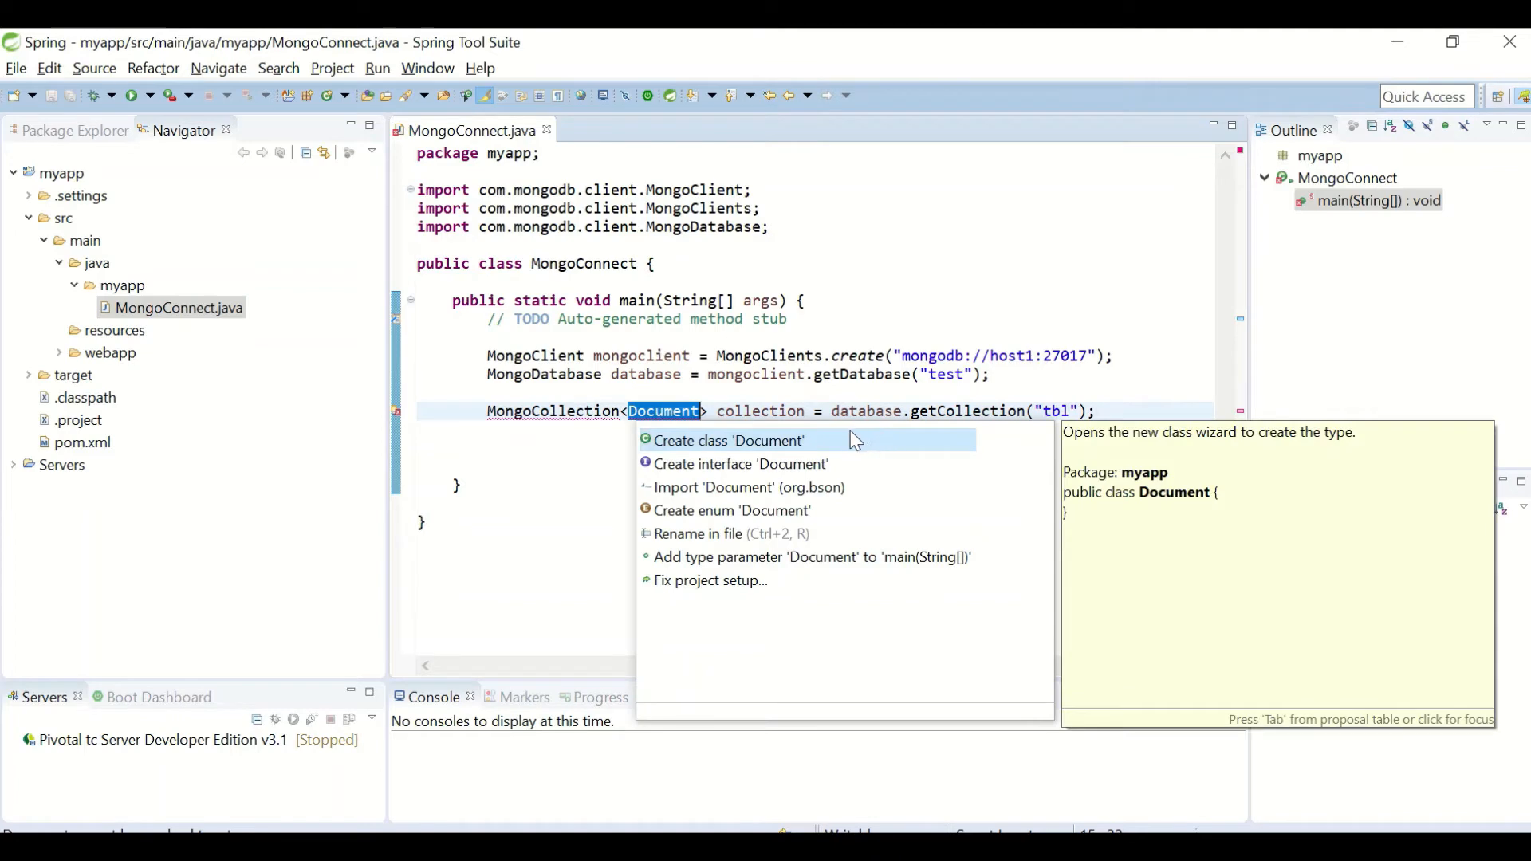
{"action": "left_click", "coordinate": [748, 487]}
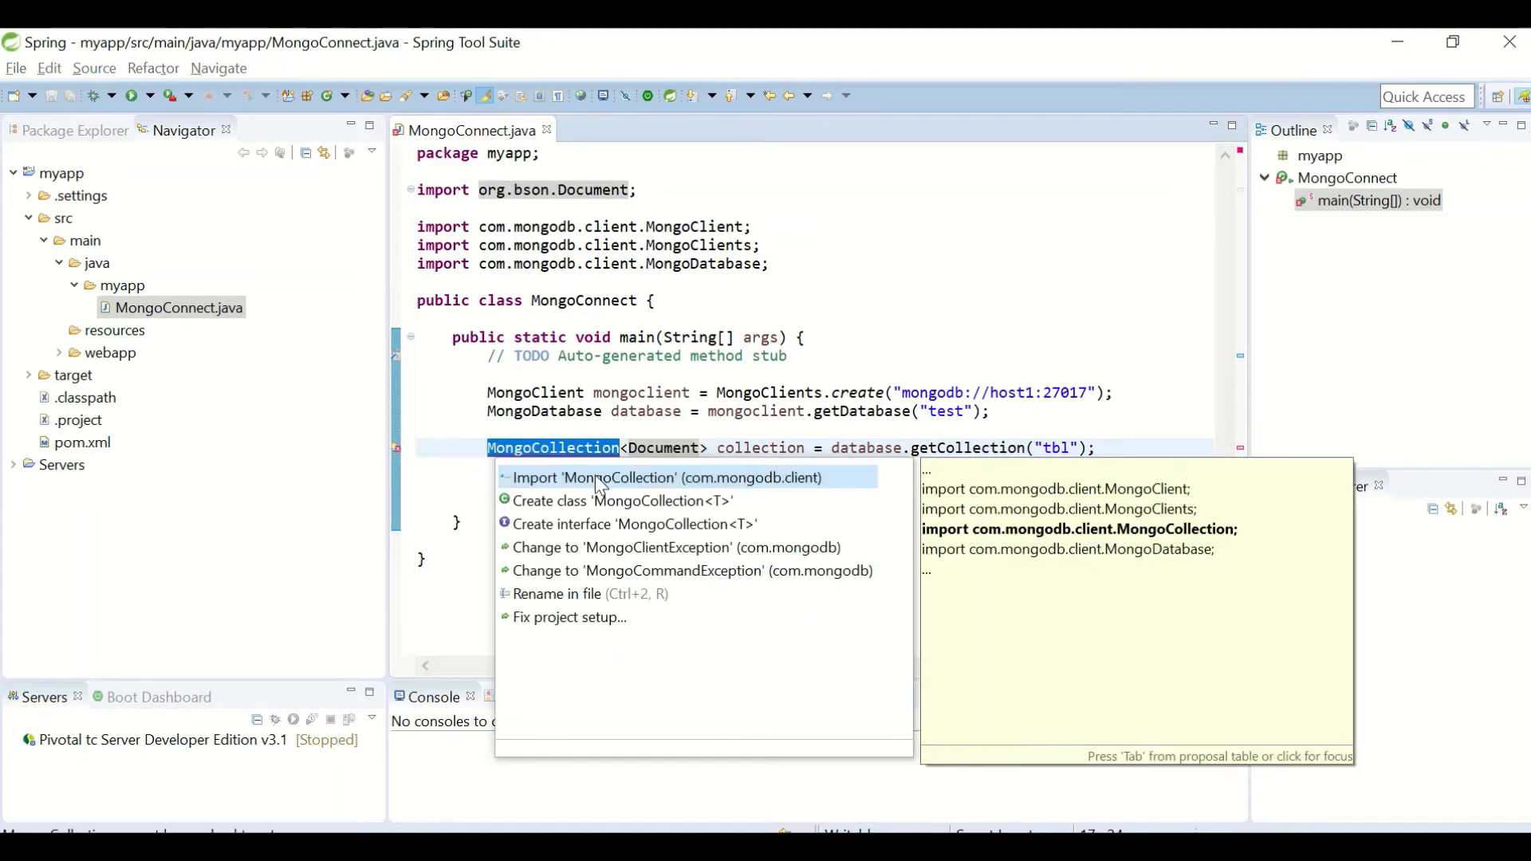
{"action": "left_click", "coordinate": [670, 477]}
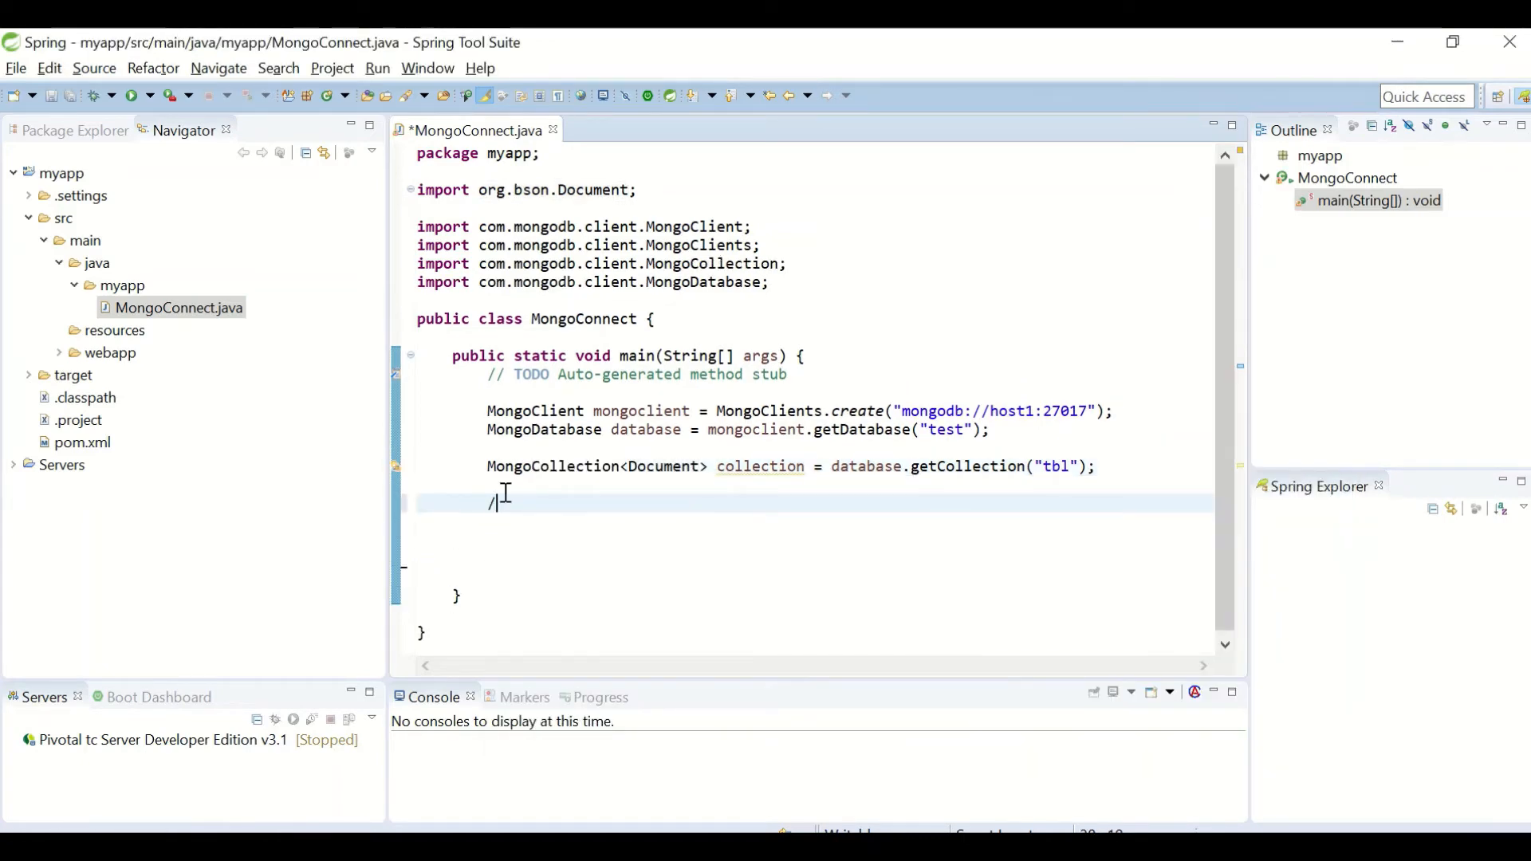
{"action": "type", "text": "/CRUD Operation"}
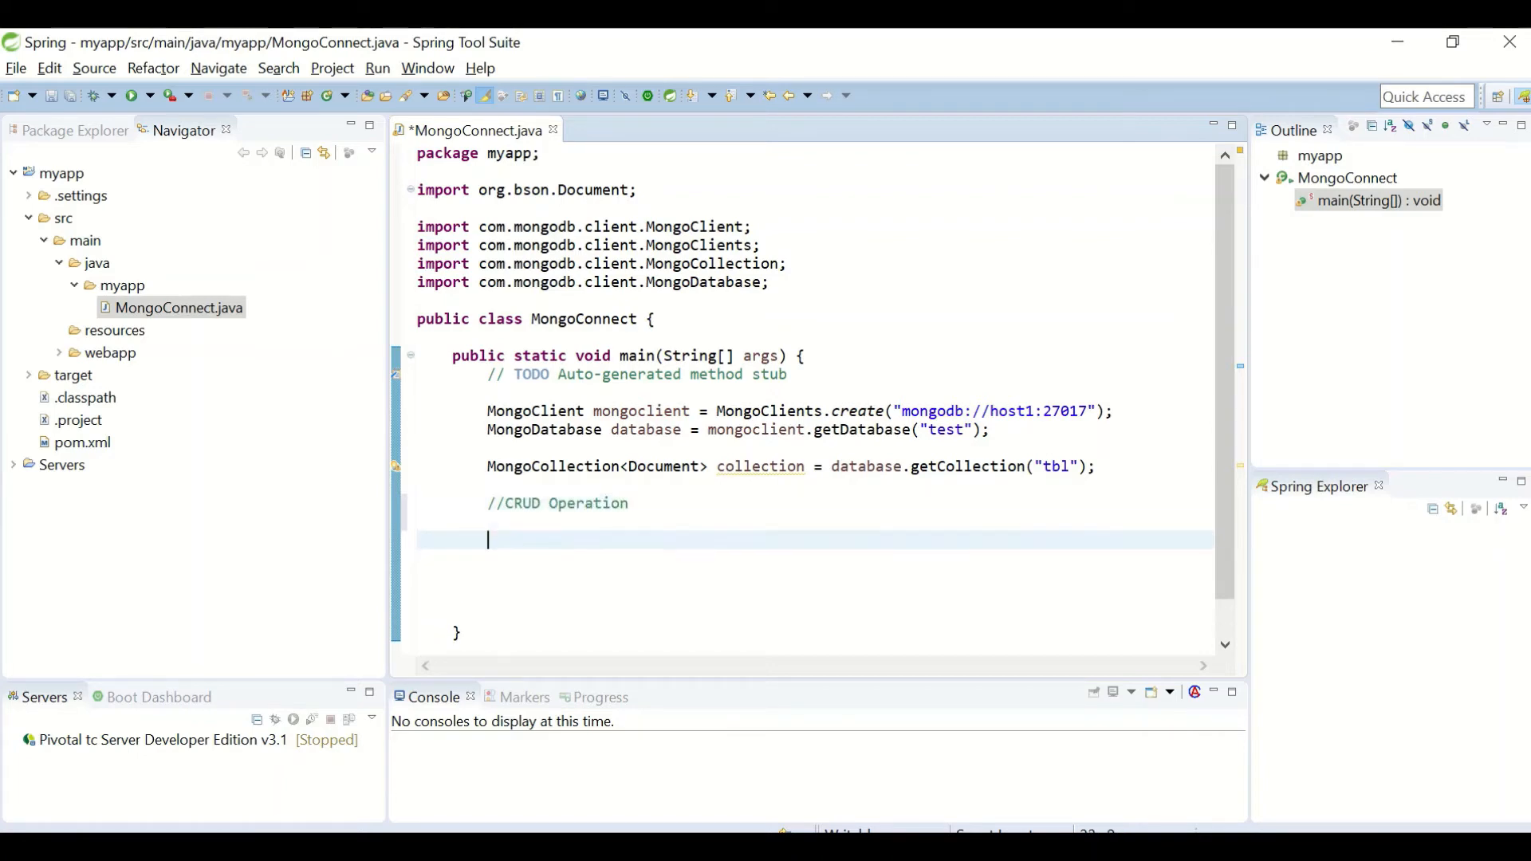
Step: Under a //Create comment, build Document doc with name "mongo" and age 30
{"action": "type", "text": "//"}
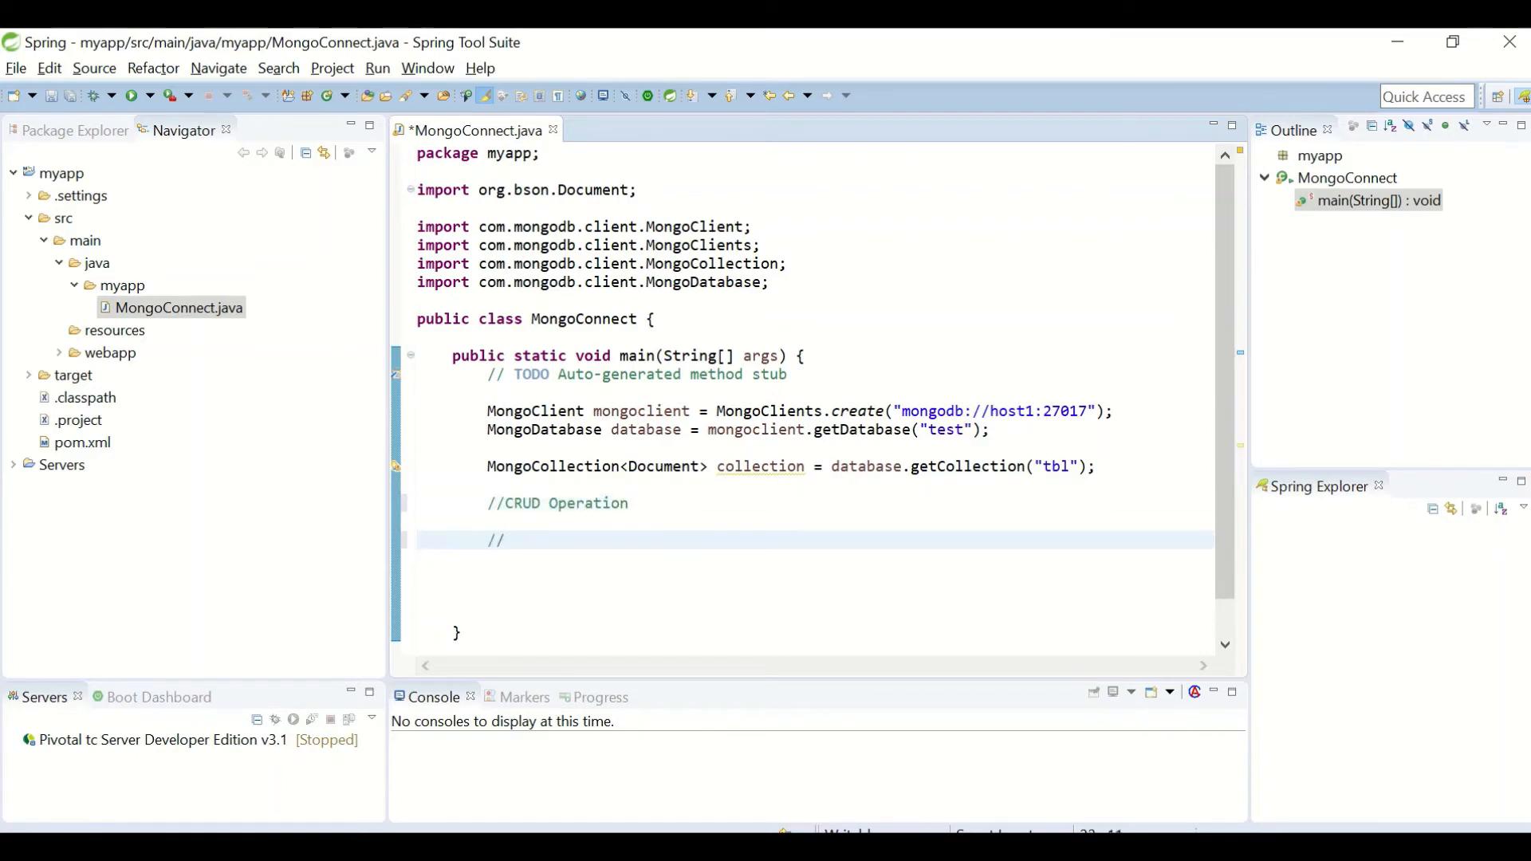
{"action": "type", "text": "Create"}
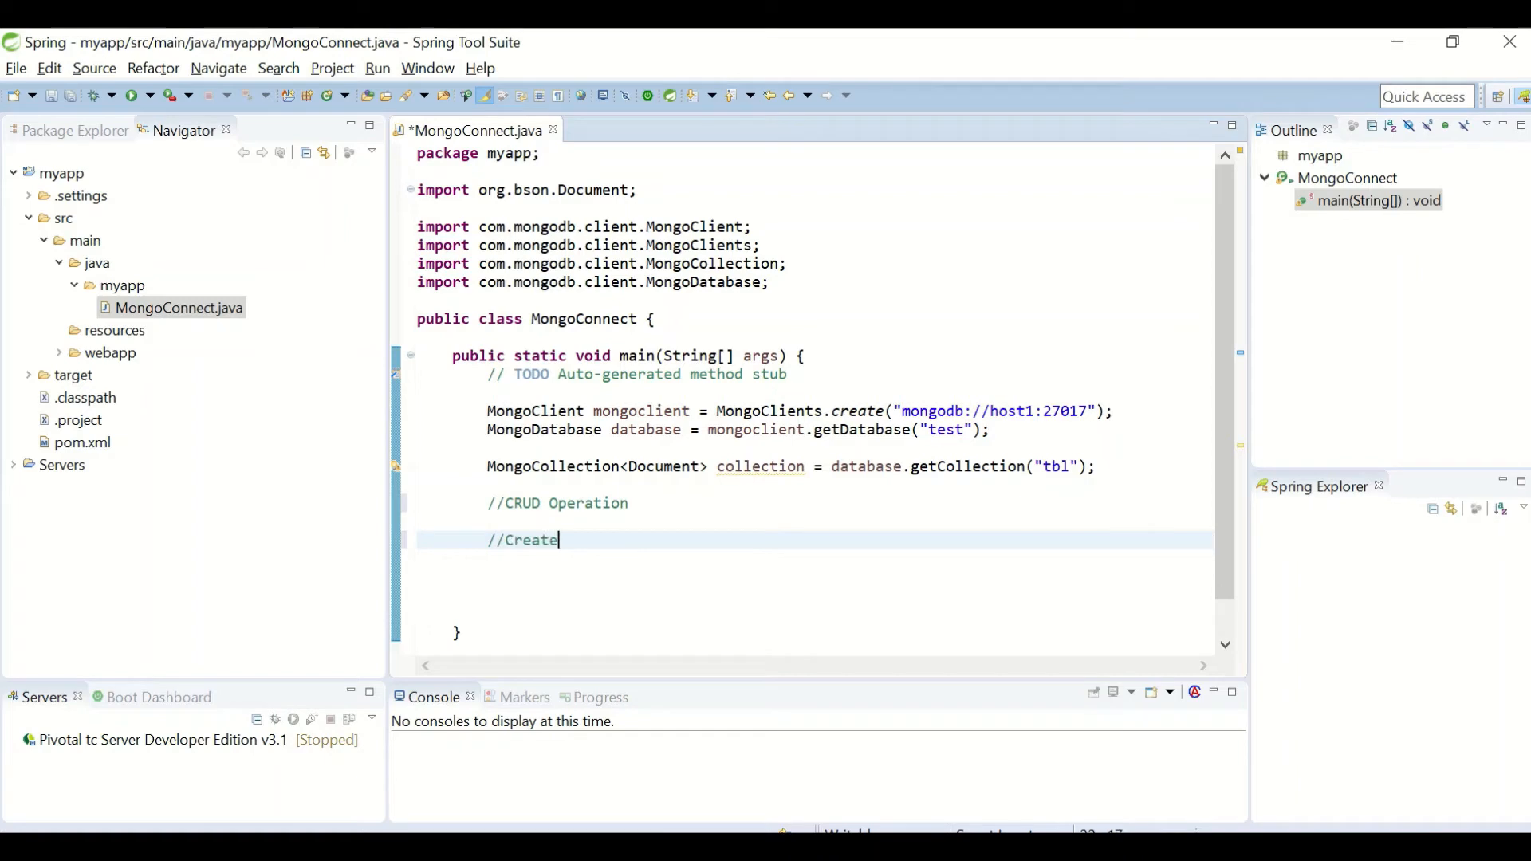
{"action": "type", "text": "Document d"}
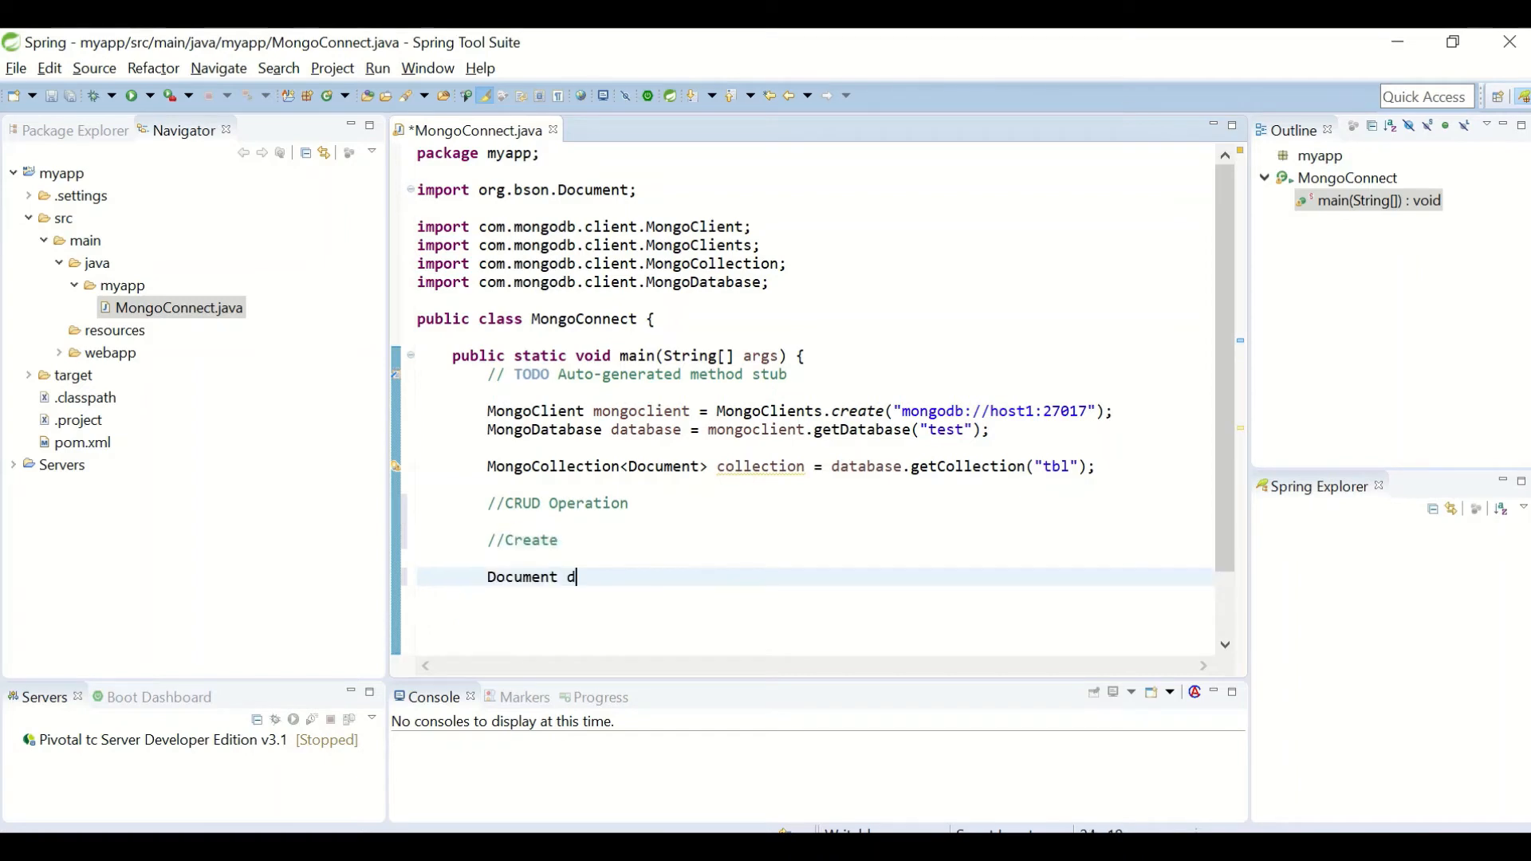
{"action": "type", "text": "oc ="}
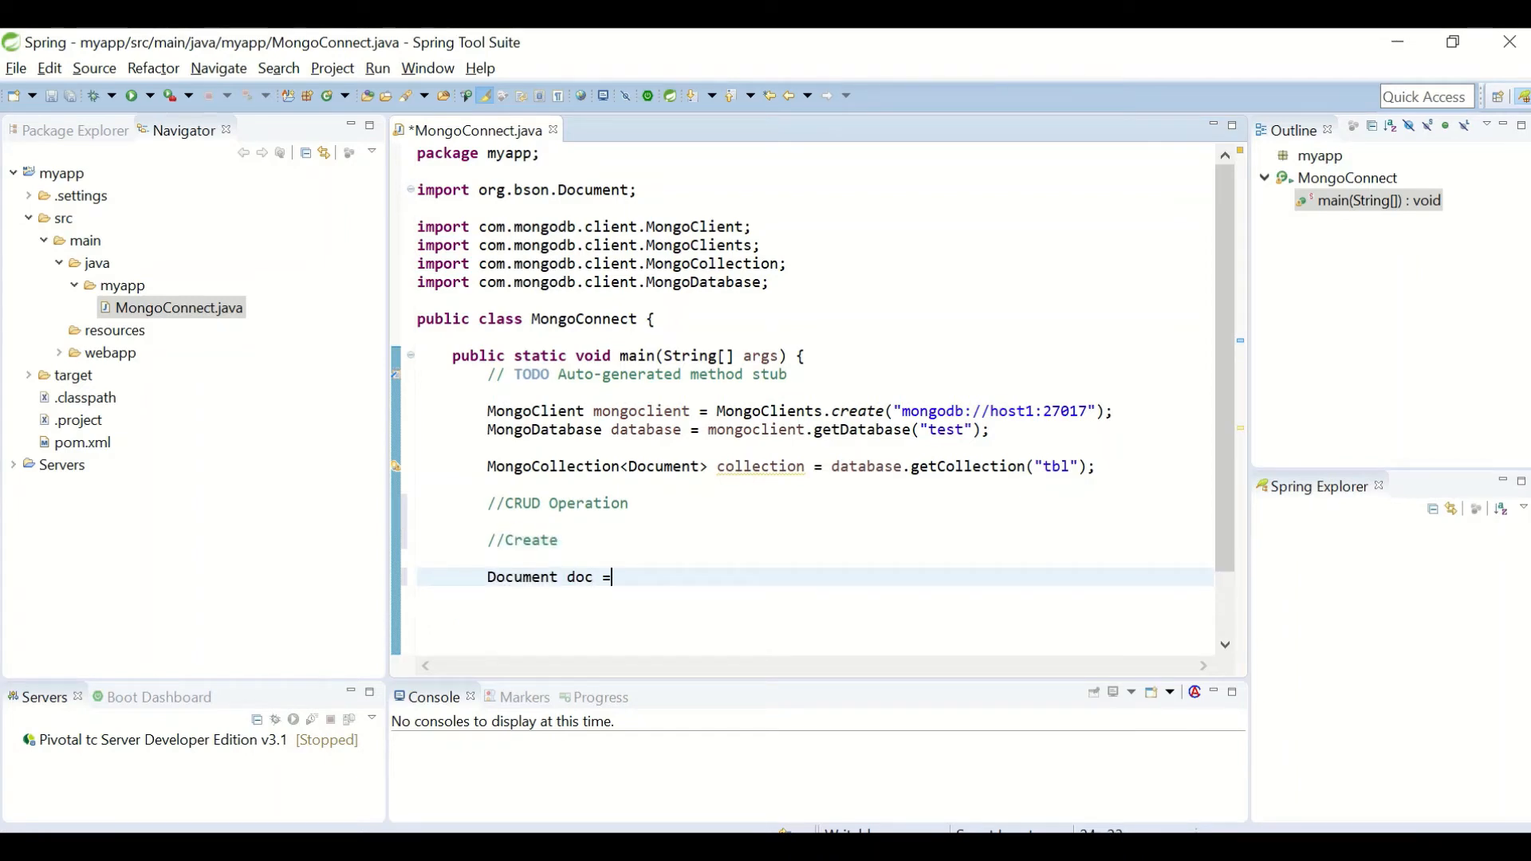
{"action": "type", "text": "new Document(\""}
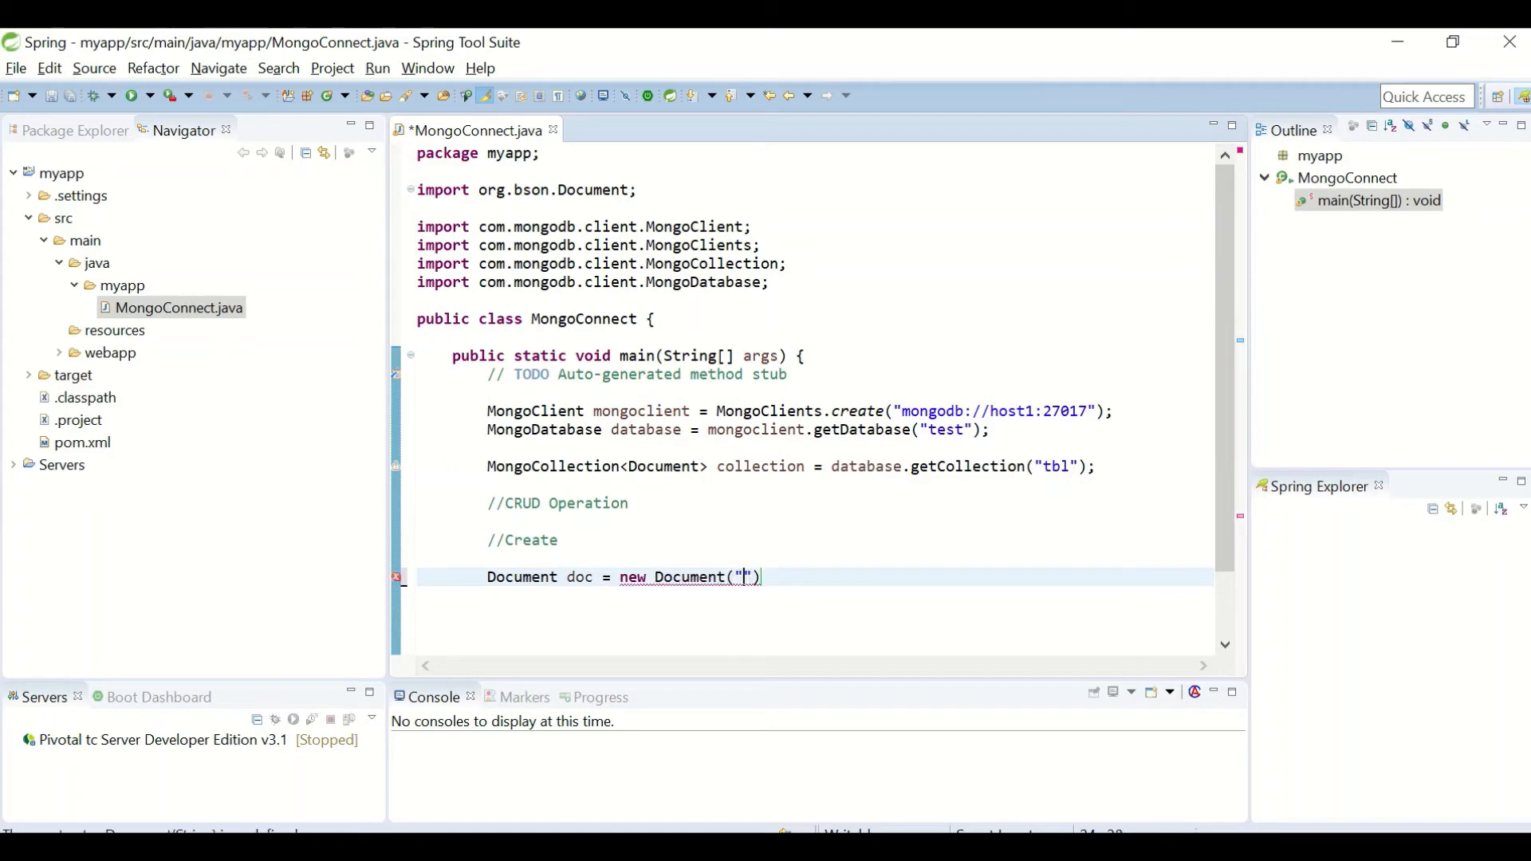
{"action": "type", "text": "na"}
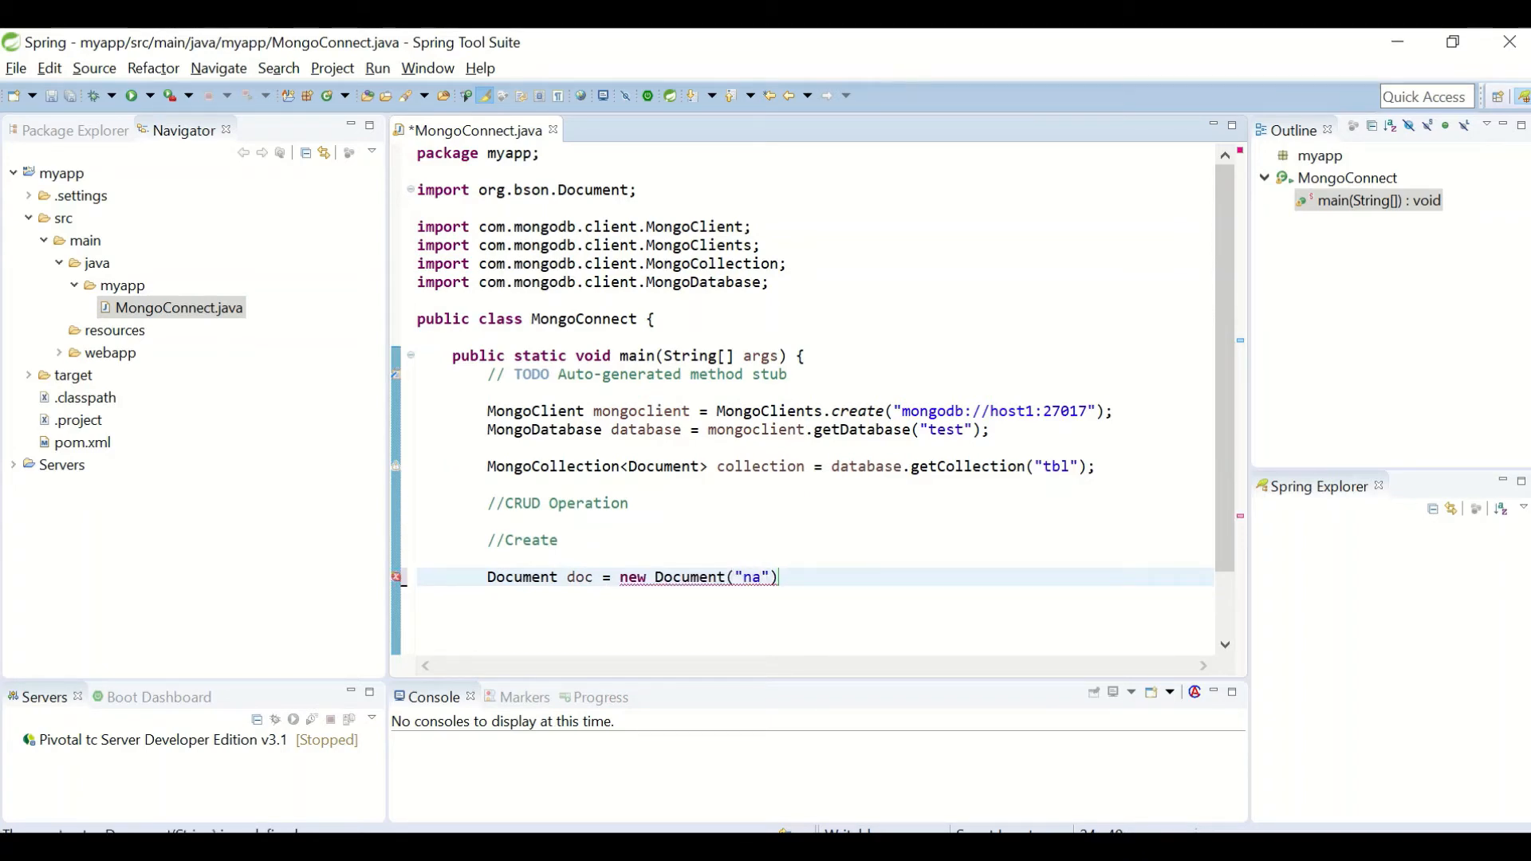
{"action": "type", "text": "me"}
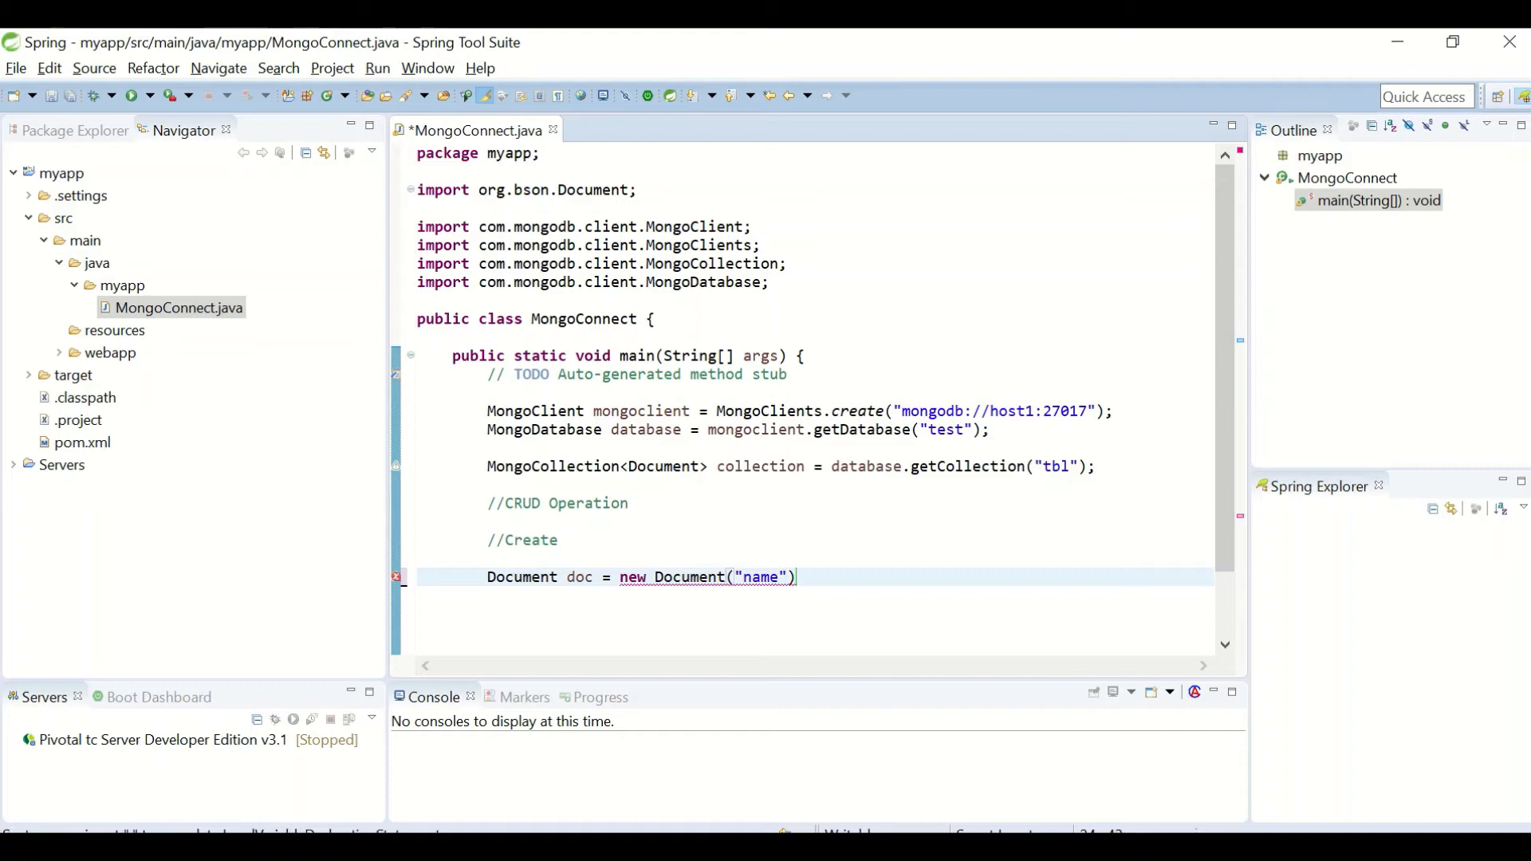
{"action": "type", "text": ",\"mon\""}
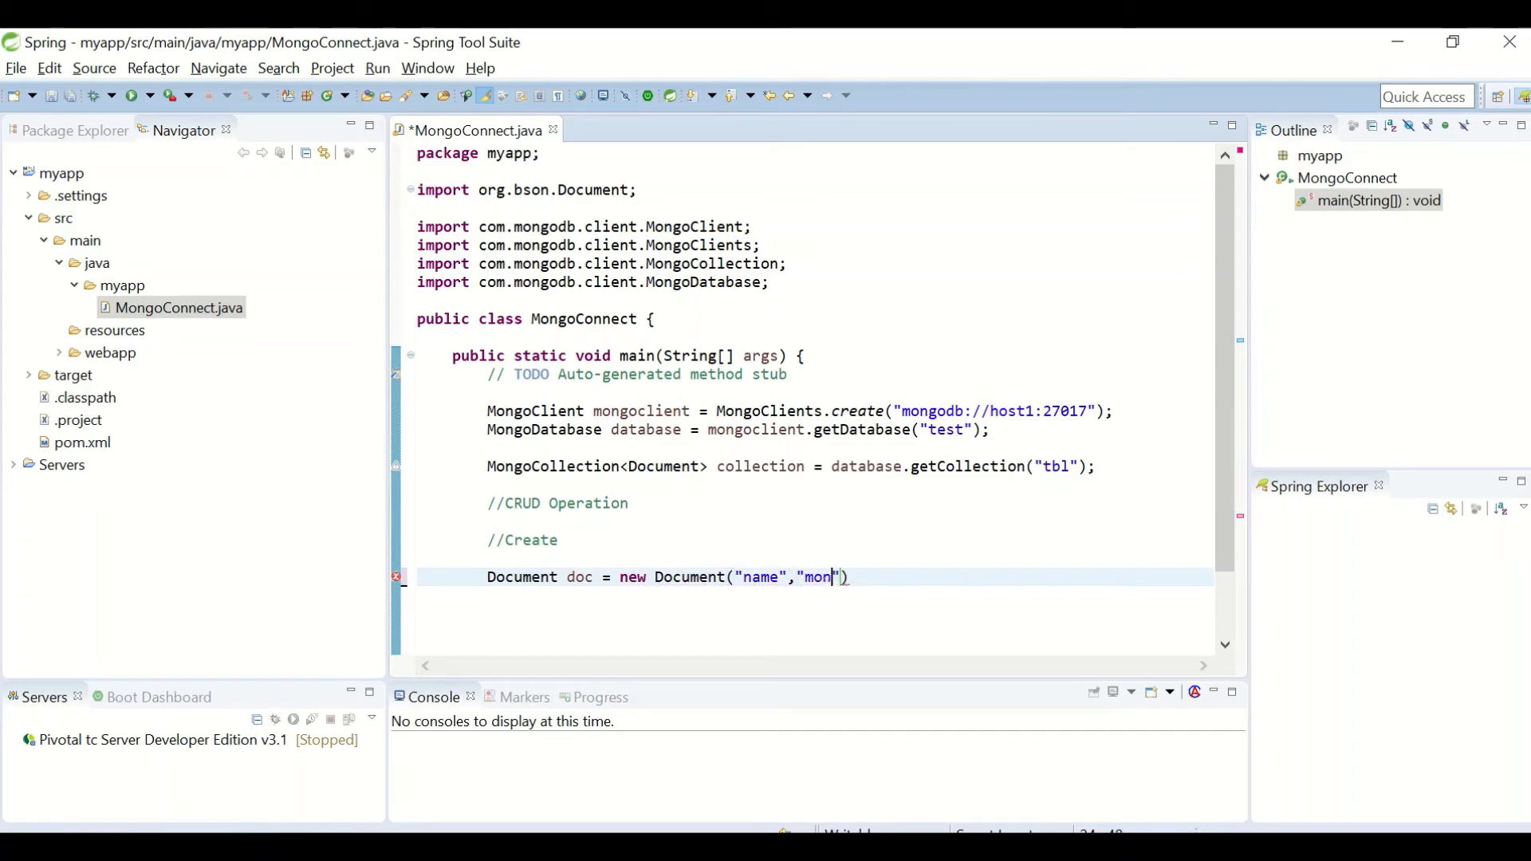
{"action": "type", "text": "go"}
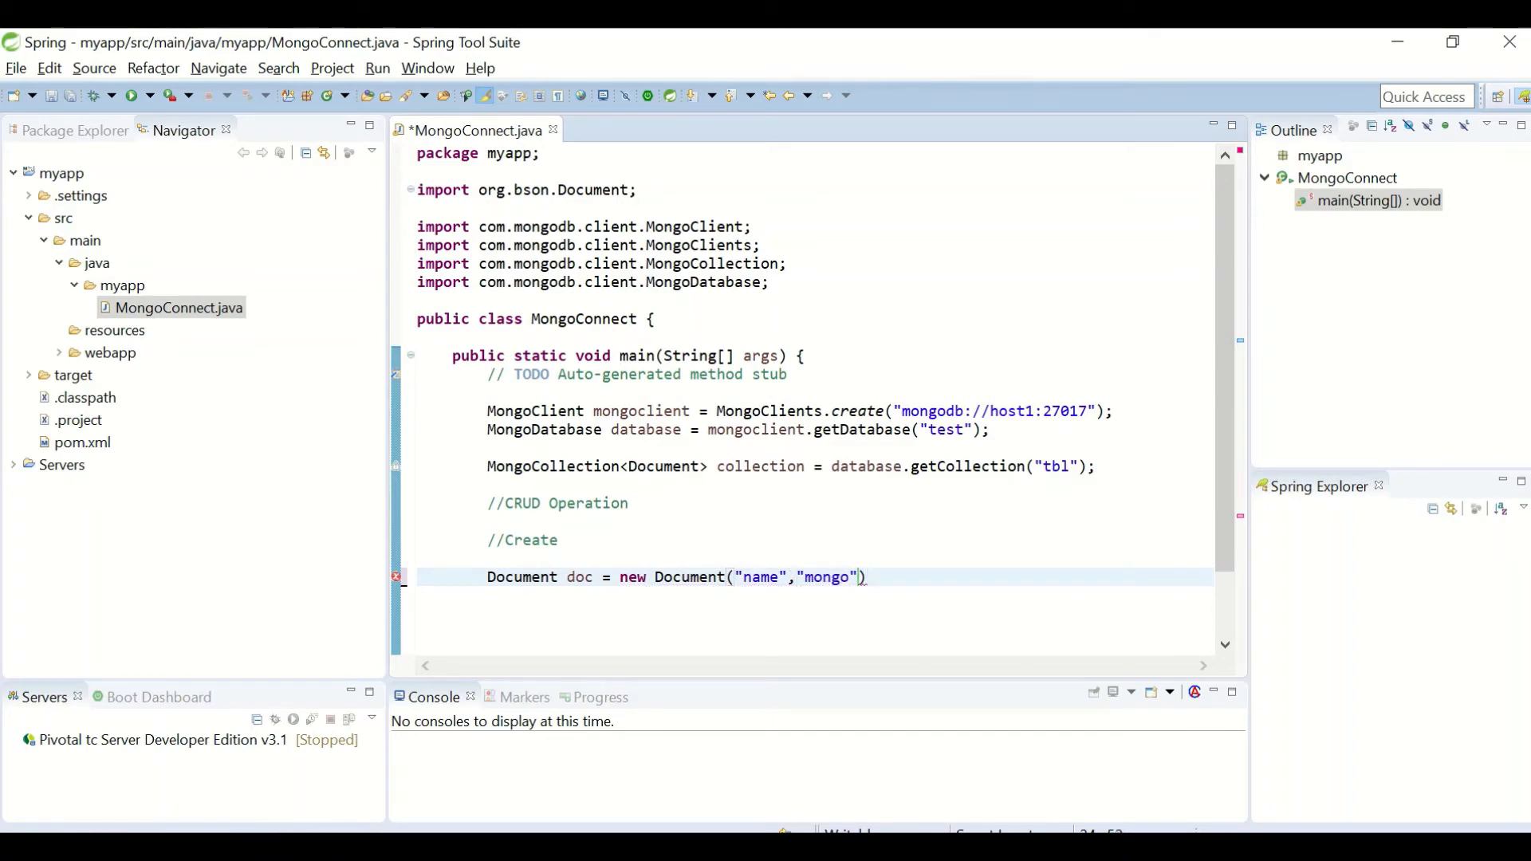
{"action": "type", "text": ".append(key, value"}
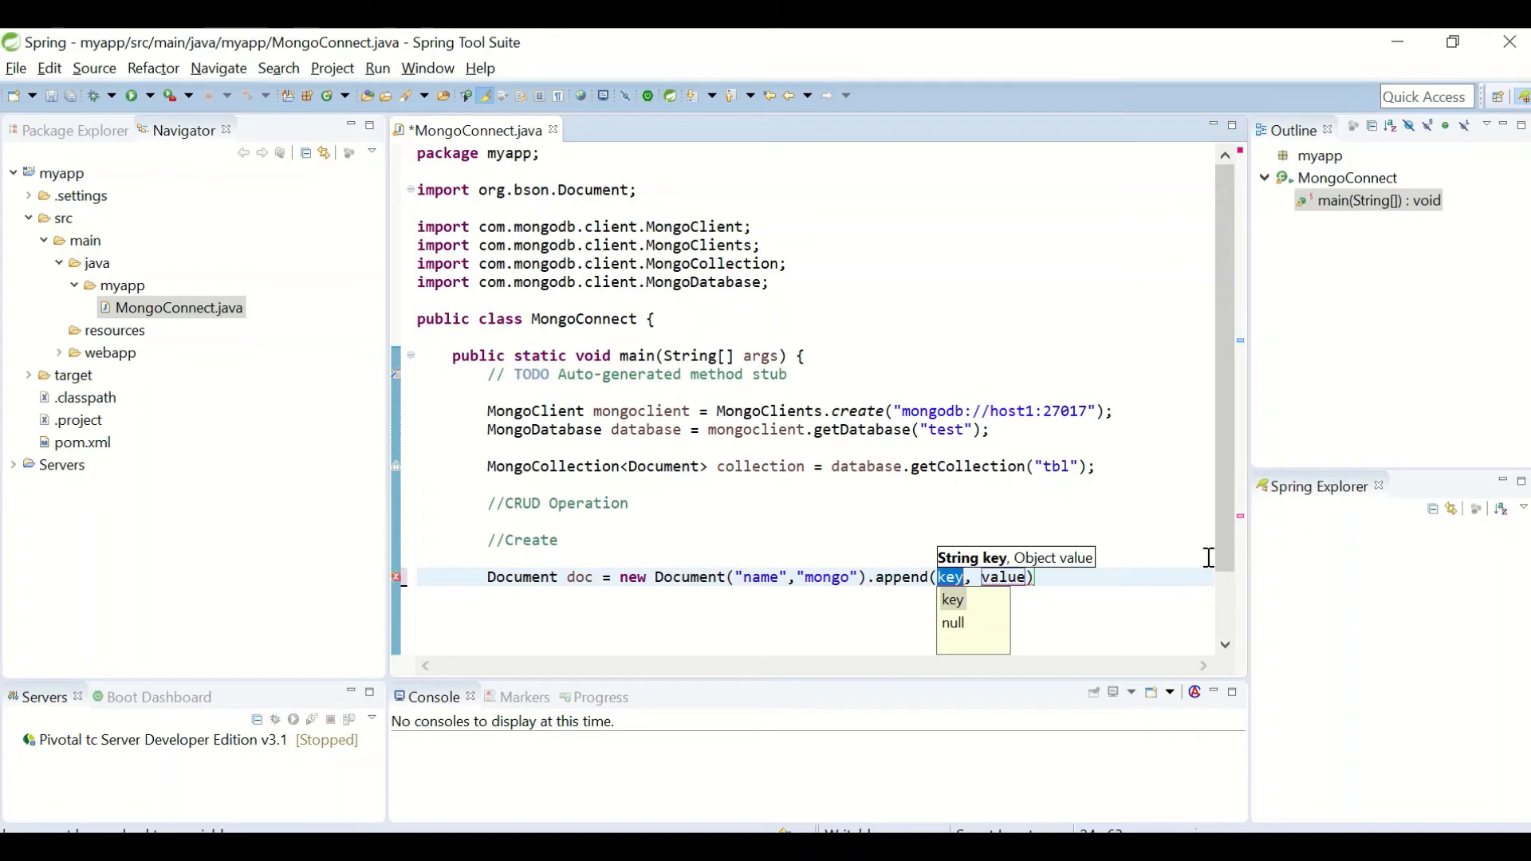
{"action": "mouse_move", "coordinate": [1084, 480]}
{"action": "type", "text": "\""}
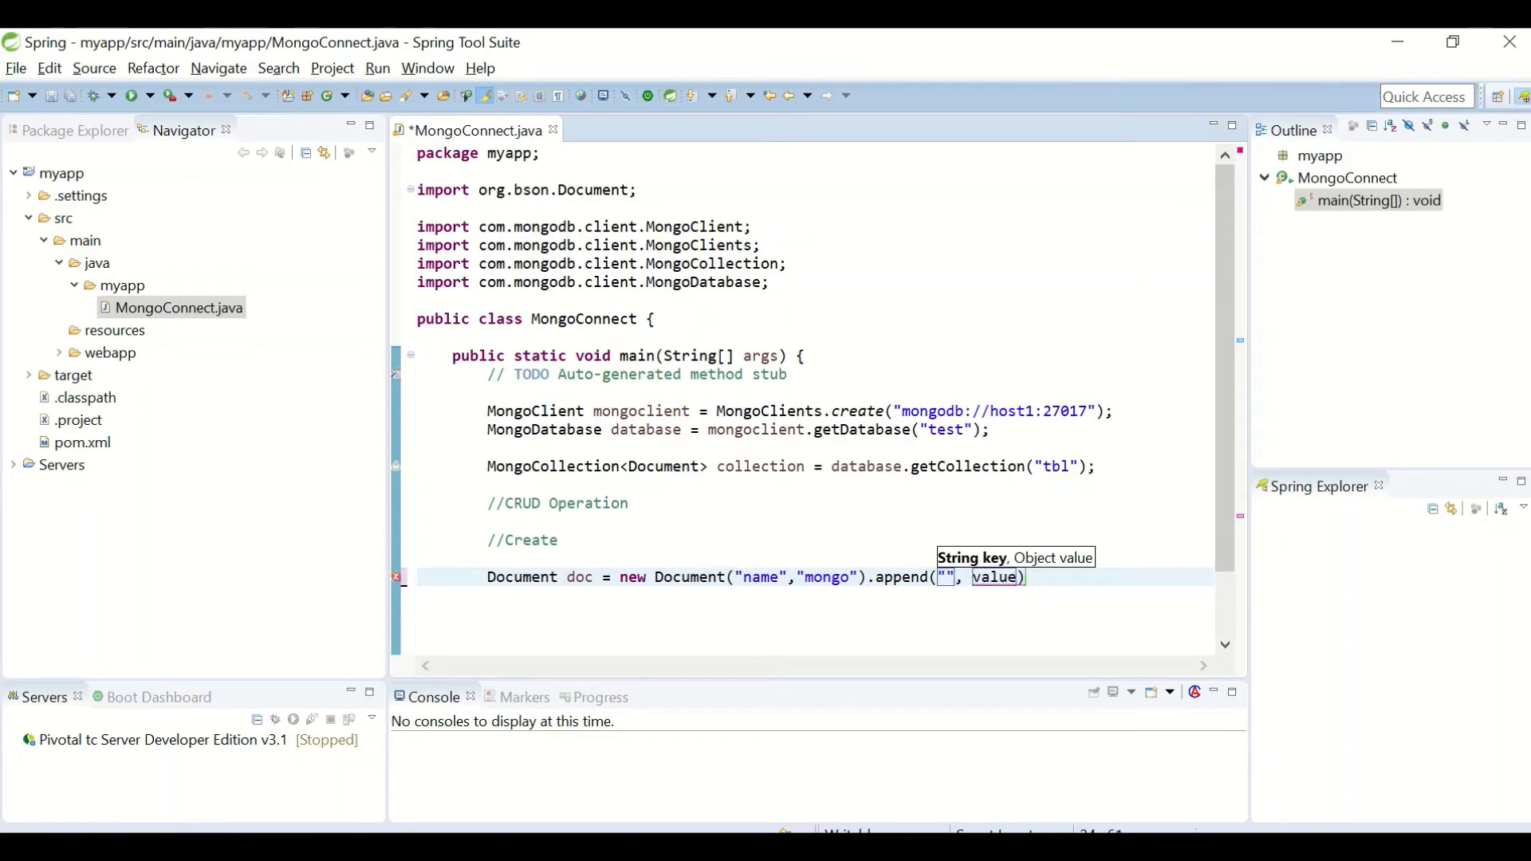
{"action": "type", "text": "age"}
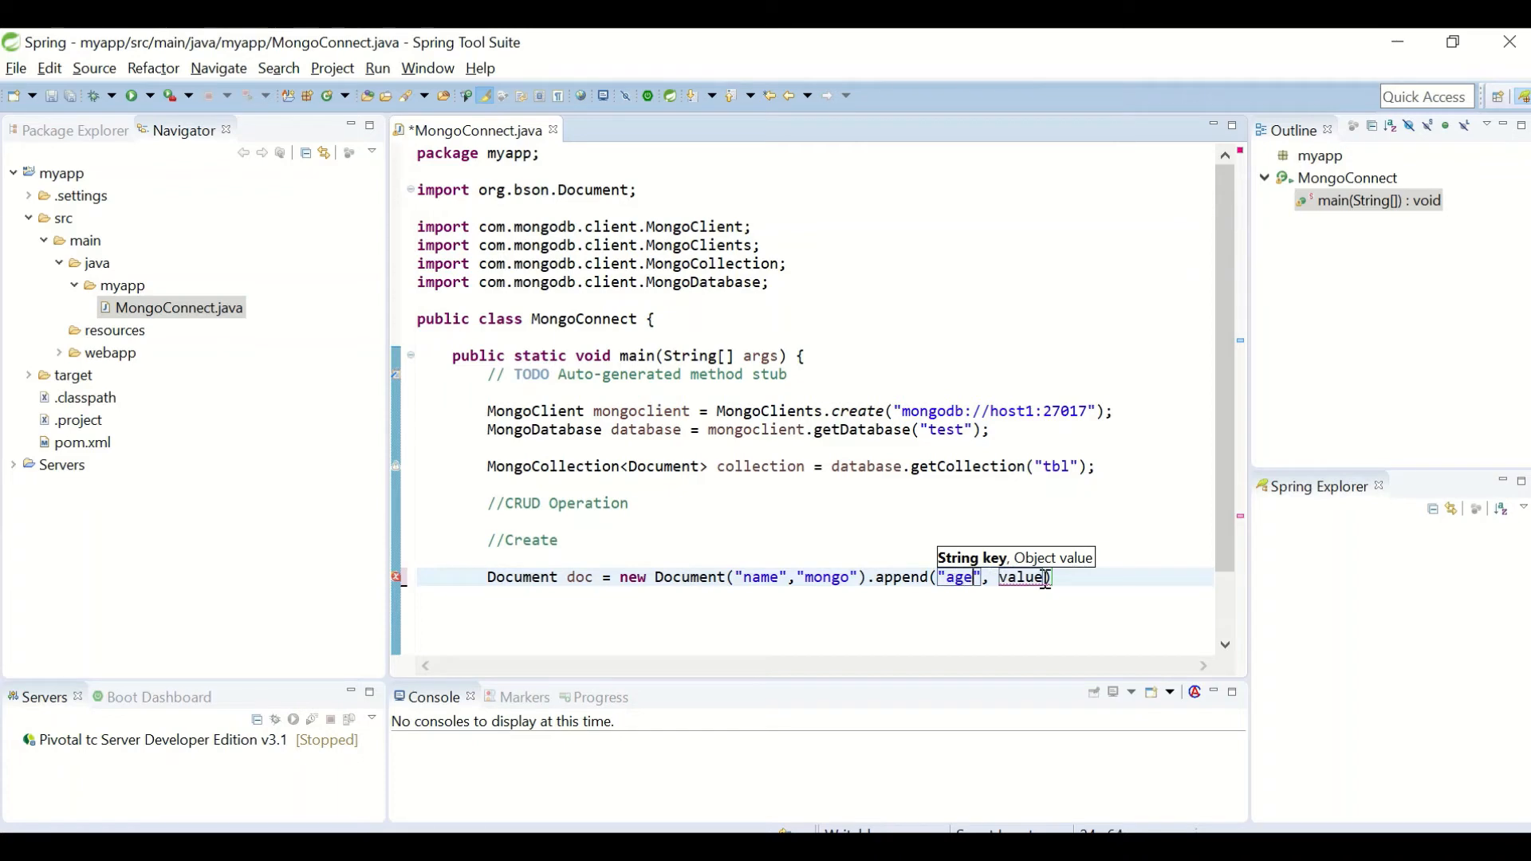
{"action": "type", "text": "30"}
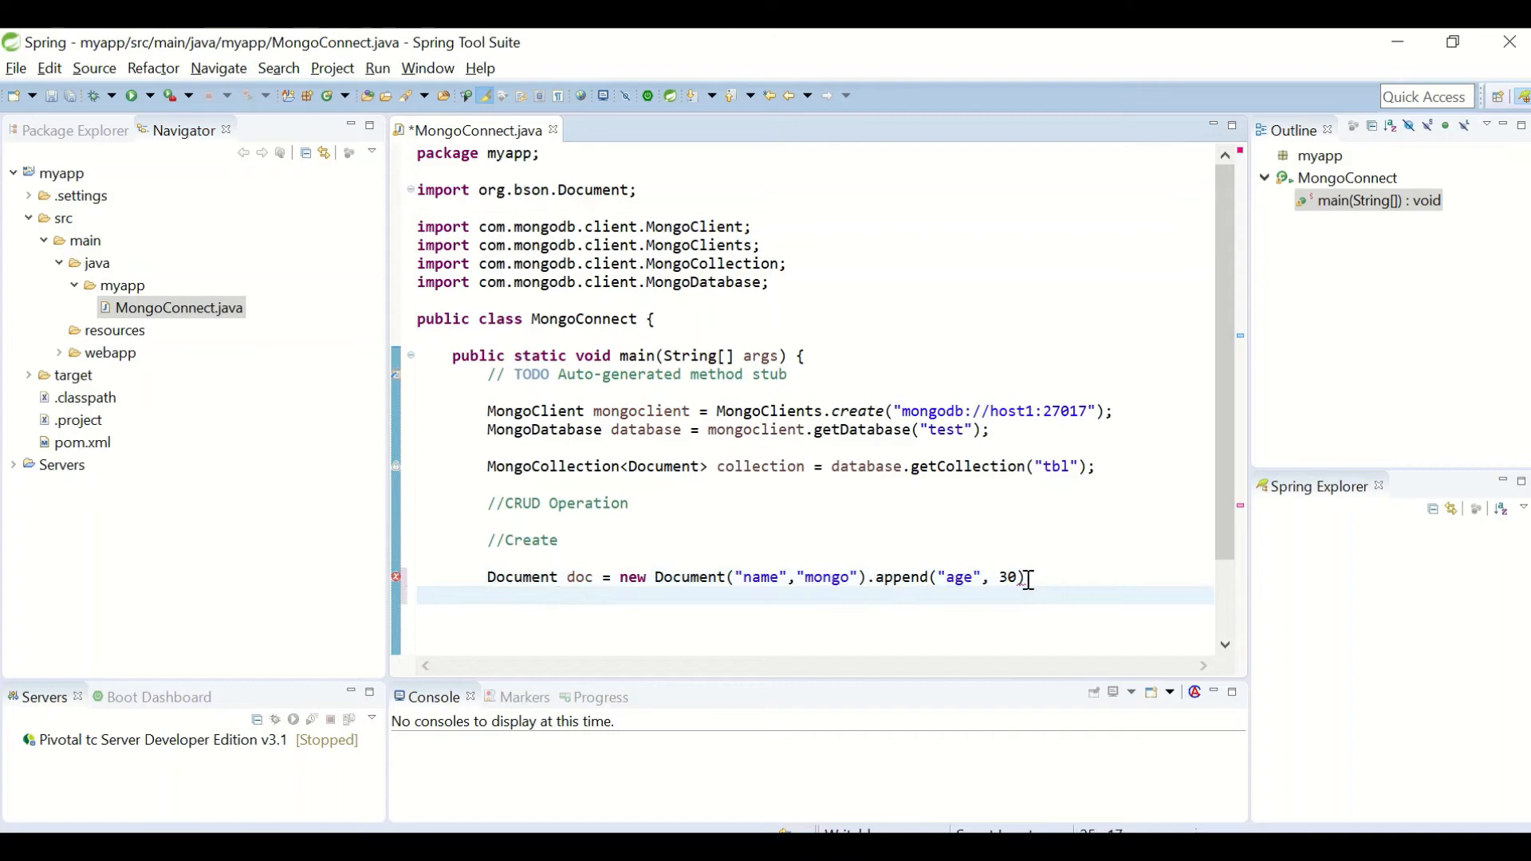
Step: Append a dept field with value "IT" to the document
{"action": "type", "text": ".append"}
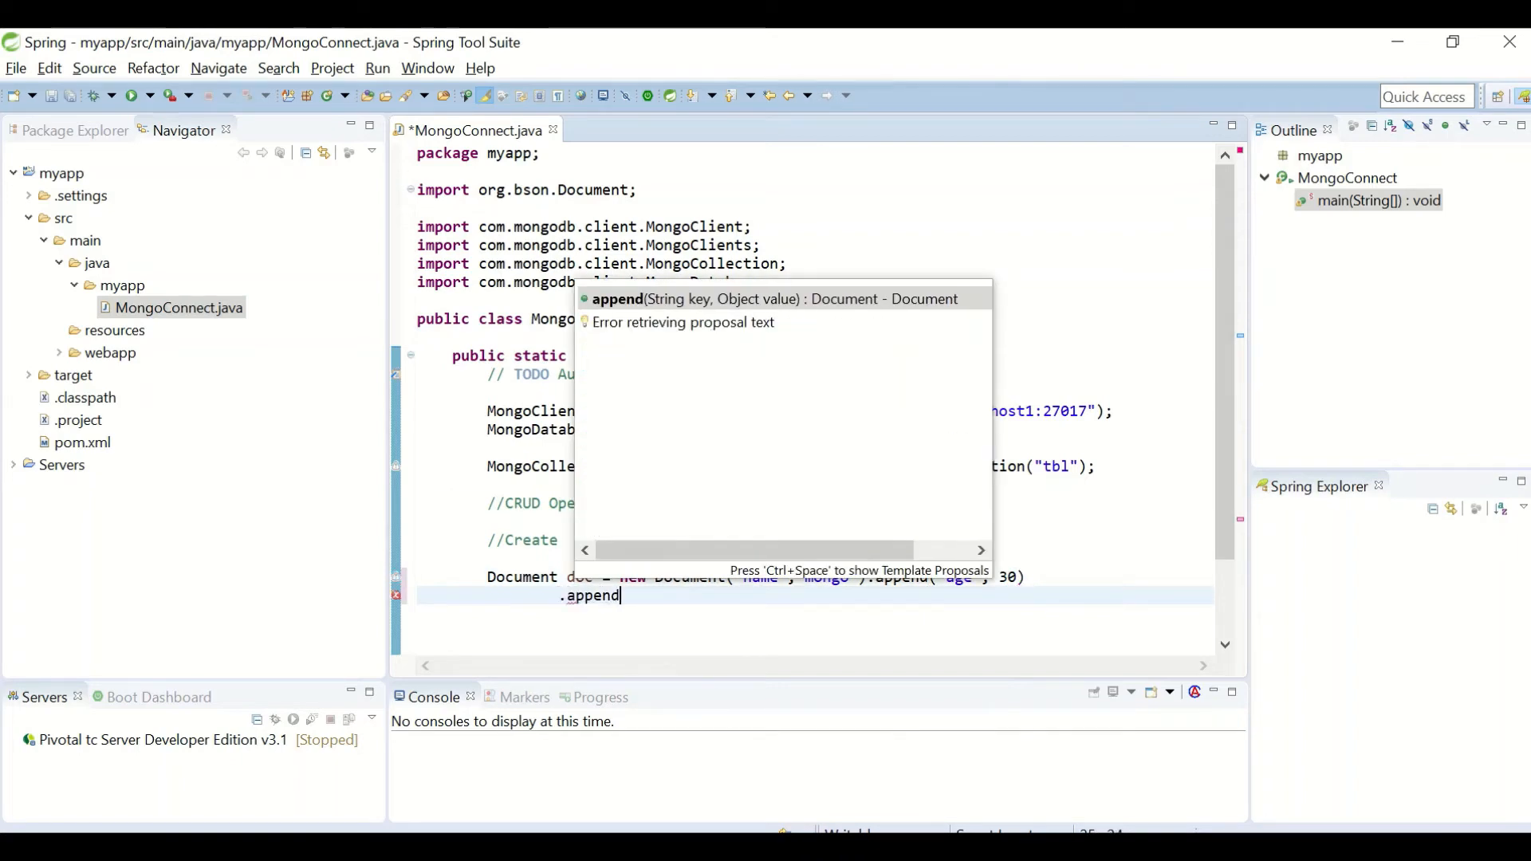
{"action": "left_click", "coordinate": [775, 299]}
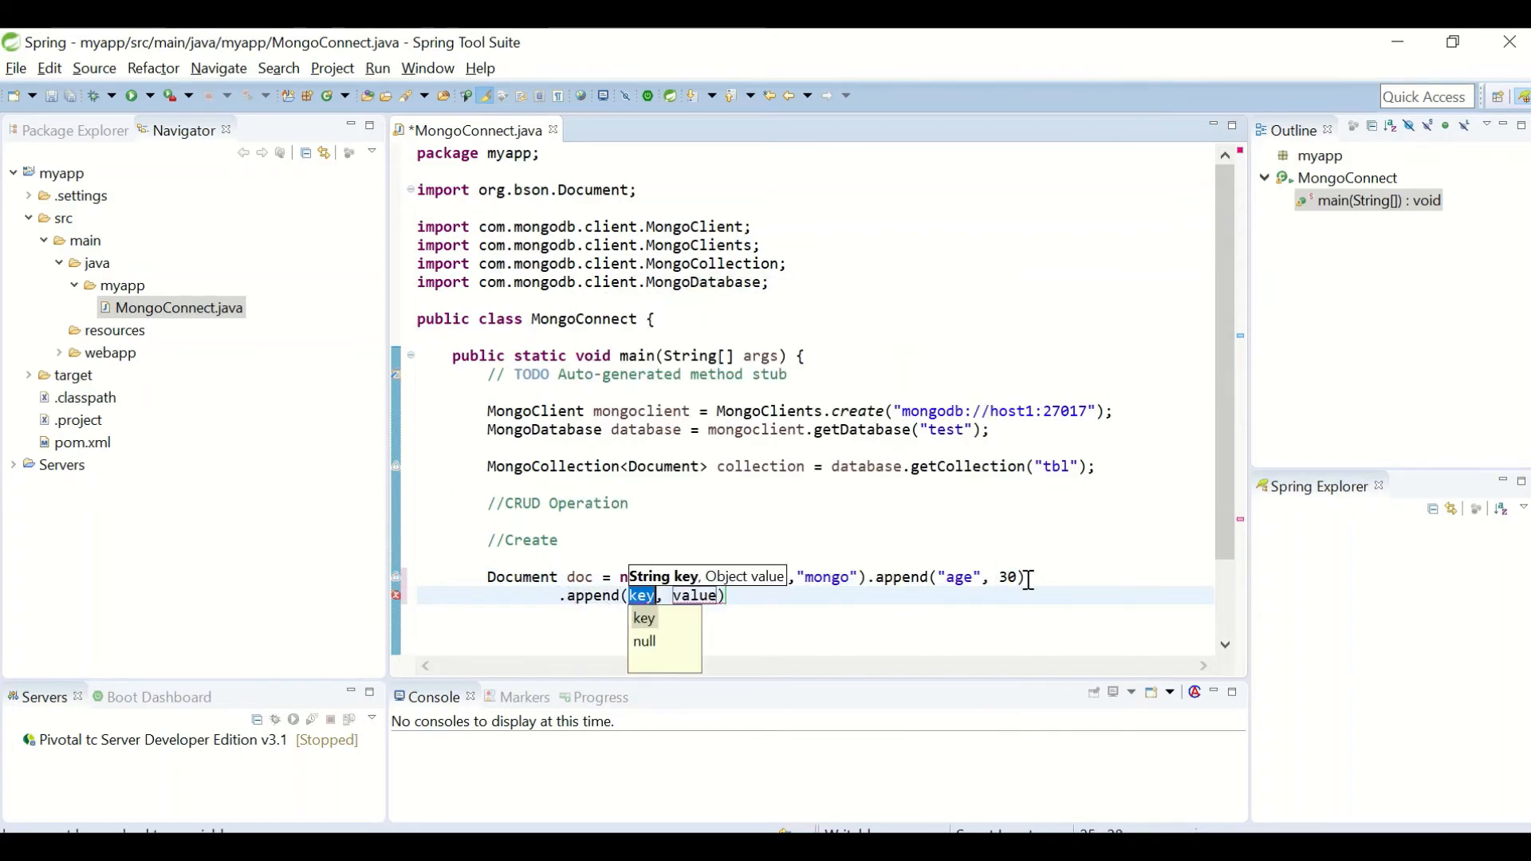
{"action": "type", "text": "dep"}
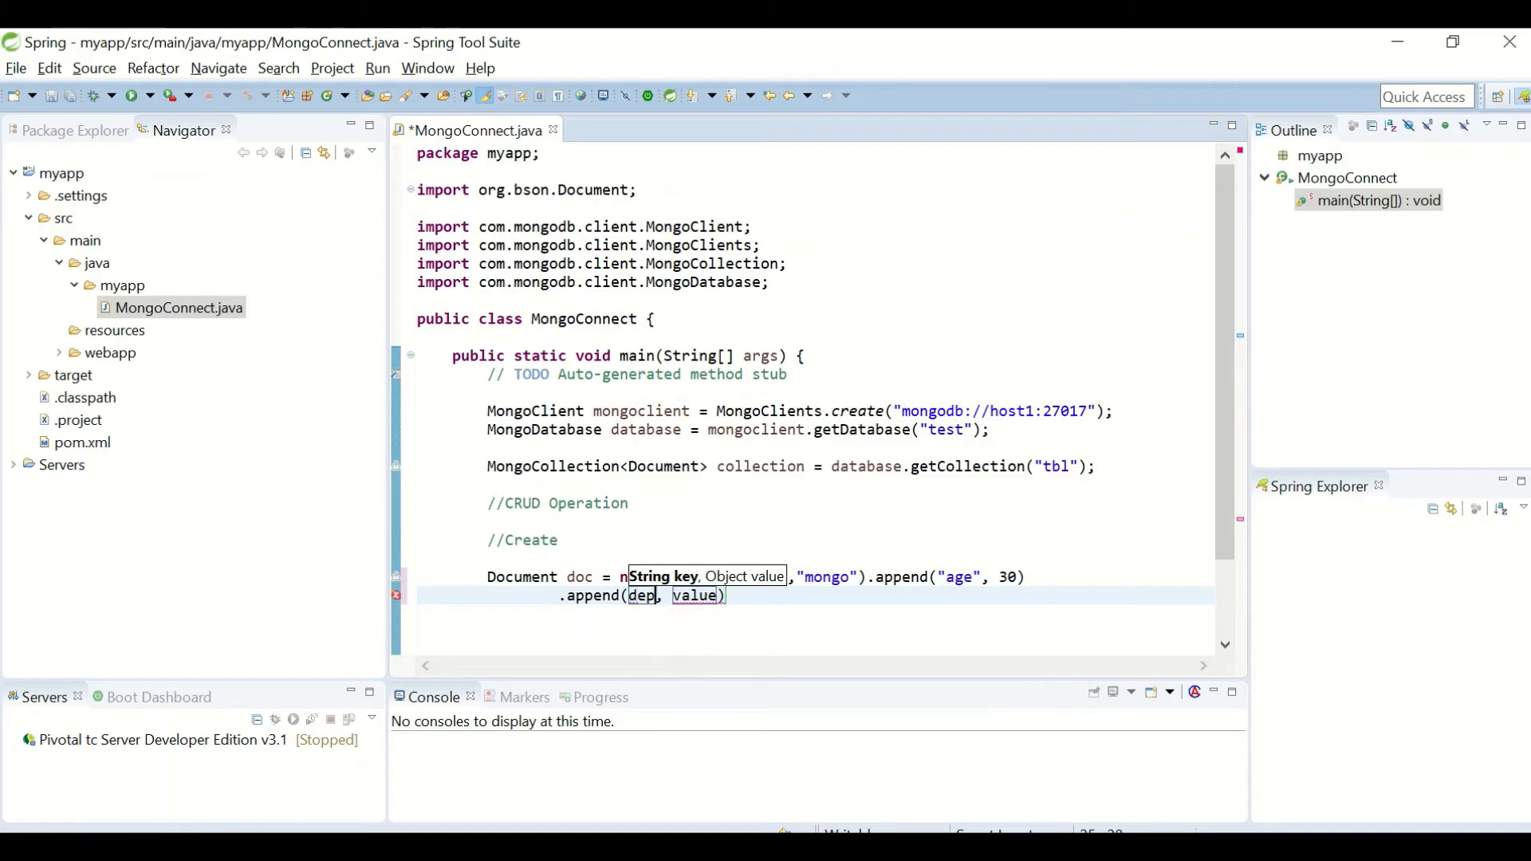
{"action": "type", "text": "\"d\""}
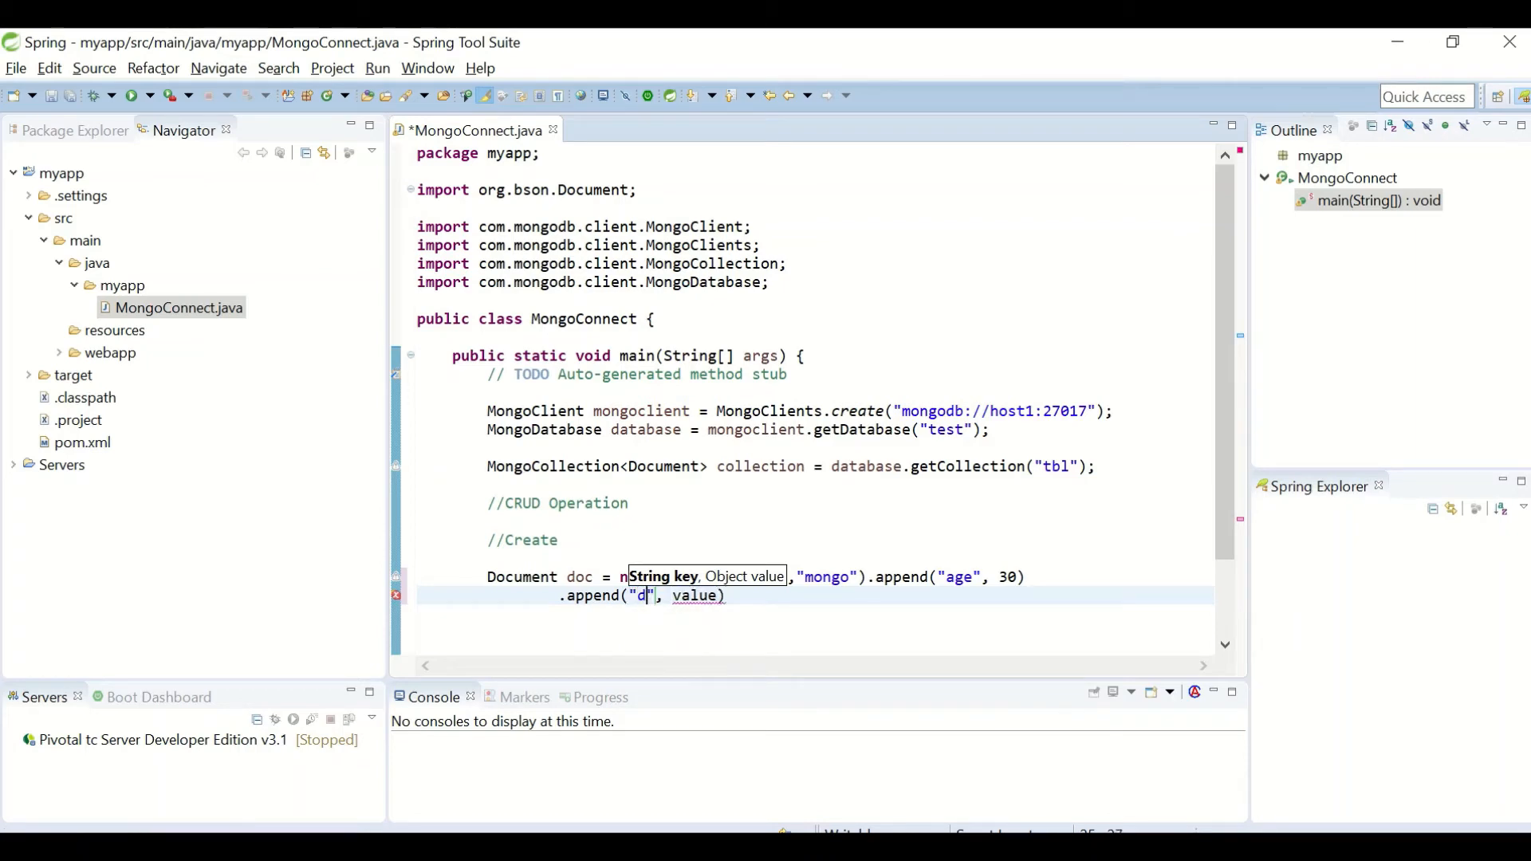
{"action": "type", "text": "ept"}
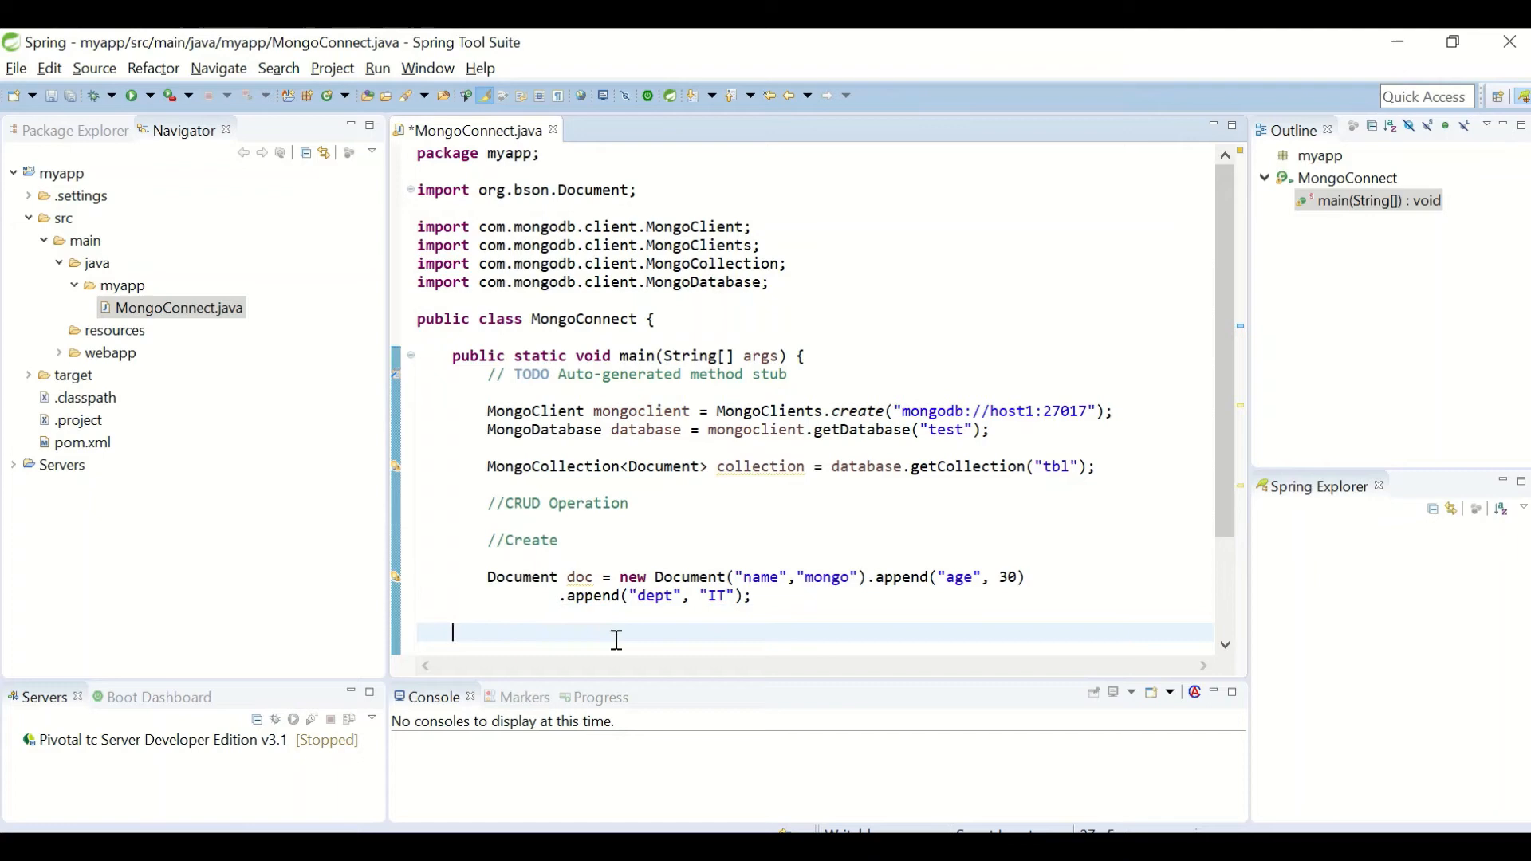
Step: Call collection.insertOne(doc), save, and add a // Read comment
{"action": "type", "text": "collection"}
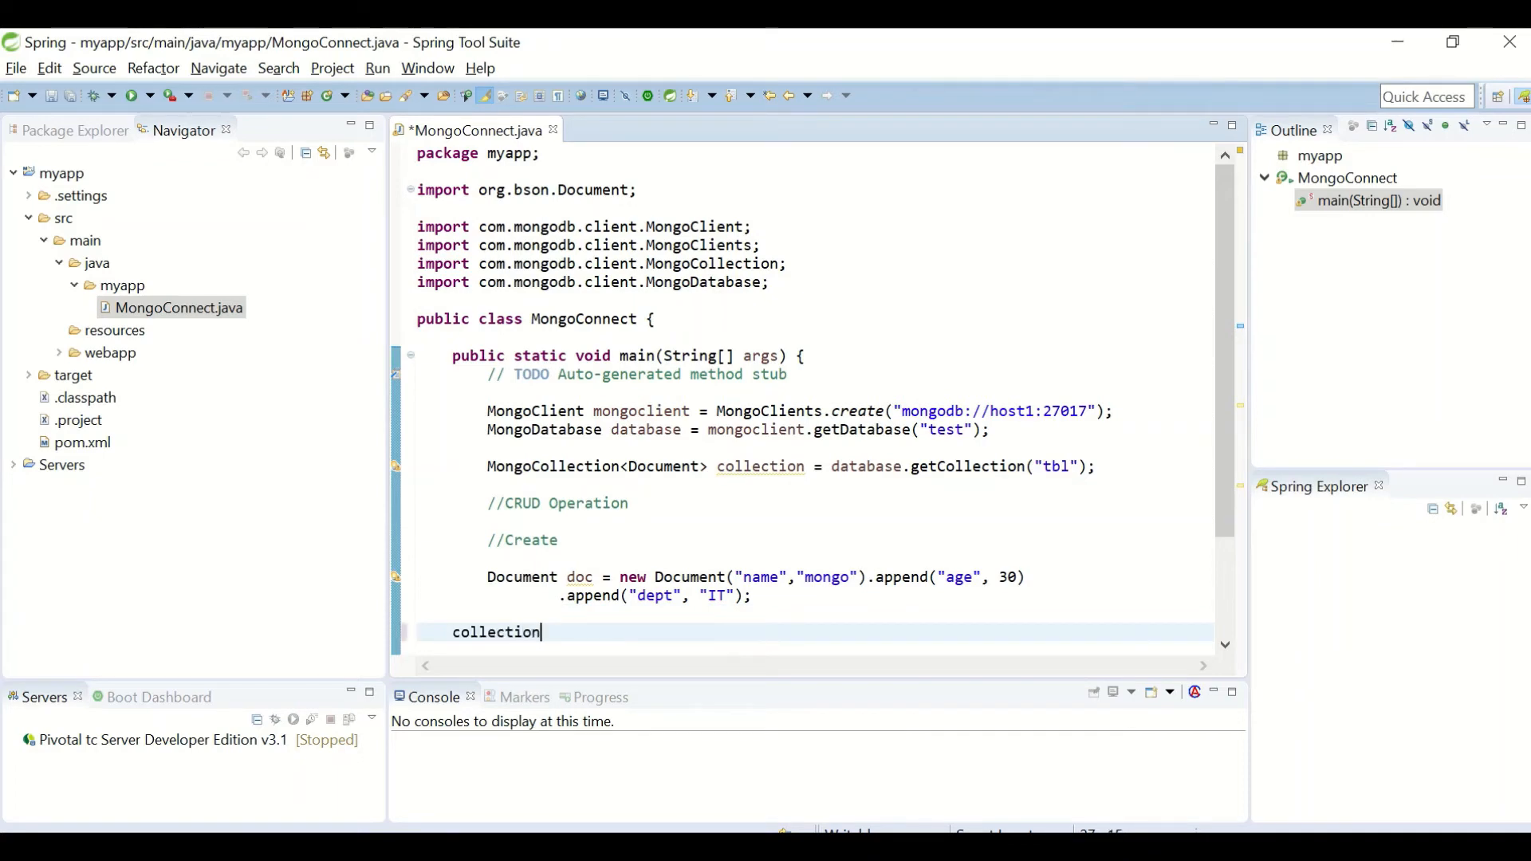
{"action": "type", "text": "."}
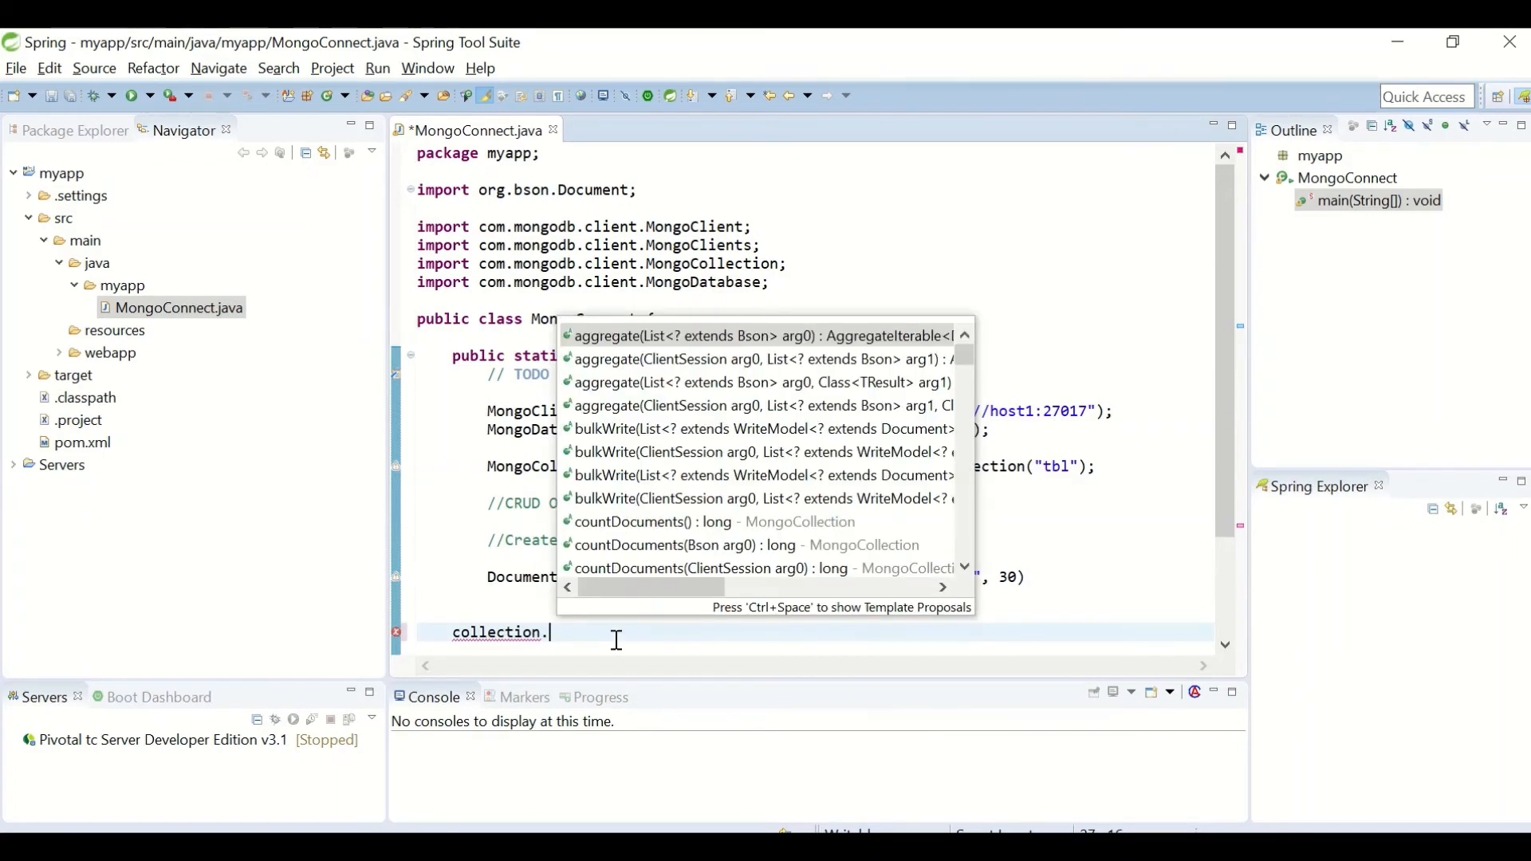
{"action": "type", "text": "insertOne(doc"}
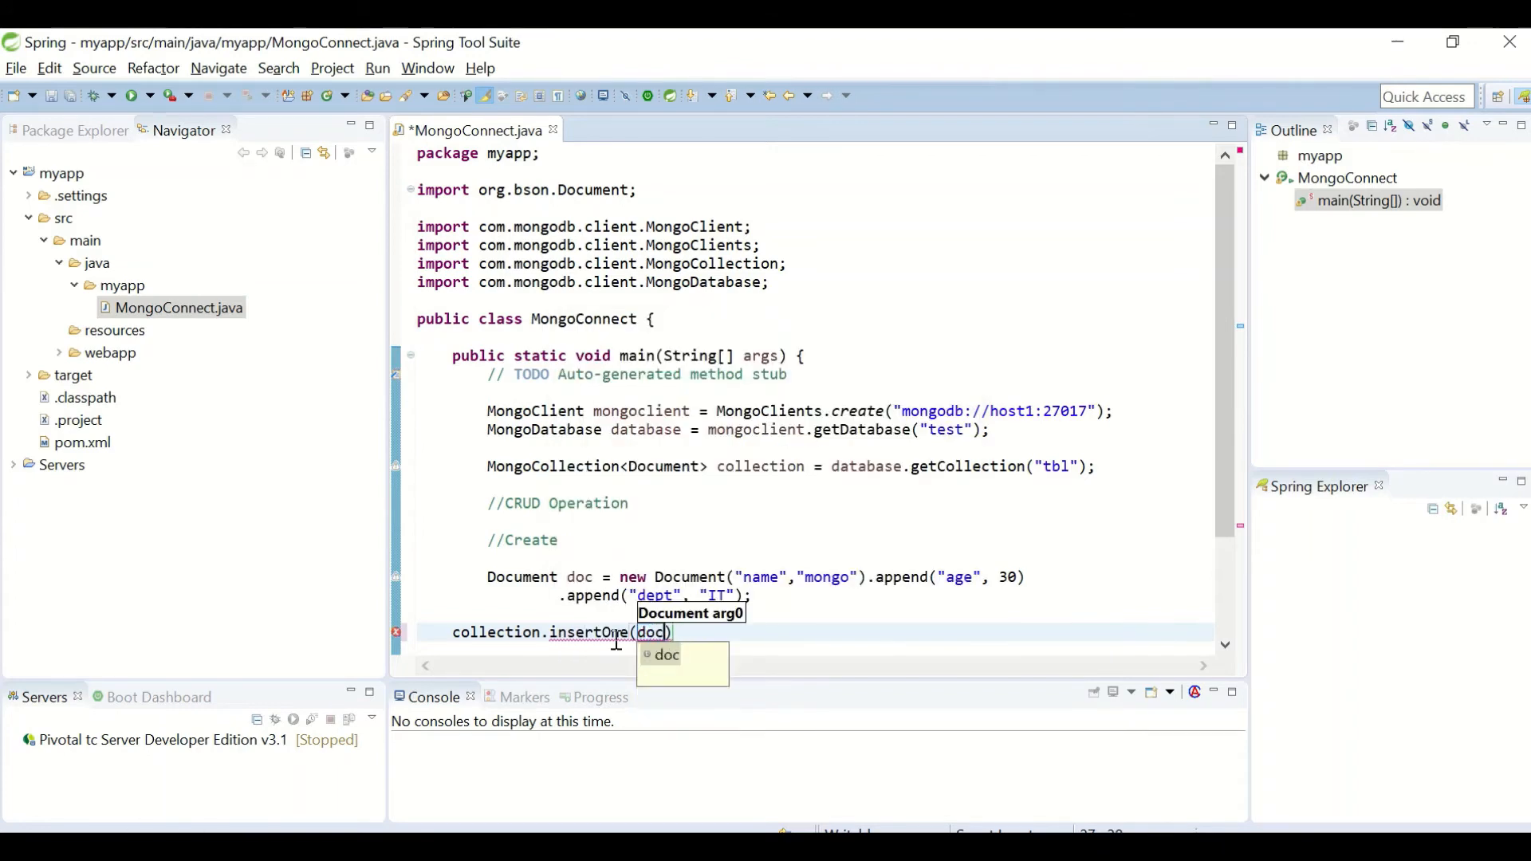
{"action": "key", "text": "Escape"}
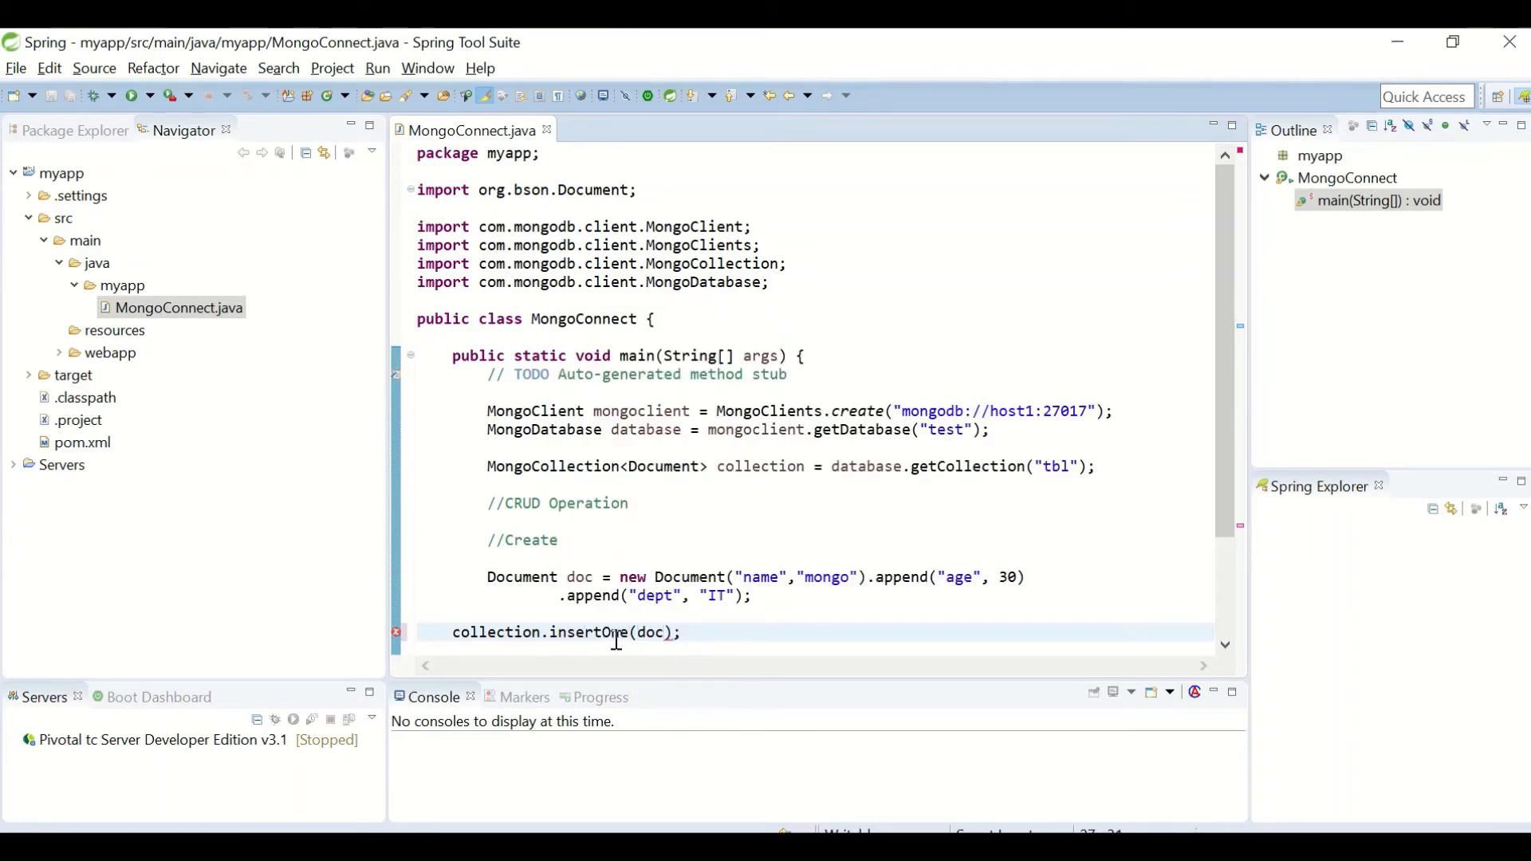
{"action": "left_click", "coordinate": [130, 95]}
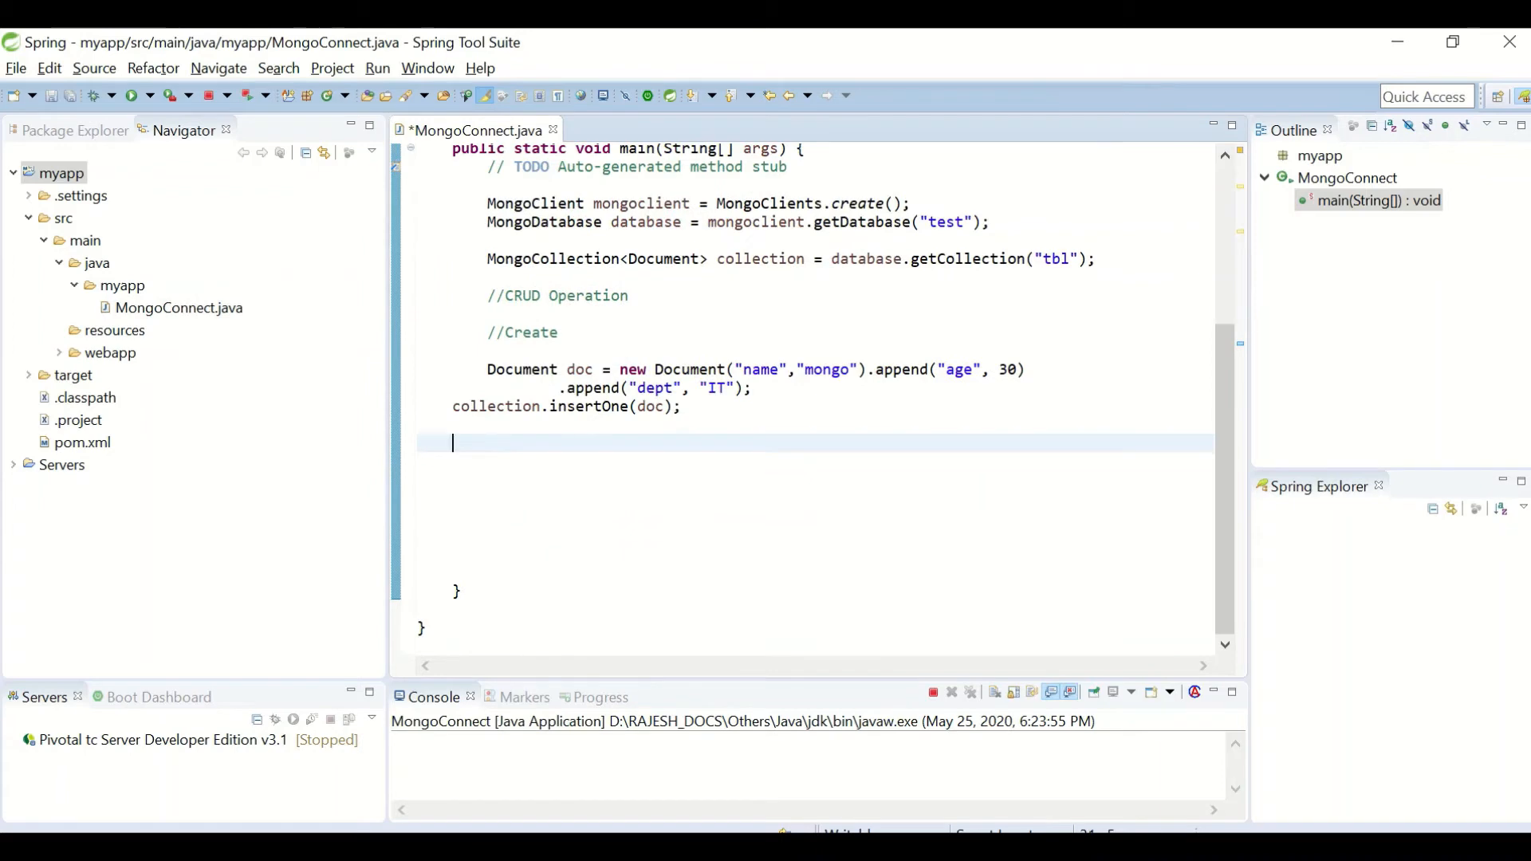
{"action": "type", "text": "// Read"}
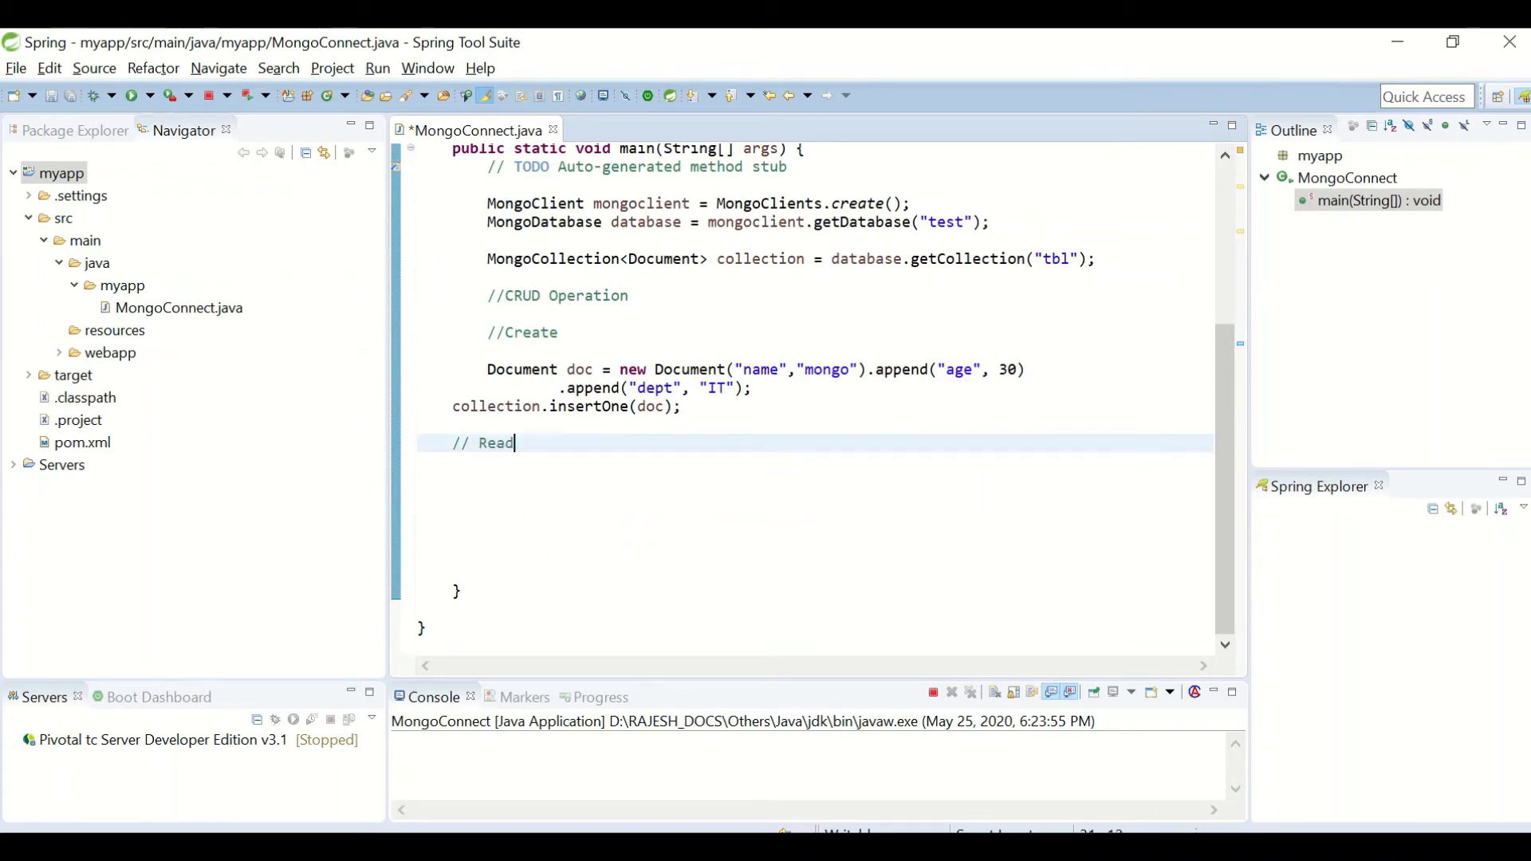
Step: Write a for loop over each Document docs in collection.find()
{"action": "type", "text": "collectio"}
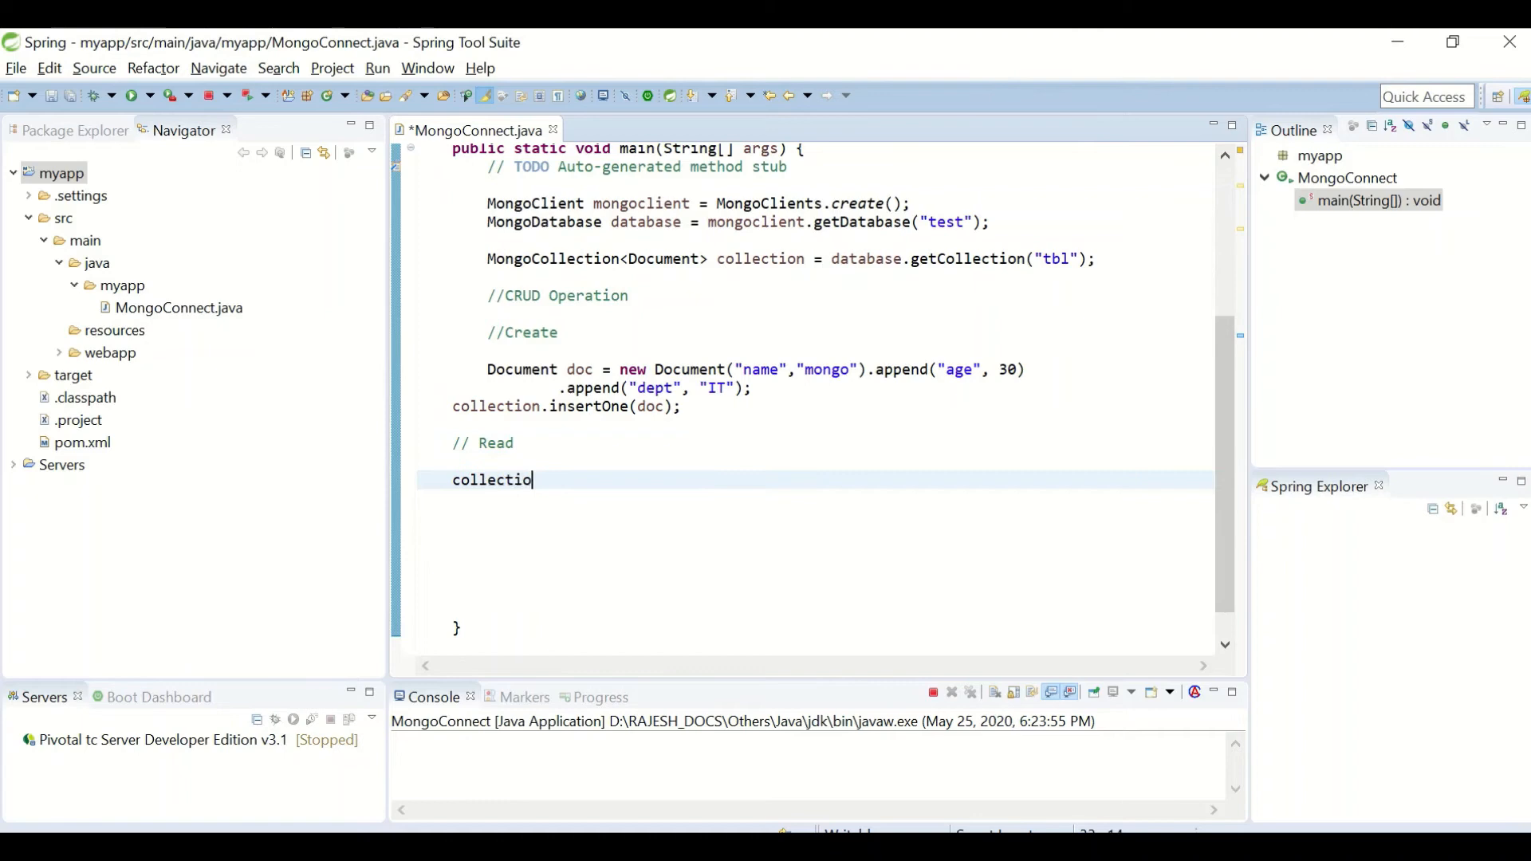
{"action": "type", "text": "n.find("}
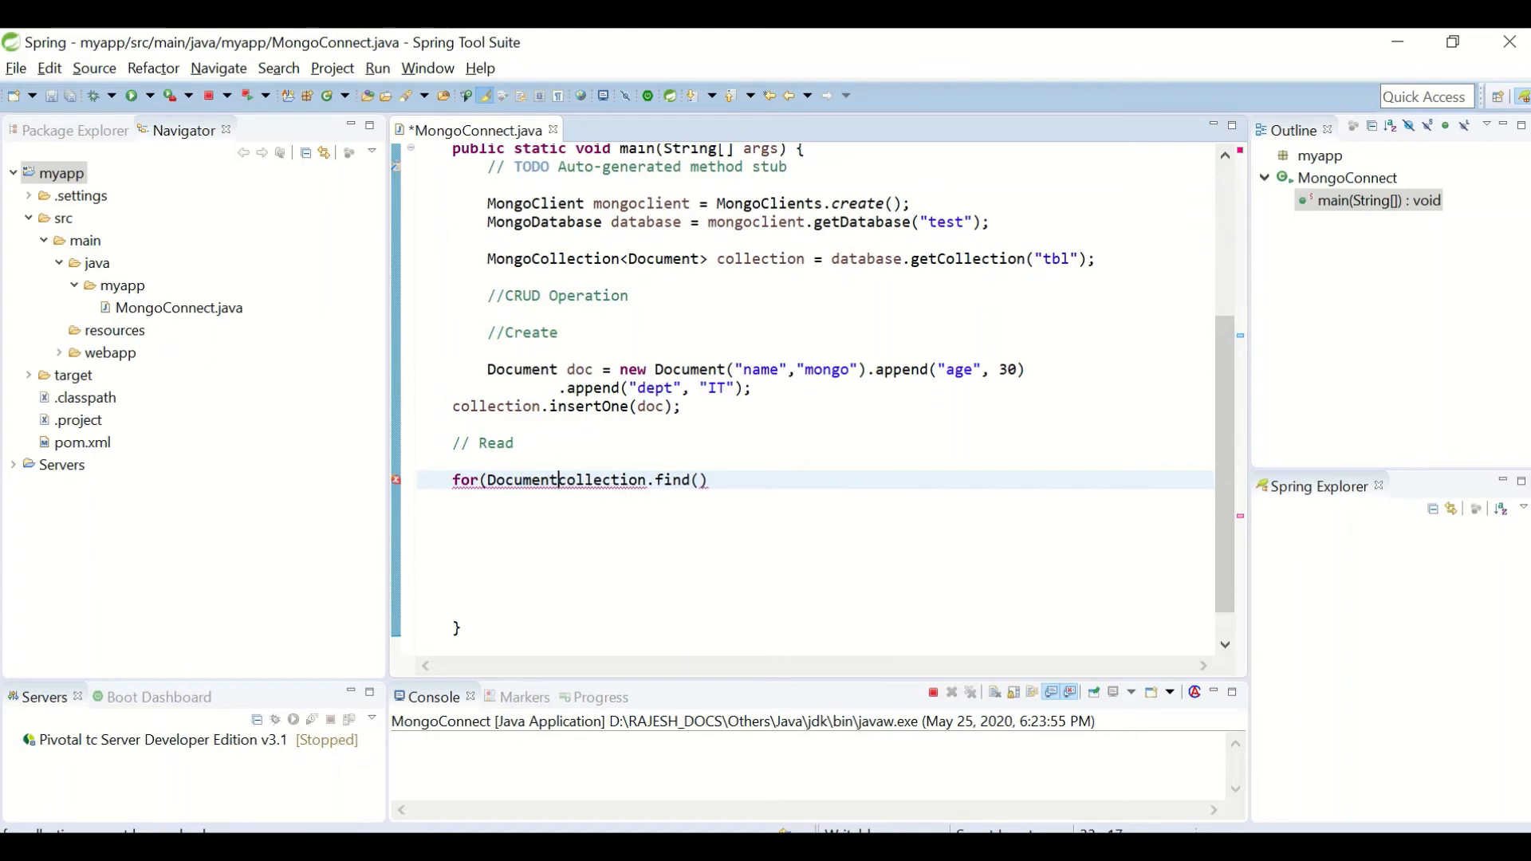
{"action": "type", "text": "doc:"}
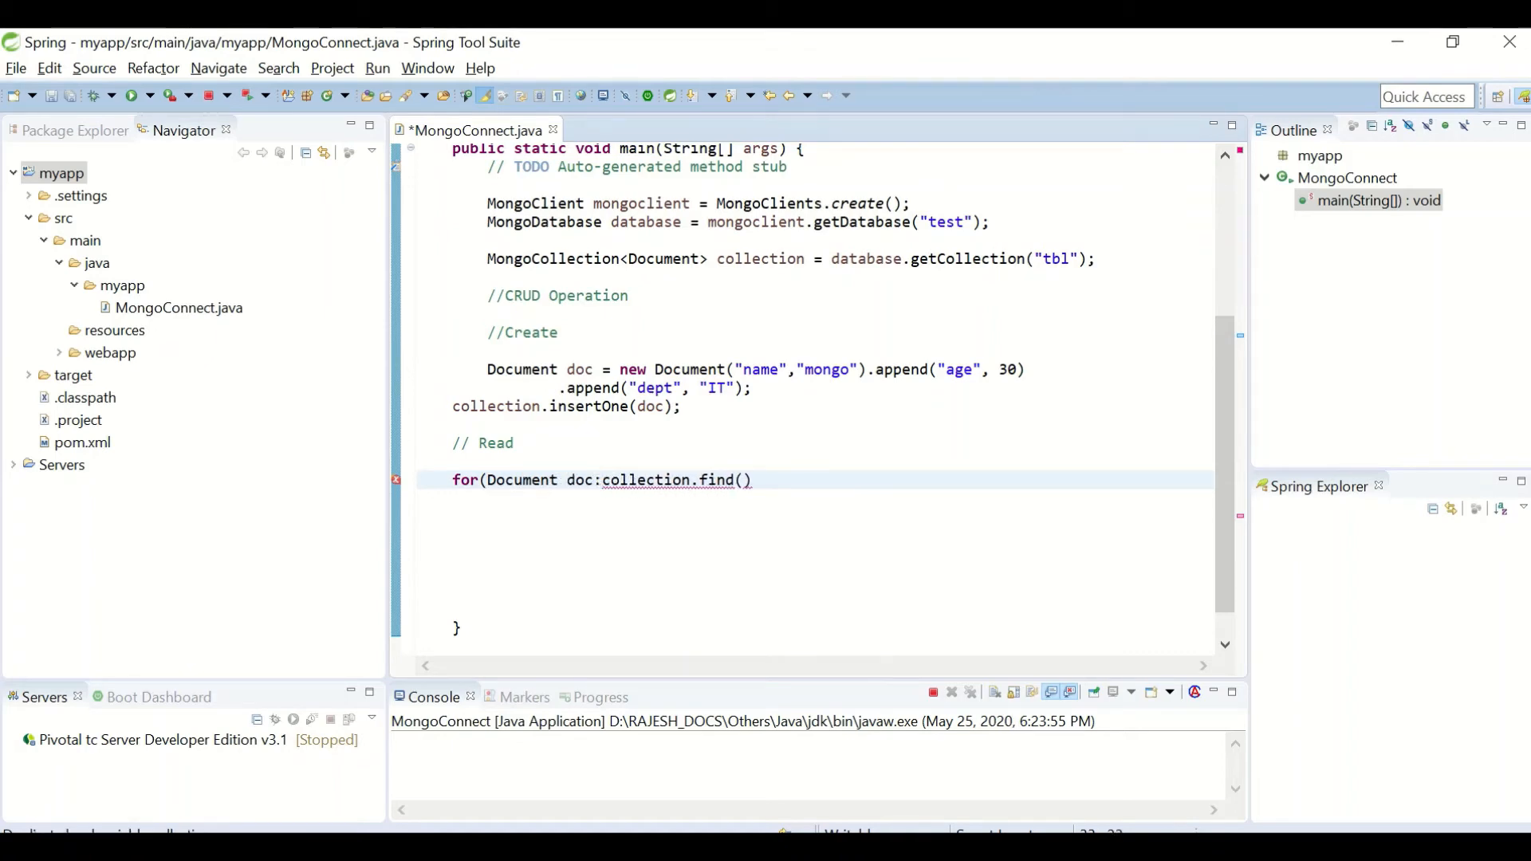
{"action": "type", "text": "s"}
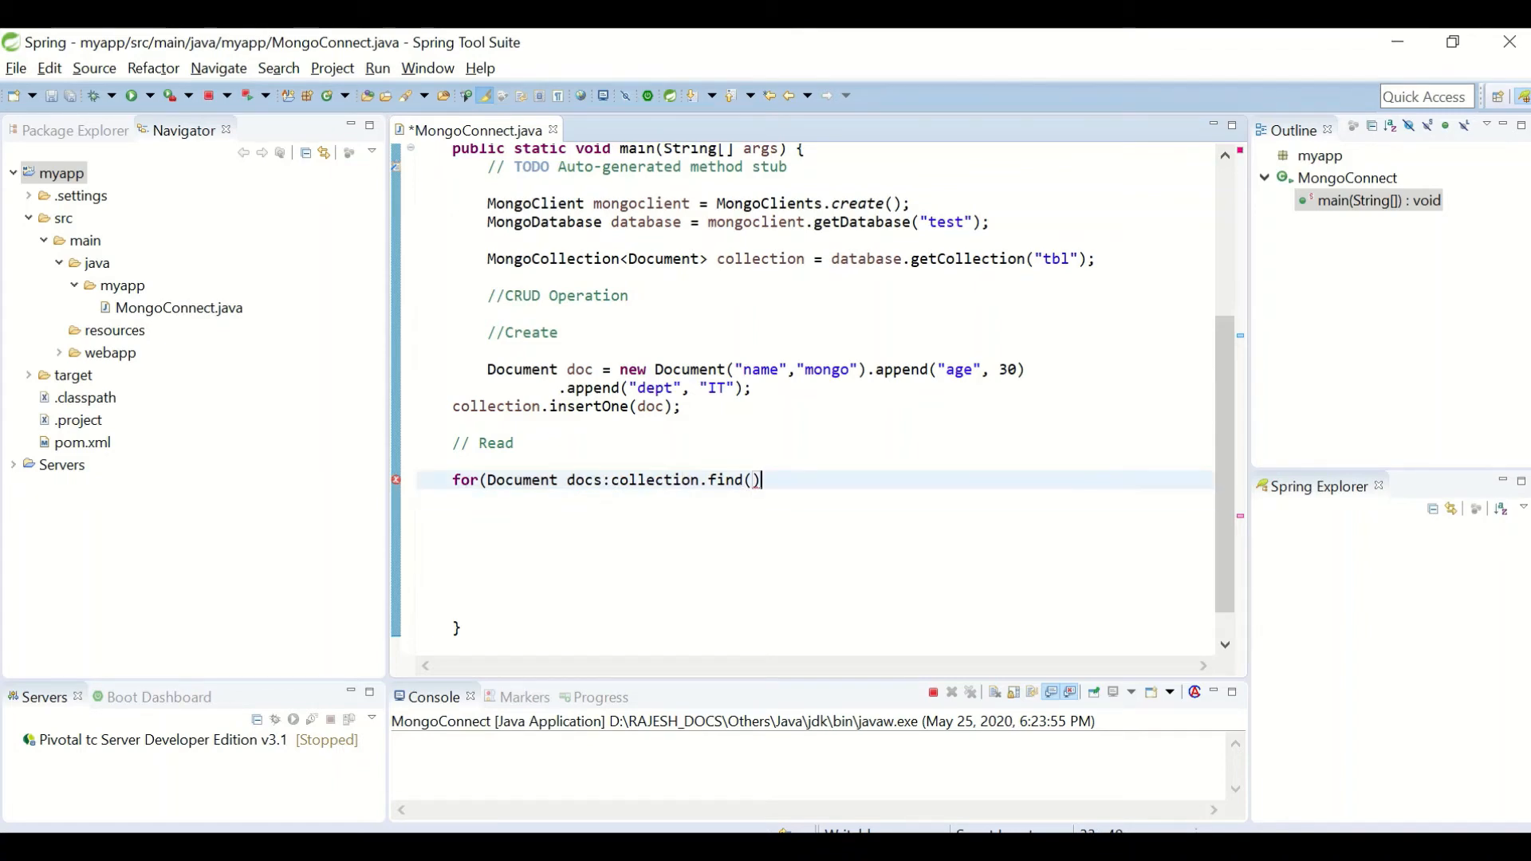
{"action": "type", "text": "{"}
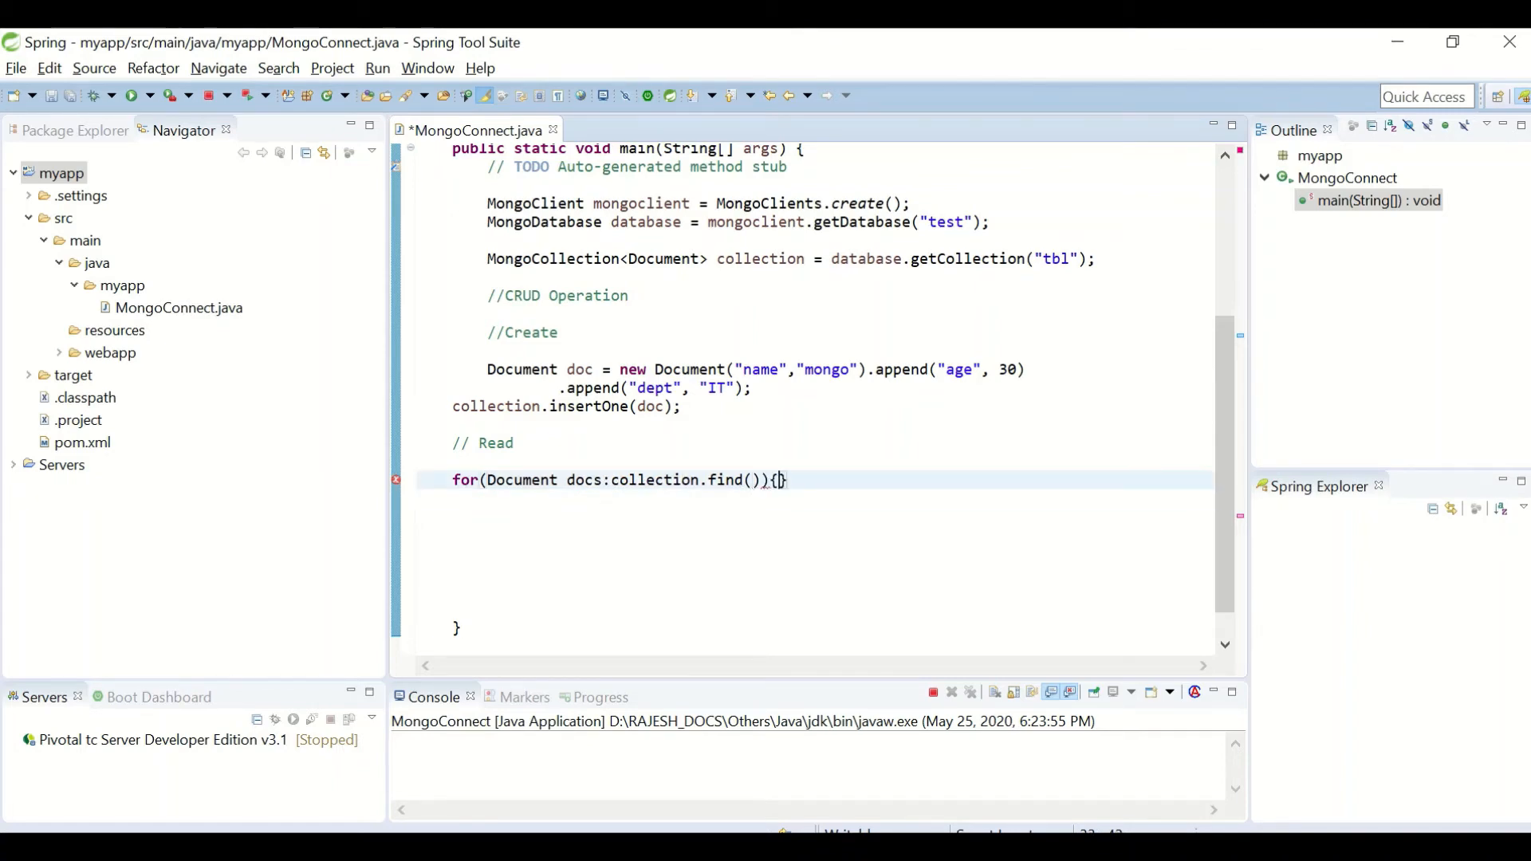
Step: Print each document with System.out.println(docs.toJson()) inside the loop
{"action": "type", "text": "Sys"}
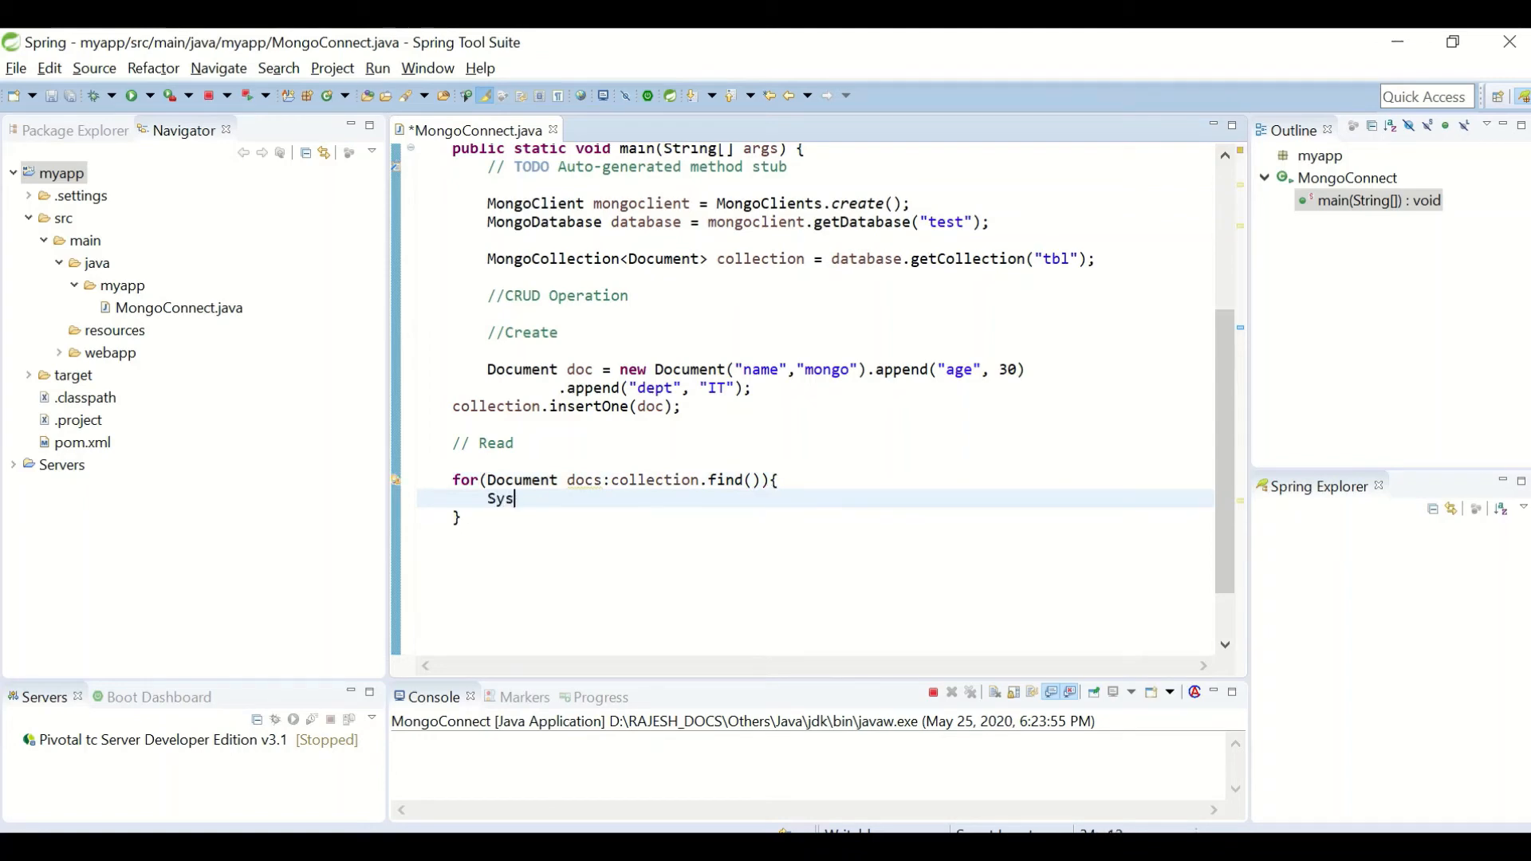
{"action": "type", "text": "tem.ou"}
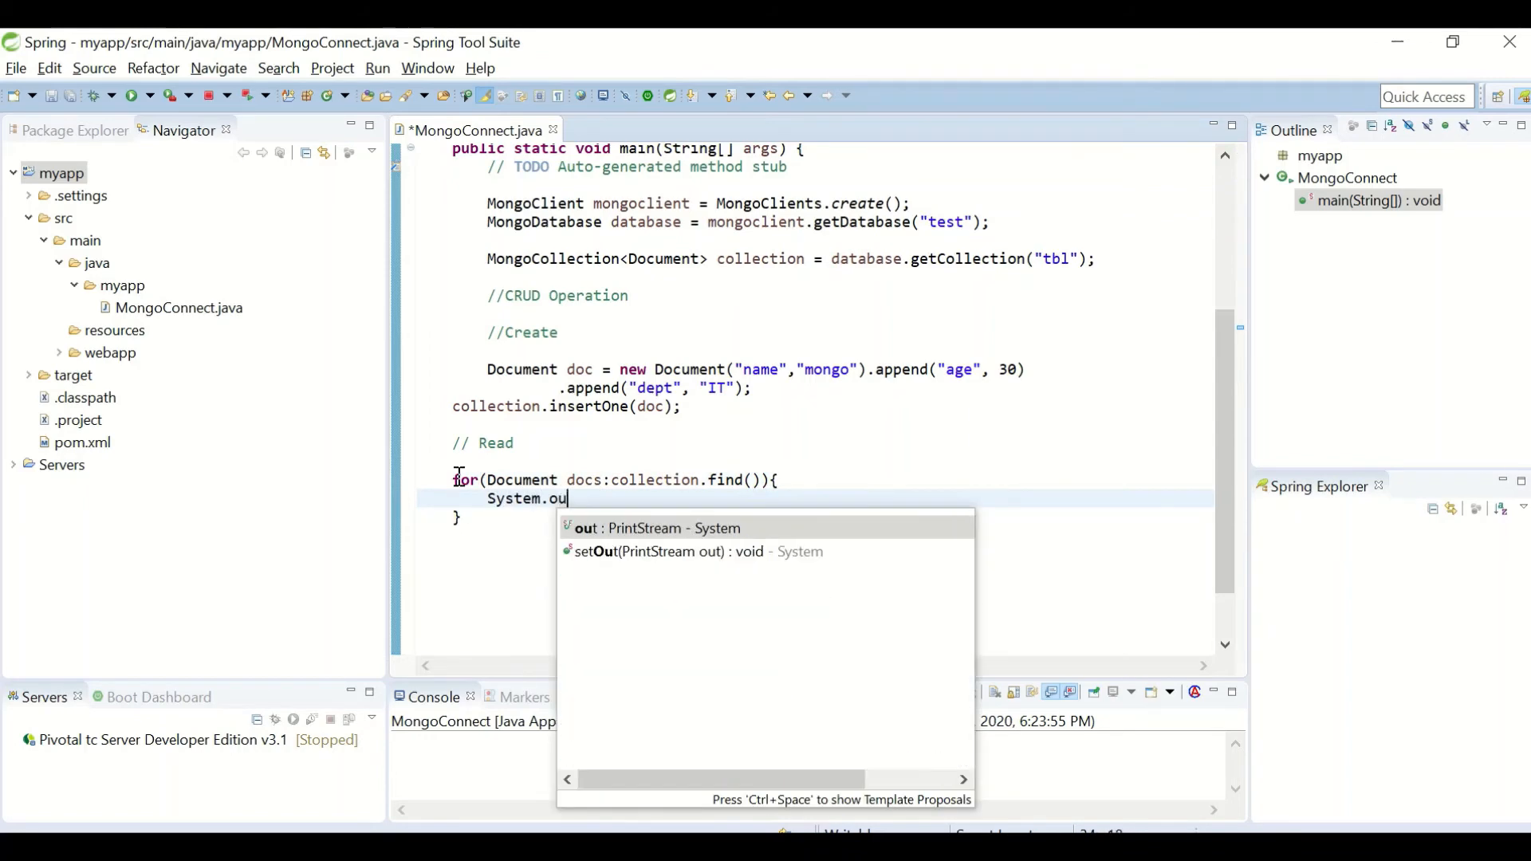
{"action": "type", "text": "t.pri"}
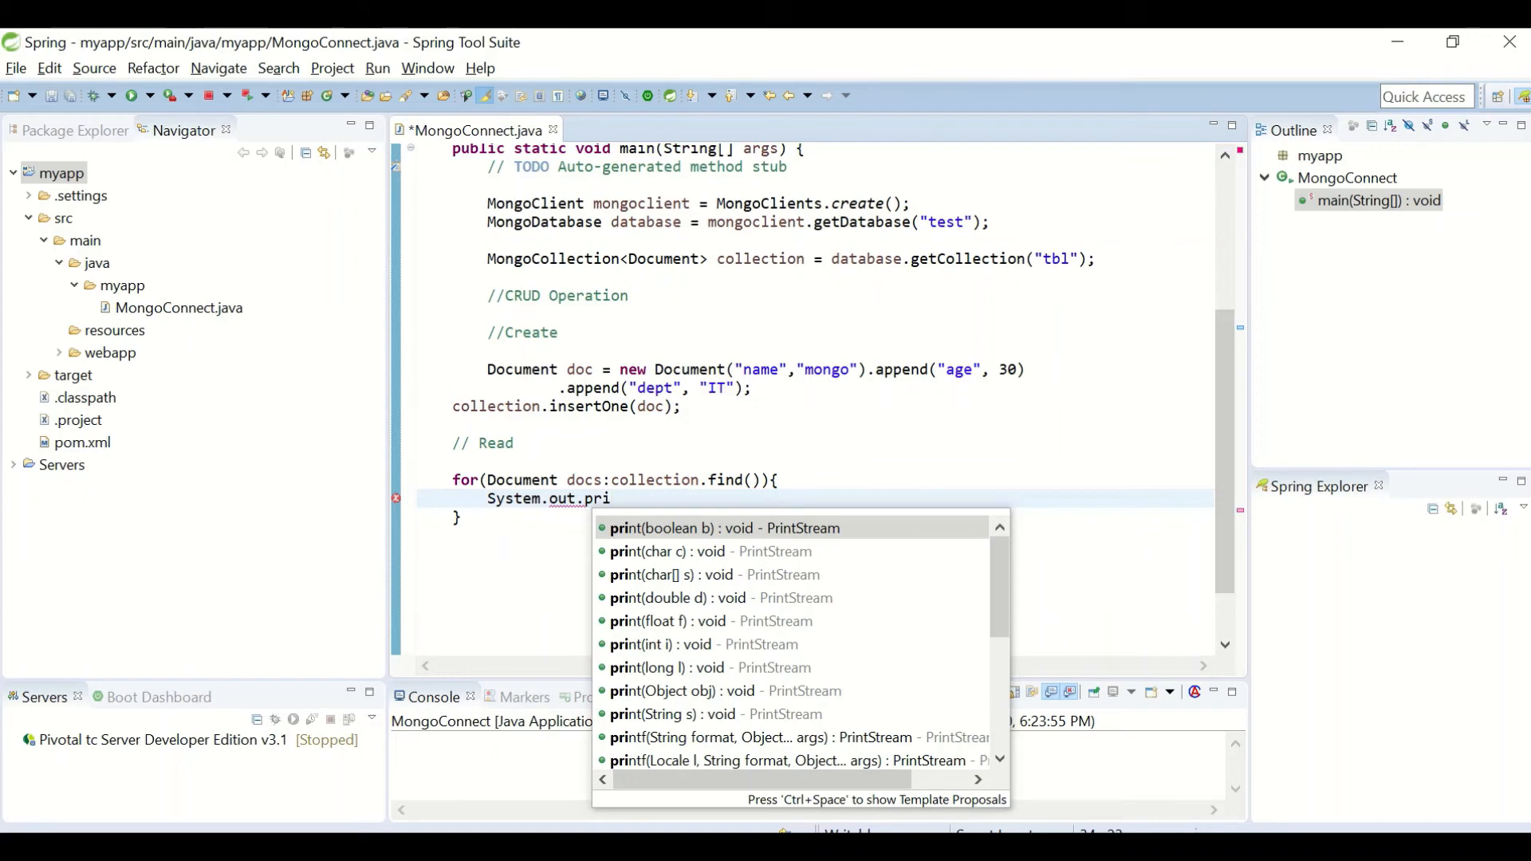
{"action": "type", "text": "ntln("}
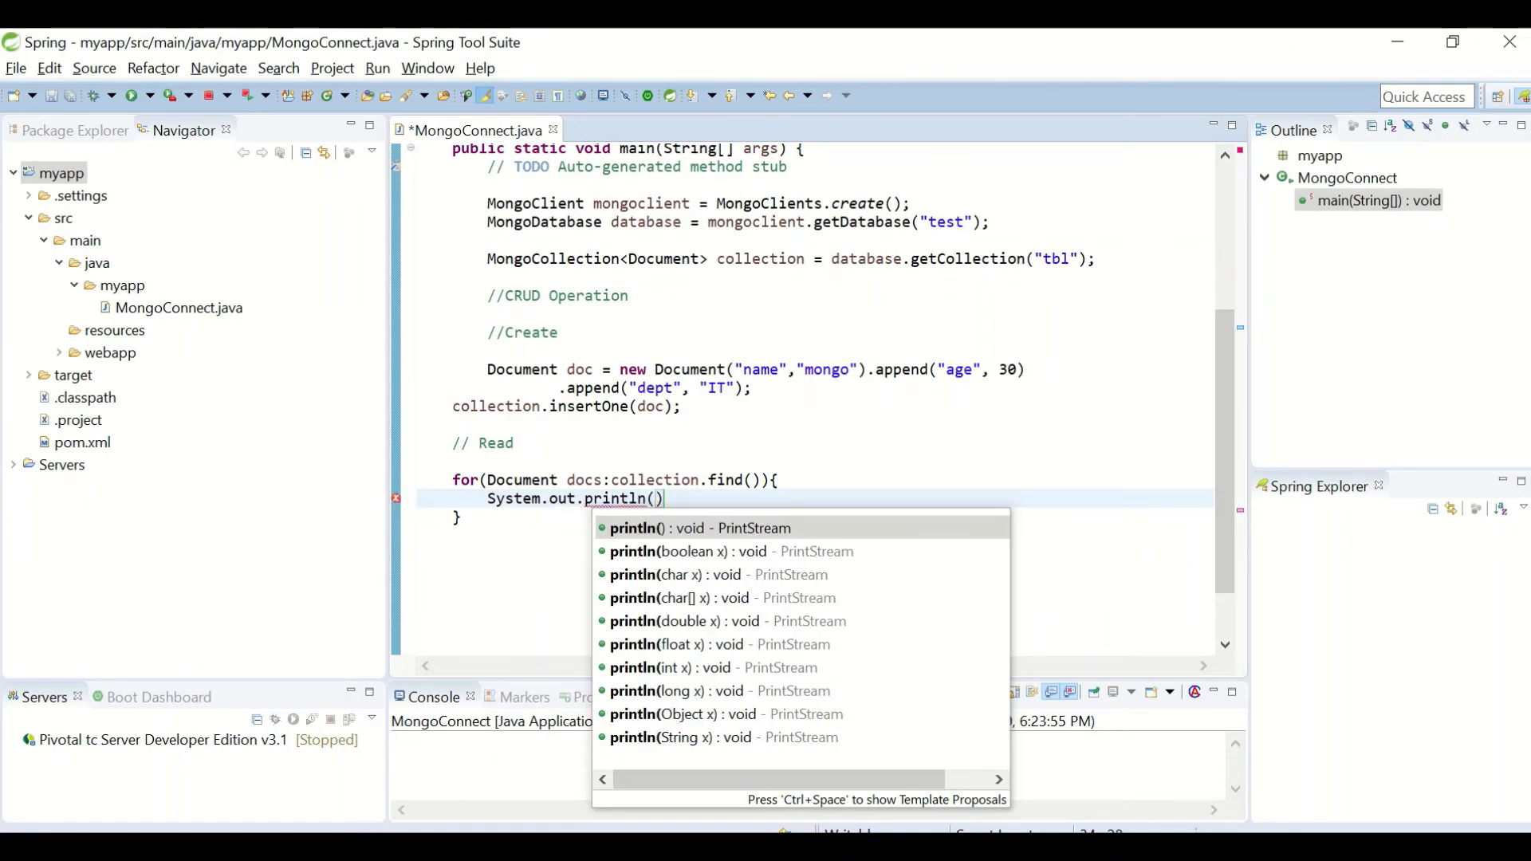
{"action": "type", "text": "docs"}
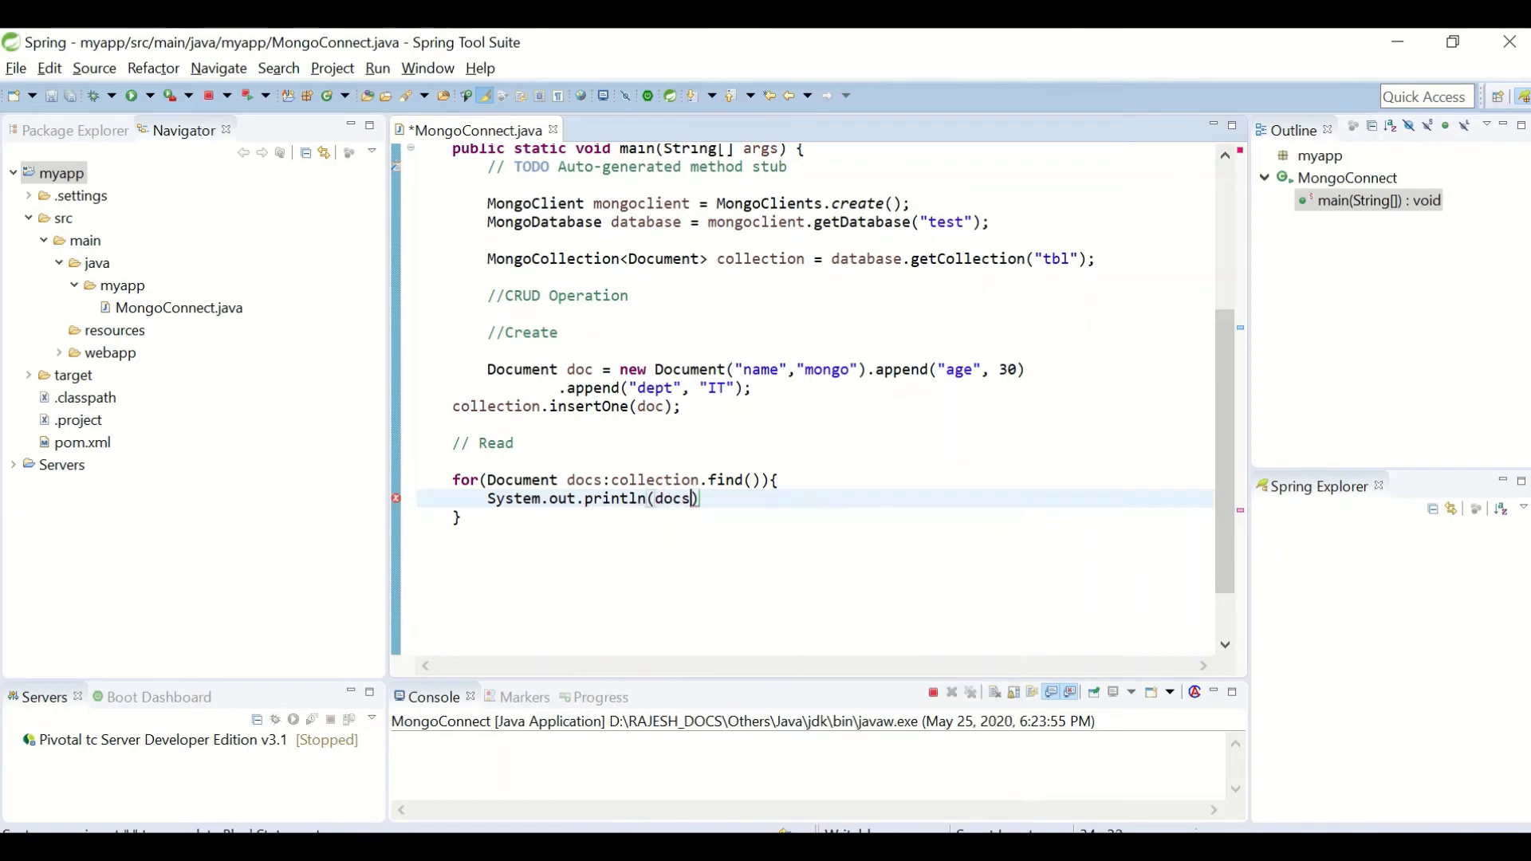
{"action": "type", "text": "tojs"}
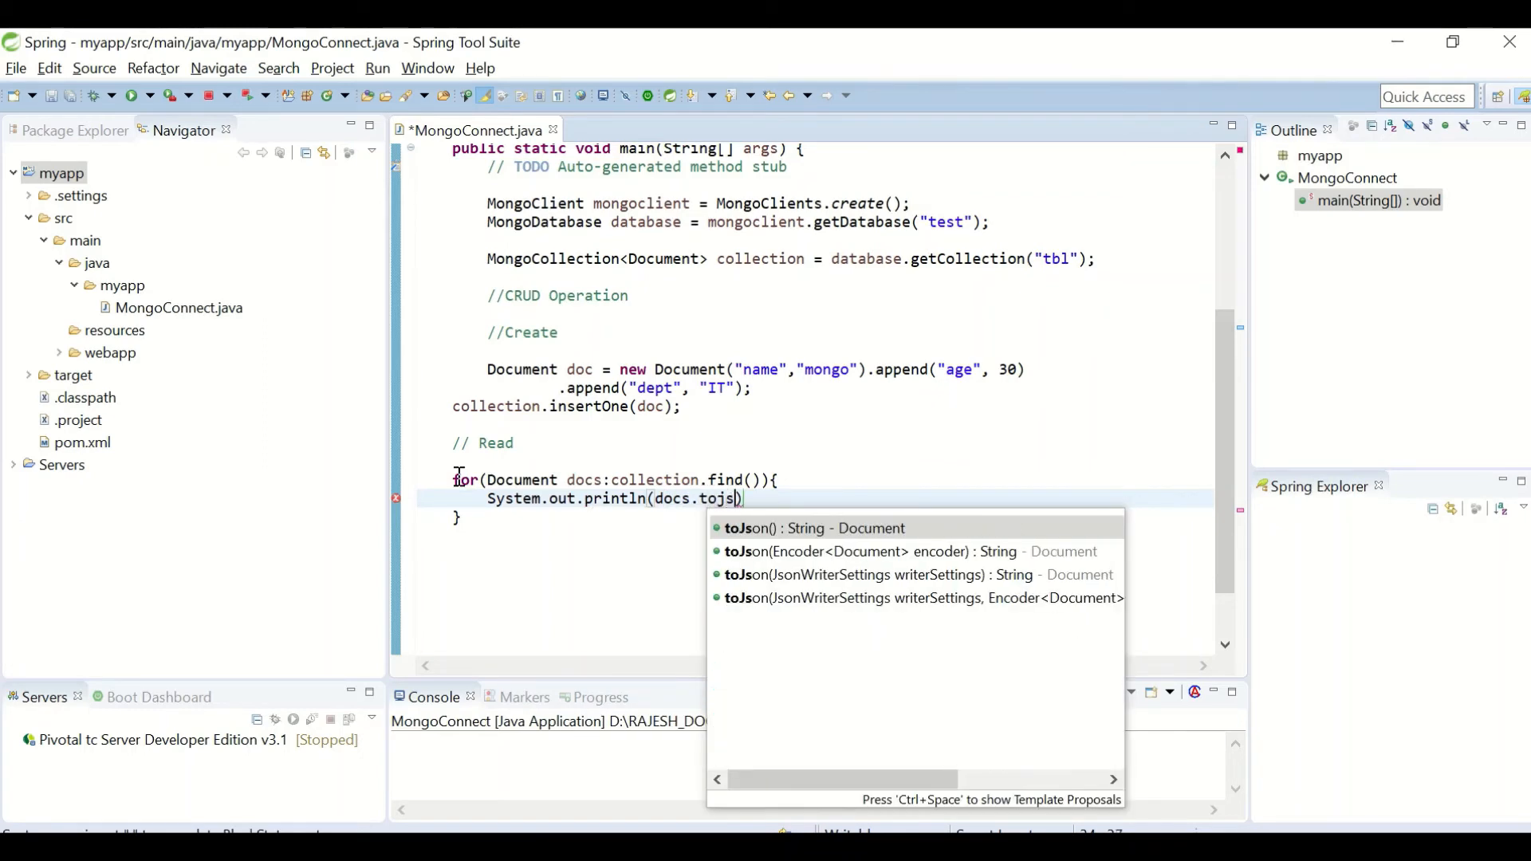
{"action": "left_click", "coordinate": [810, 528]}
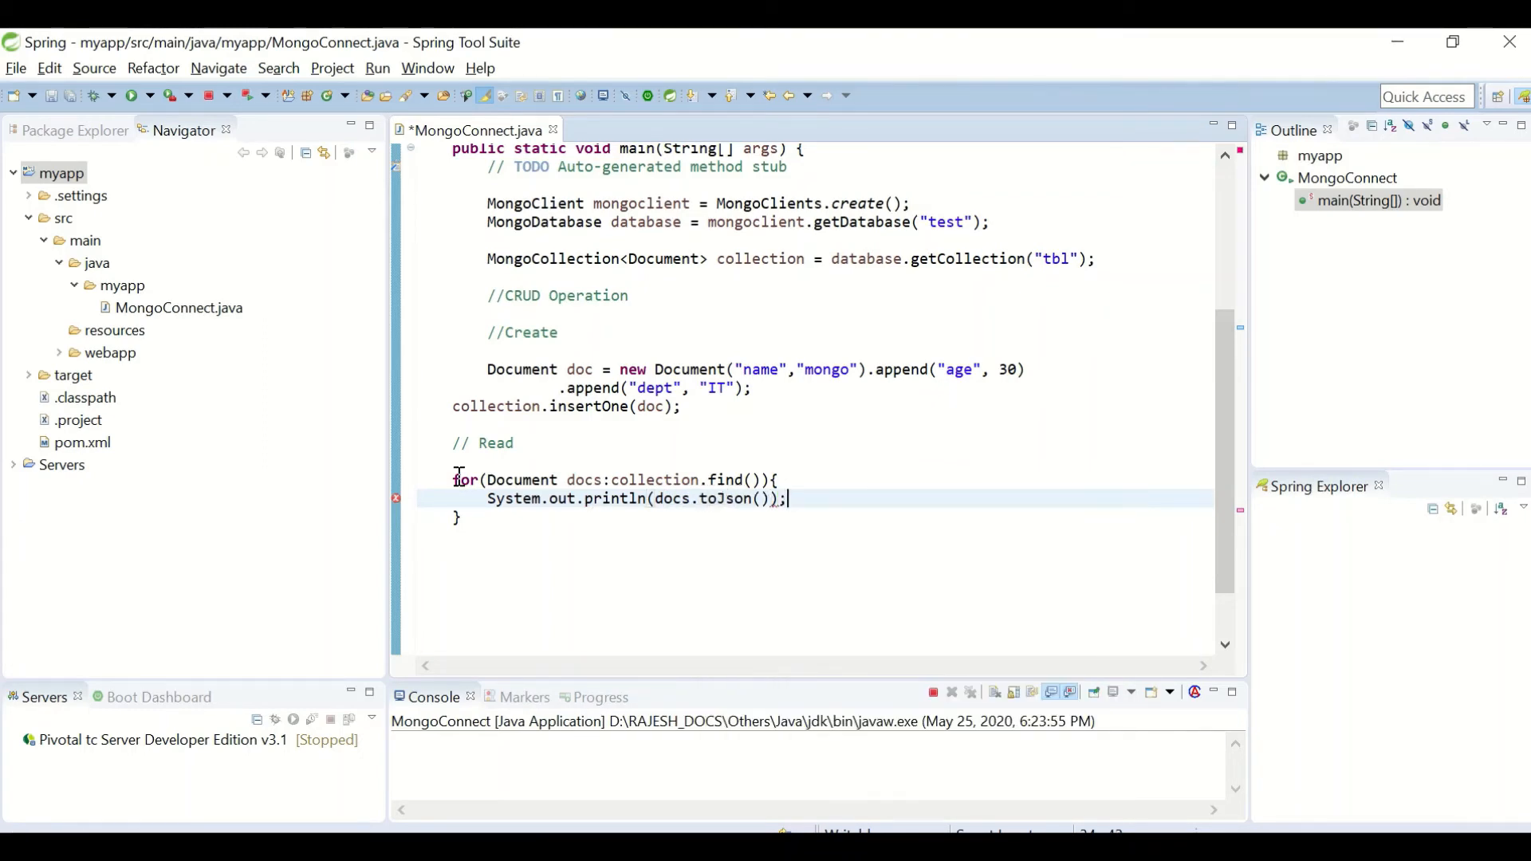
{"action": "double_click", "coordinate": [858, 204]}
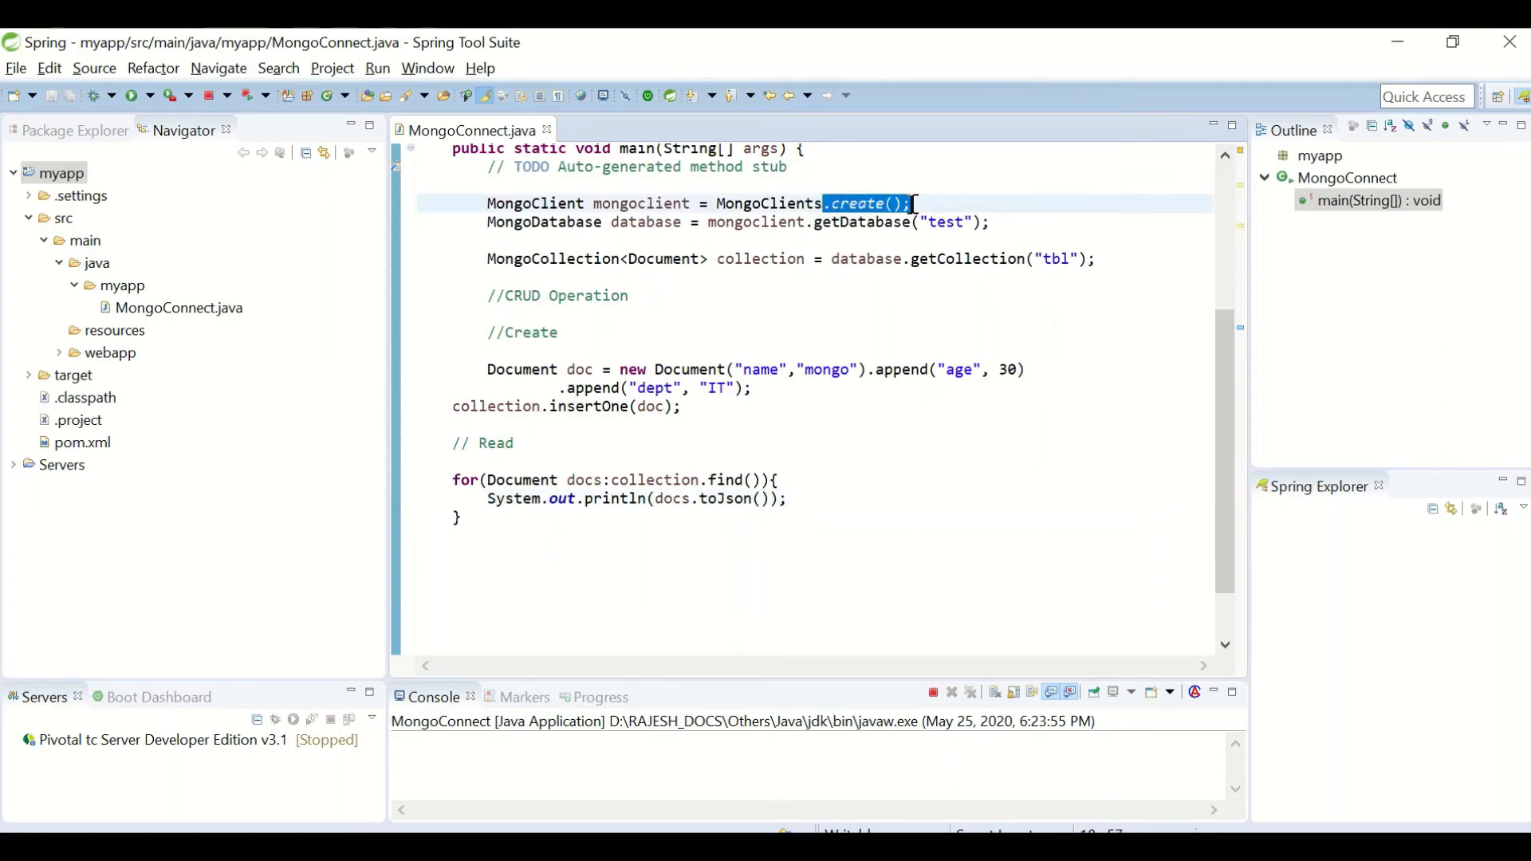
{"action": "left_click", "coordinate": [878, 203]}
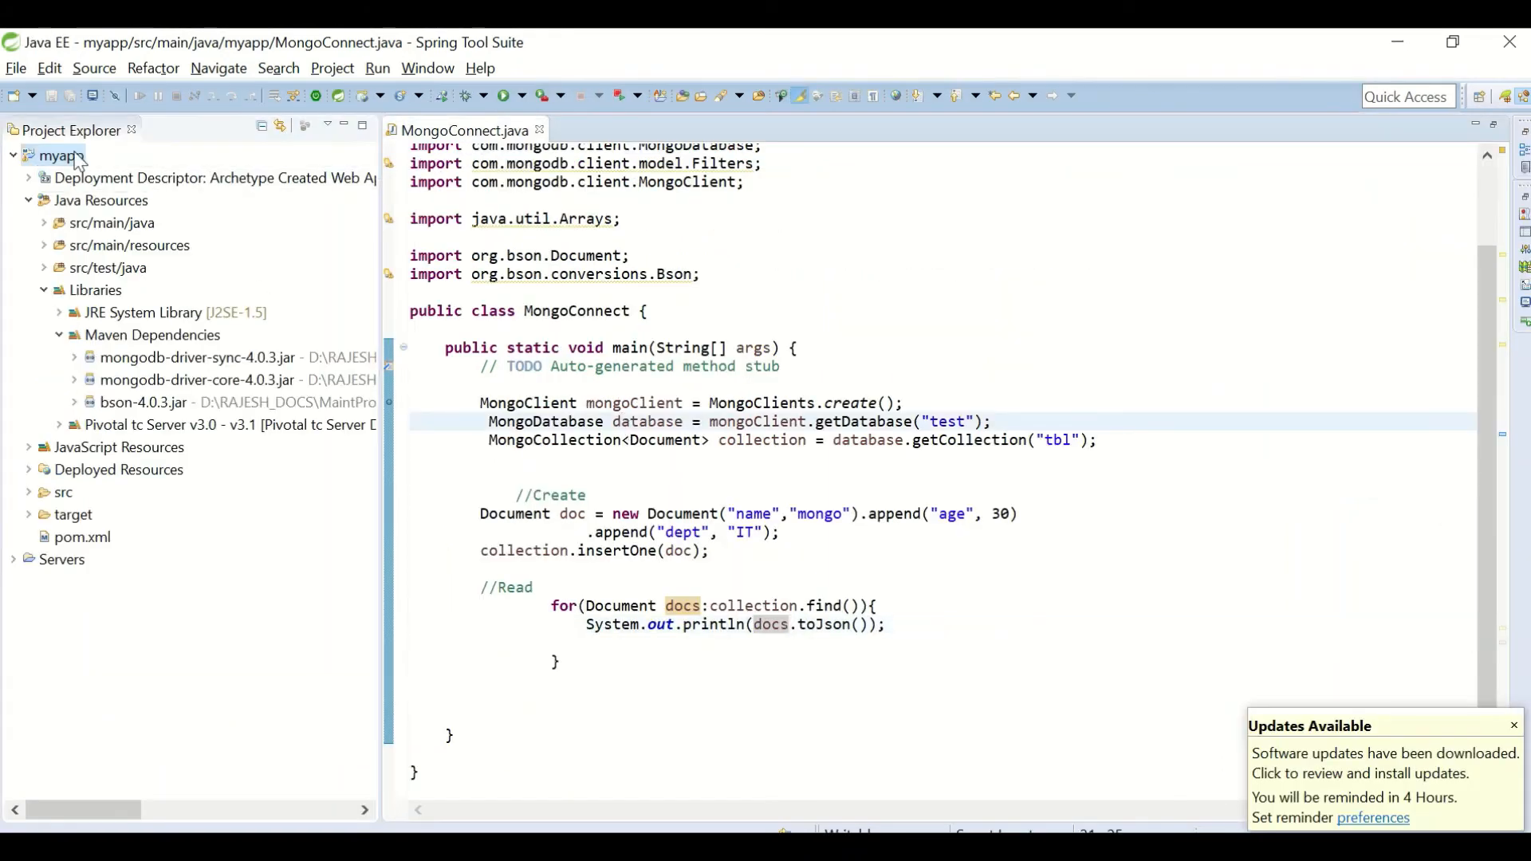
Step: Run myapp as a Java application to print both documents in the console
{"action": "right_click", "coordinate": [58, 156]}
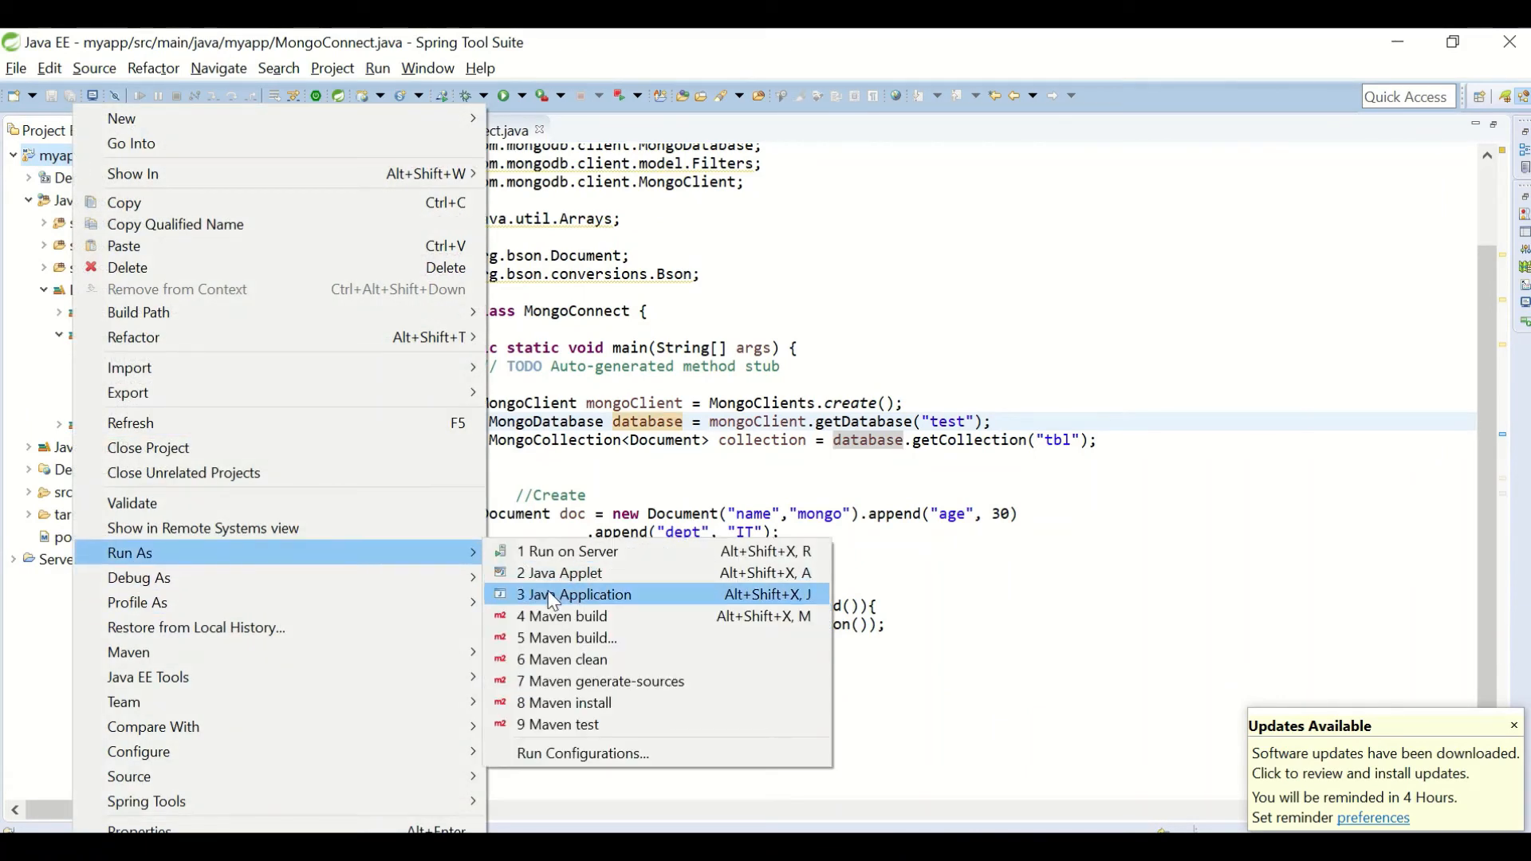
{"action": "left_click", "coordinate": [575, 594]}
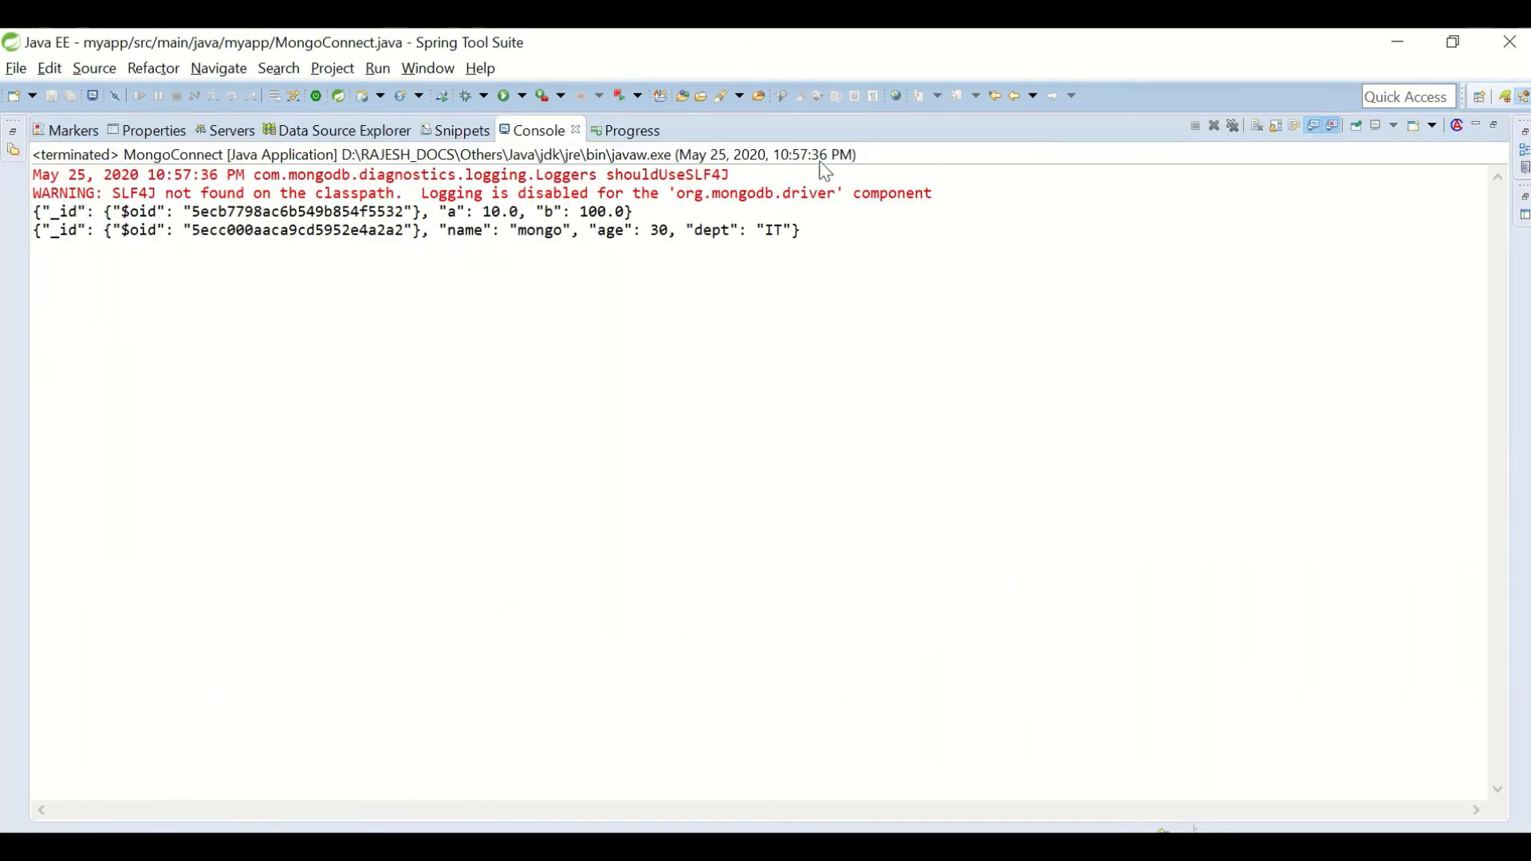
{"action": "mouse_move", "coordinate": [557, 235]}
{"action": "type", "text": "collection."}
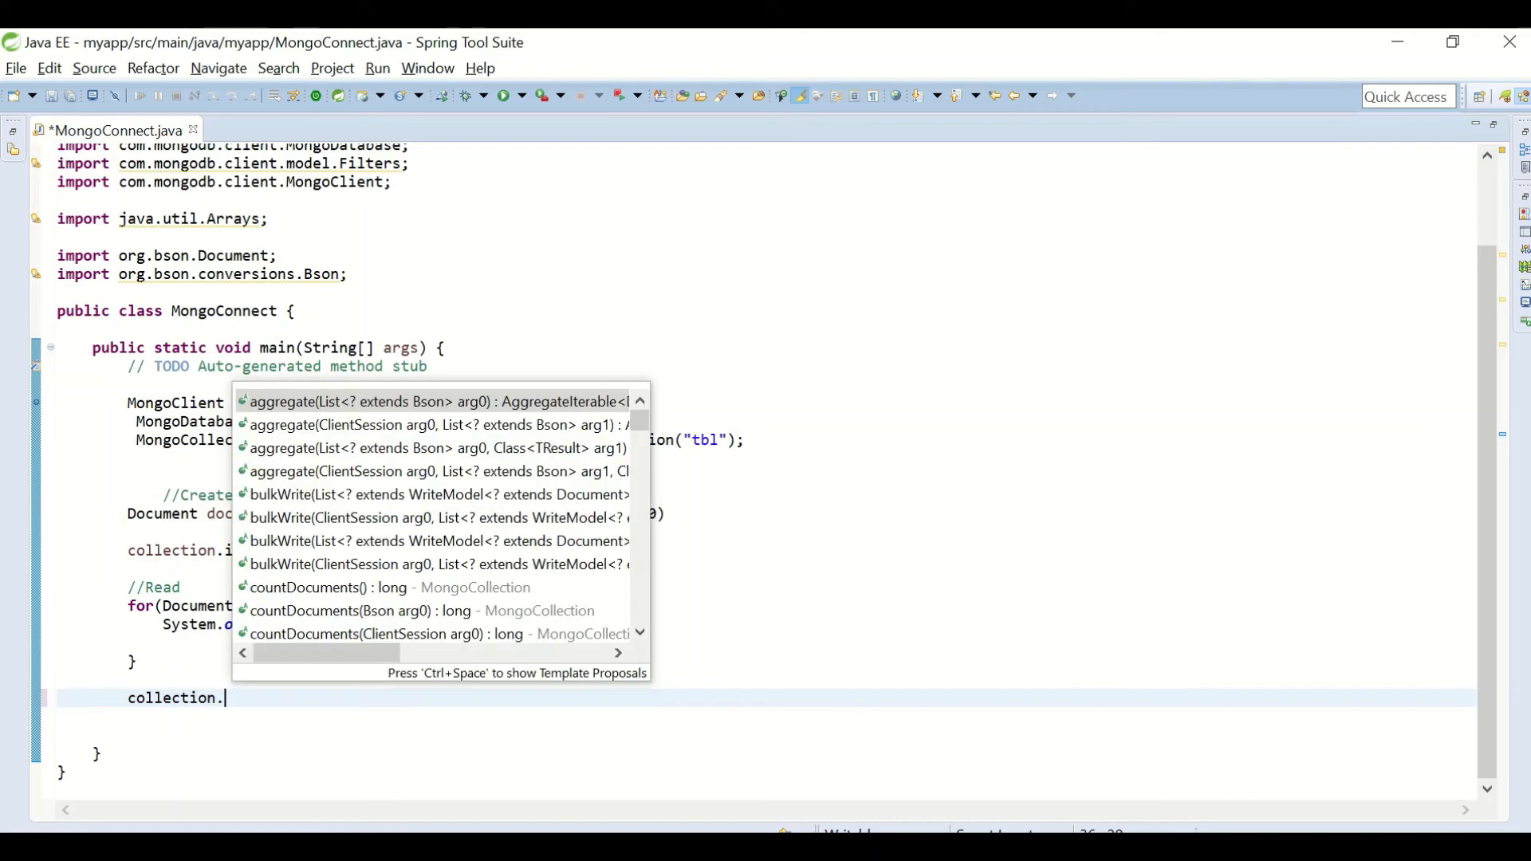
Step: Write collection.updateOne(Filters.eq("name","mongo"), new Document("$set", new Document("age",50)));
{"action": "type", "text": "updateOne"}
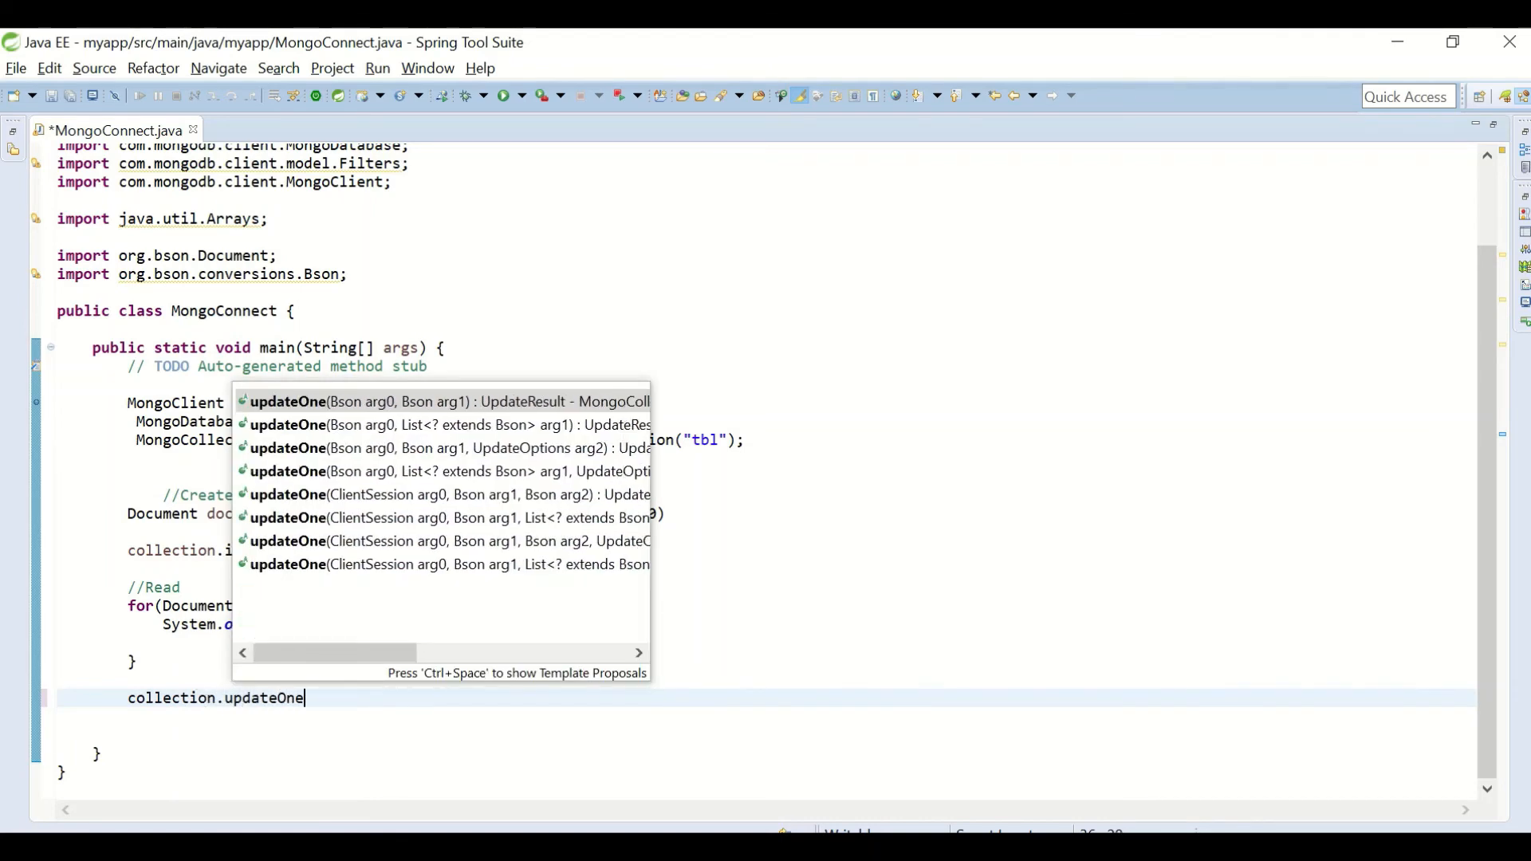
{"action": "left_click", "coordinate": [447, 401]}
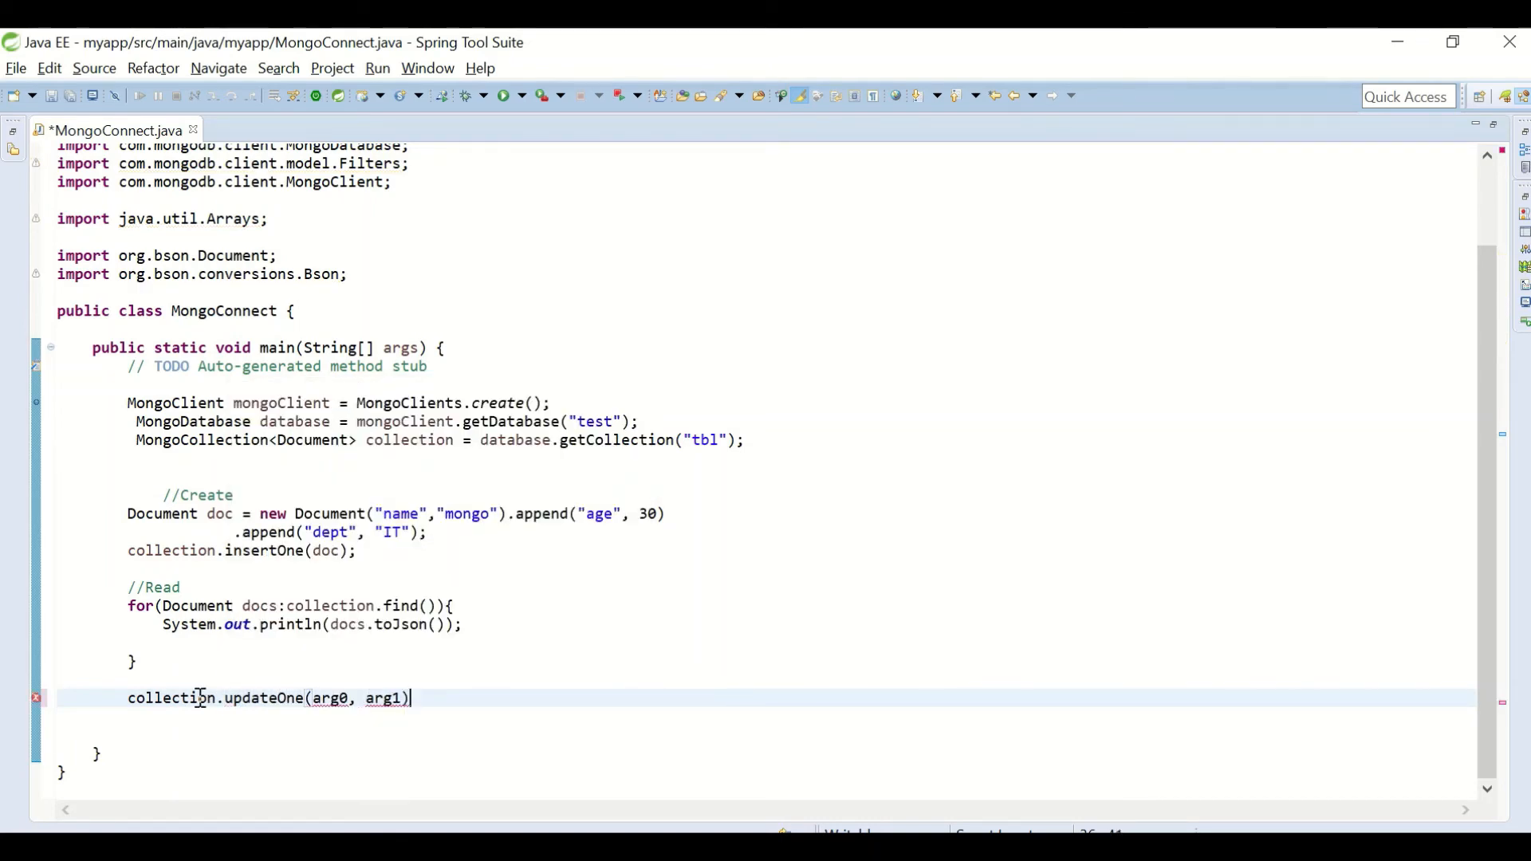
{"action": "type", "text": ";"}
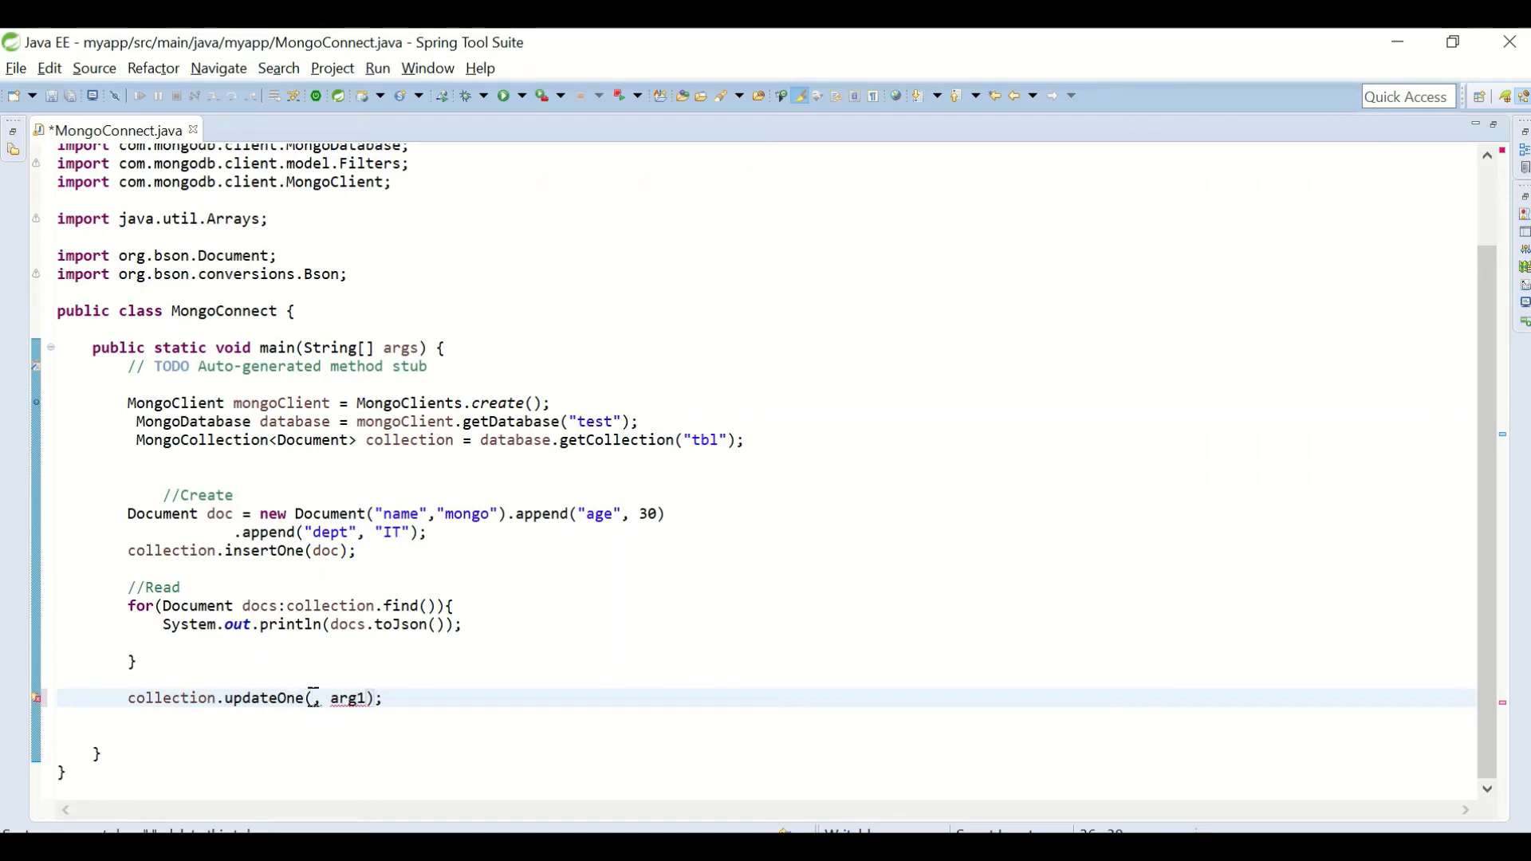
{"action": "type", "text": "Filters.eq(\""}
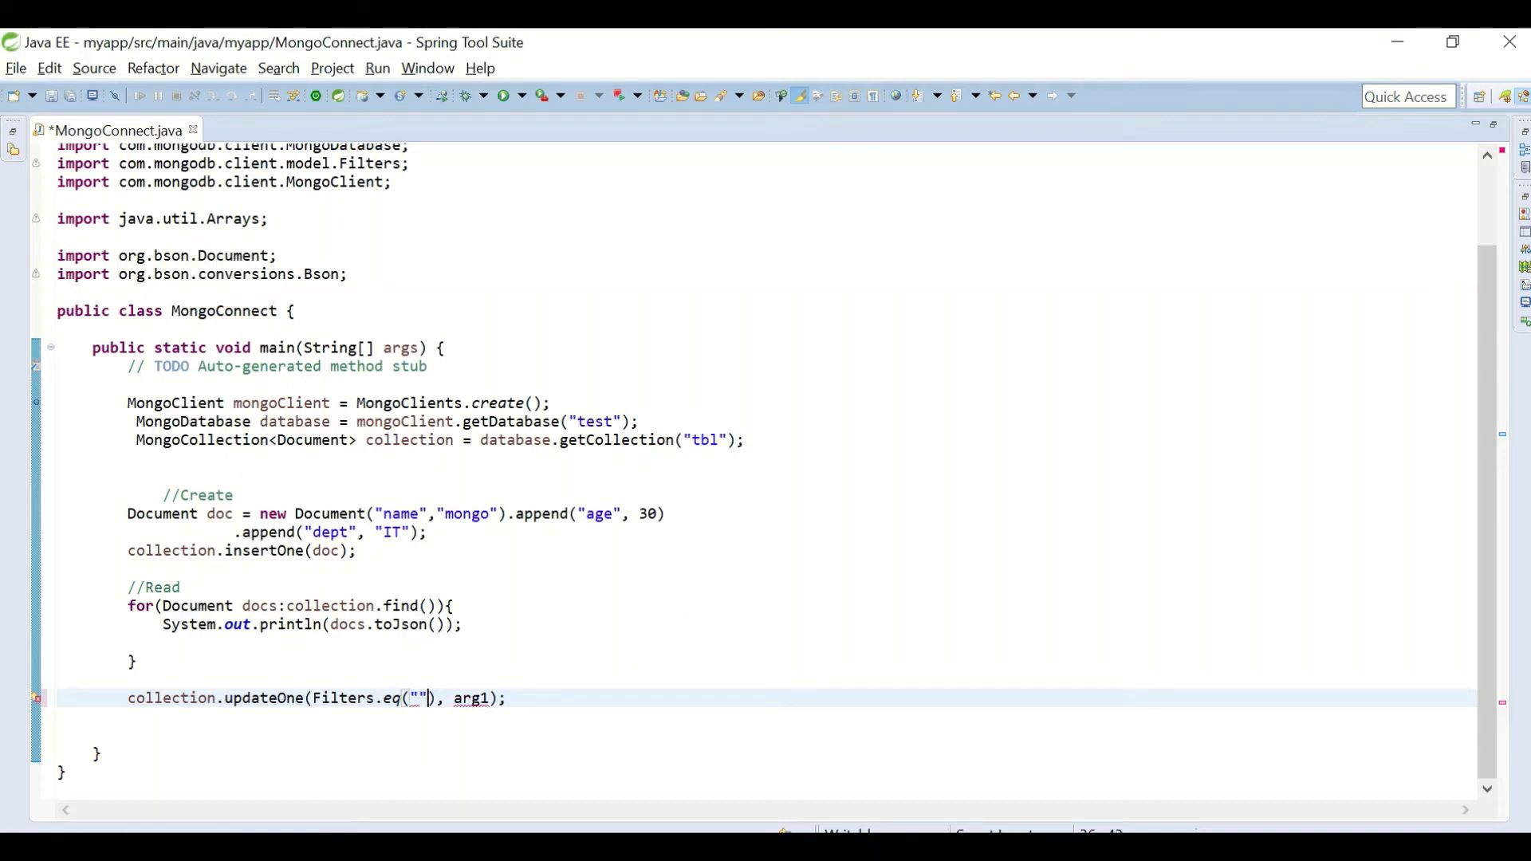
{"action": "type", "text": "name\",\""}
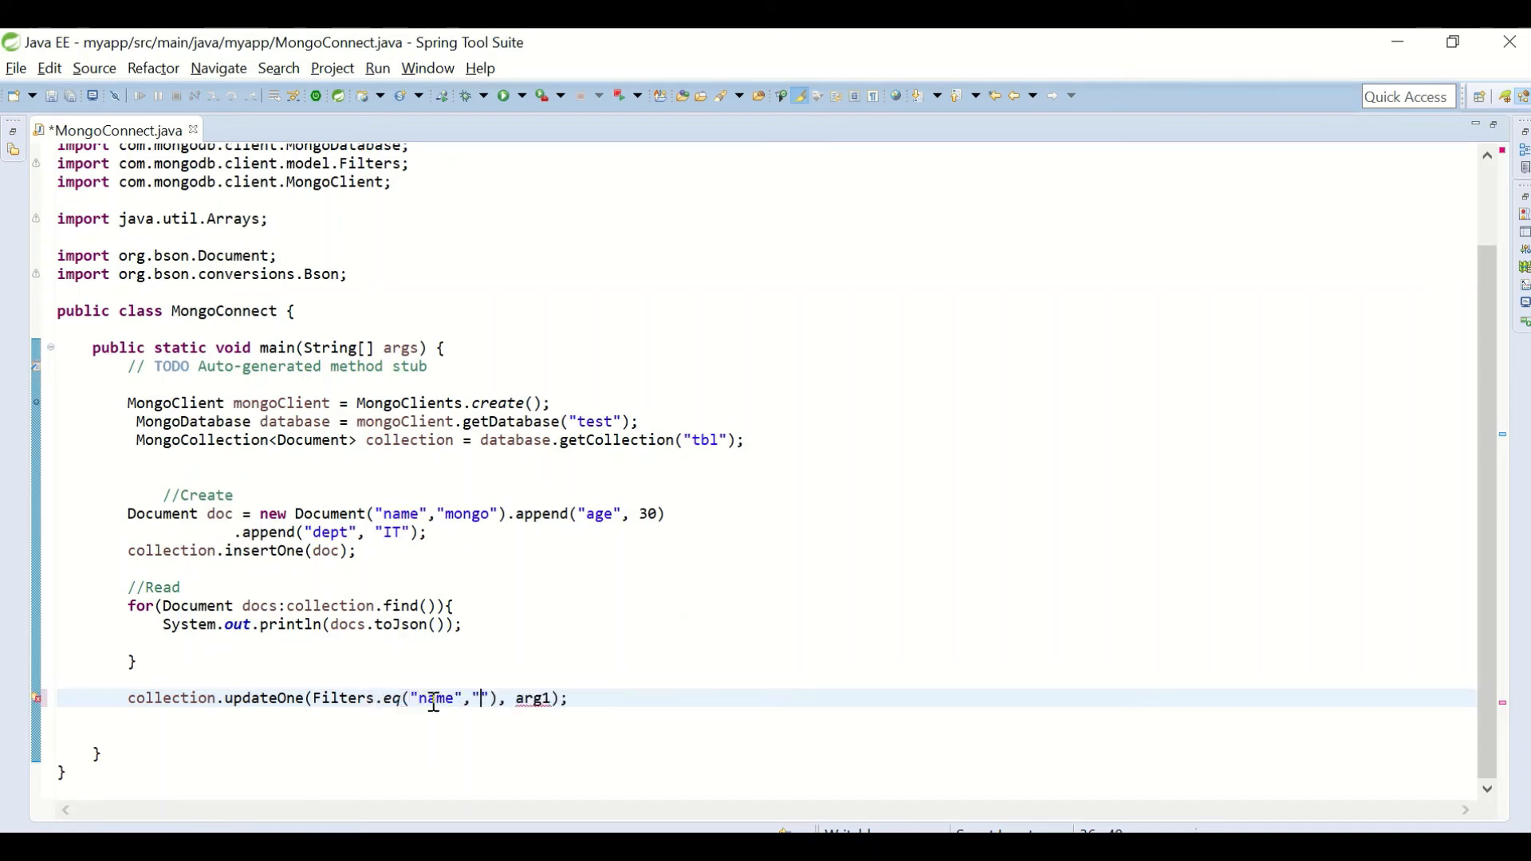
{"action": "type", "text": "mongo"}
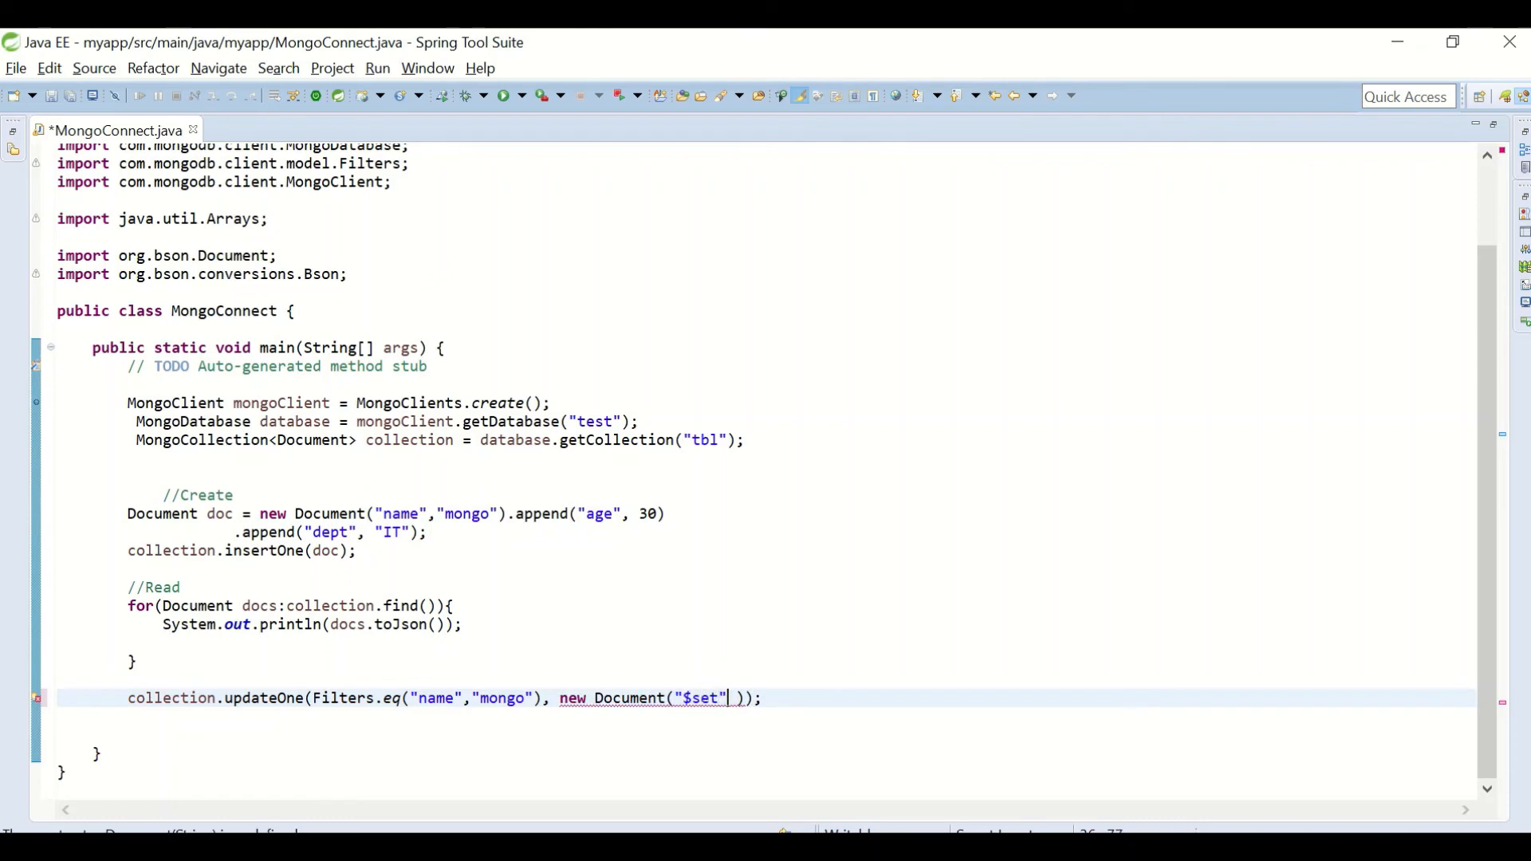
{"action": "type", "text": ",new D"}
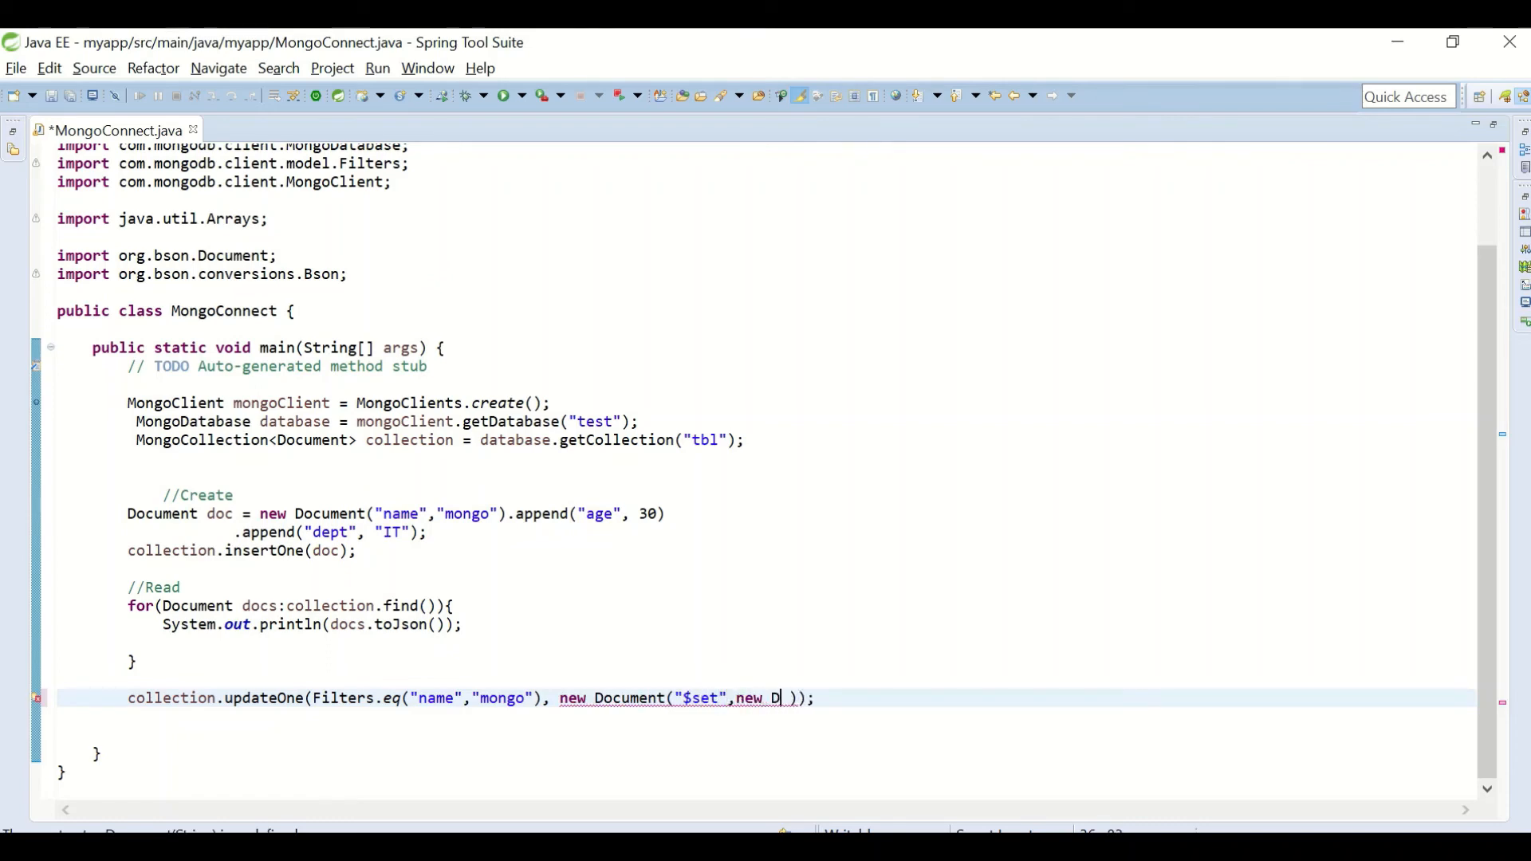
{"action": "type", "text": "ocument"}
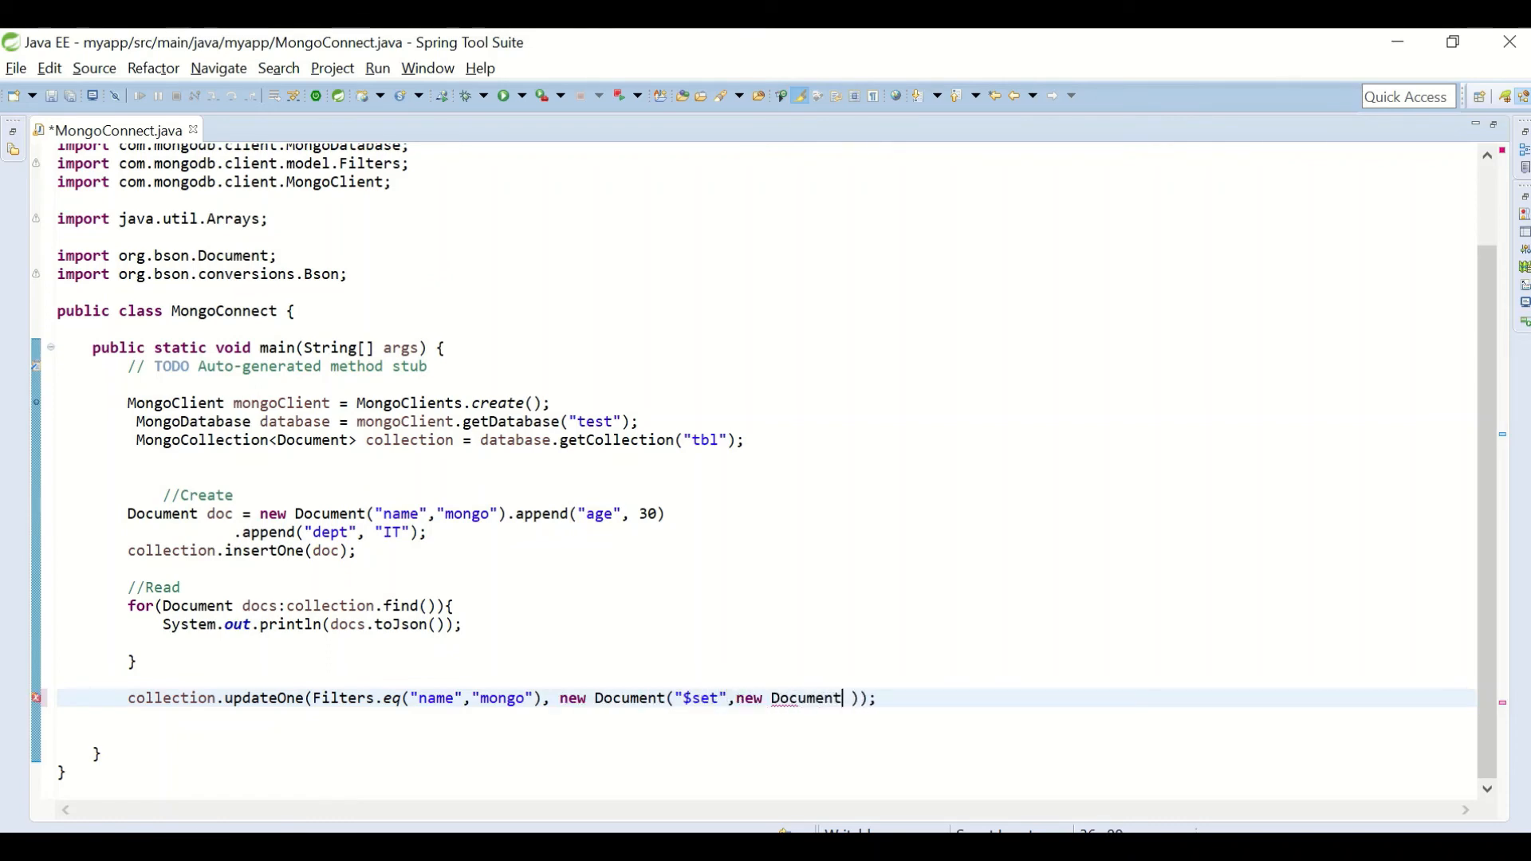
{"action": "type", "text": "(\""}
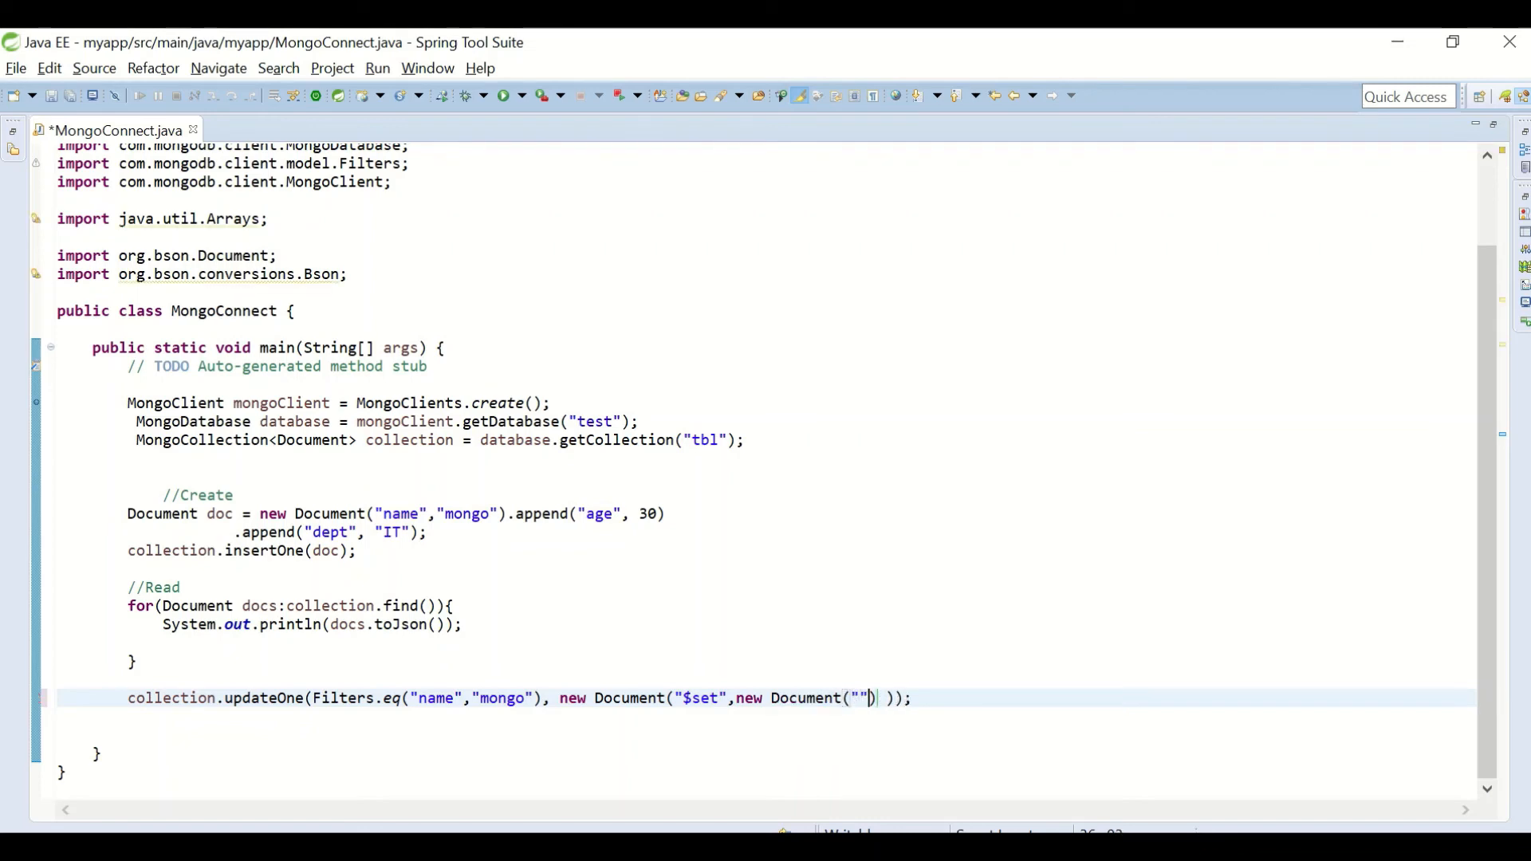
{"action": "type", "text": "age"}
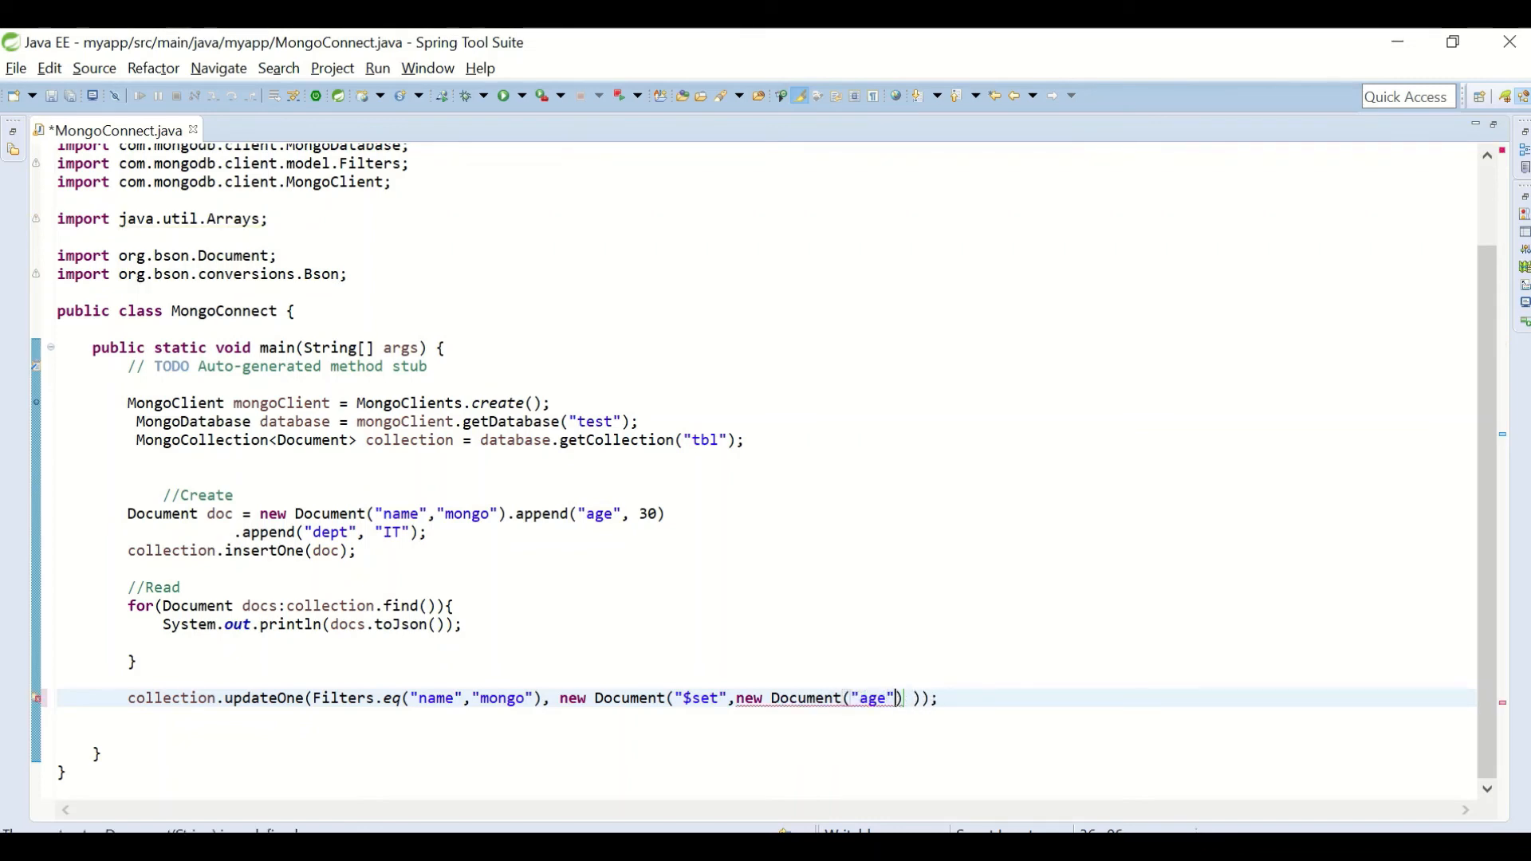
{"action": "type", "text": ","}
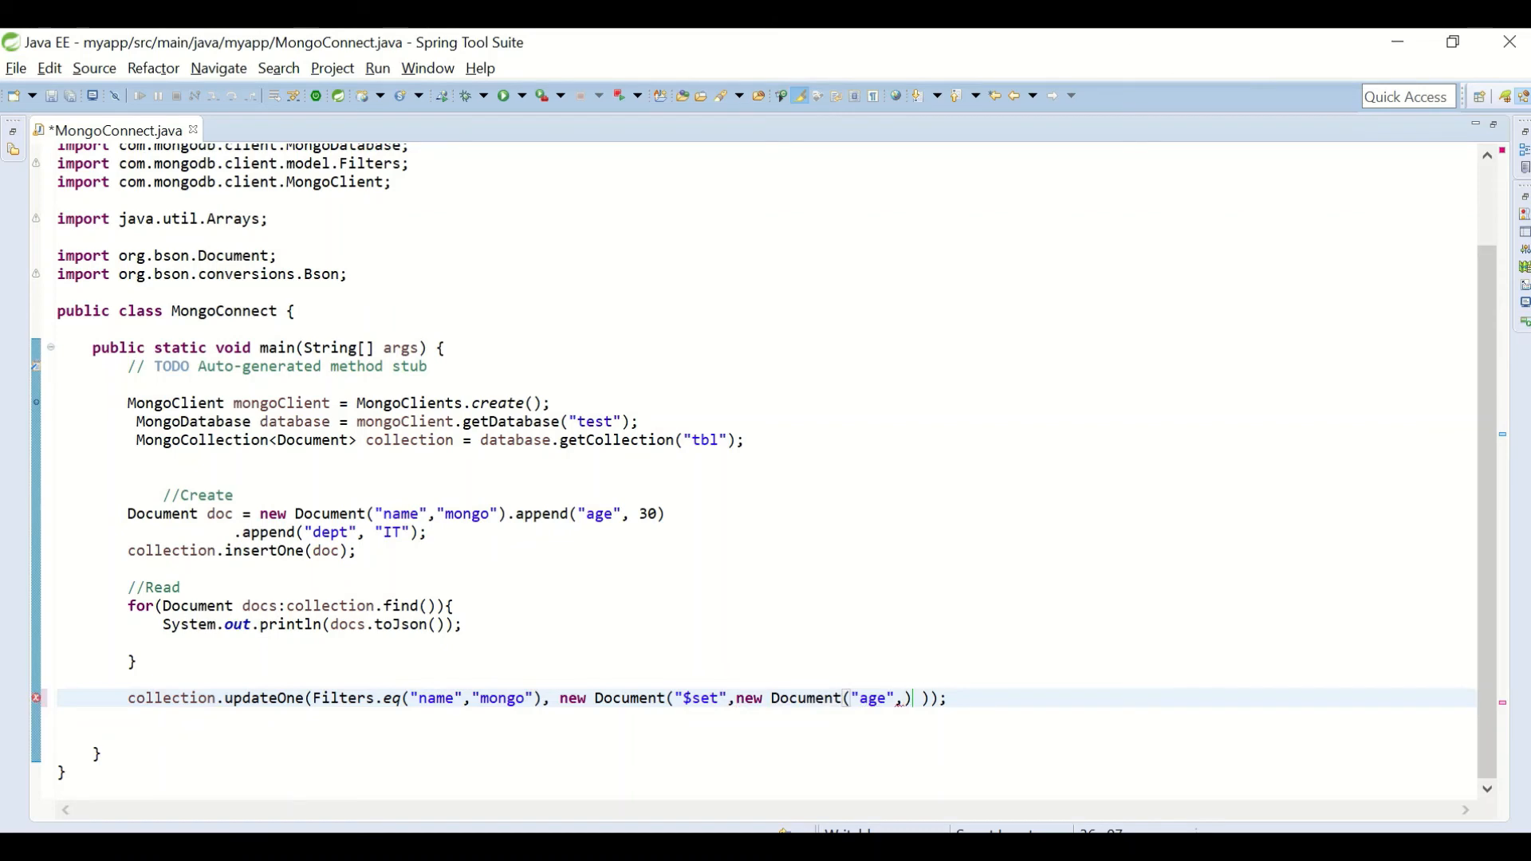
{"action": "type", "text": "50"}
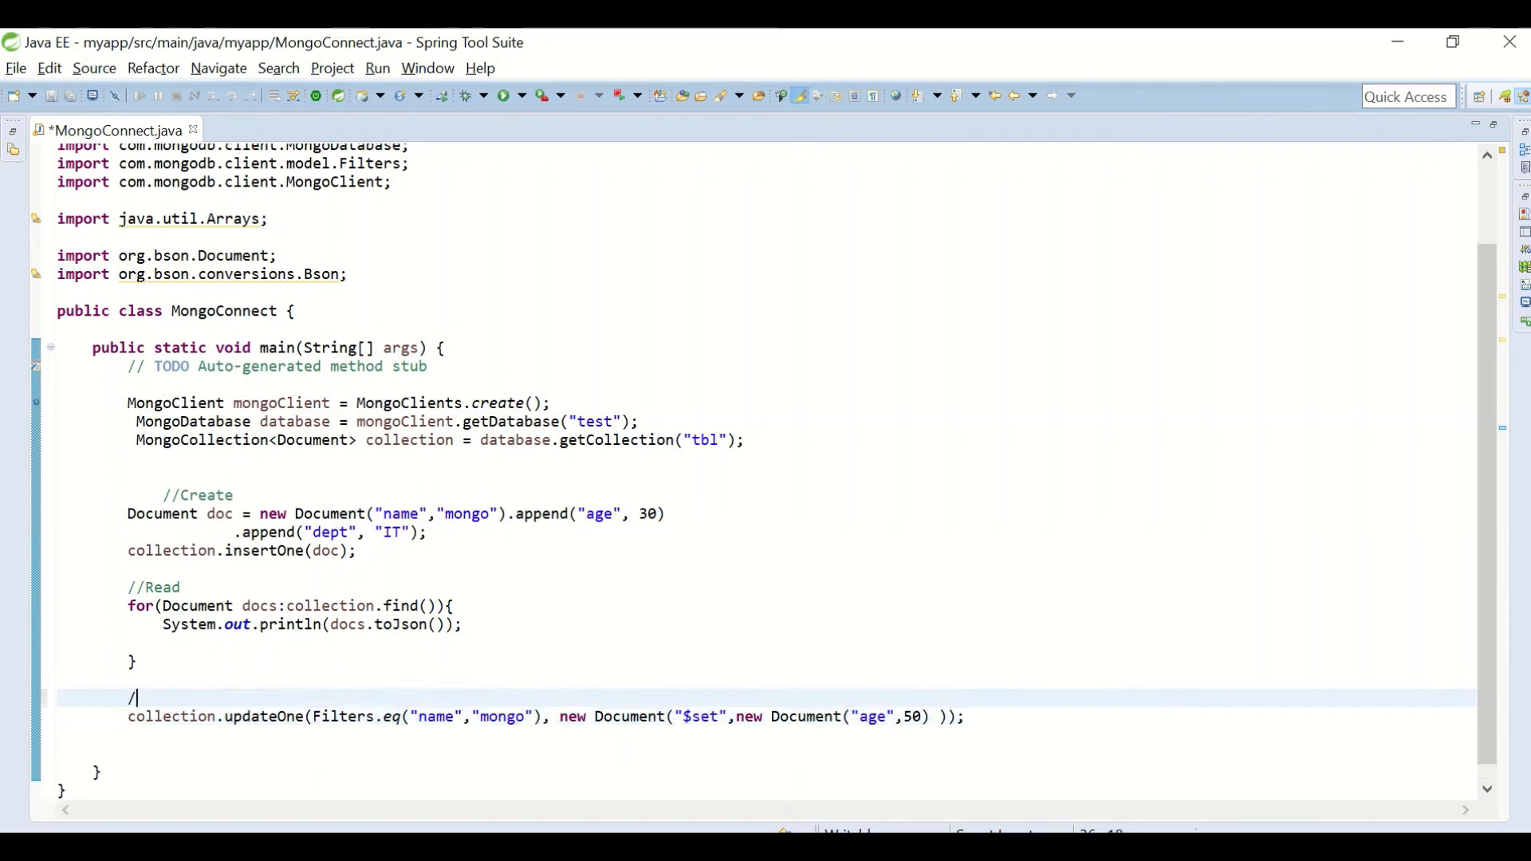
Step: Add an //Update comment above updateOne and a //Delete comment below it
{"action": "type", "text": "/Upd"}
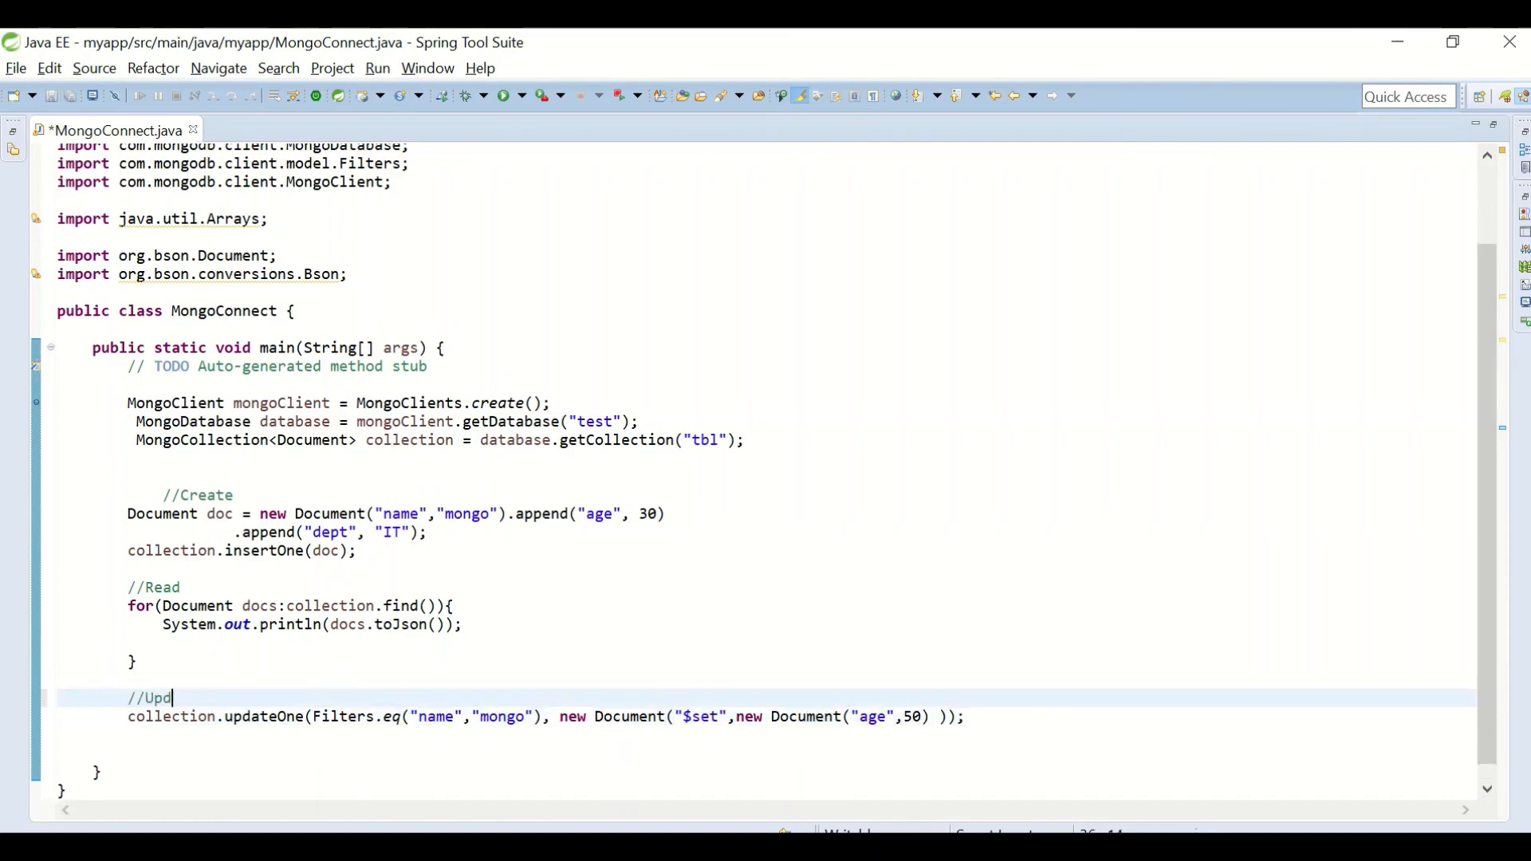
{"action": "type", "text": "ate"}
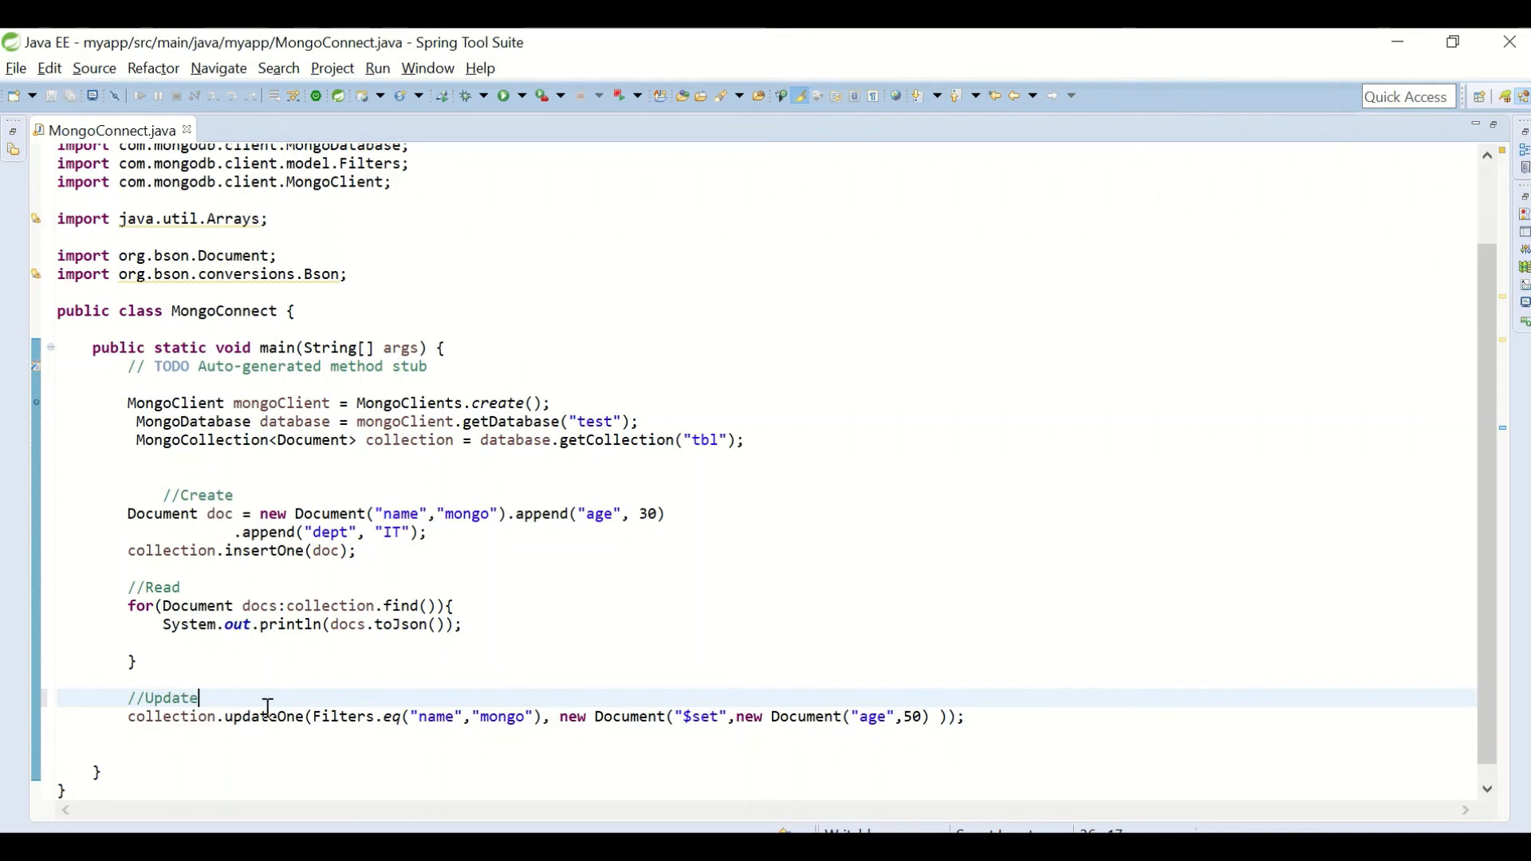
{"action": "type", "text": "//"}
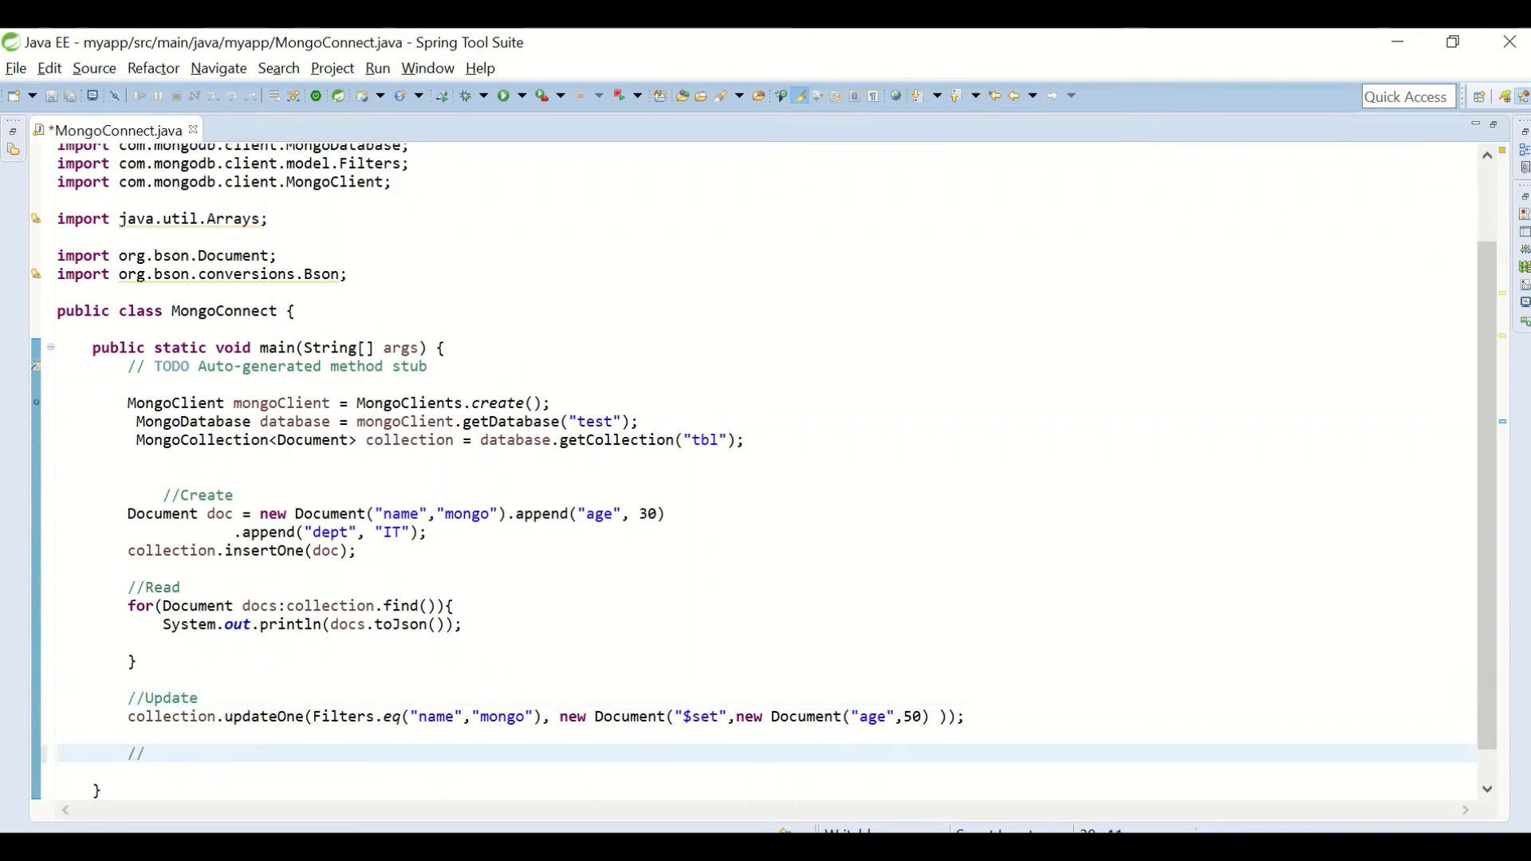
{"action": "type", "text": "Delete"}
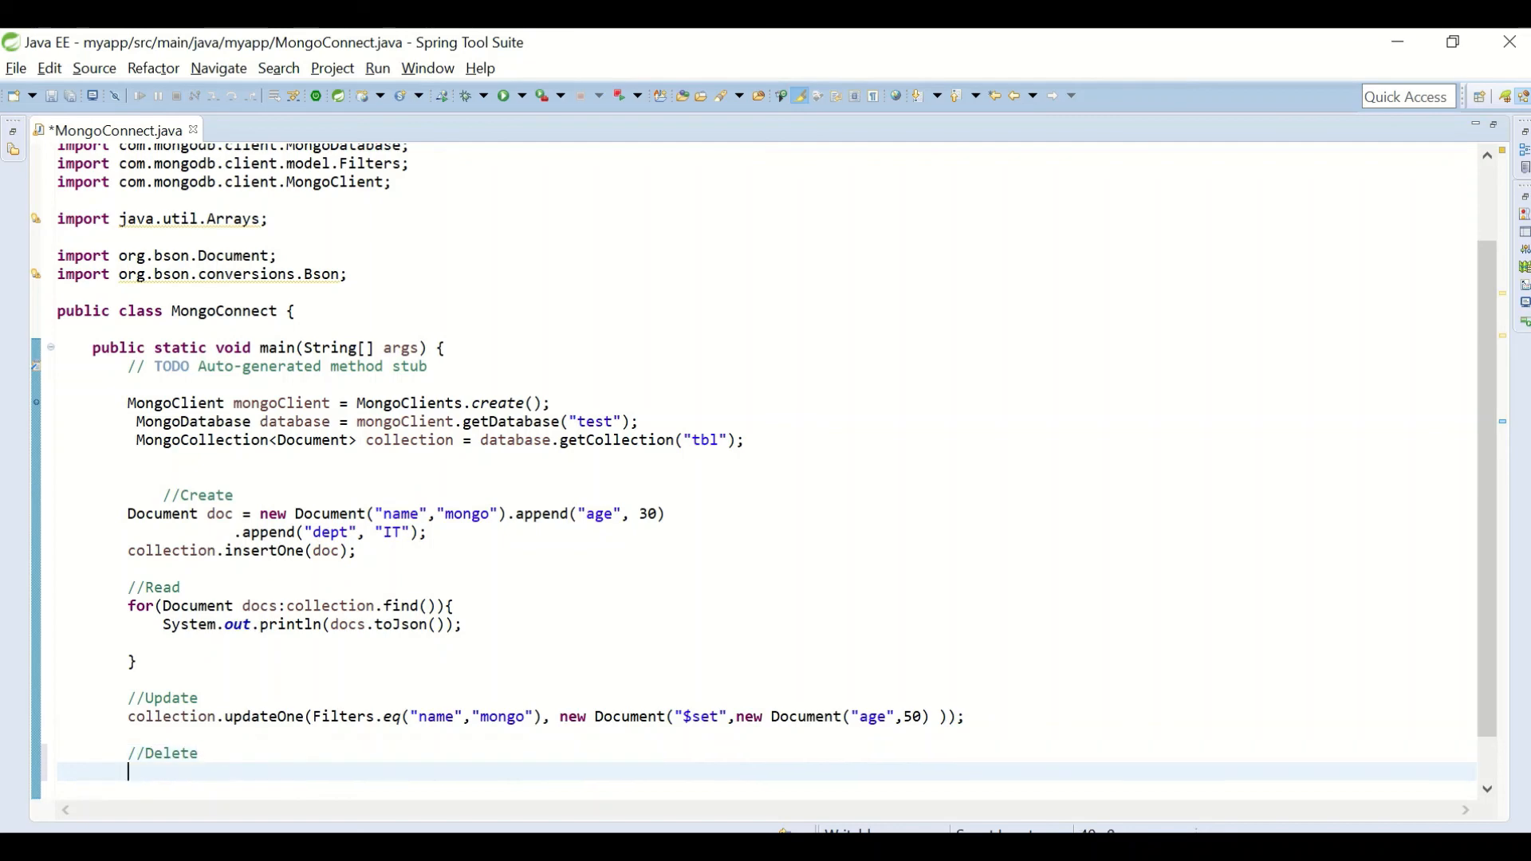
Step: Write collection.deleteOne(doc); under the //Delete comment
{"action": "type", "text": "collectio"}
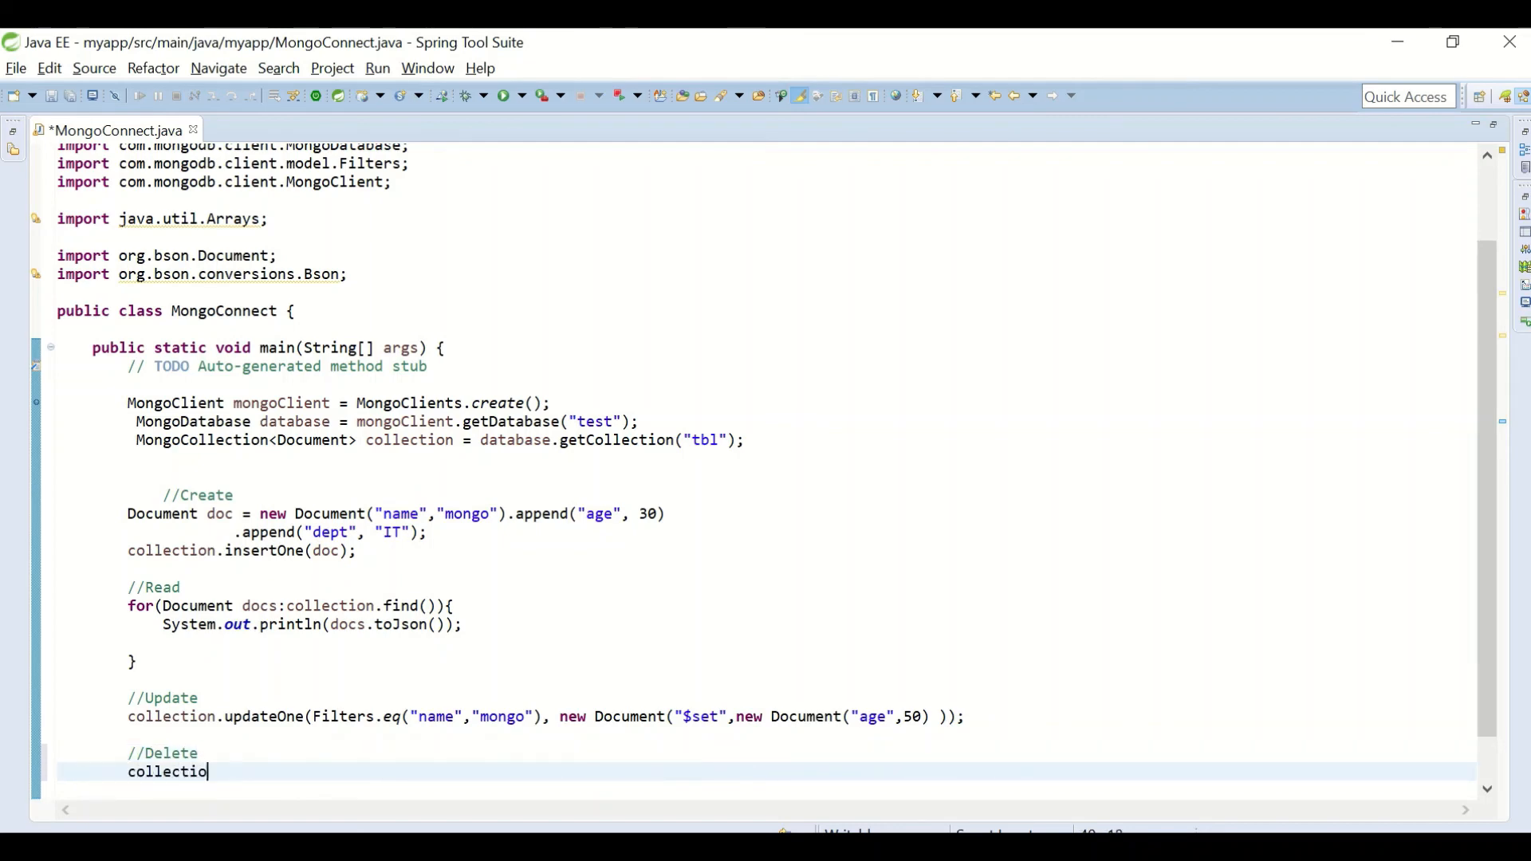
{"action": "type", "text": "deleteOne(doc);"}
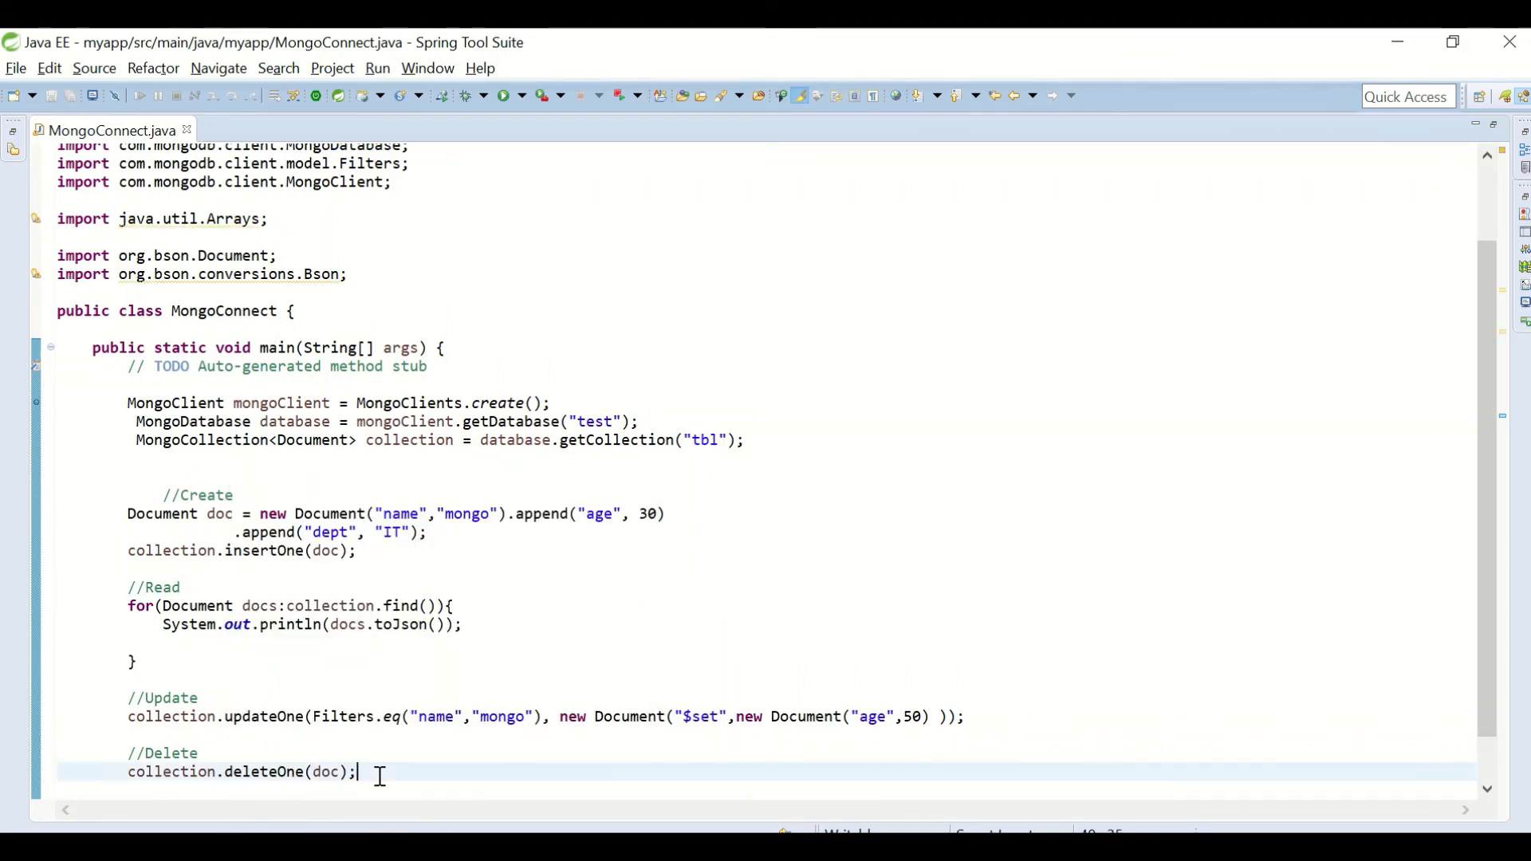
{"action": "double_click", "coordinate": [326, 771]}
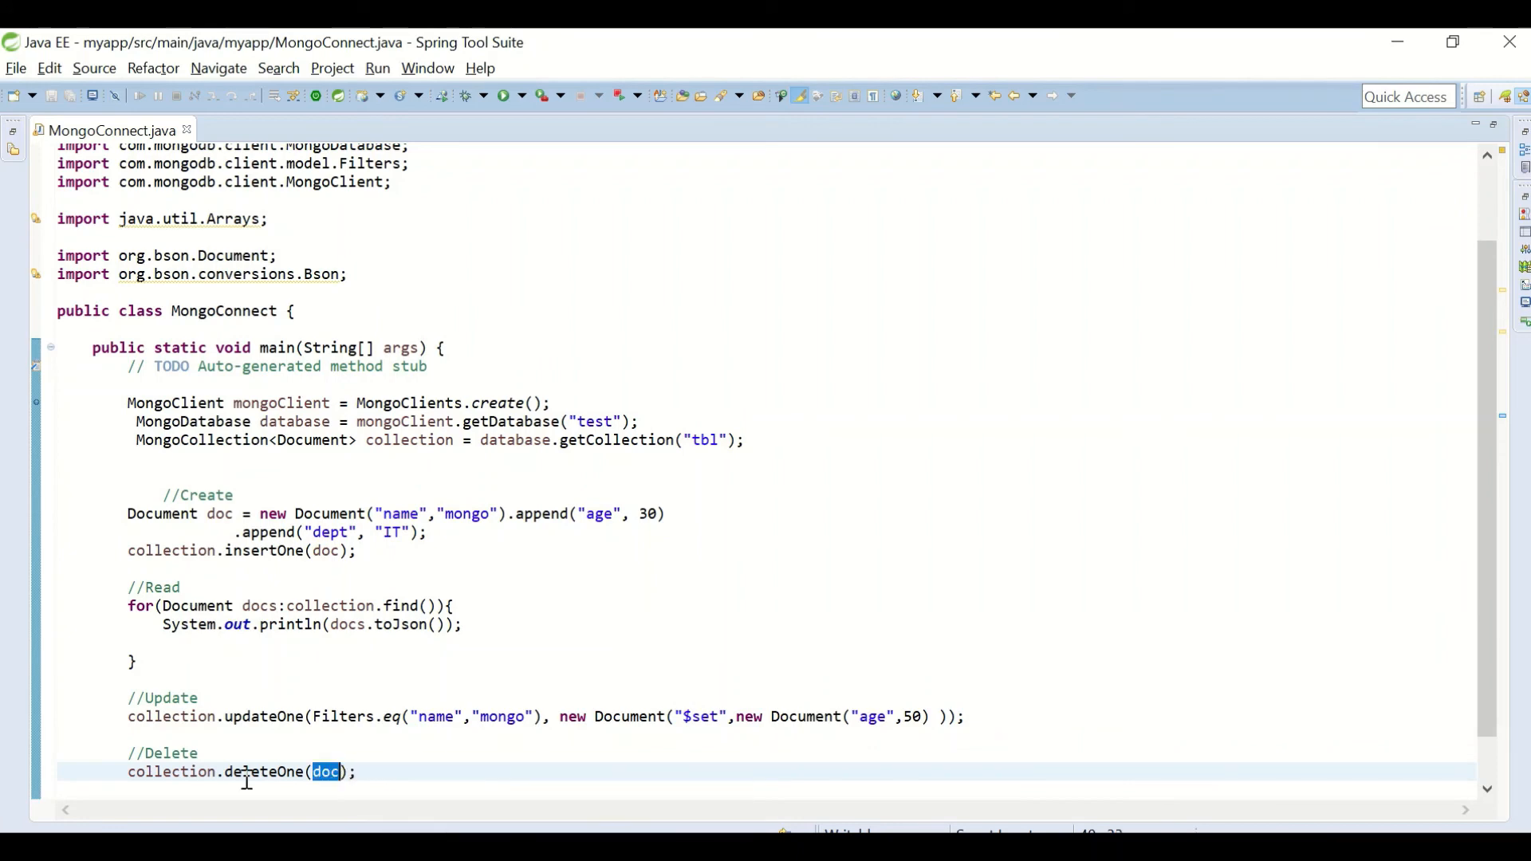
{"action": "left_click", "coordinate": [401, 771]}
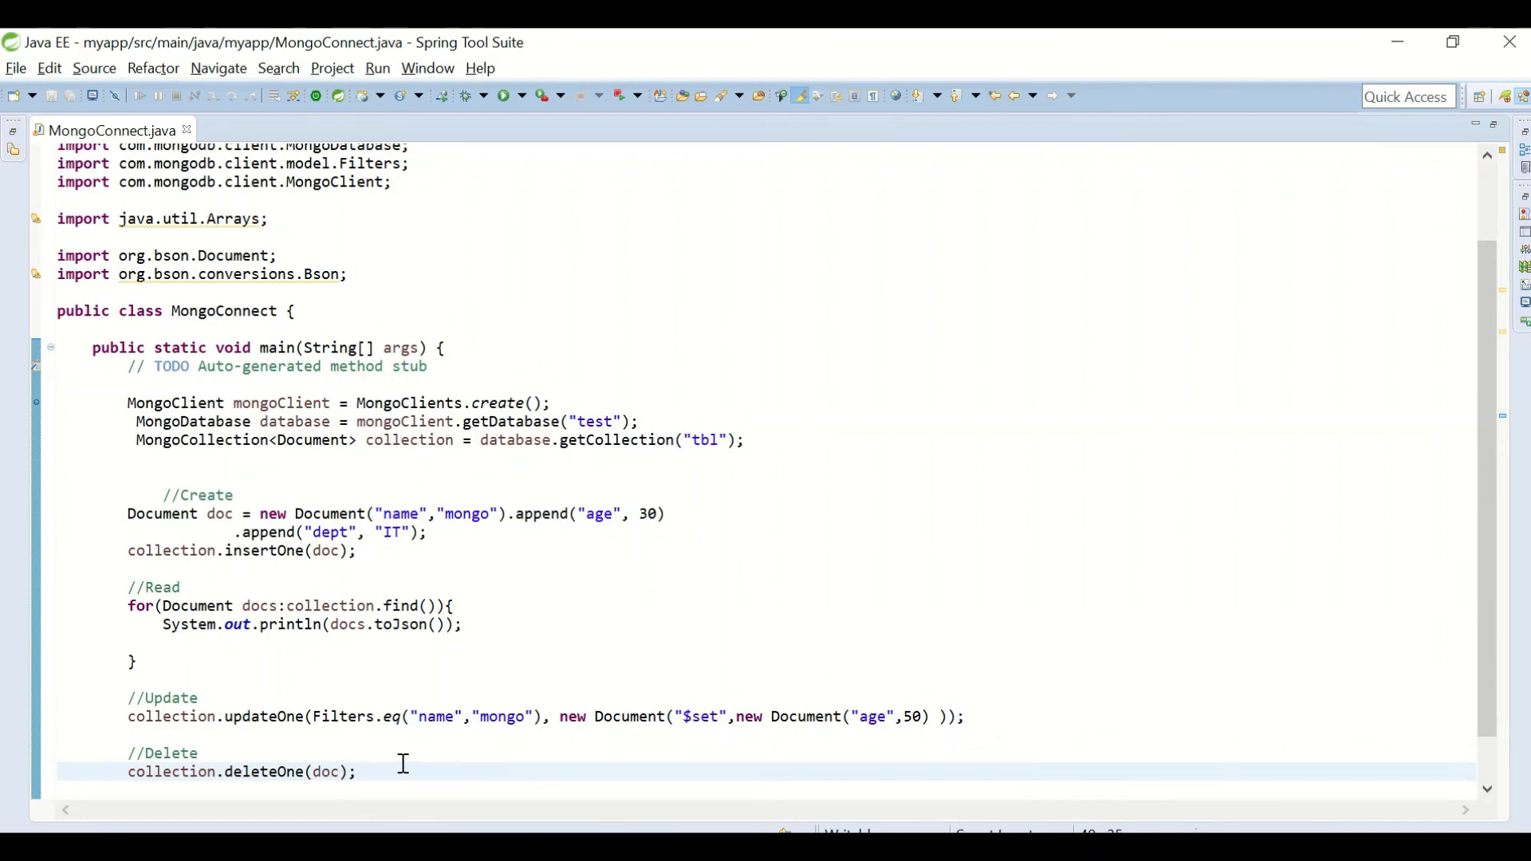
{"action": "key", "text": "Delete"}
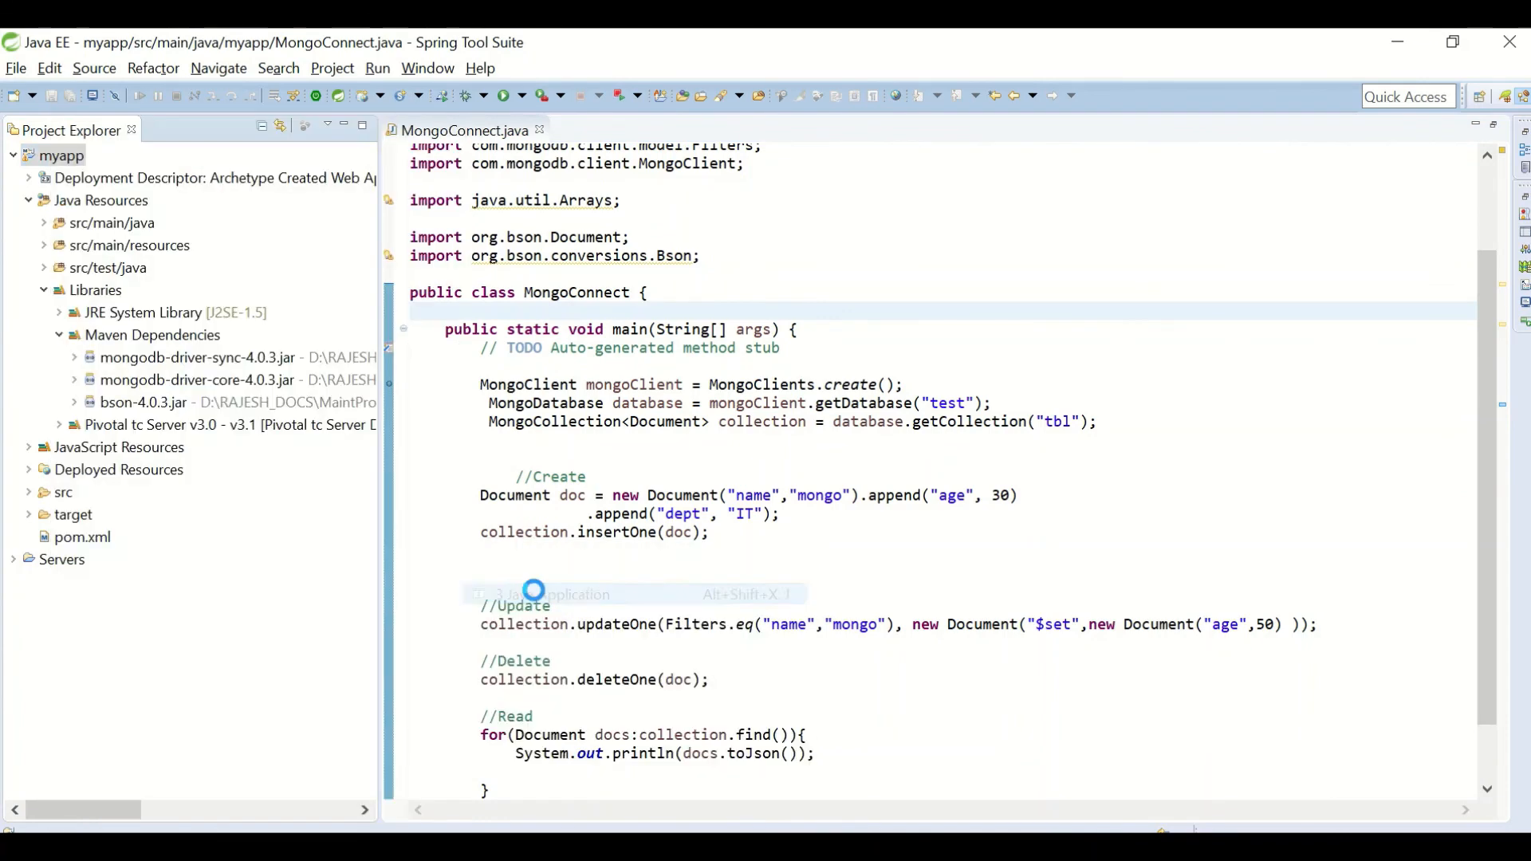
Step: Run MongoConnect as a Java application, check the console shows mongo with age 50, and return to the code
{"action": "left_click", "coordinate": [540, 593]}
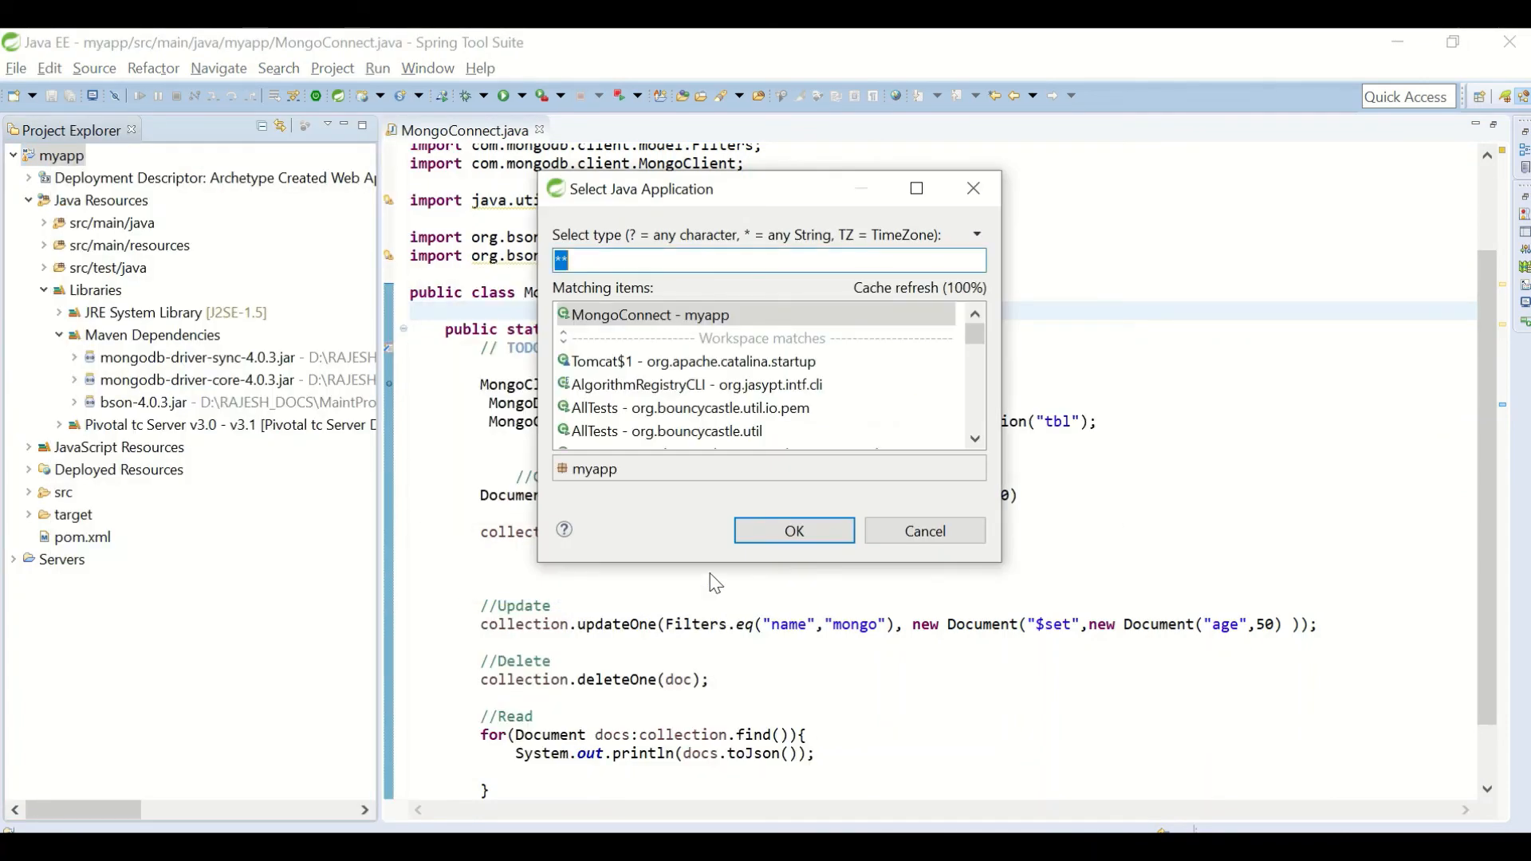
{"action": "left_click", "coordinate": [793, 530]}
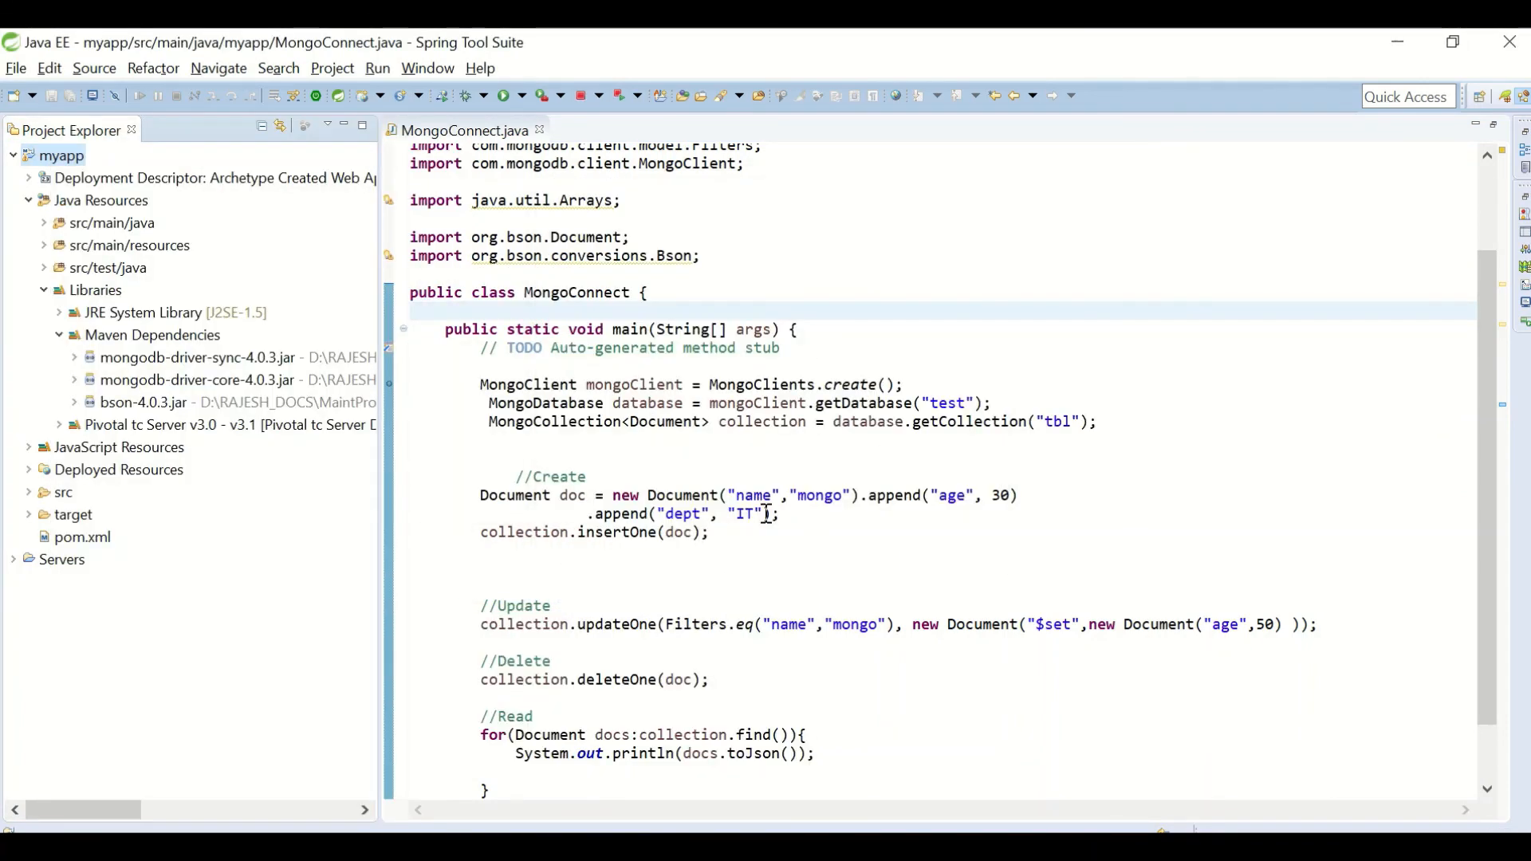
{"action": "left_click", "coordinate": [505, 95]}
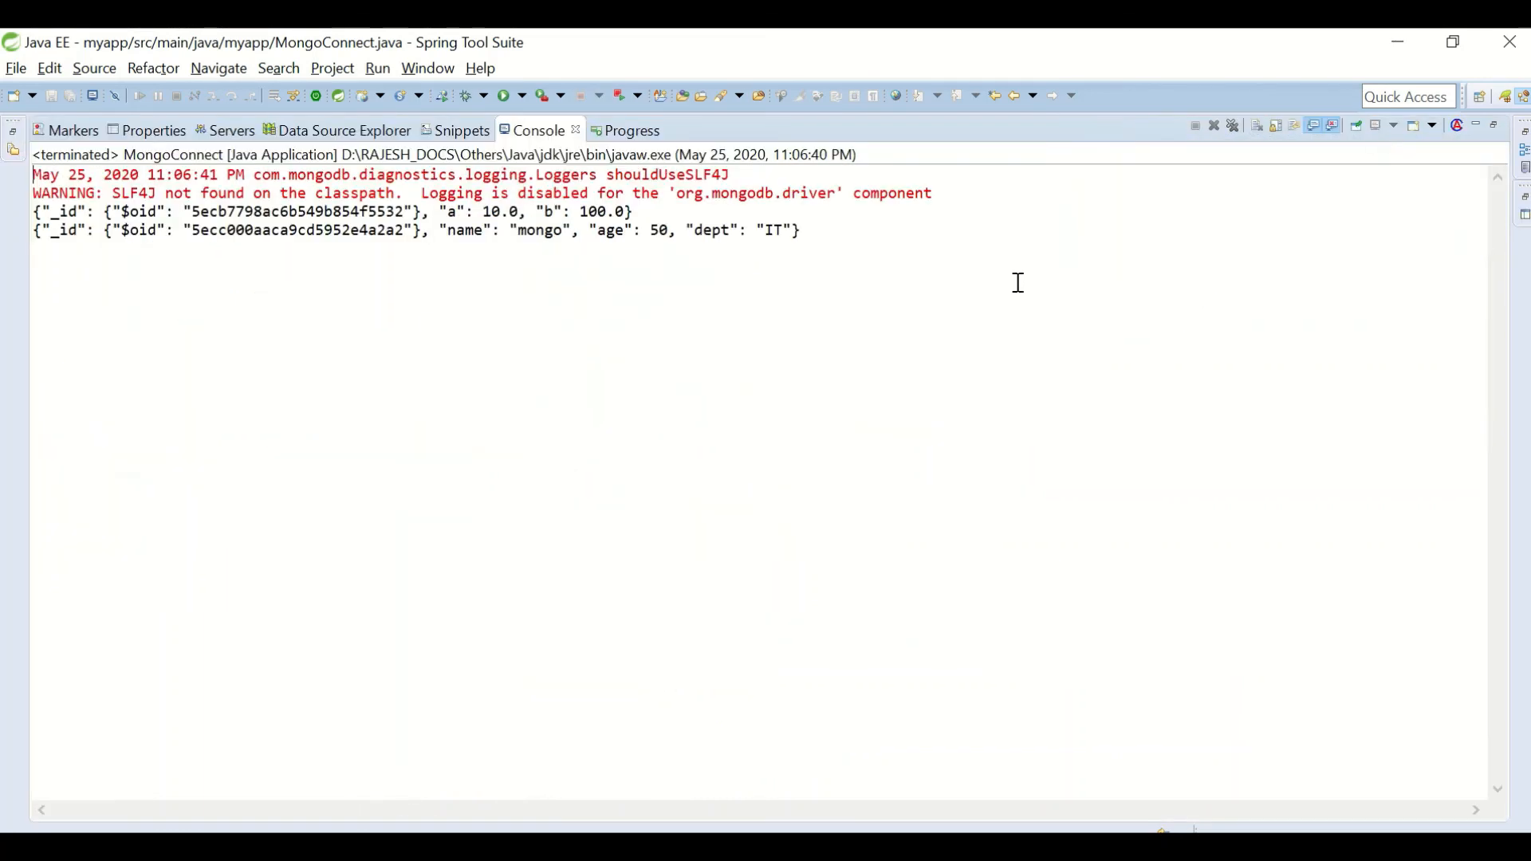
{"action": "double_click", "coordinate": [625, 230]}
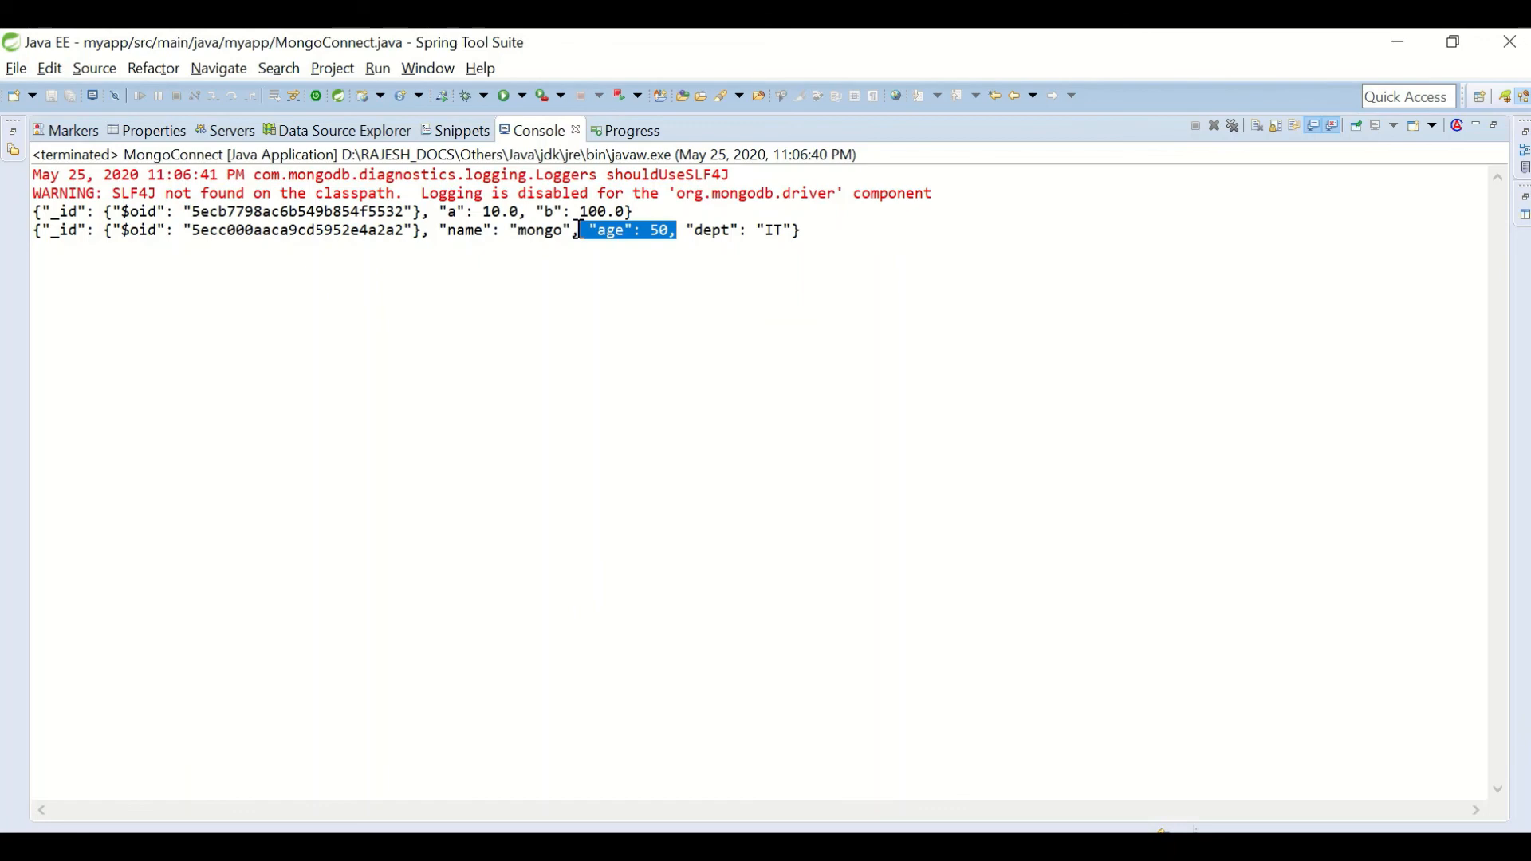
{"action": "mouse_move", "coordinate": [706, 275]}
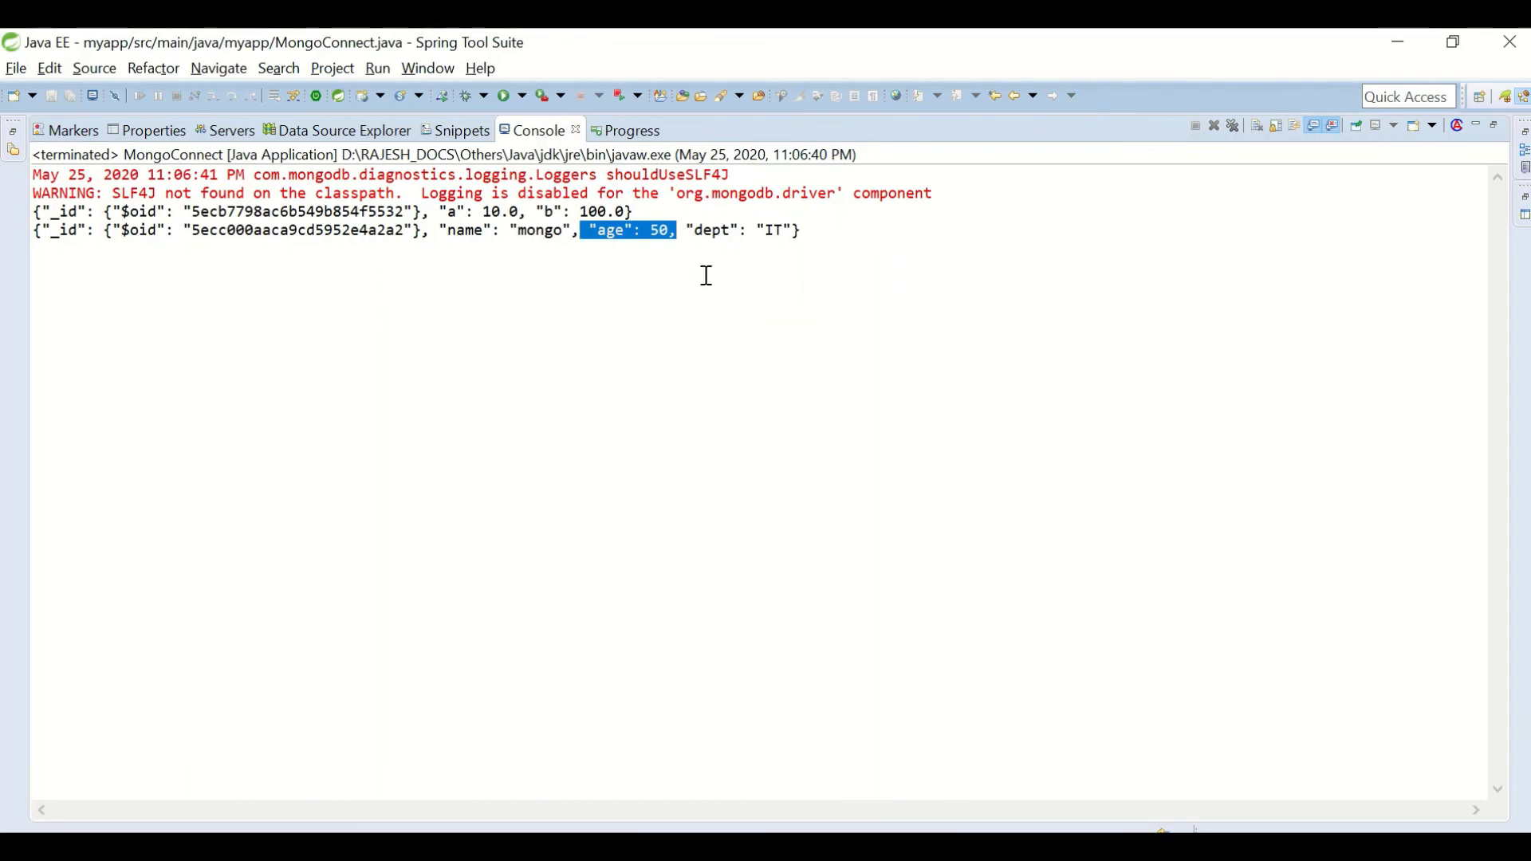
{"action": "mouse_move", "coordinate": [551, 237]}
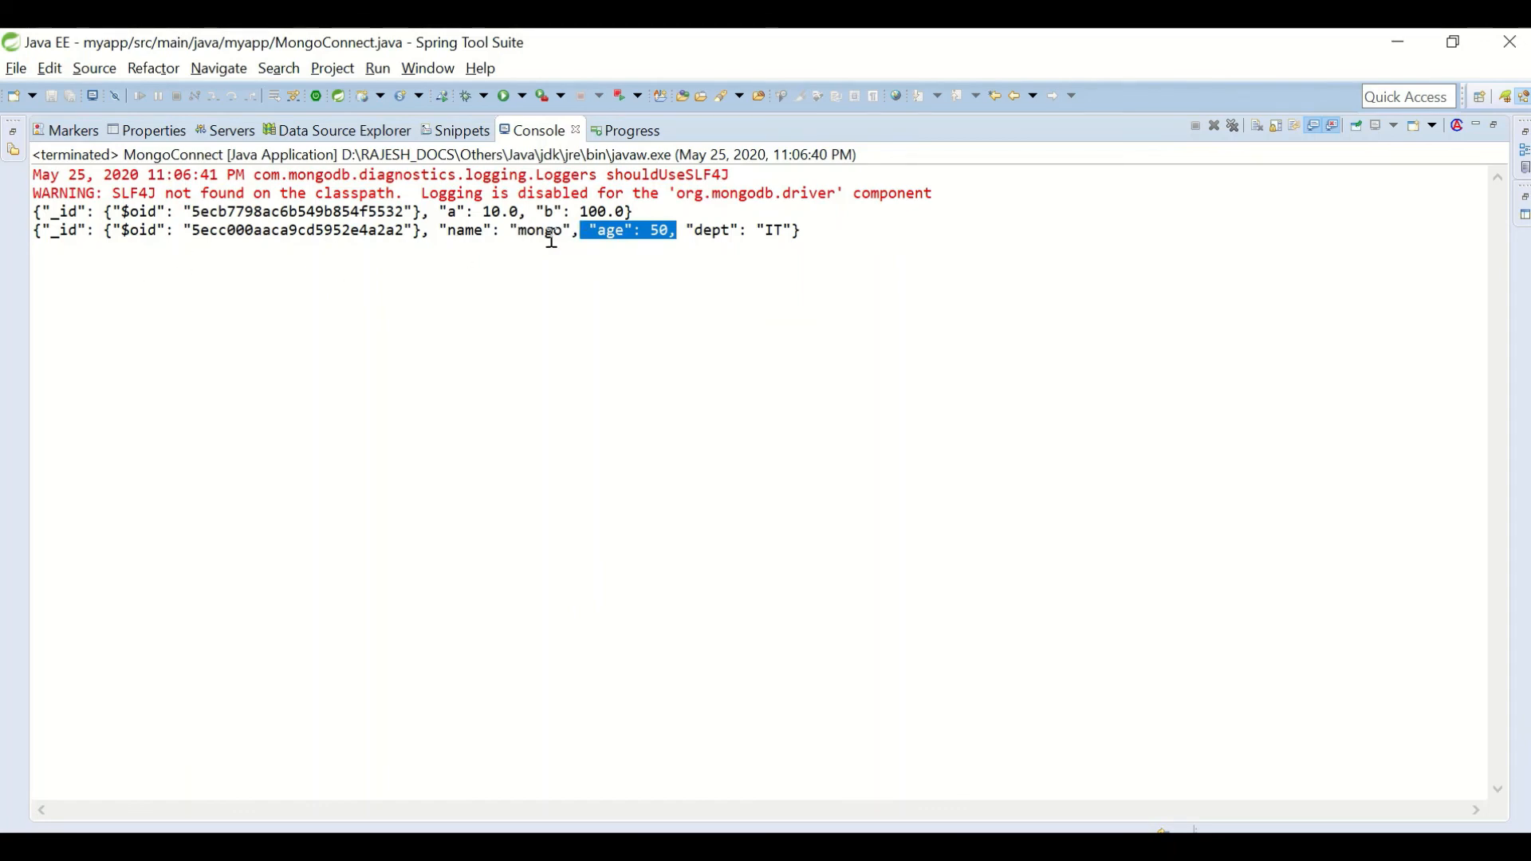
{"action": "left_click", "coordinate": [111, 130]}
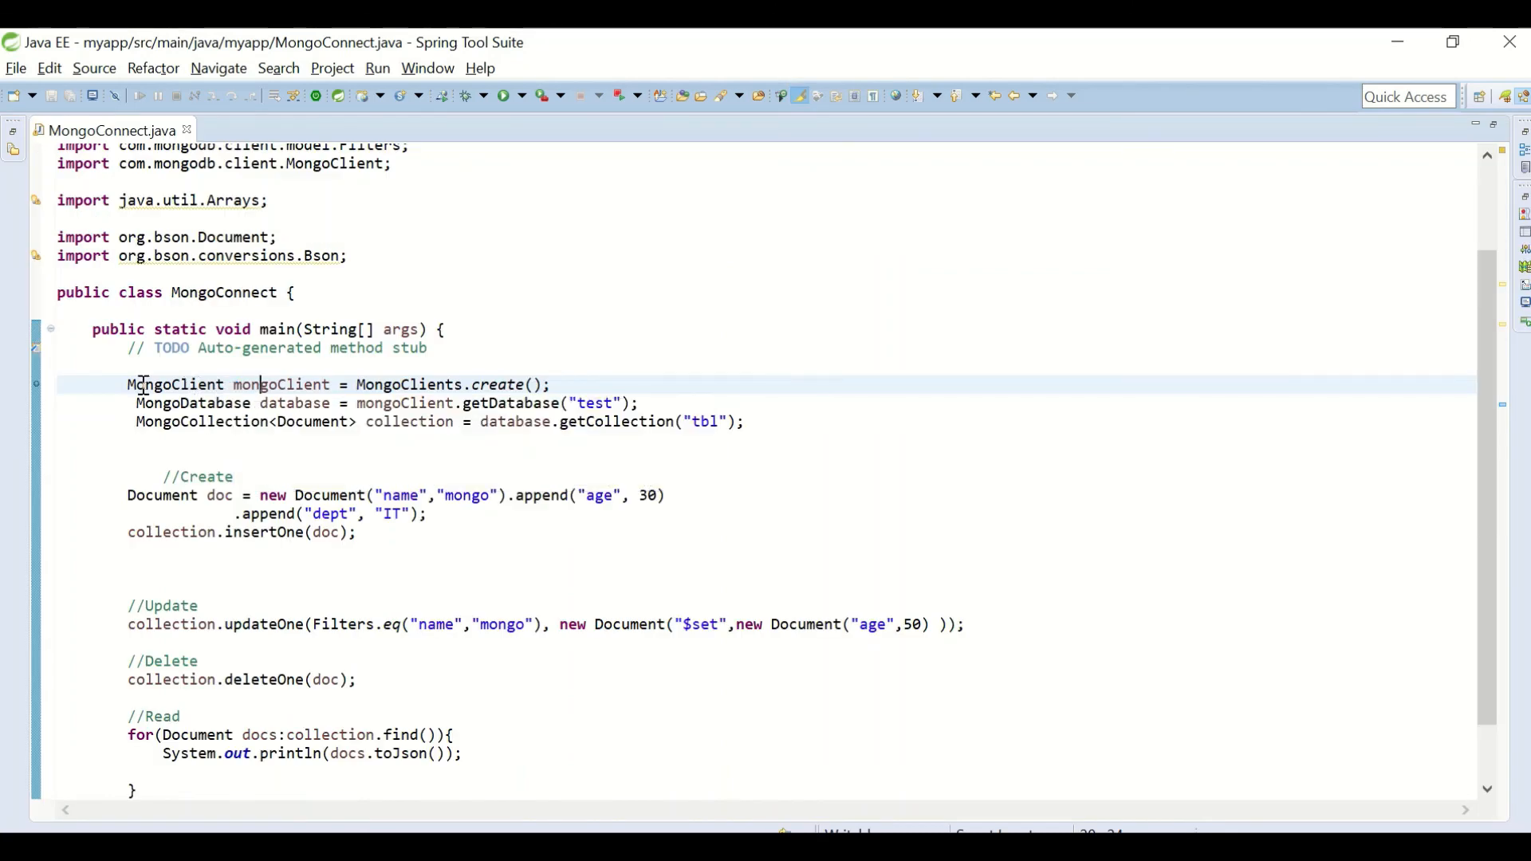